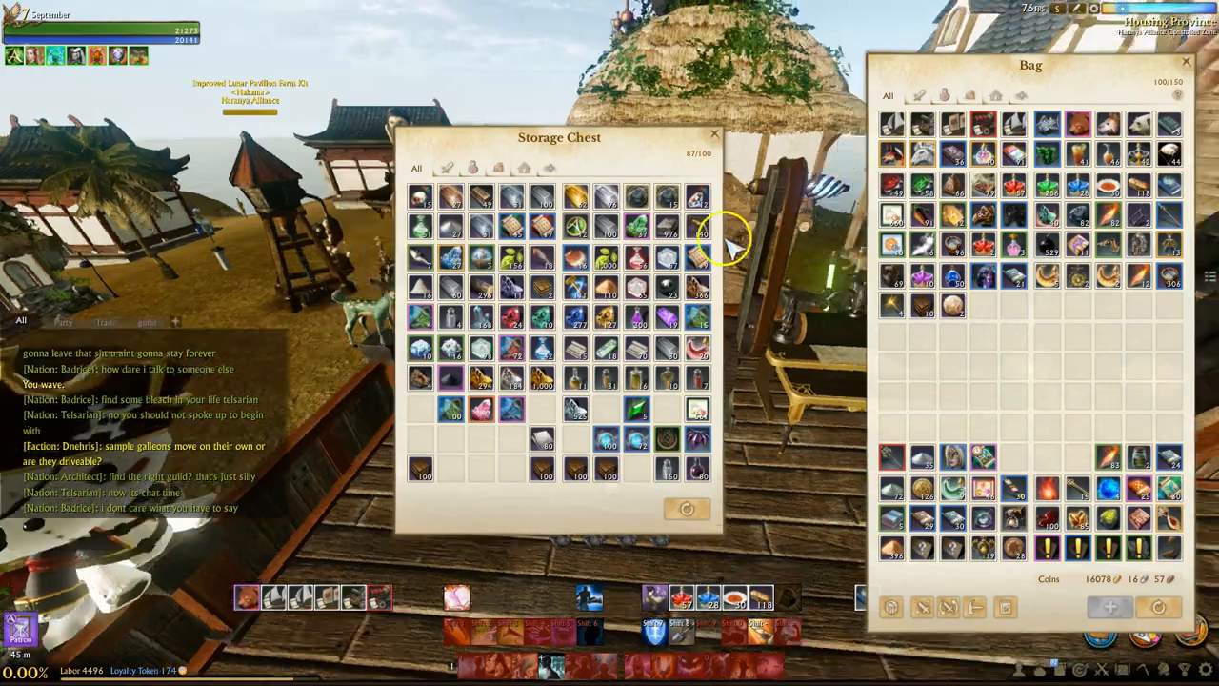
- Close the storage chest and bag windows and bring up ArcheAge's Trade Info
left_click(713, 133)
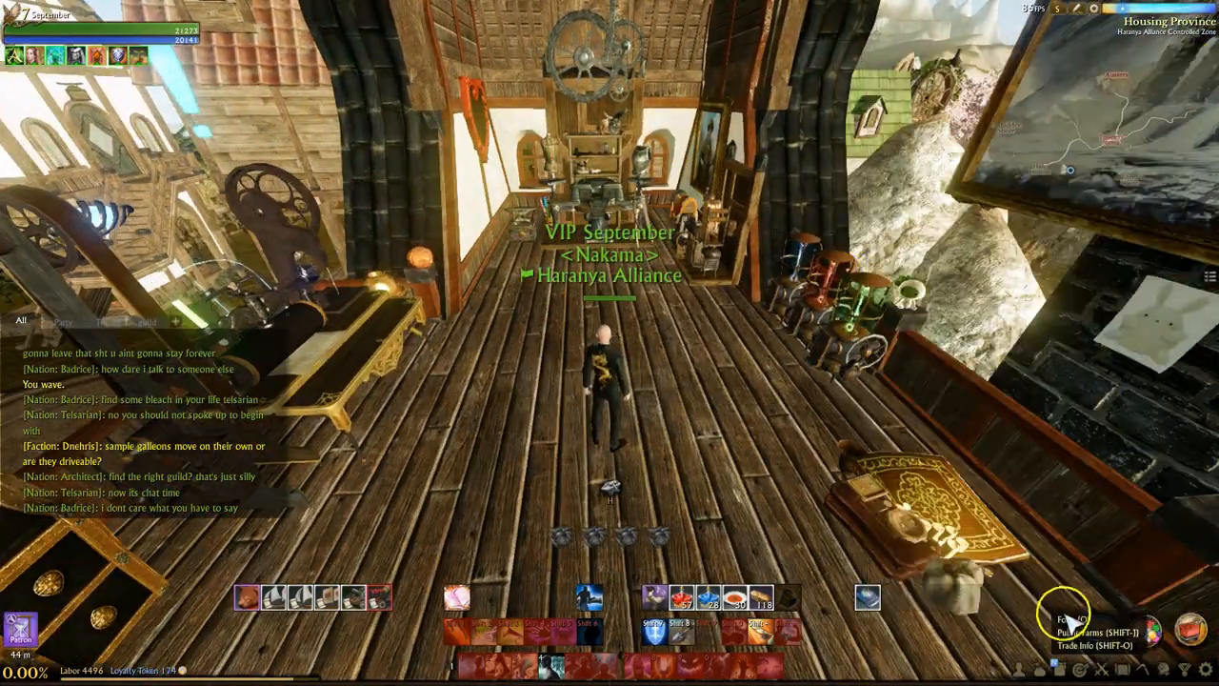
left_click(1077, 612)
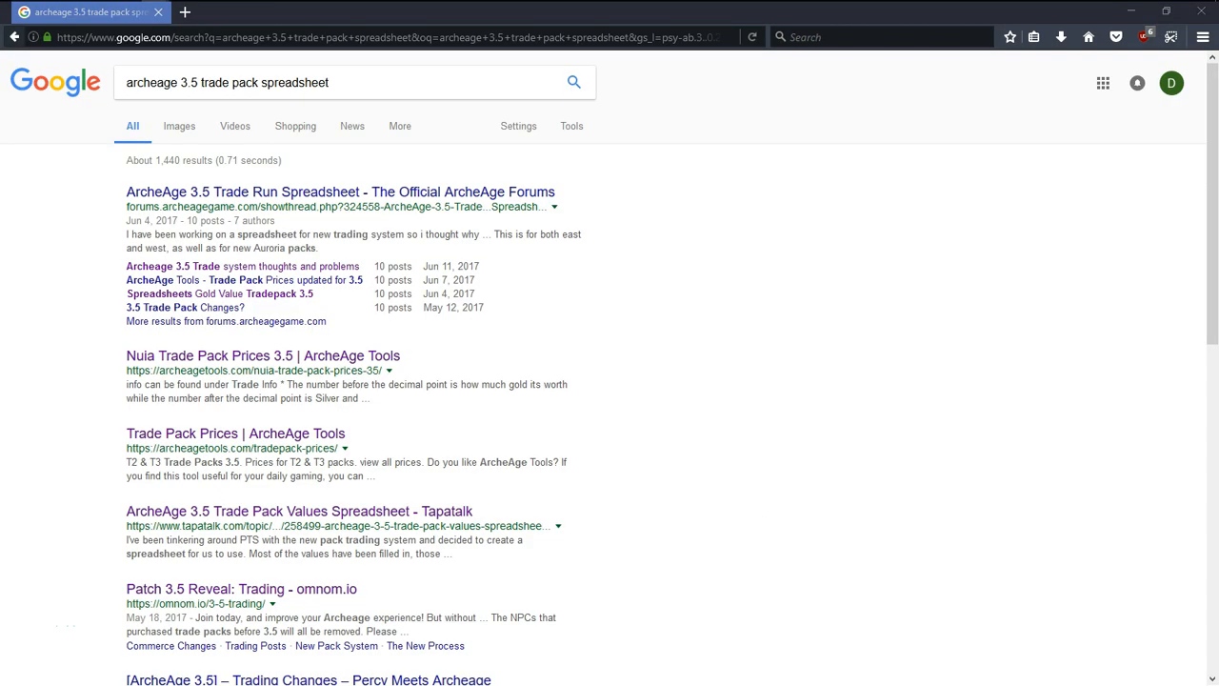
mouse_move(719, 322)
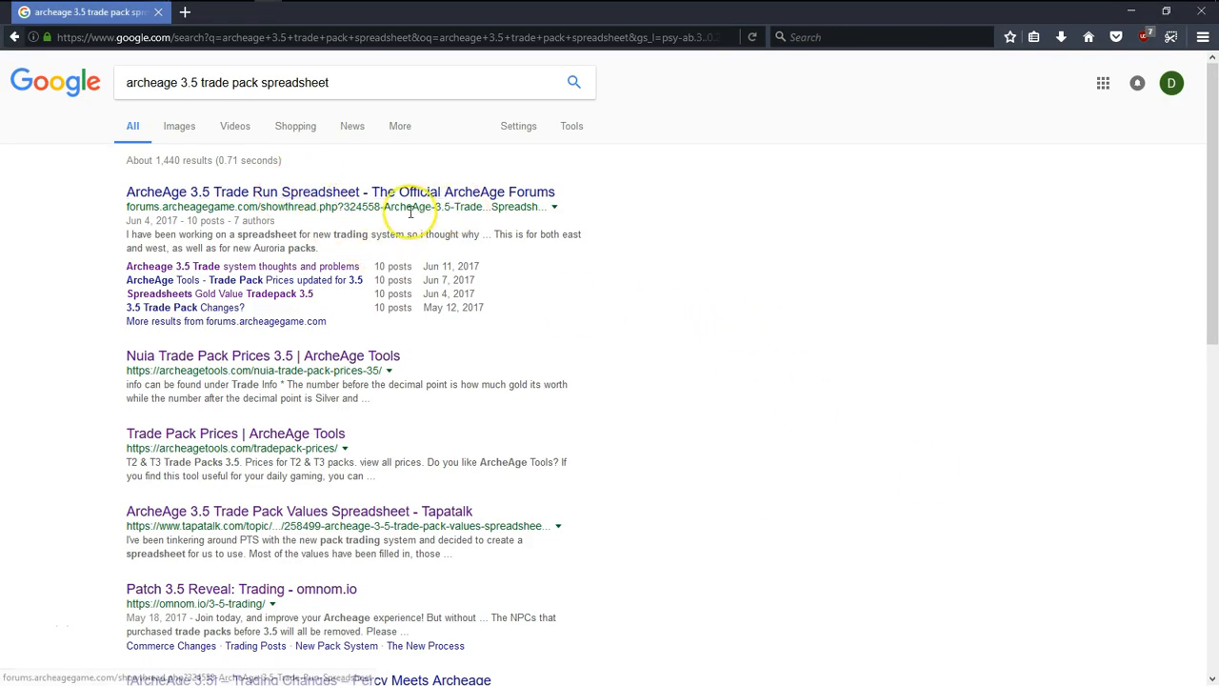
- Scroll through the Google results for ArcheAge 3.5 trade pack spreadsheets
scroll("down", 3)
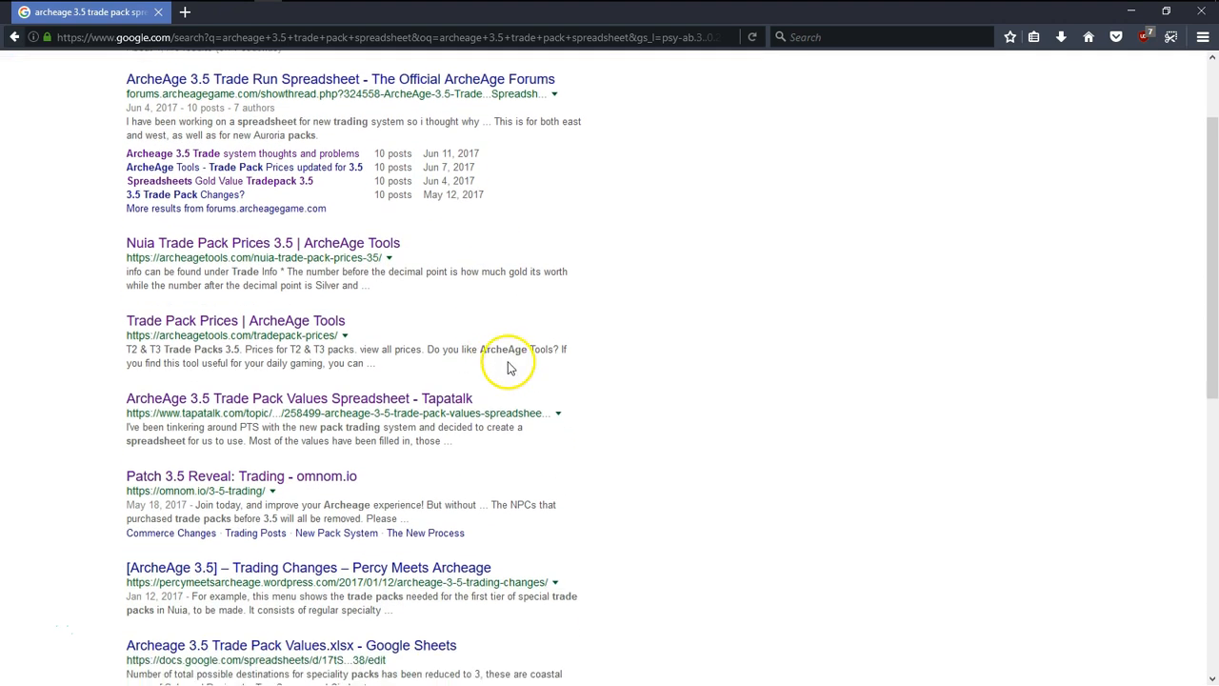
scroll("up", 3)
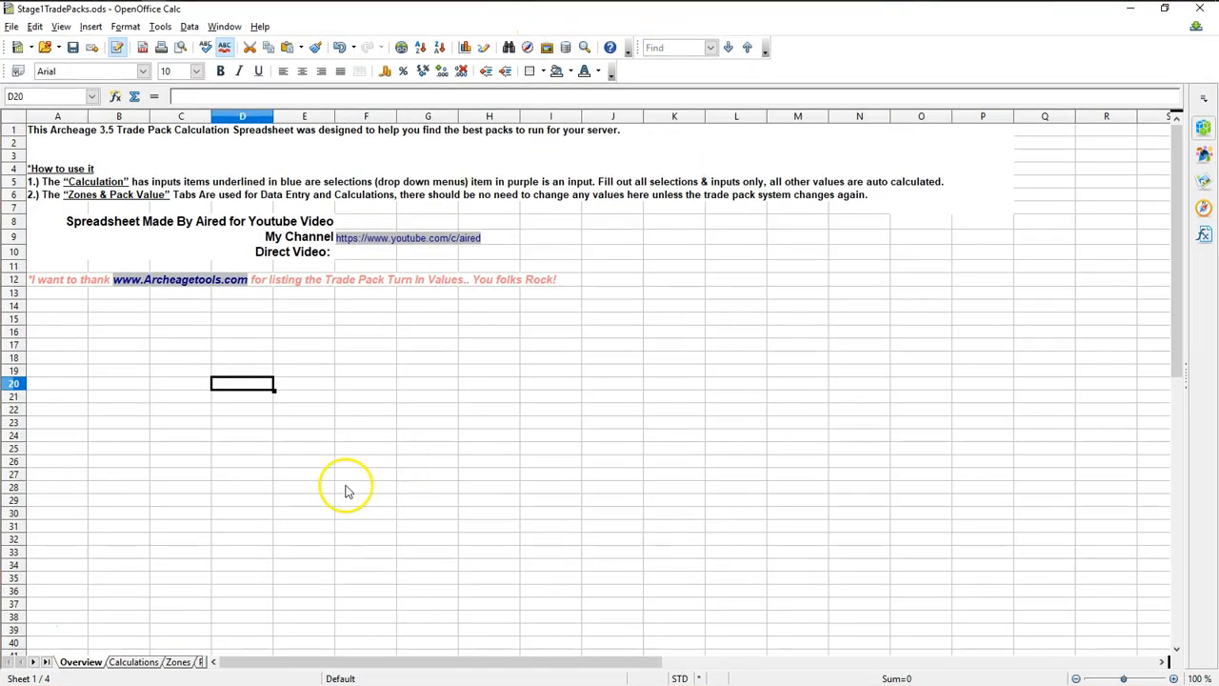
- Browse the Calculations and Pack Info sheets of the trade pack workbook
left_click(127, 661)
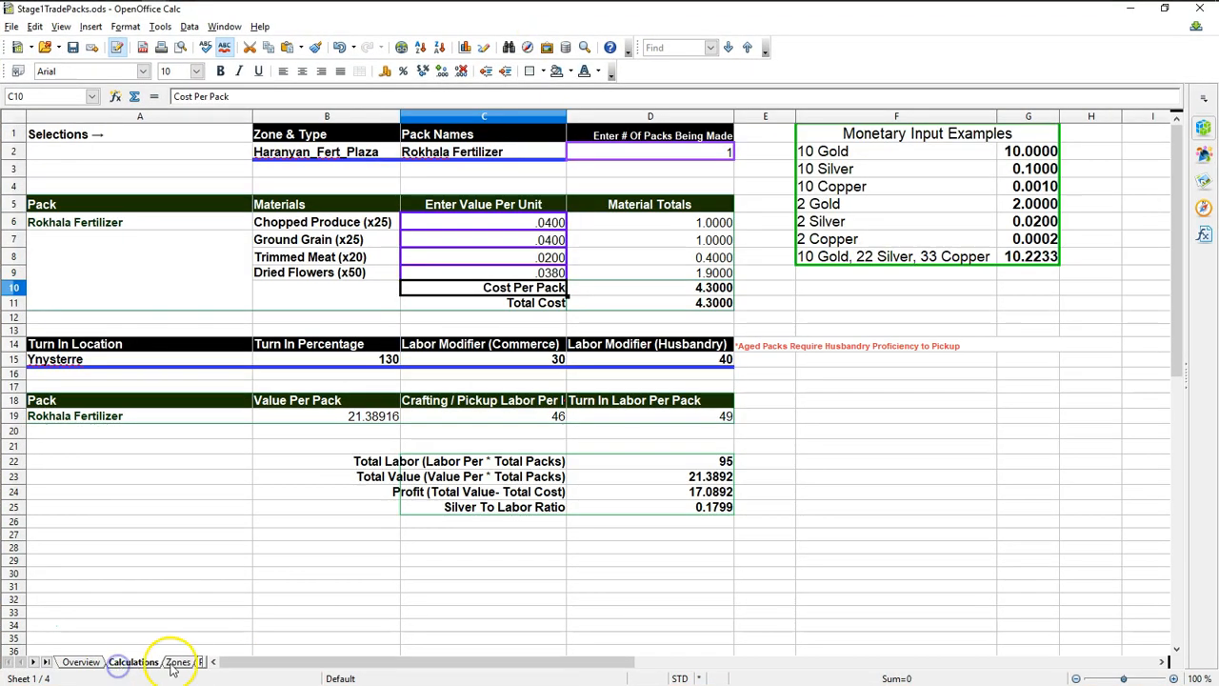
left_click(168, 662)
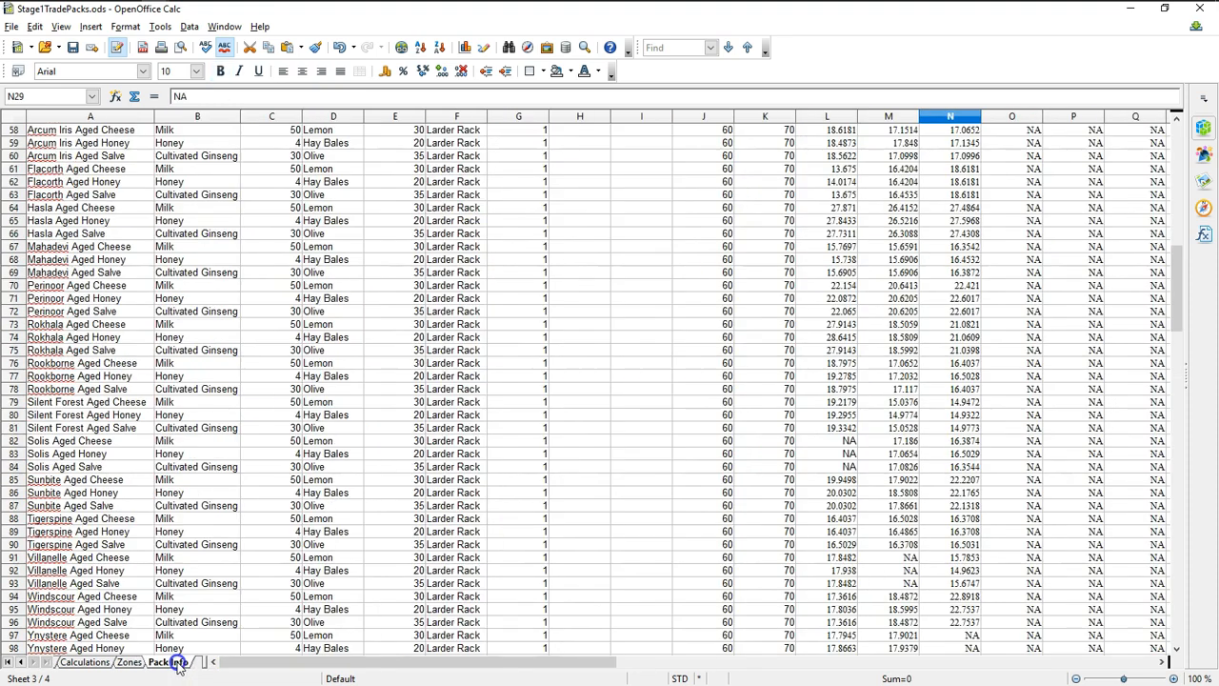
left_click(169, 661)
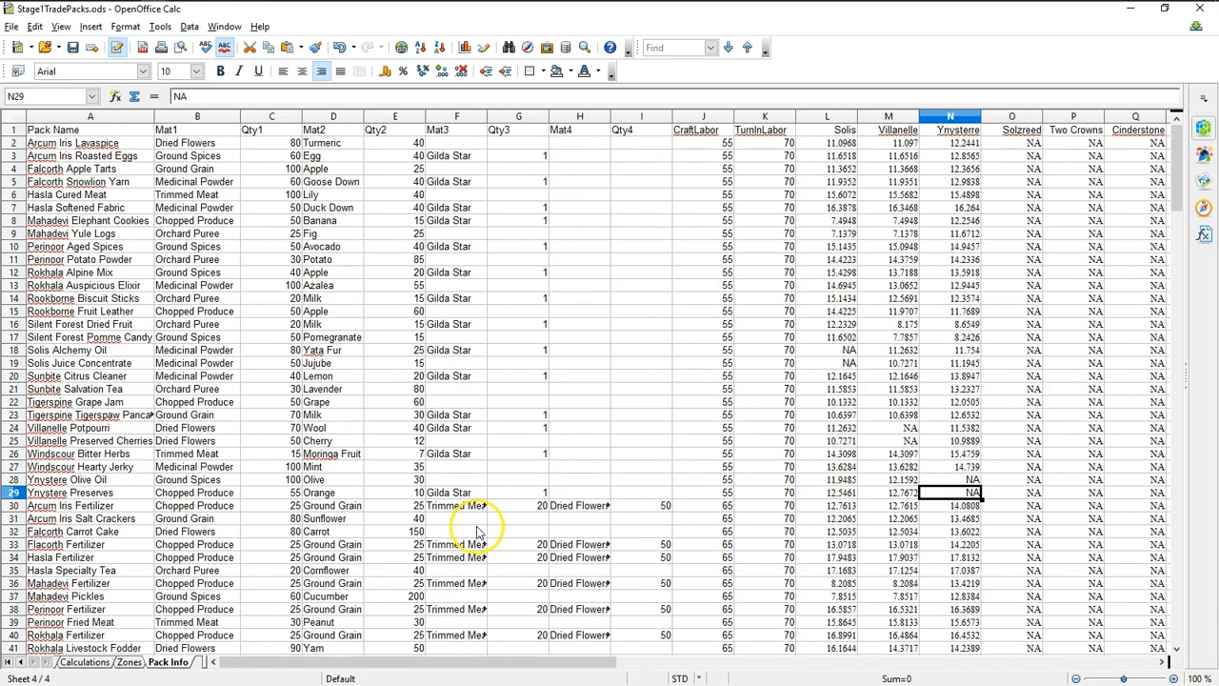
left_click(85, 657)
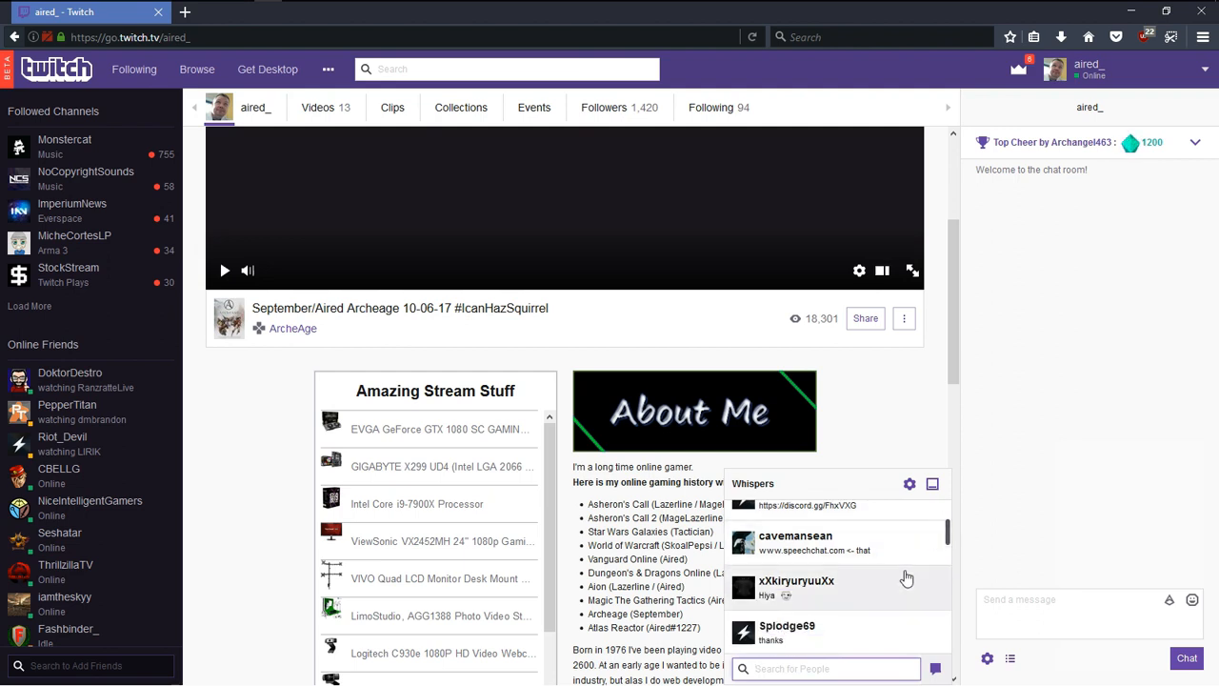
- Scroll down the Twitch whispers list, then return to the OpenOffice Calc spreadsheet
scroll("down", 3)
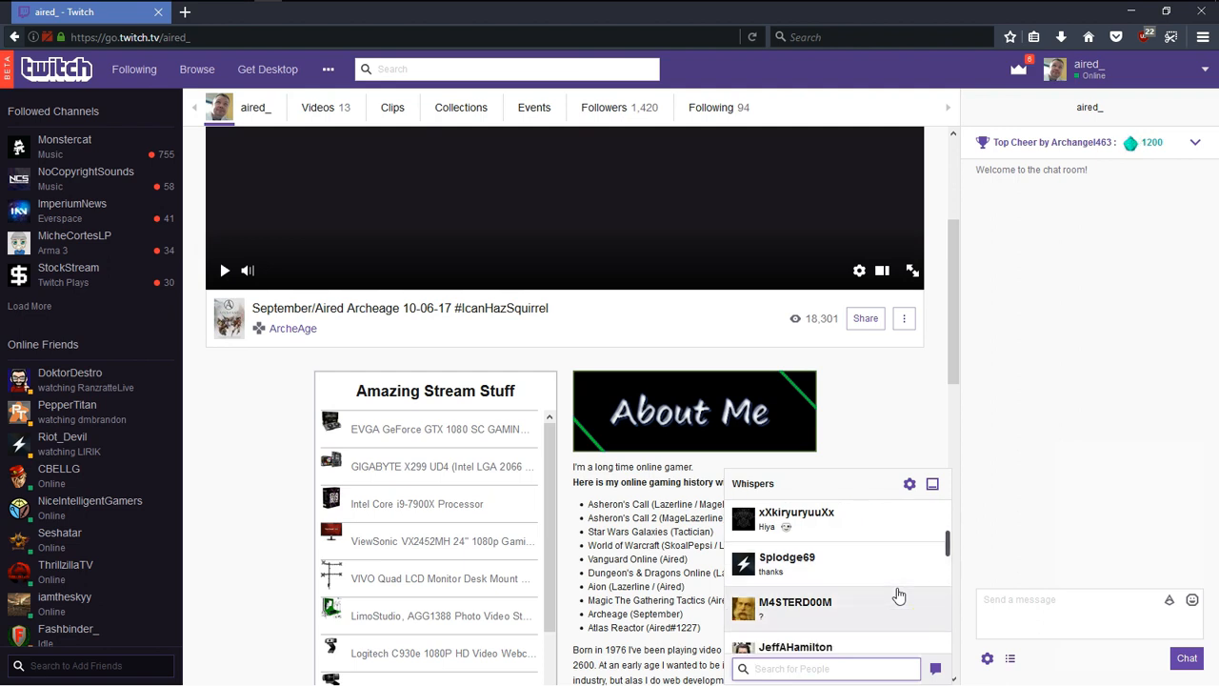
scroll("down", 3)
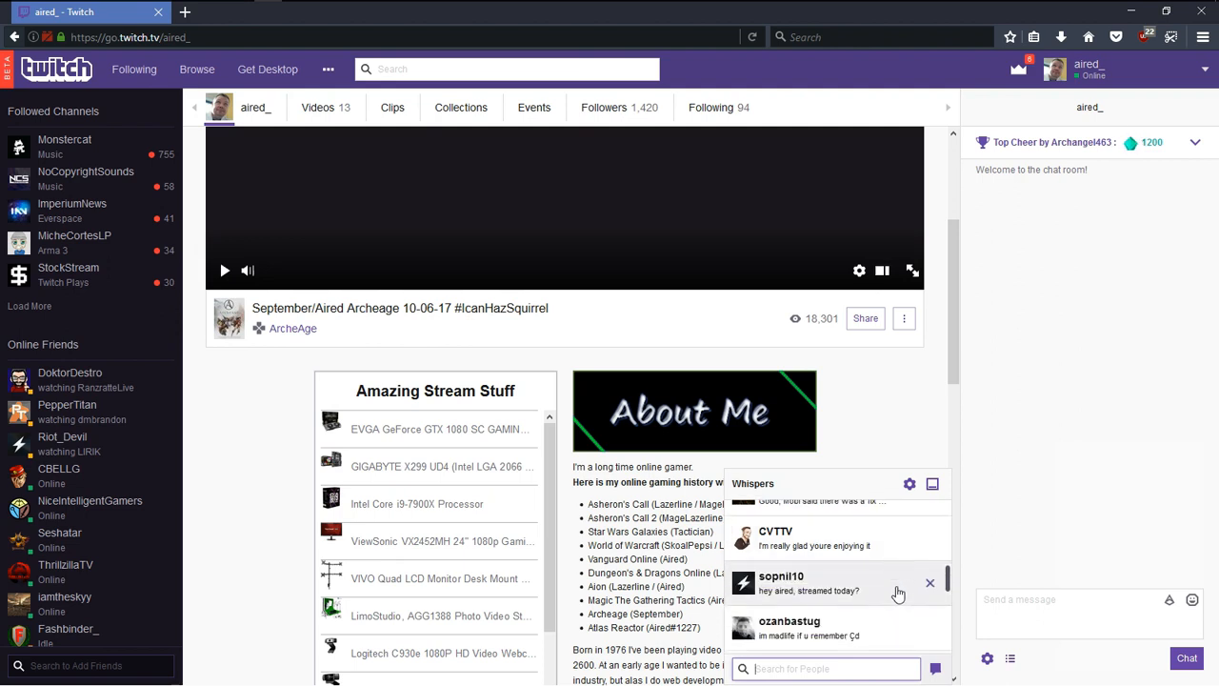
scroll("down", 3)
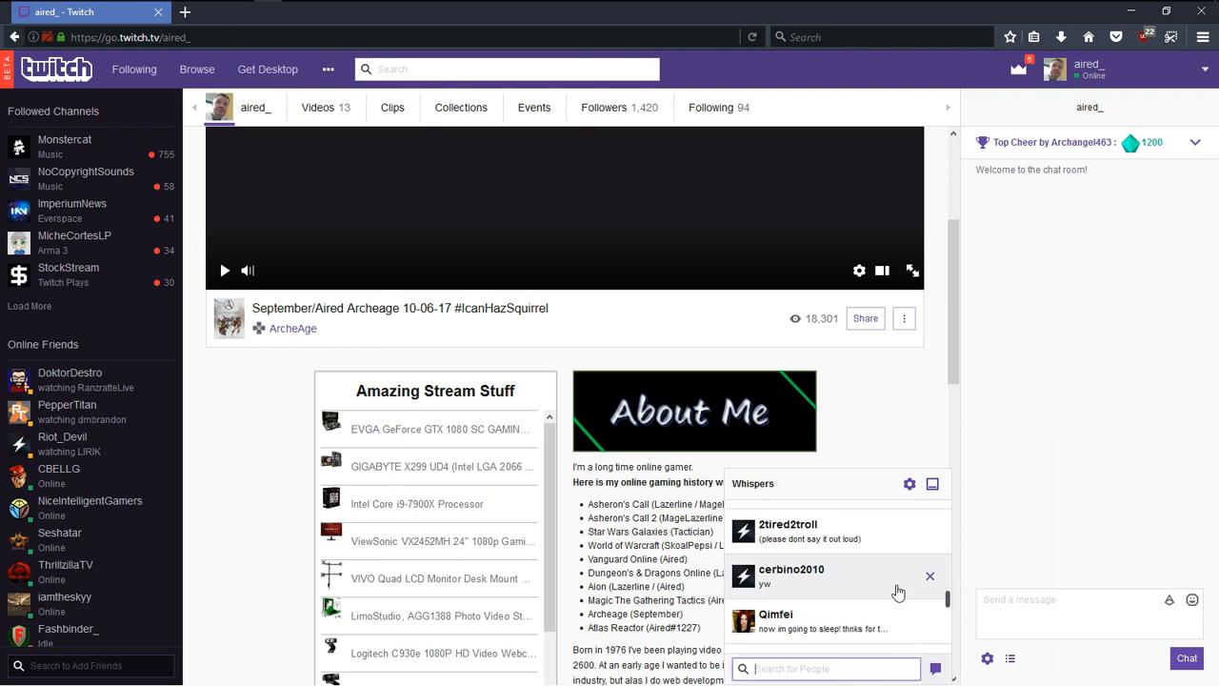
scroll("down", 3)
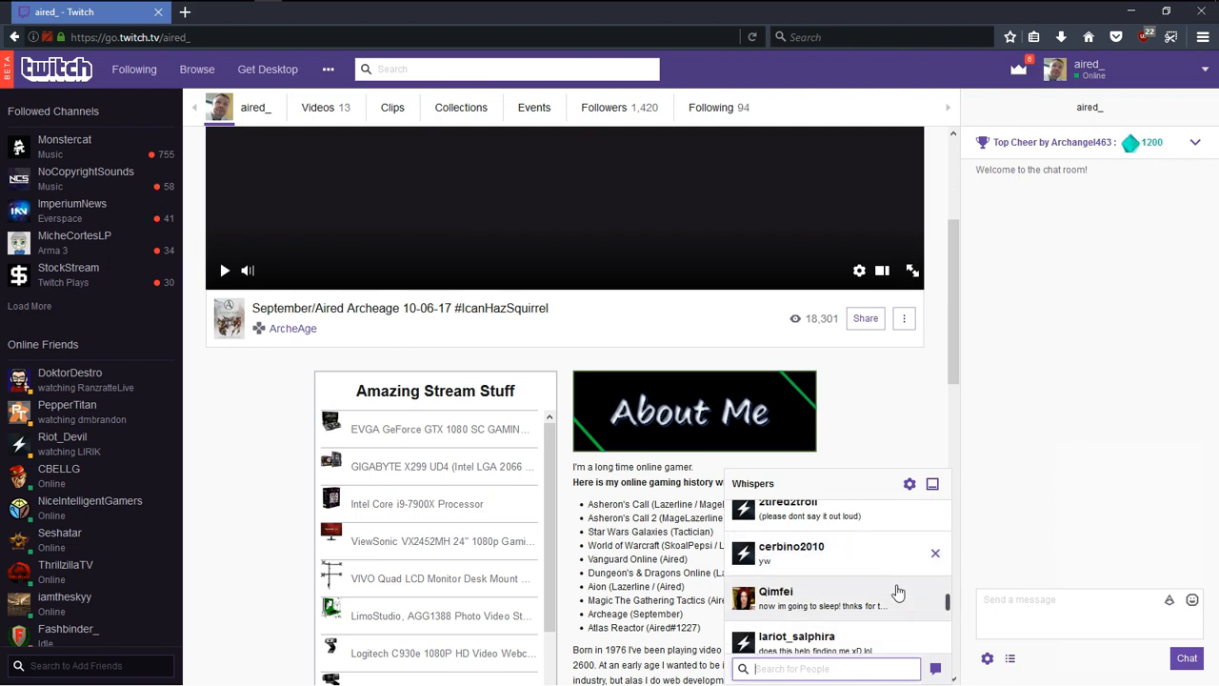
scroll("down", 3)
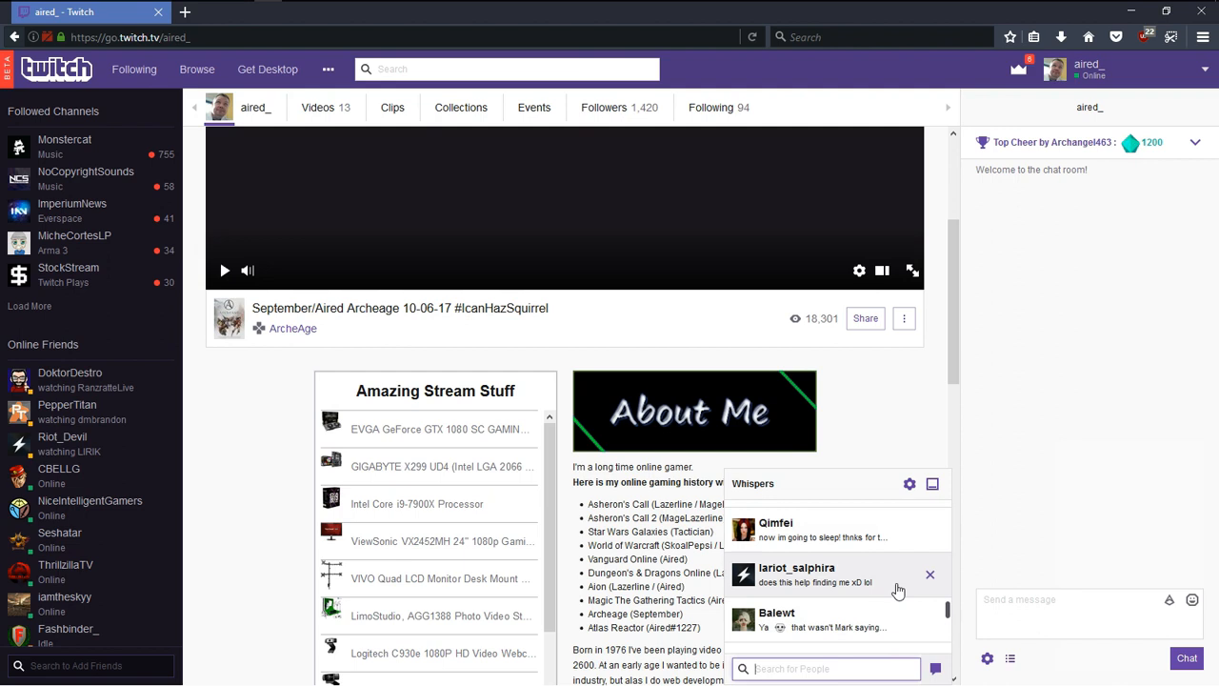
scroll("down", 3)
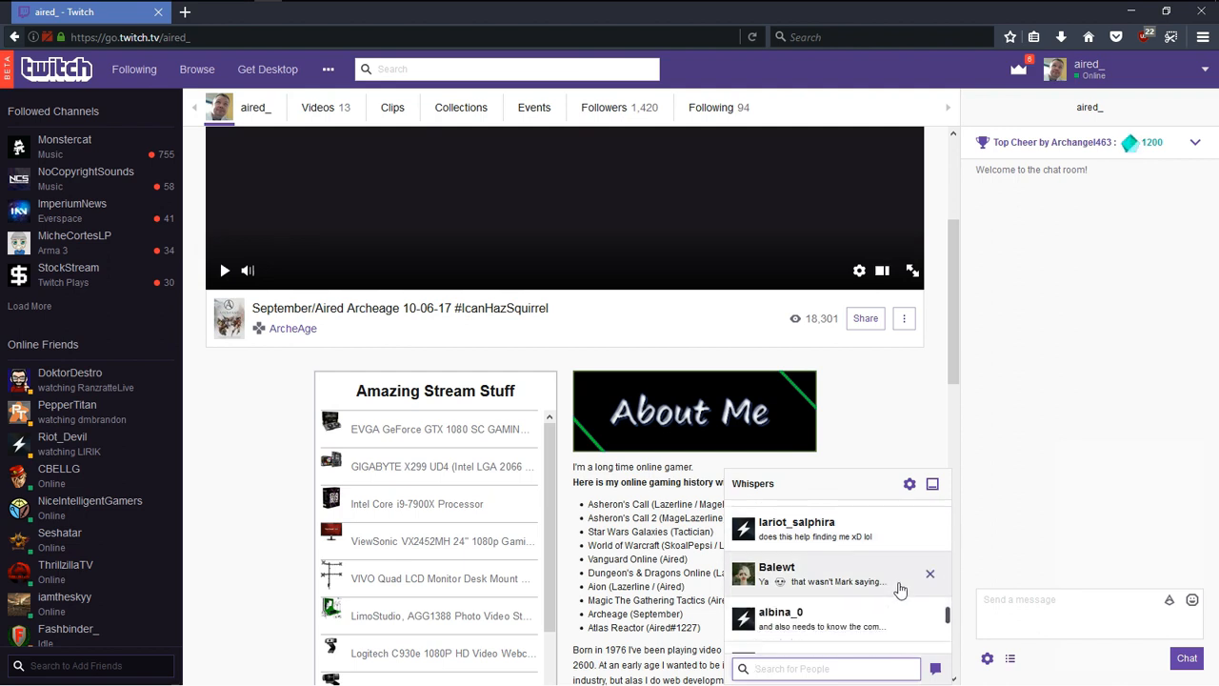
key("alt+tab")
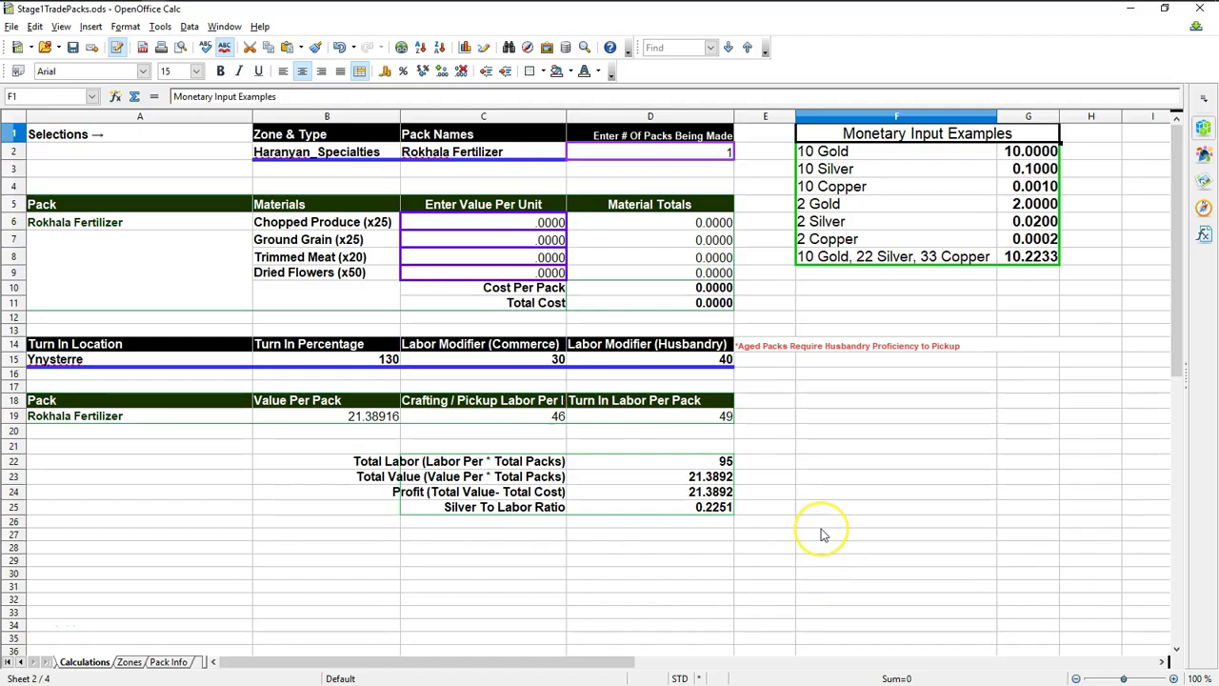
mouse_move(825, 535)
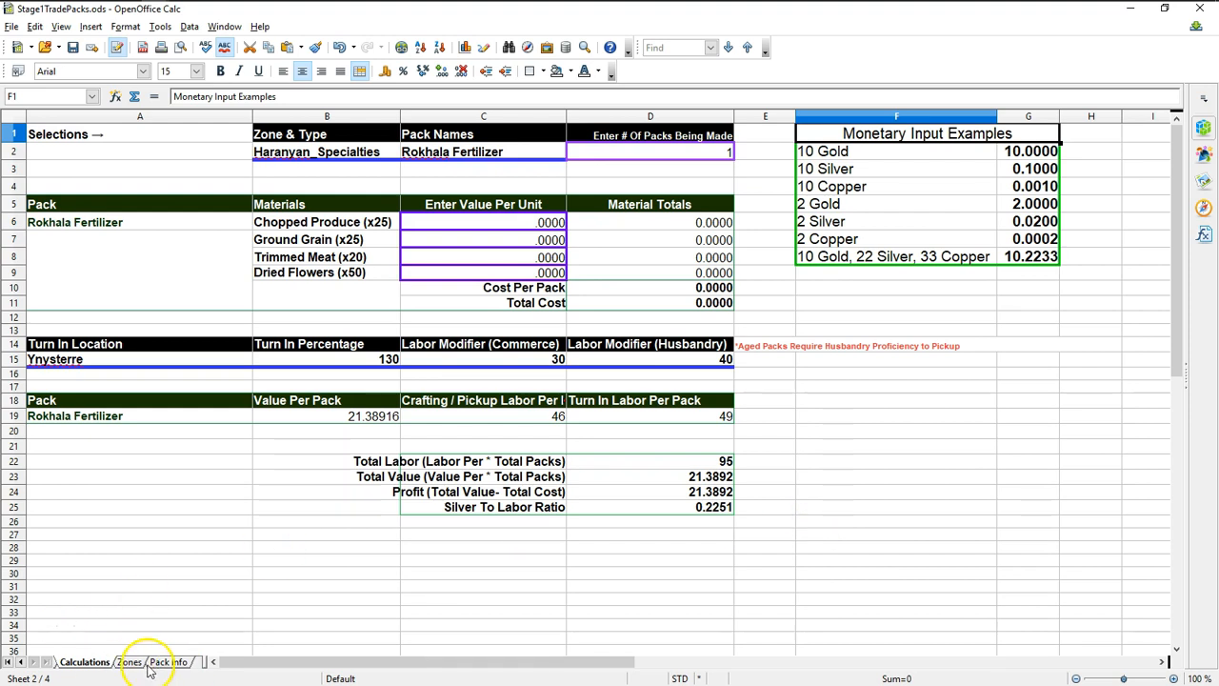
- Cycle through Pack Info, Calculations and Overview, highlight A1:P14, and end on Zones
left_click(160, 658)
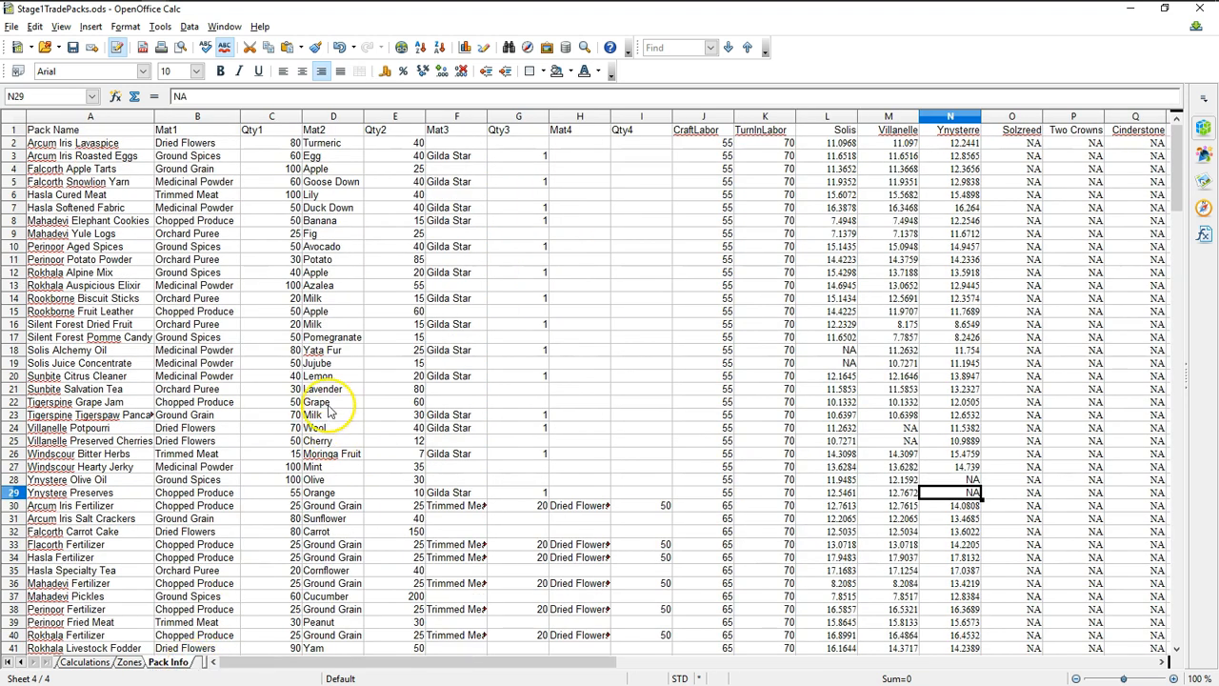
left_click(76, 659)
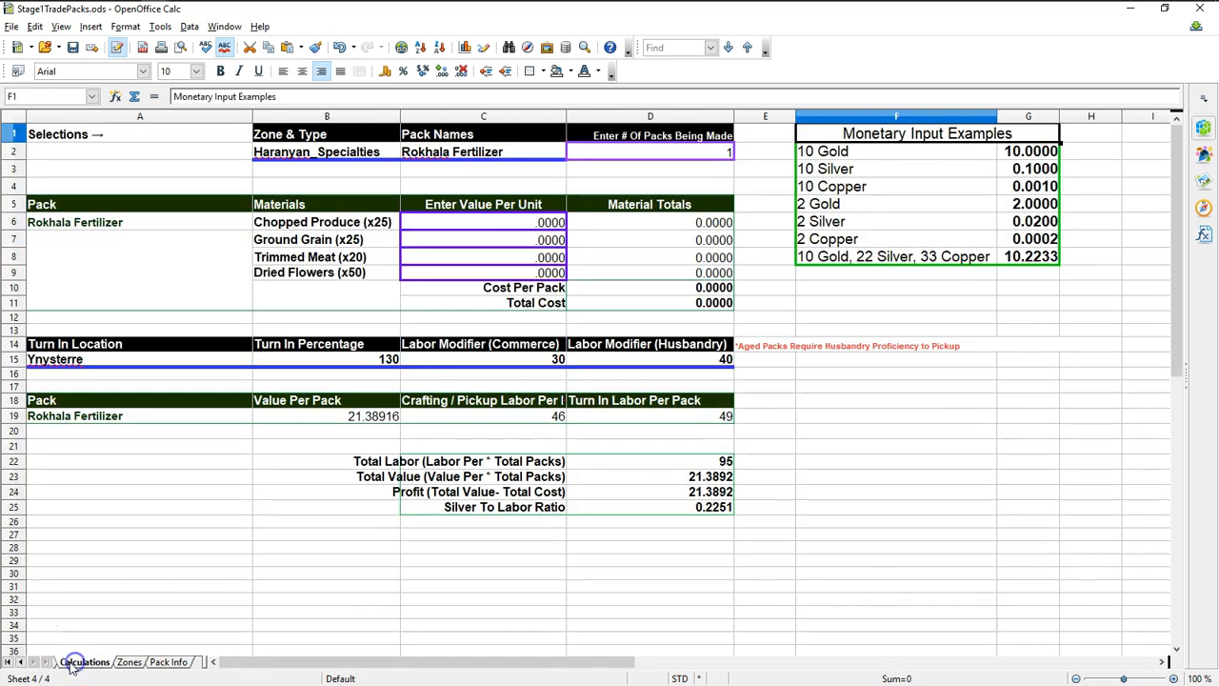
left_click(73, 656)
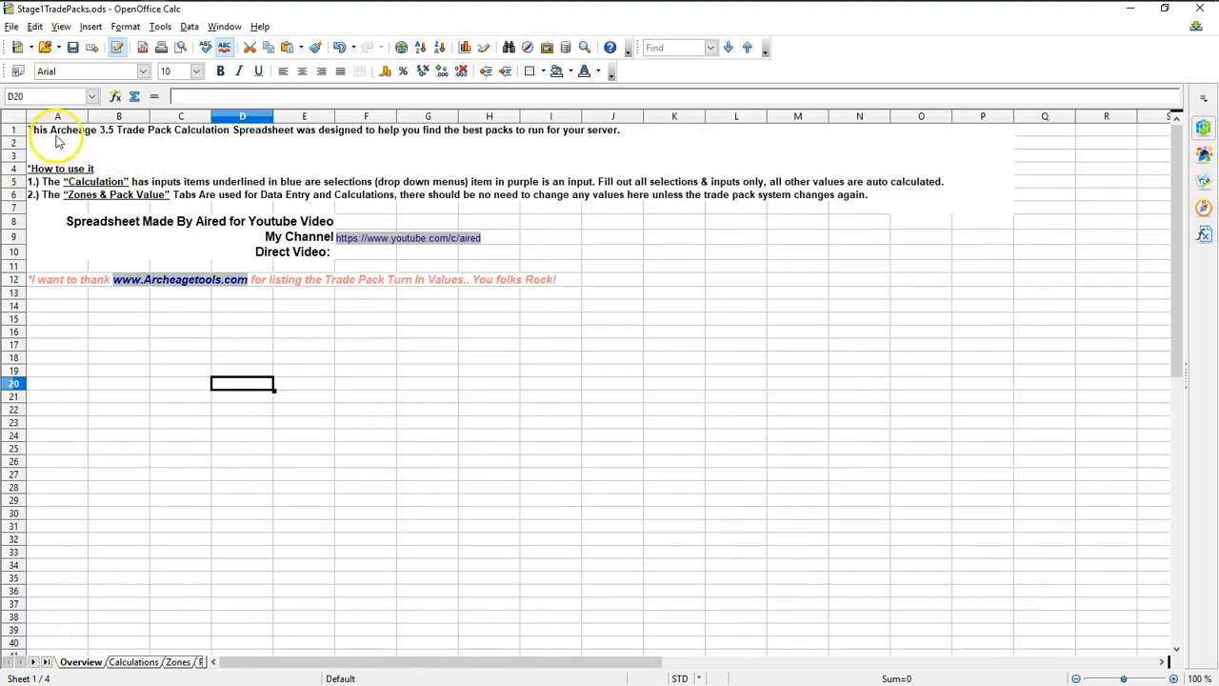
left_click_drag(57, 130, 957, 305)
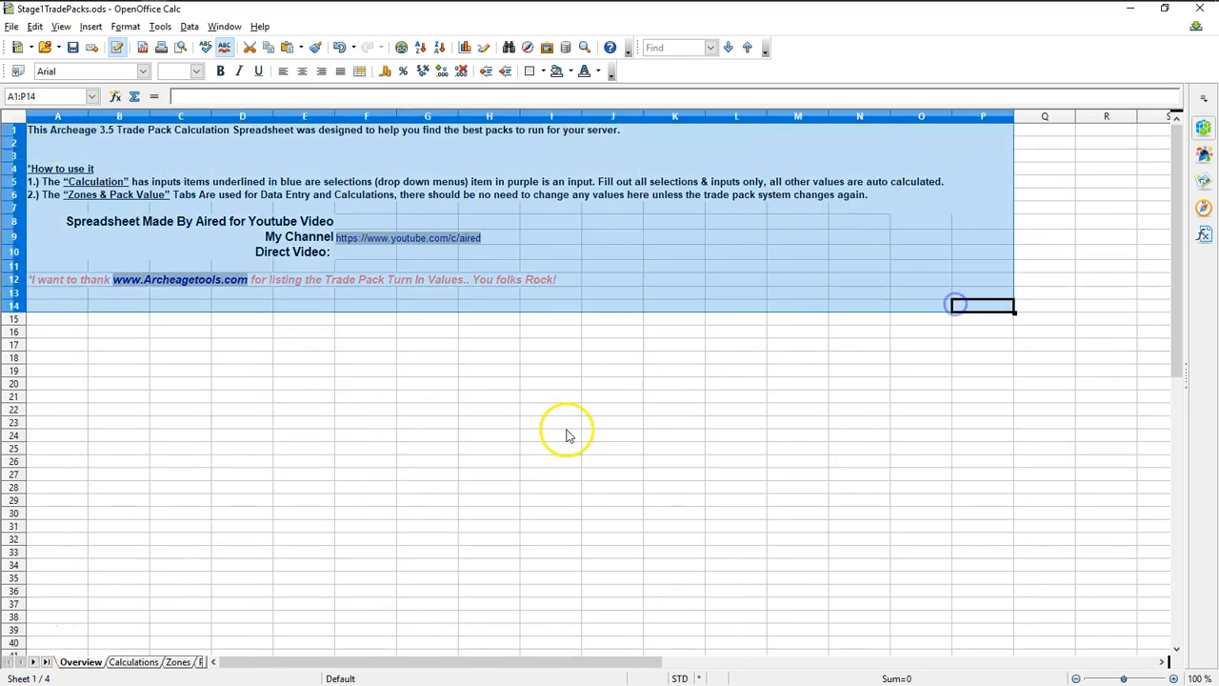
mouse_move(482, 508)
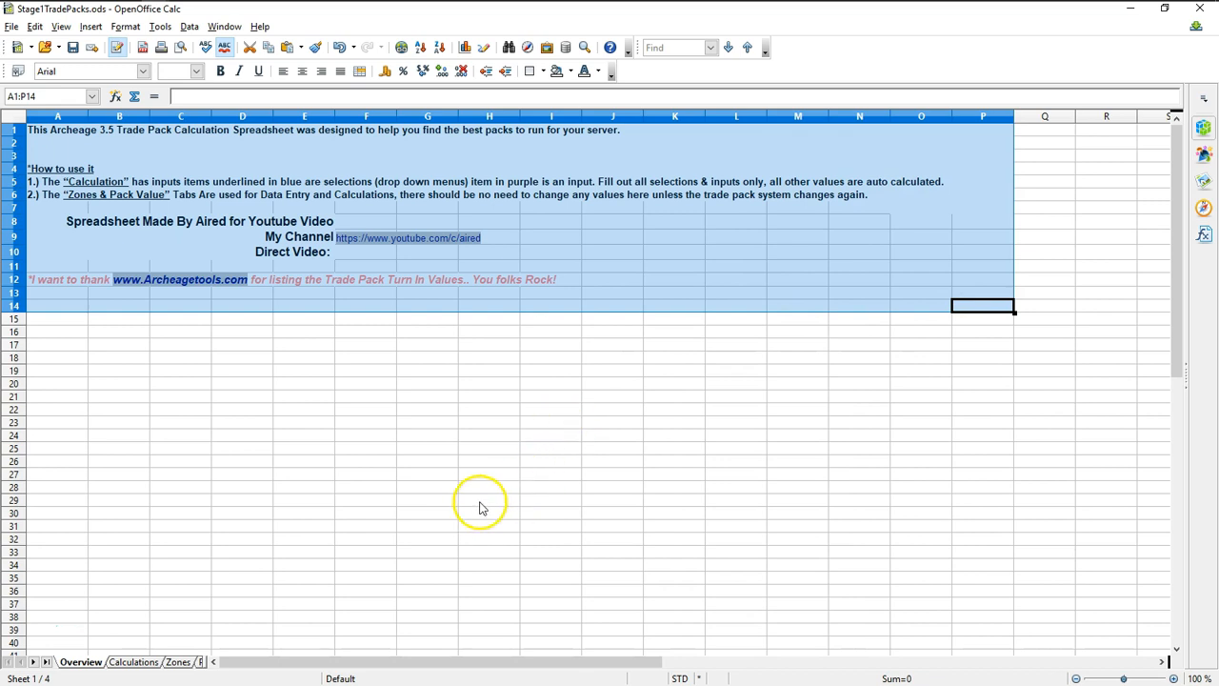
left_click(131, 662)
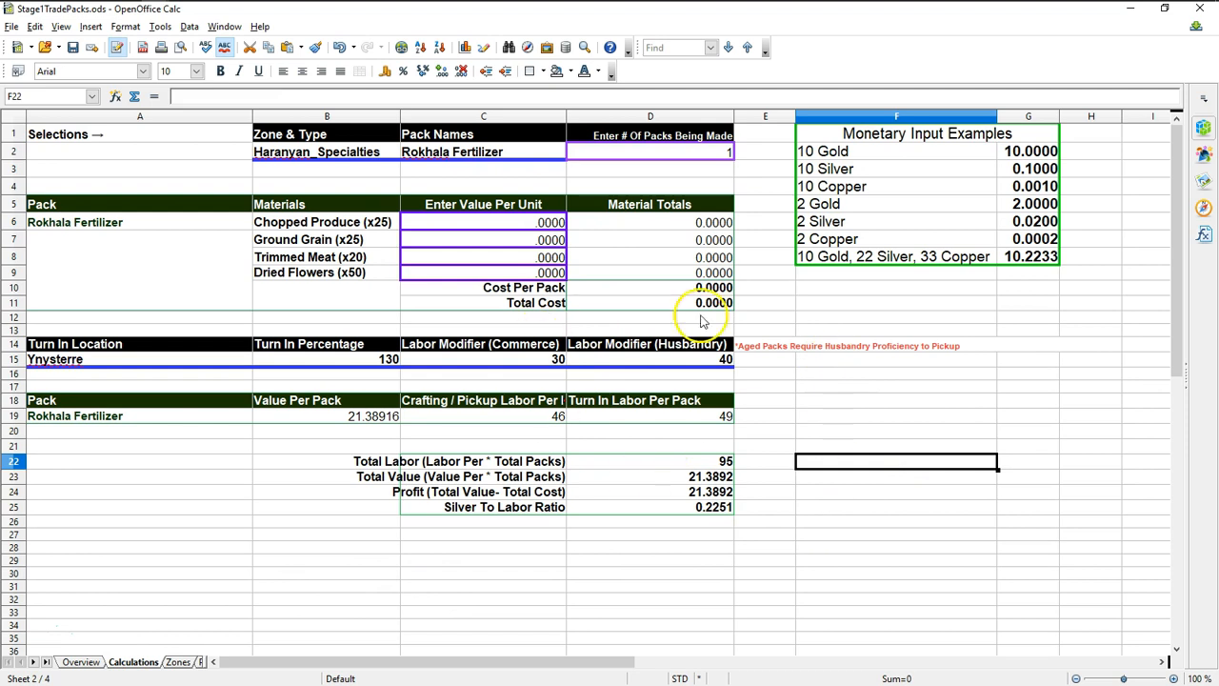
mouse_move(643, 606)
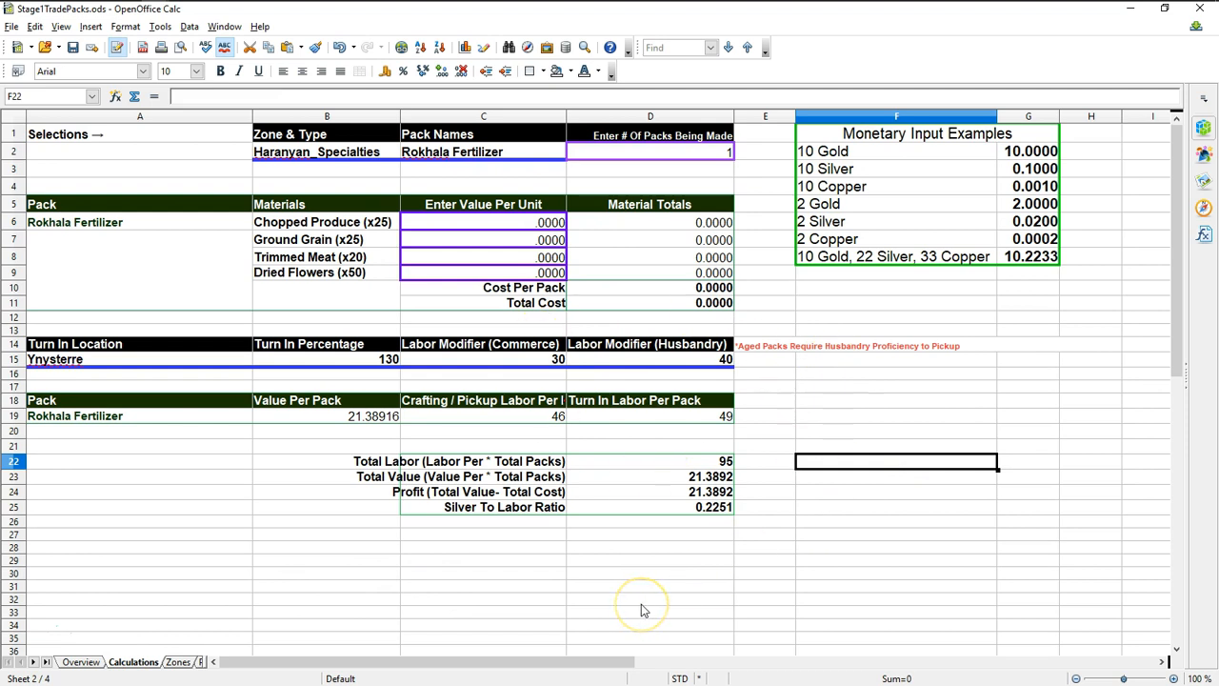
mouse_move(636, 607)
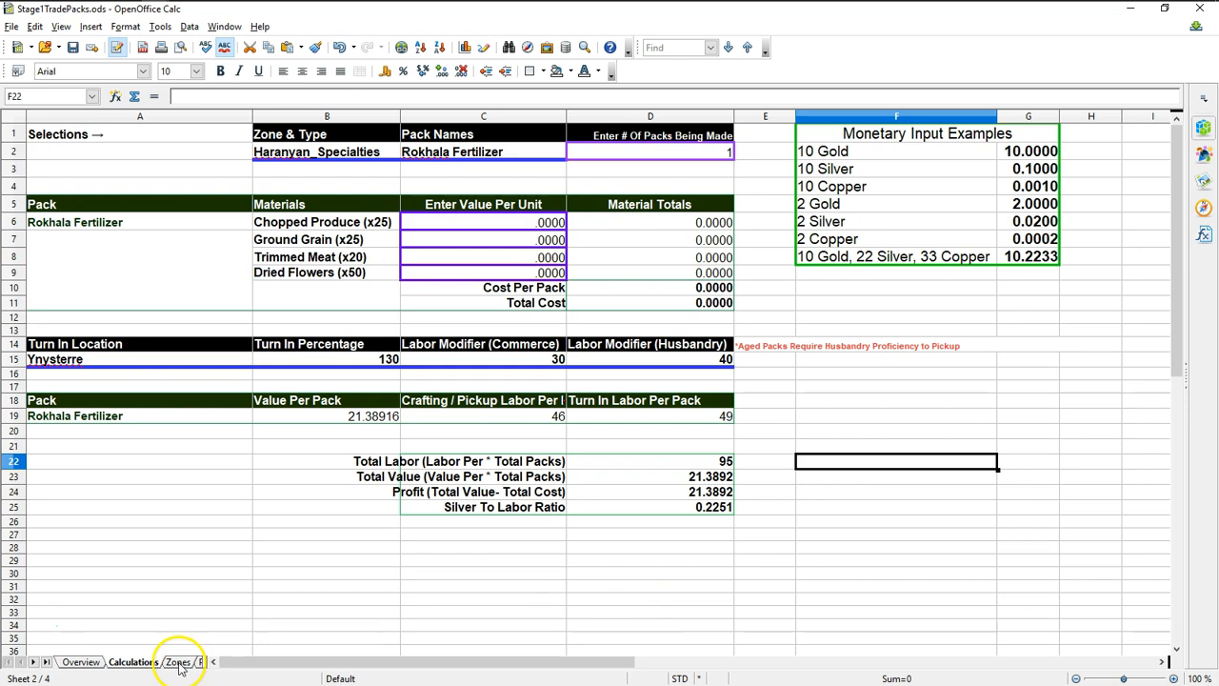
left_click(175, 660)
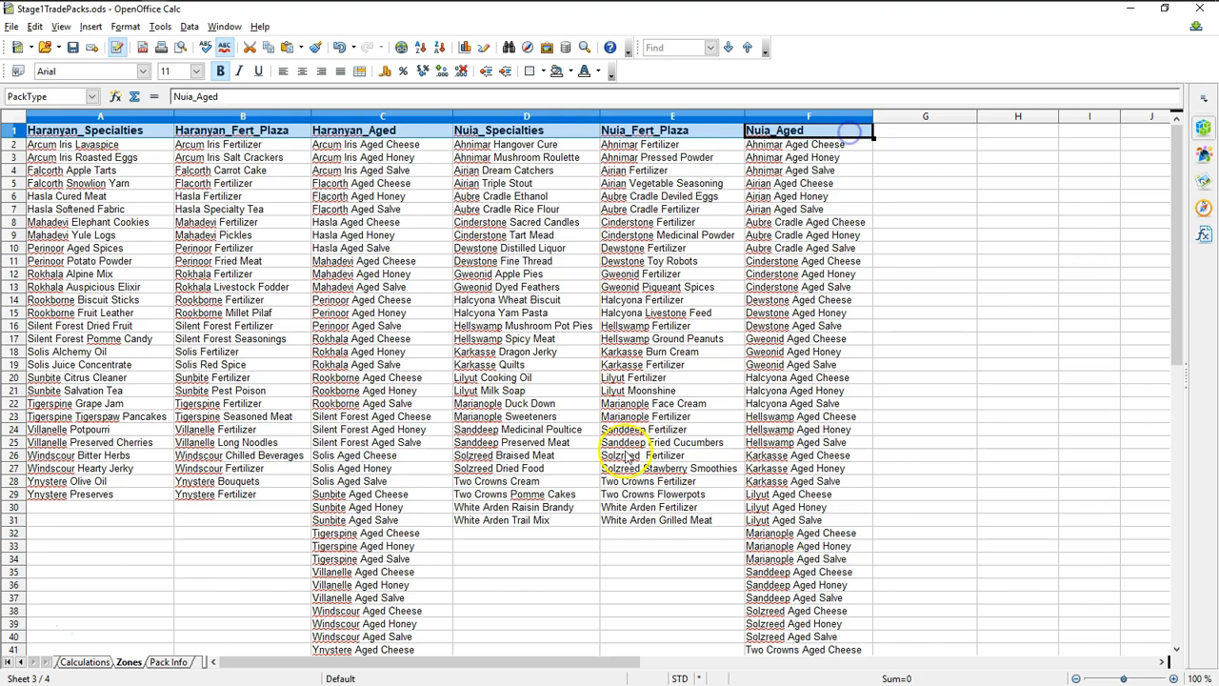
scroll("down", 3)
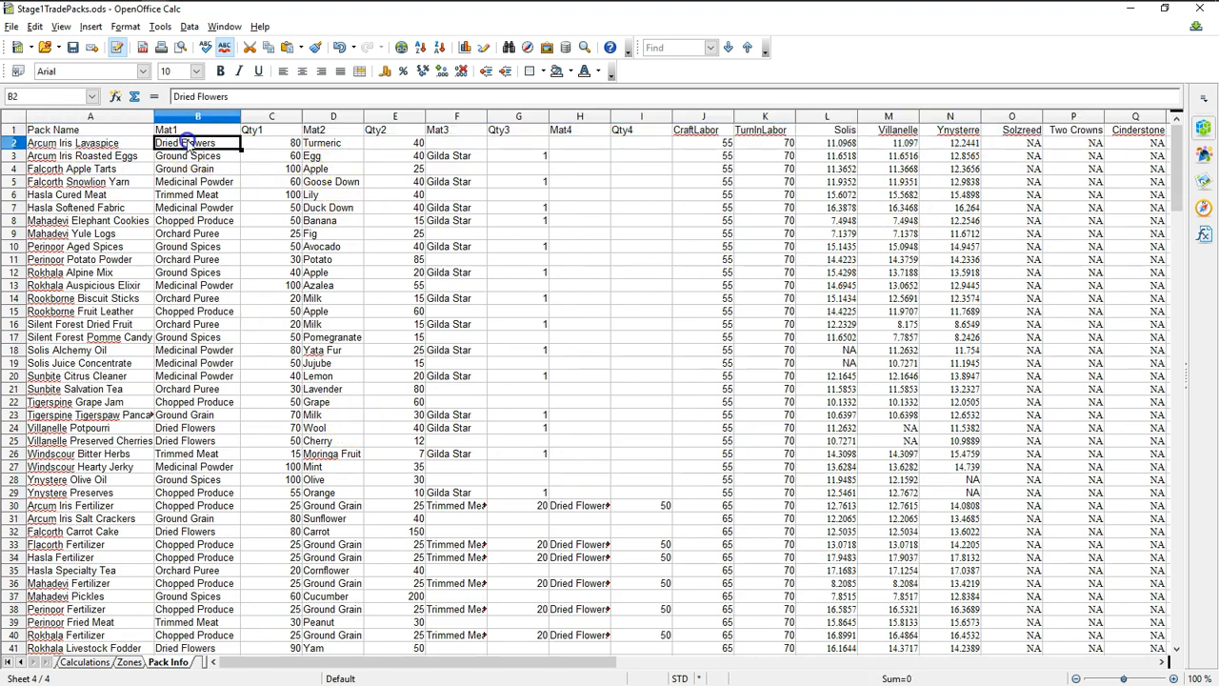
left_click(273, 143)
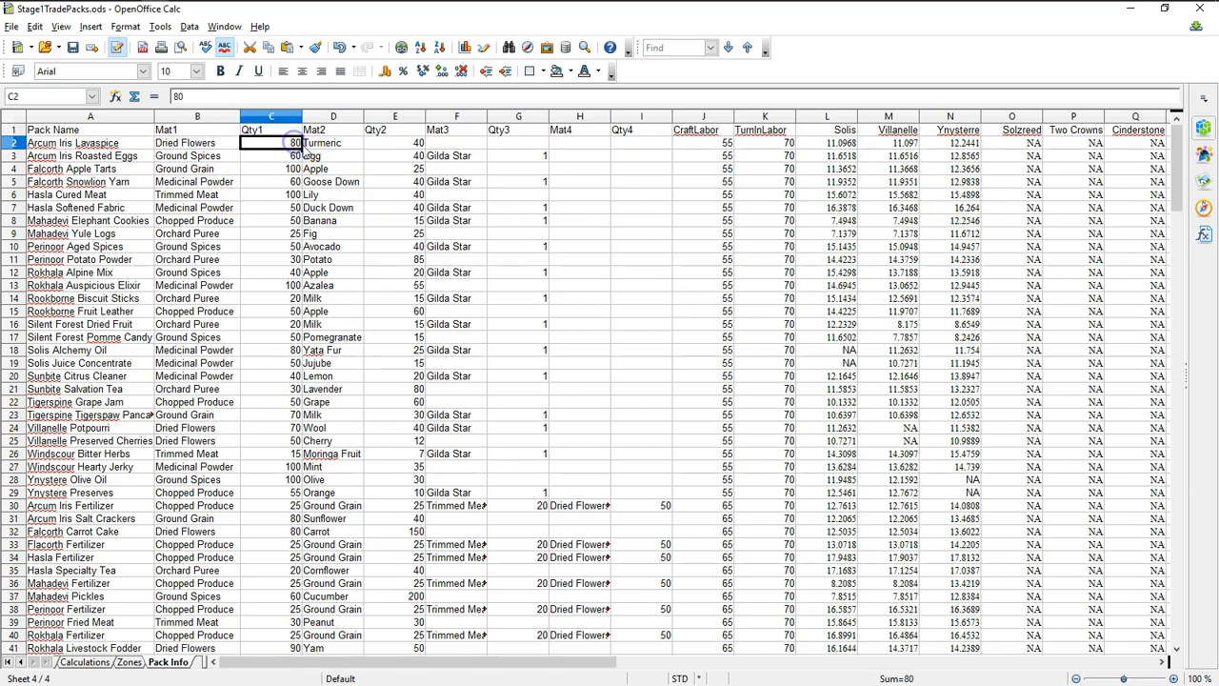
left_click(395, 142)
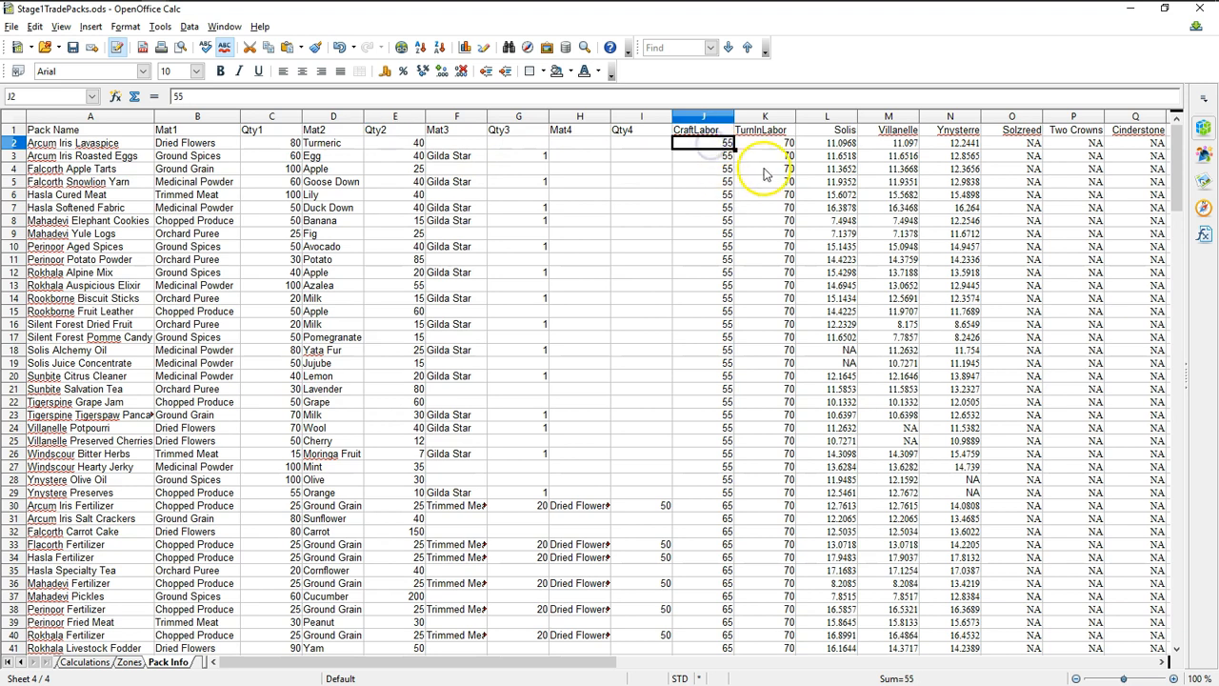
left_click(763, 143)
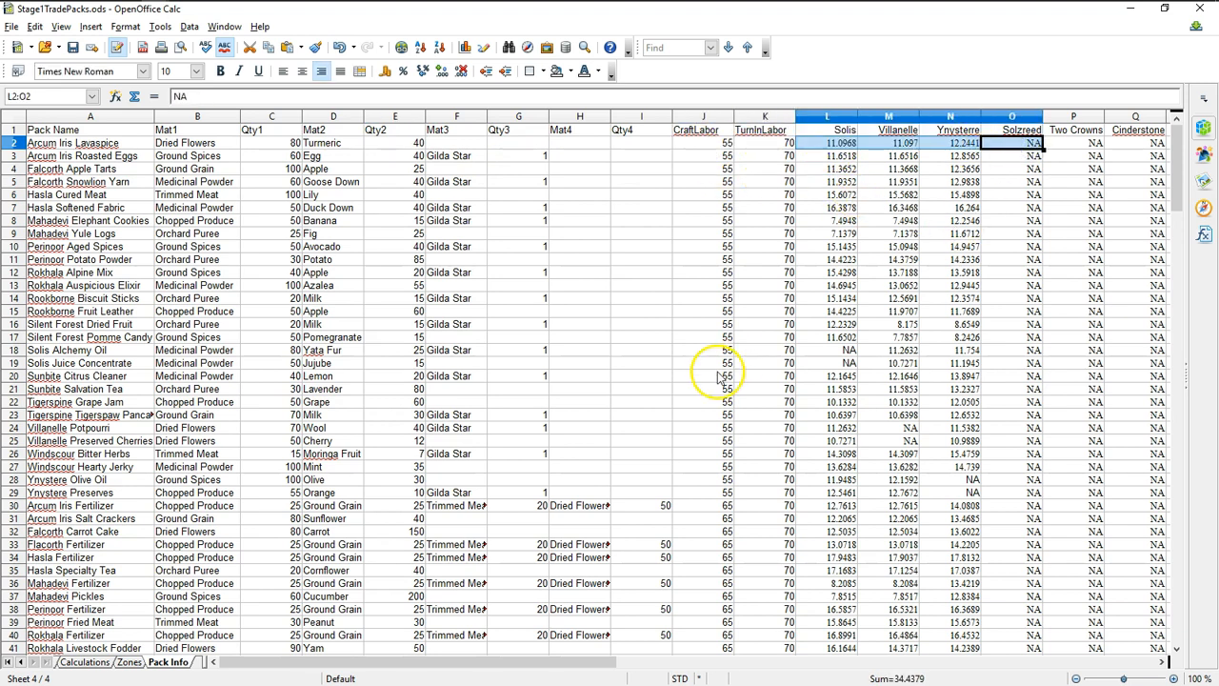
mouse_move(724, 362)
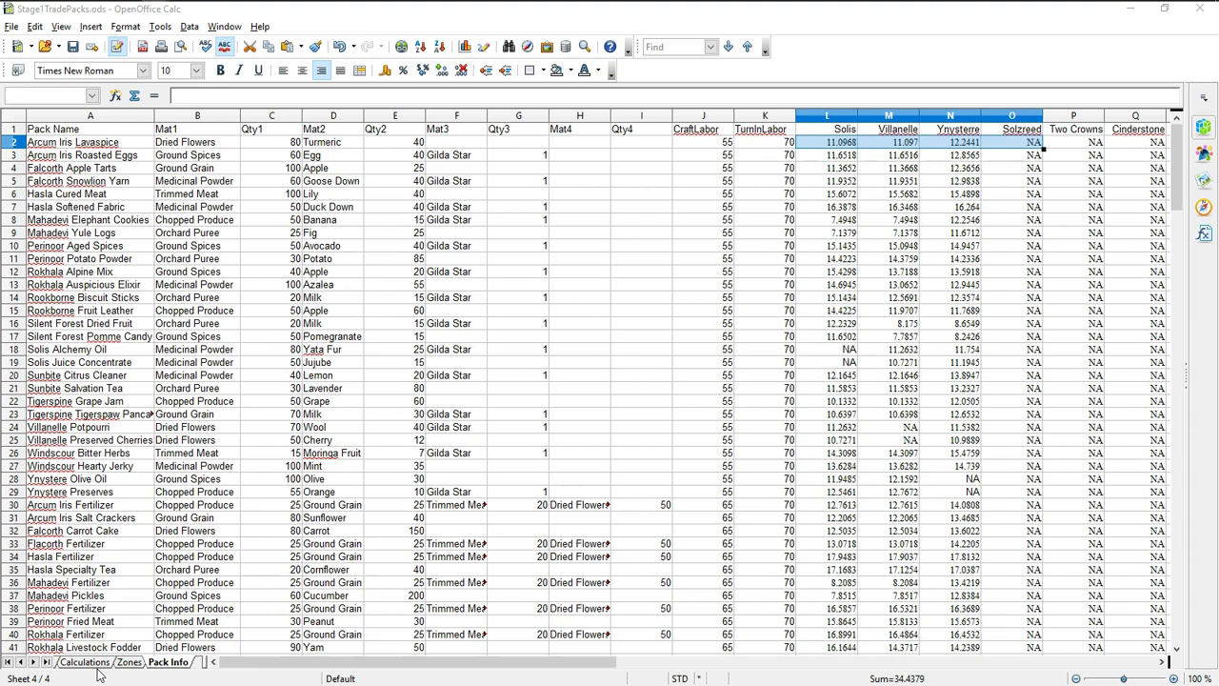
- Inspect the Rokhala Fertilizer zone, pack name, labor modifier, material value and pack count cells
left_click(85, 662)
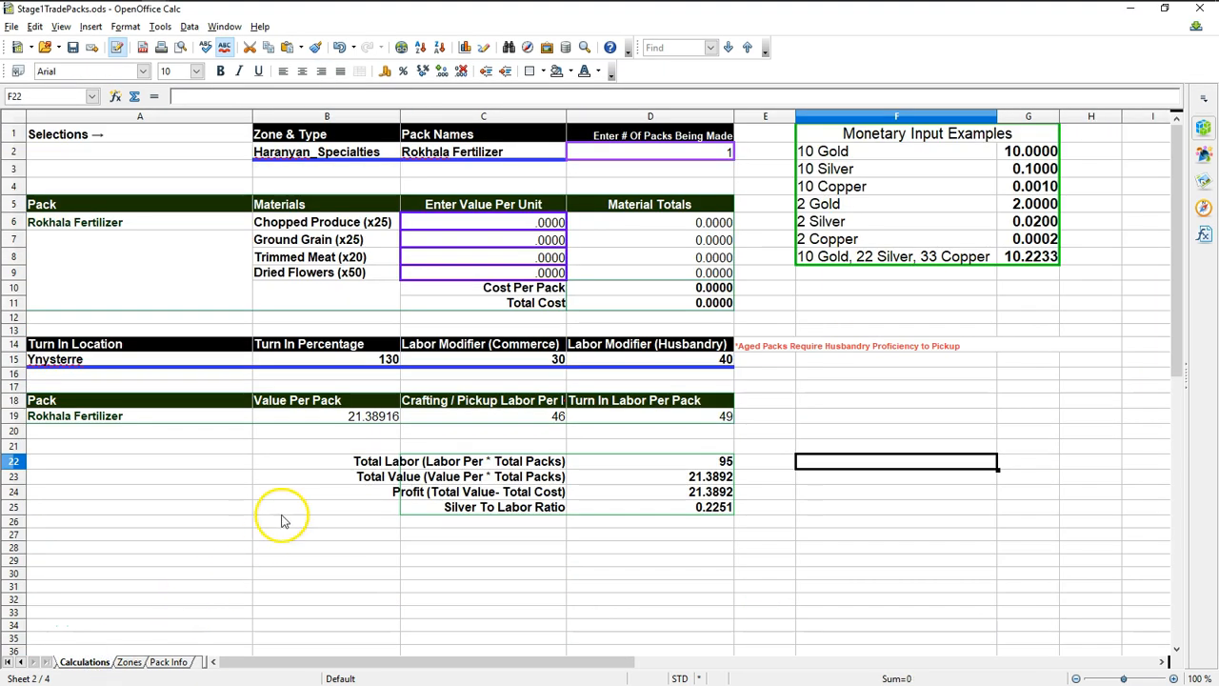
mouse_move(195, 640)
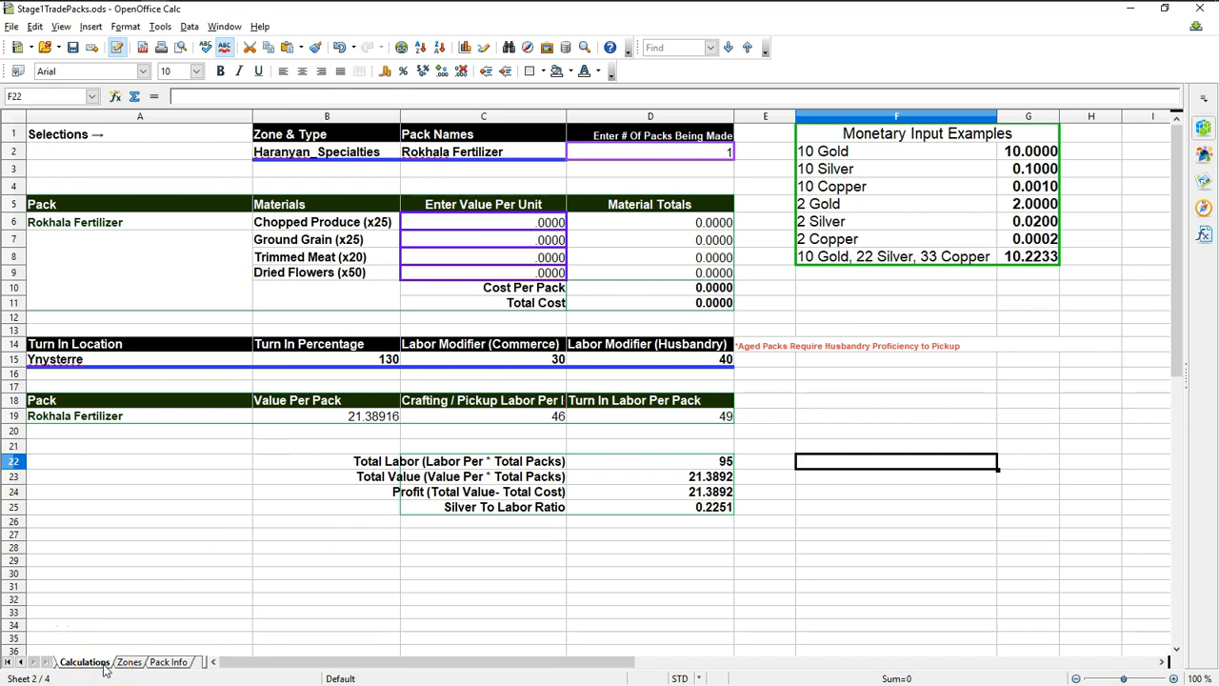
left_click(326, 151)
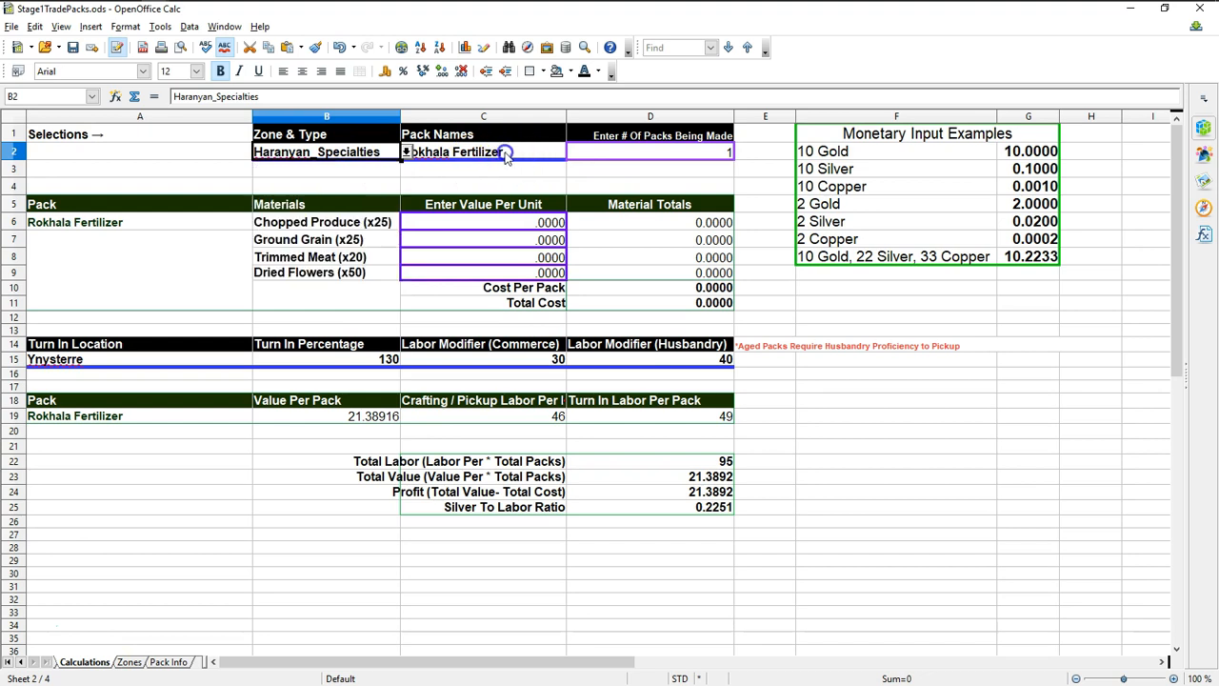
left_click(571, 151)
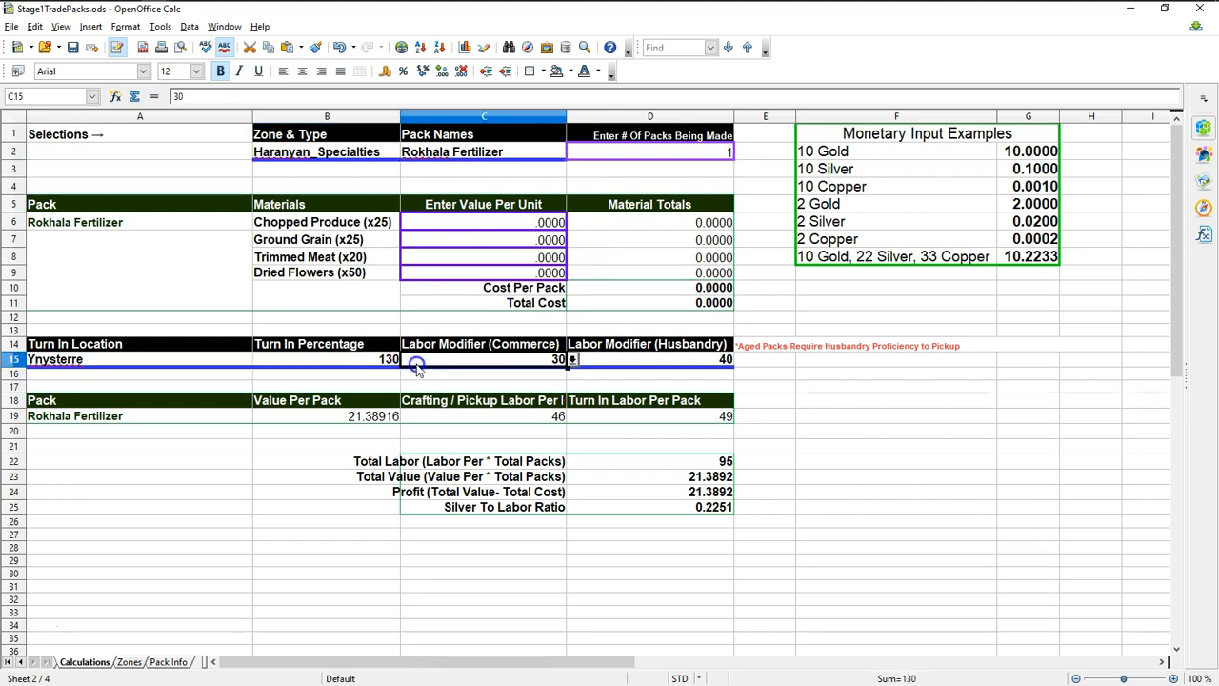
left_click(406, 358)
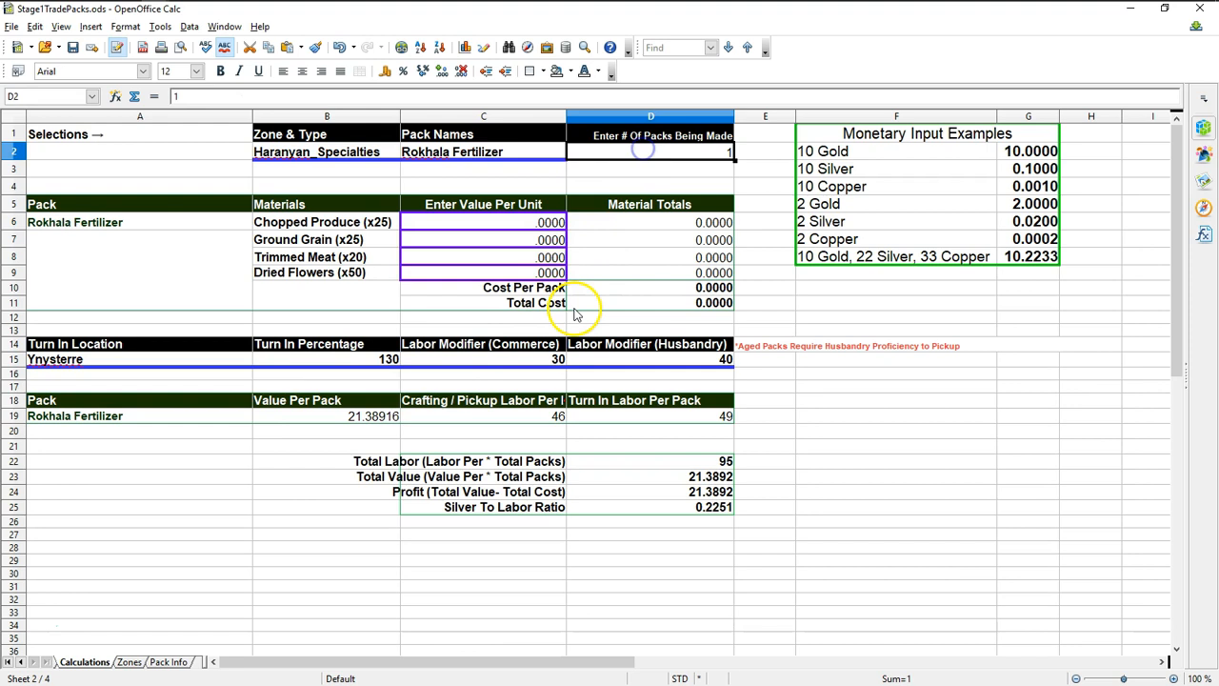
left_click(500, 241)
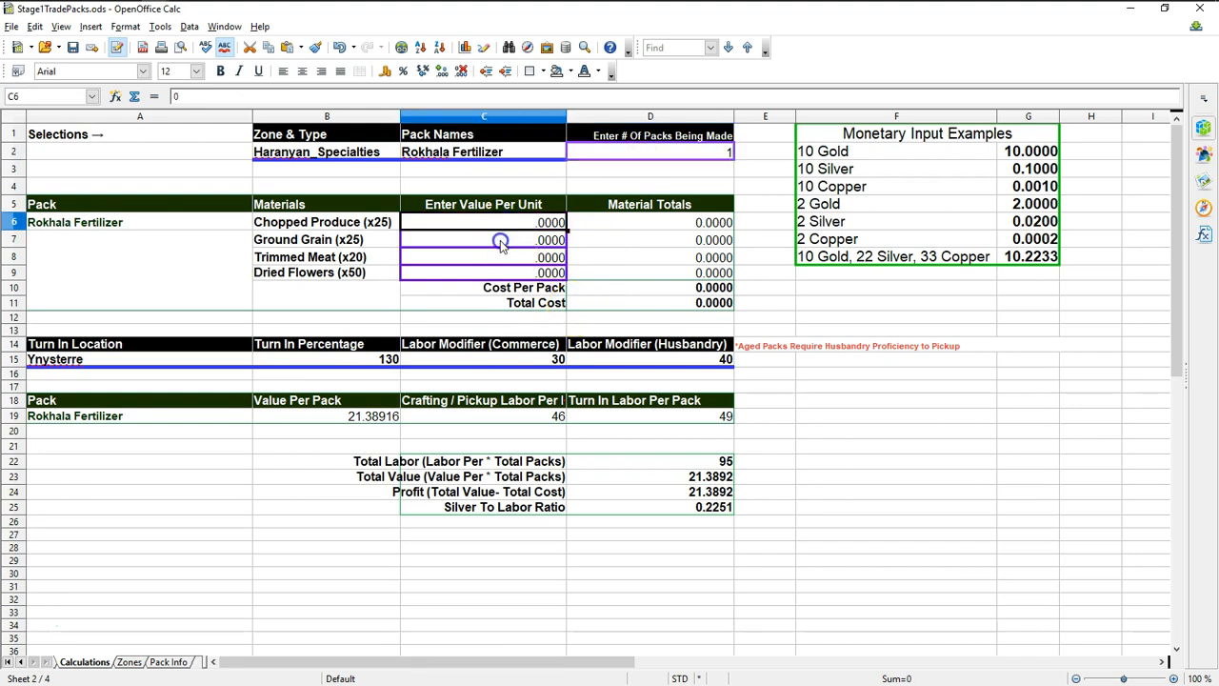
left_click(480, 272)
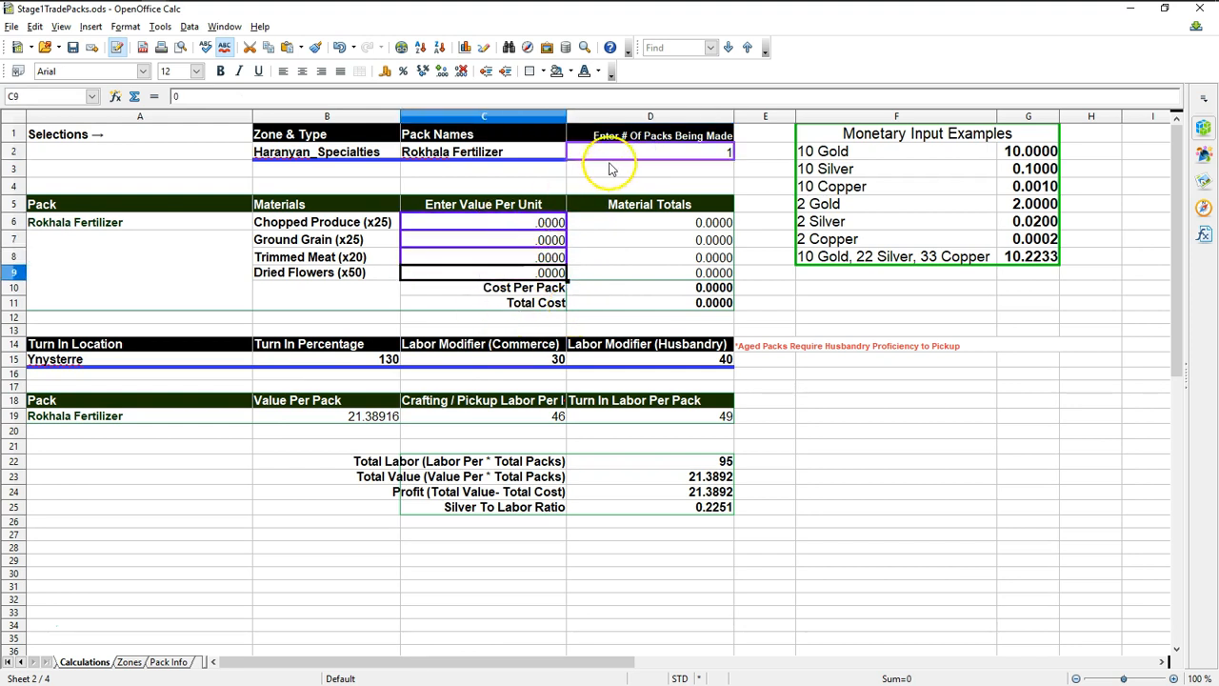
left_click(510, 256)
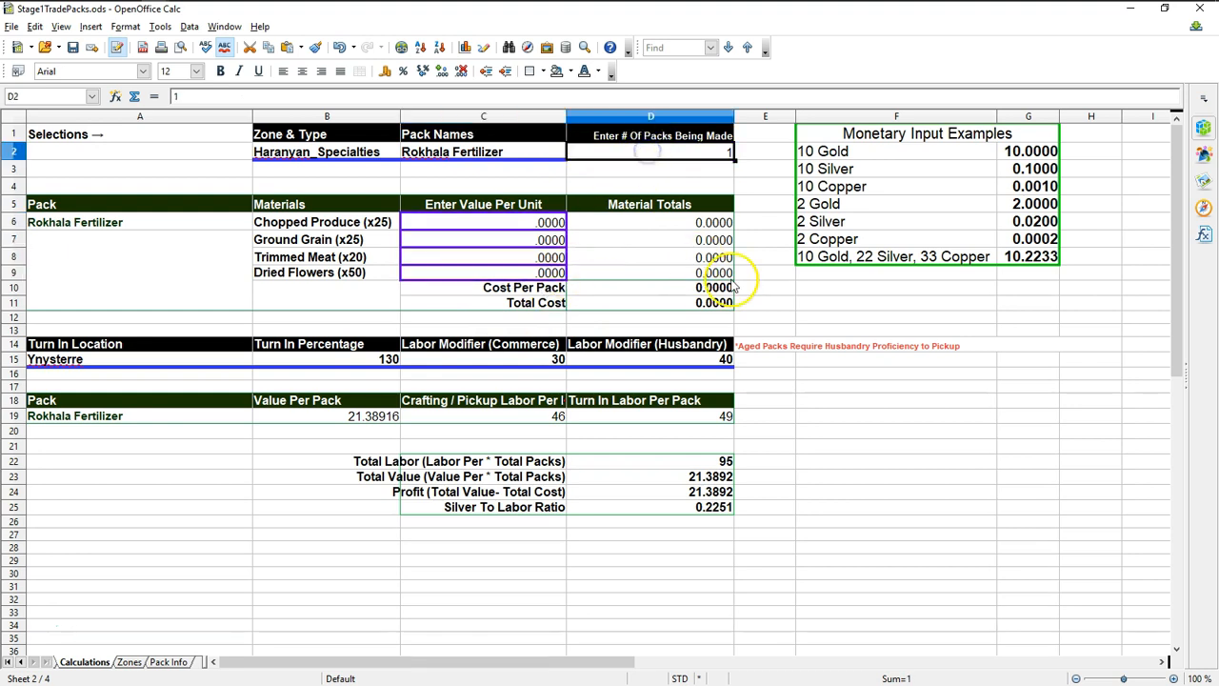
left_click(896, 133)
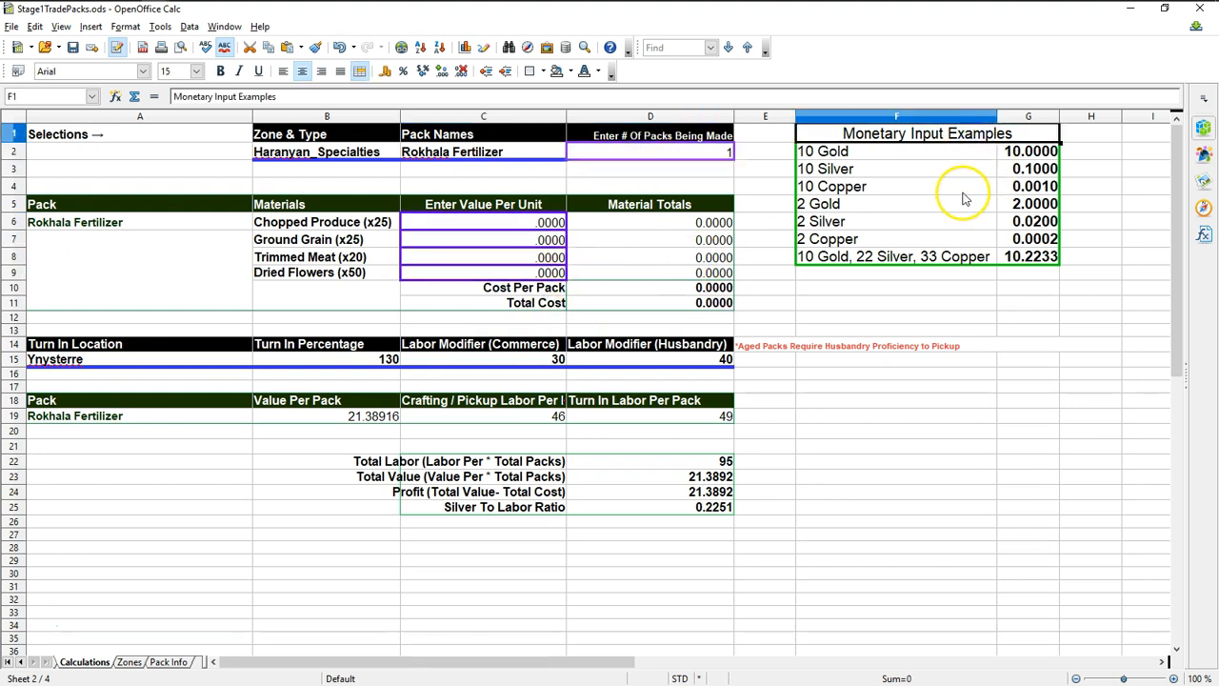
mouse_move(974, 315)
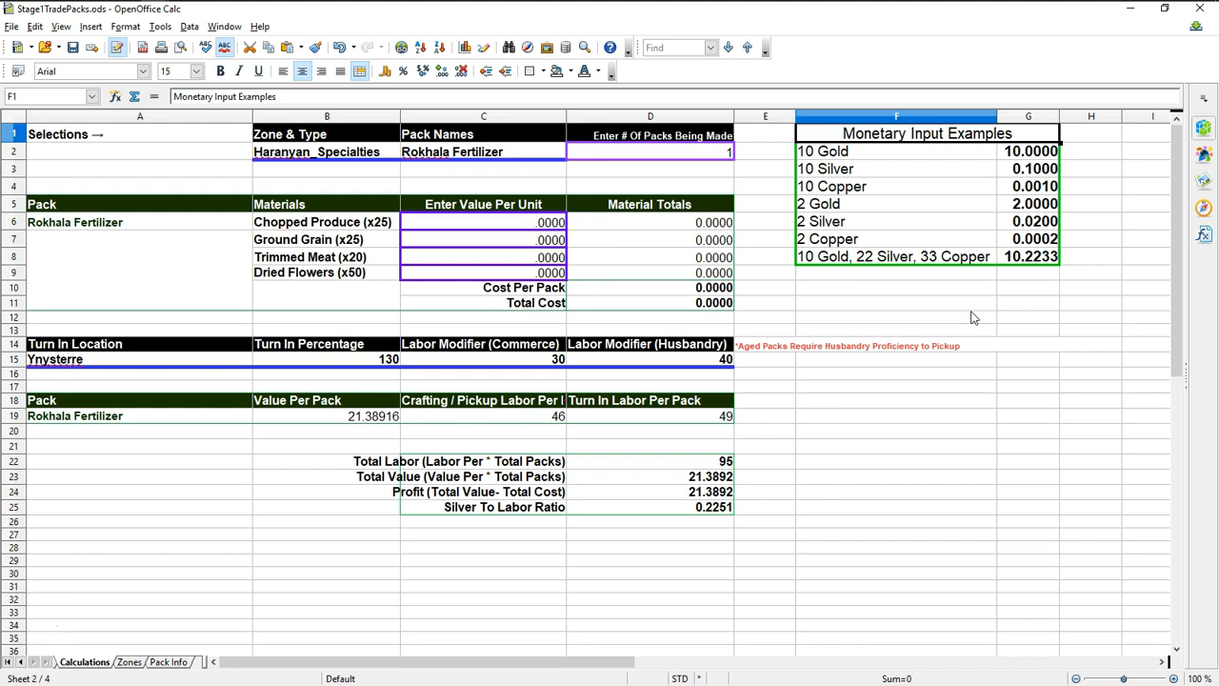
mouse_move(974, 283)
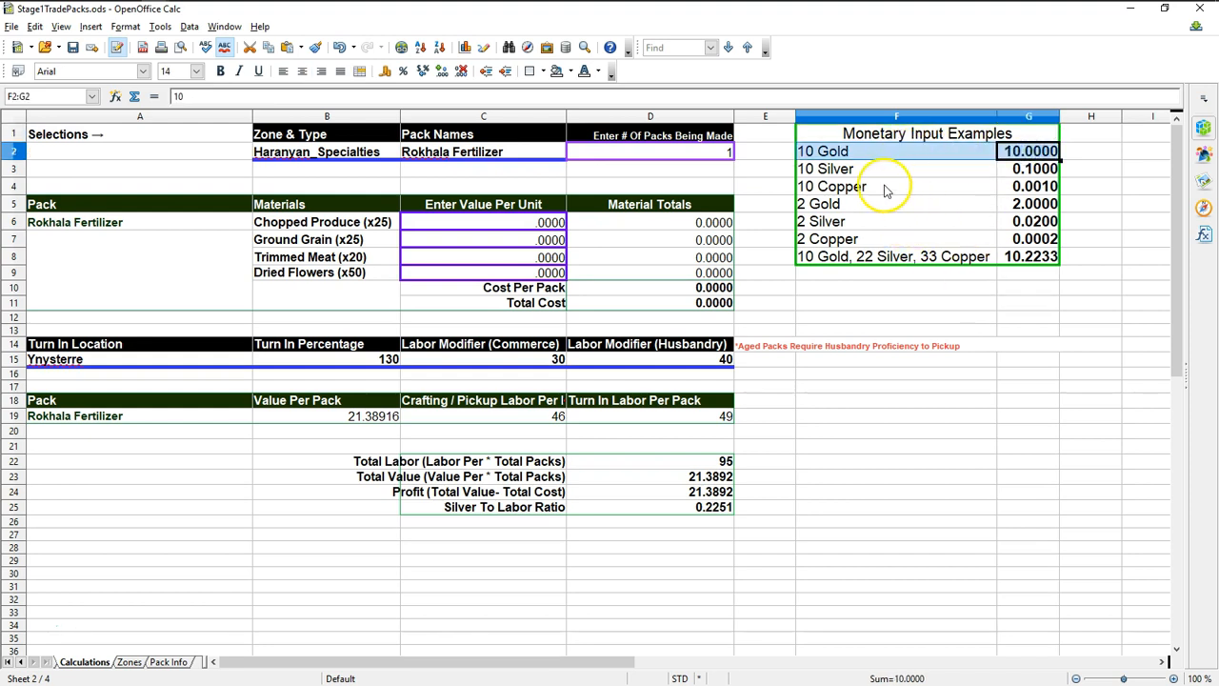
left_click(895, 168)
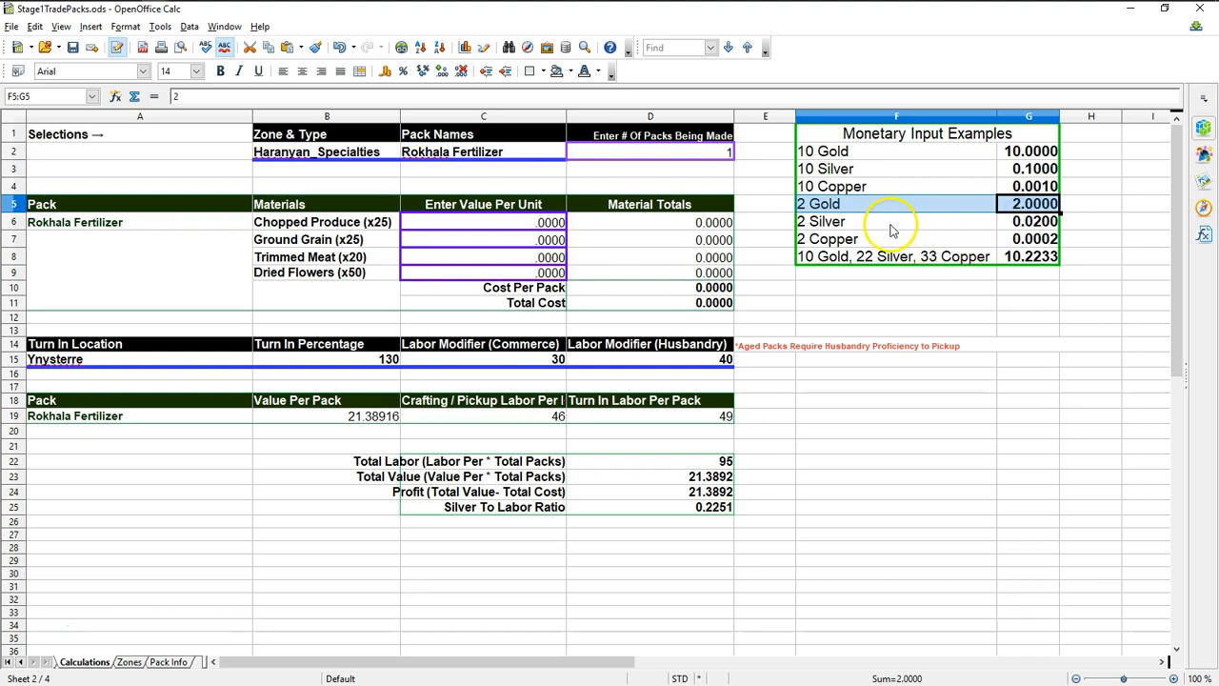
left_click(897, 221)
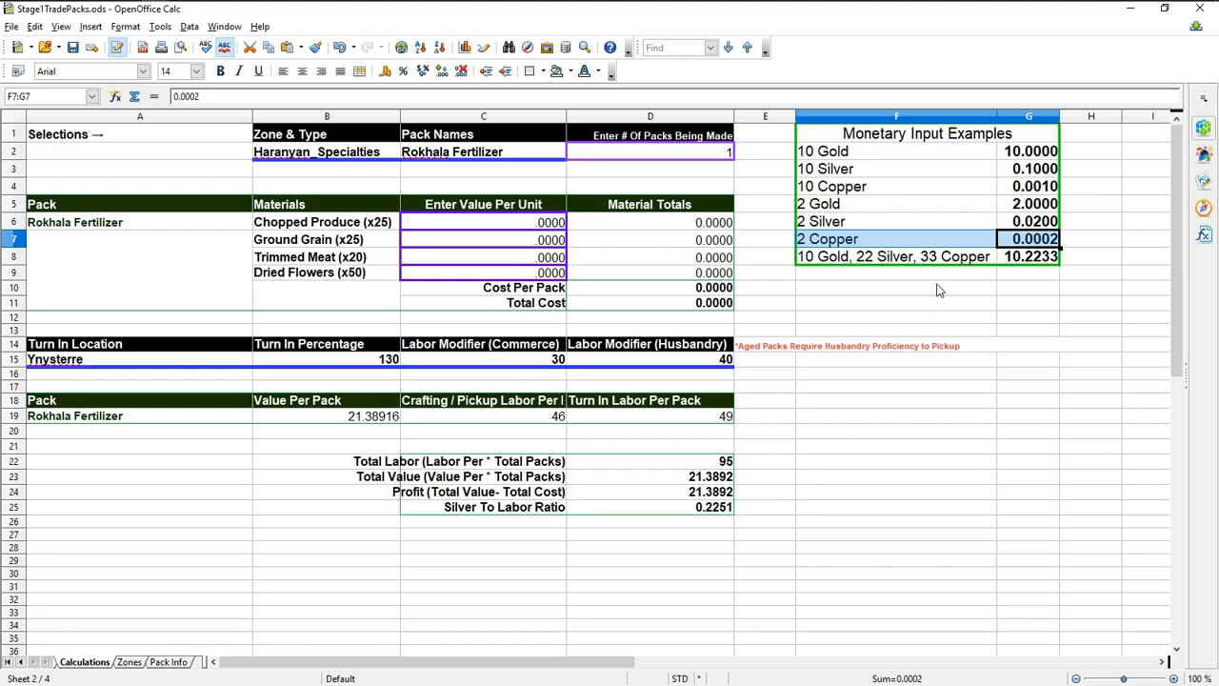
mouse_move(895, 270)
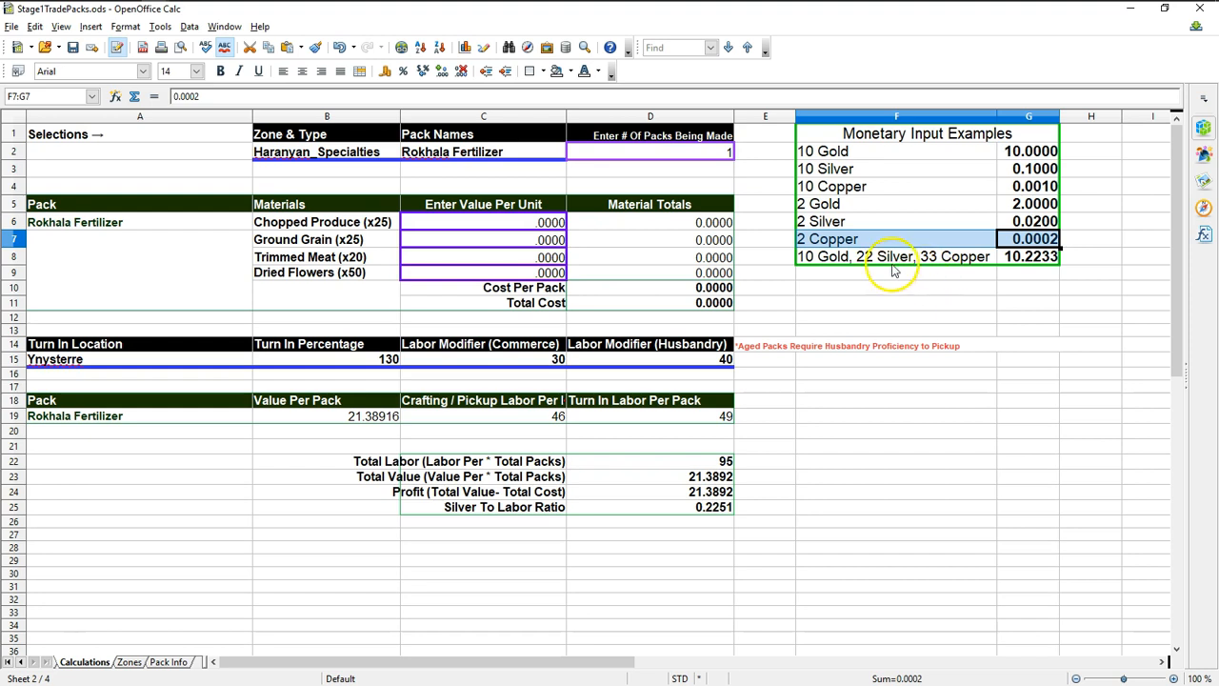
left_click(895, 256)
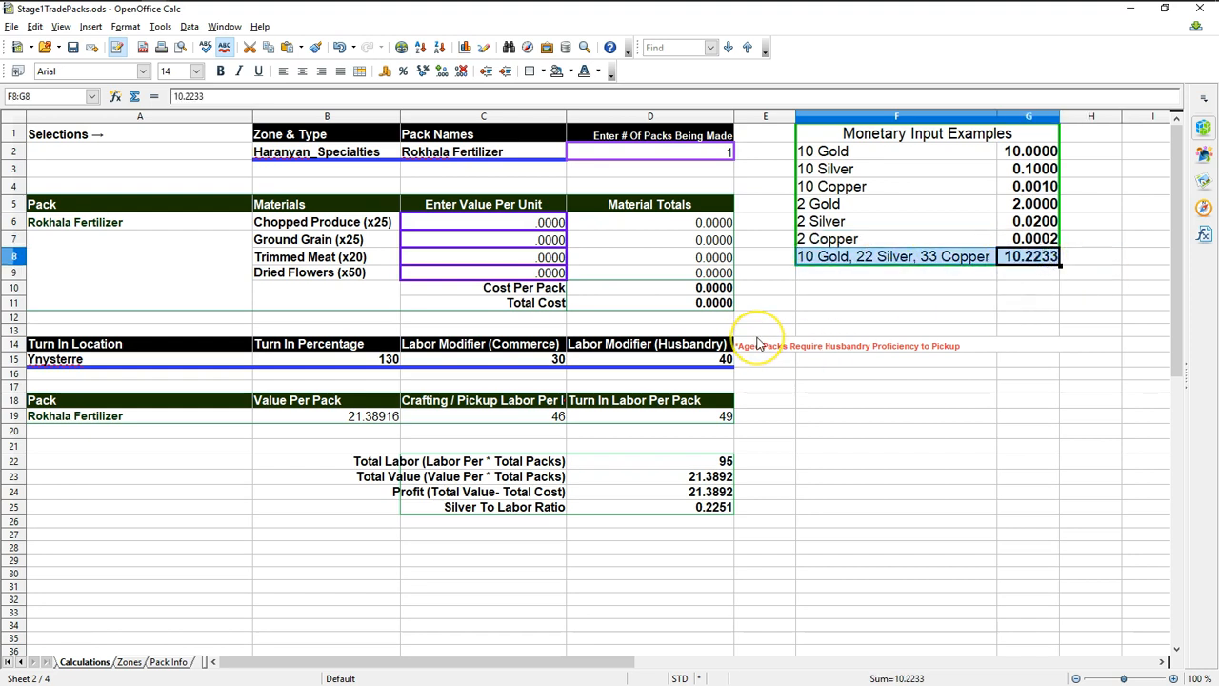
mouse_move(638, 343)
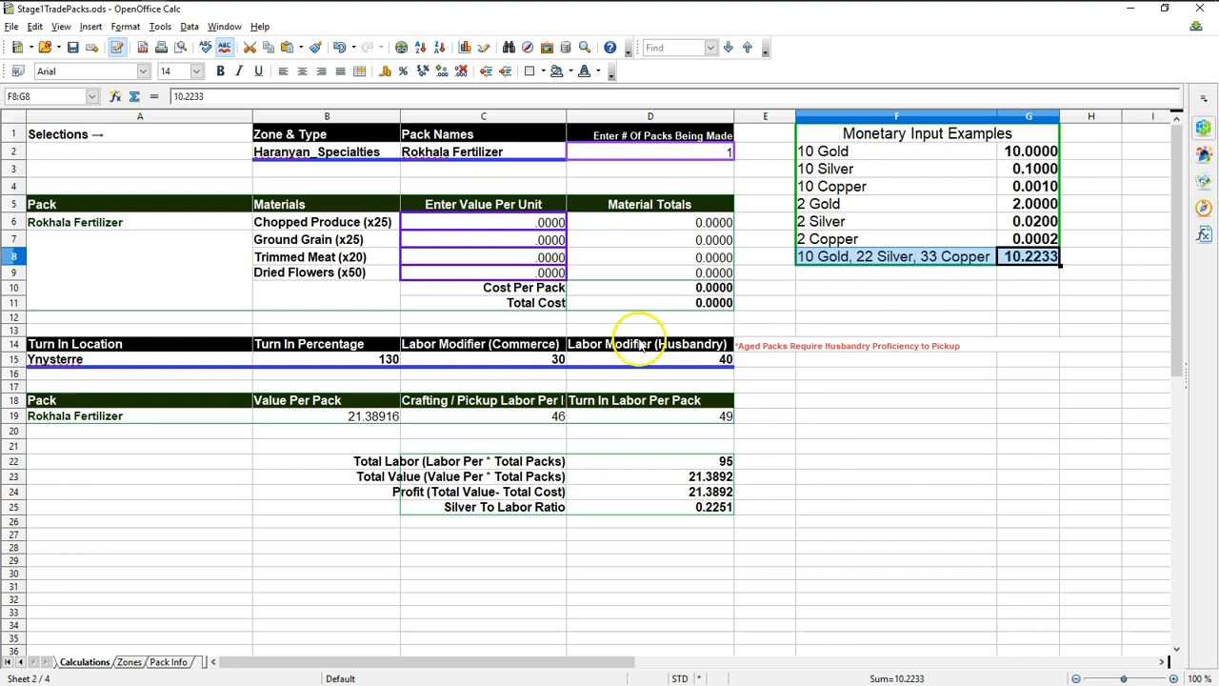
left_click(1028, 287)
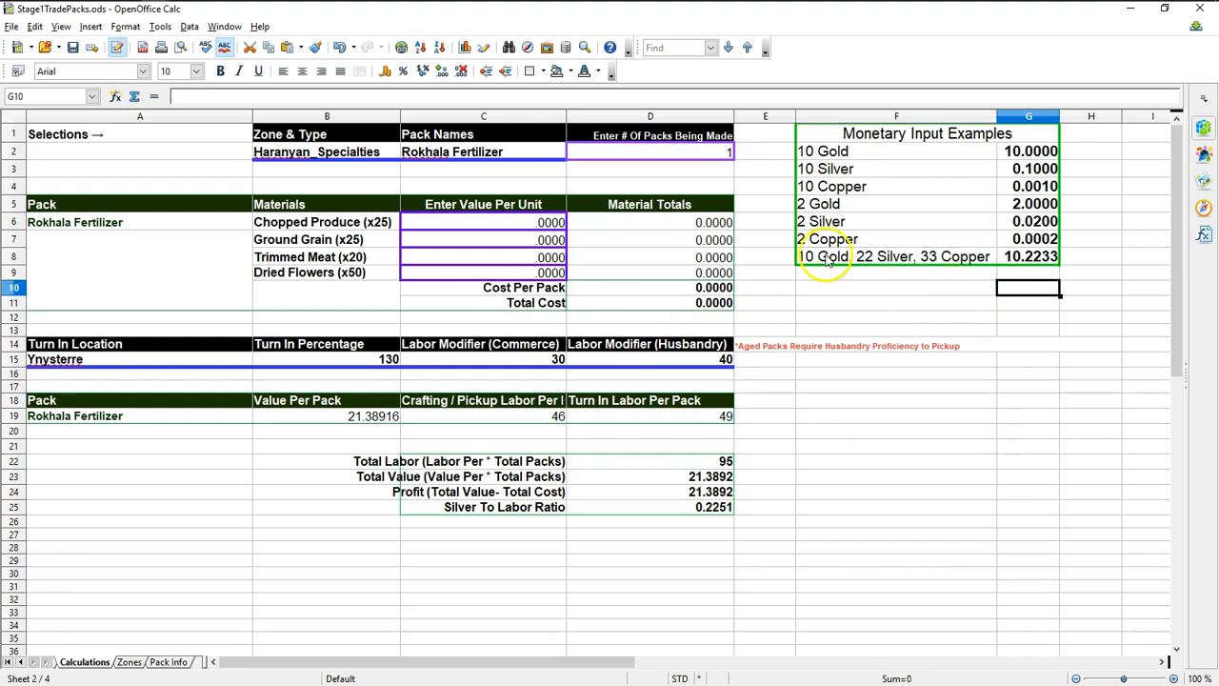
- Try Mahadevi Yule Logs and Arcum Iris Roasted Eggs, then set the pack count to 9
left_click(572, 152)
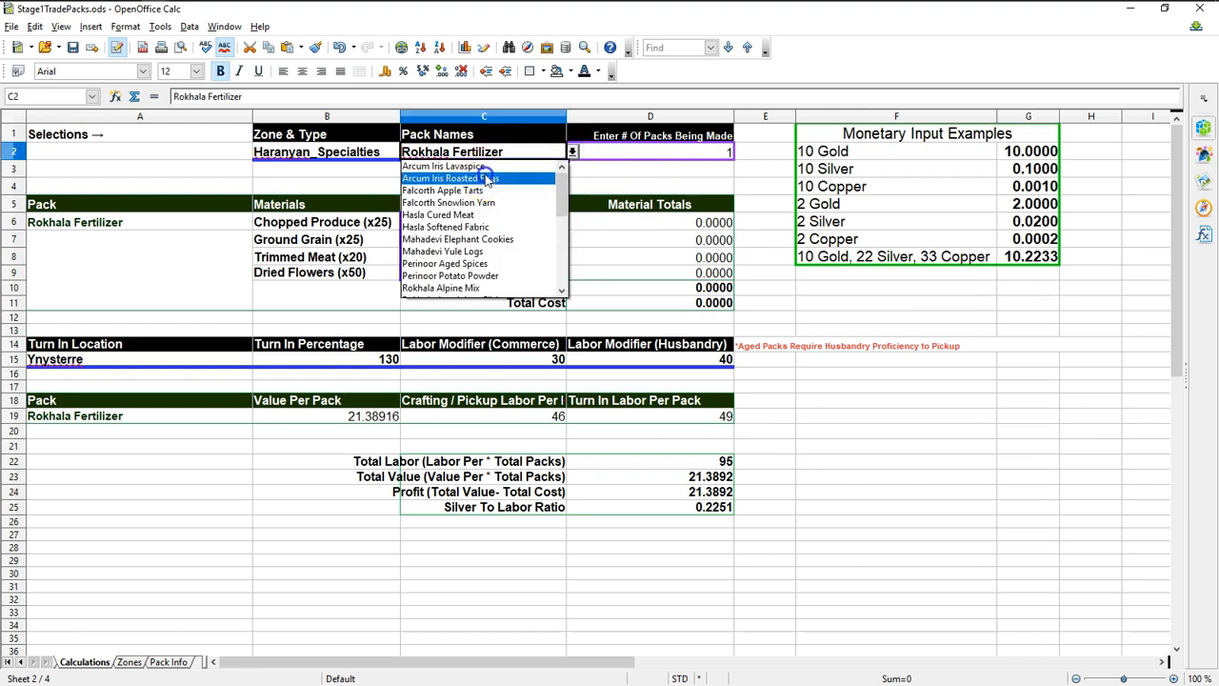
left_click(449, 178)
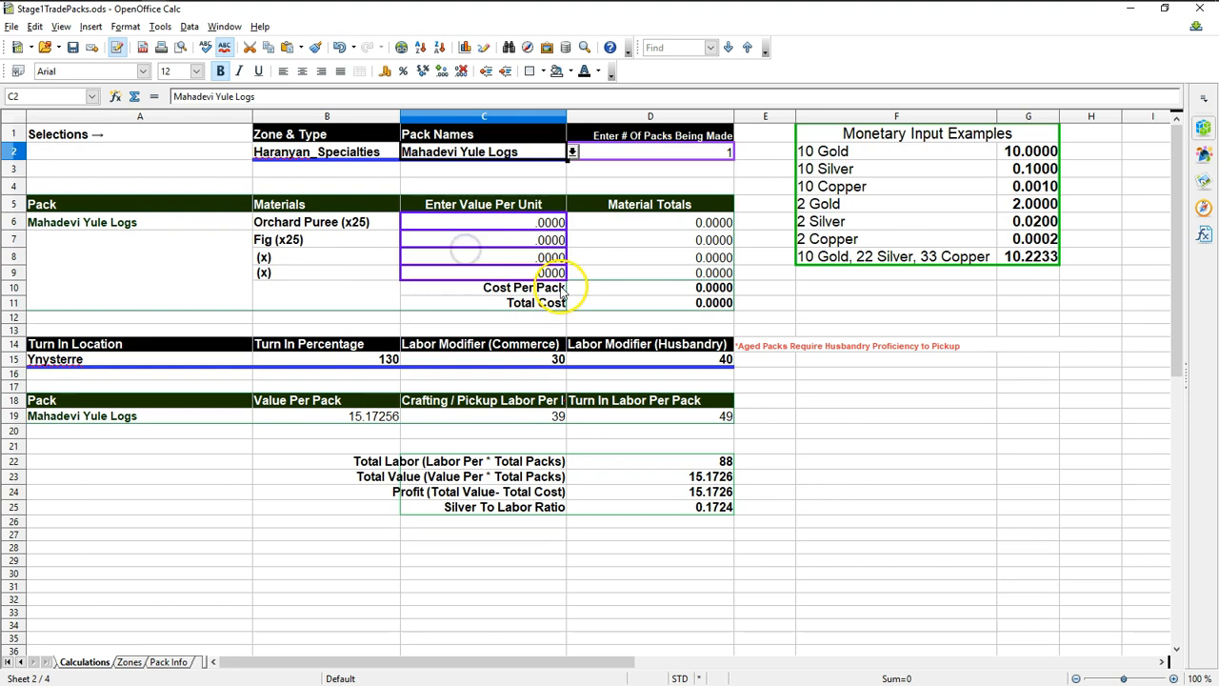
left_click(572, 152)
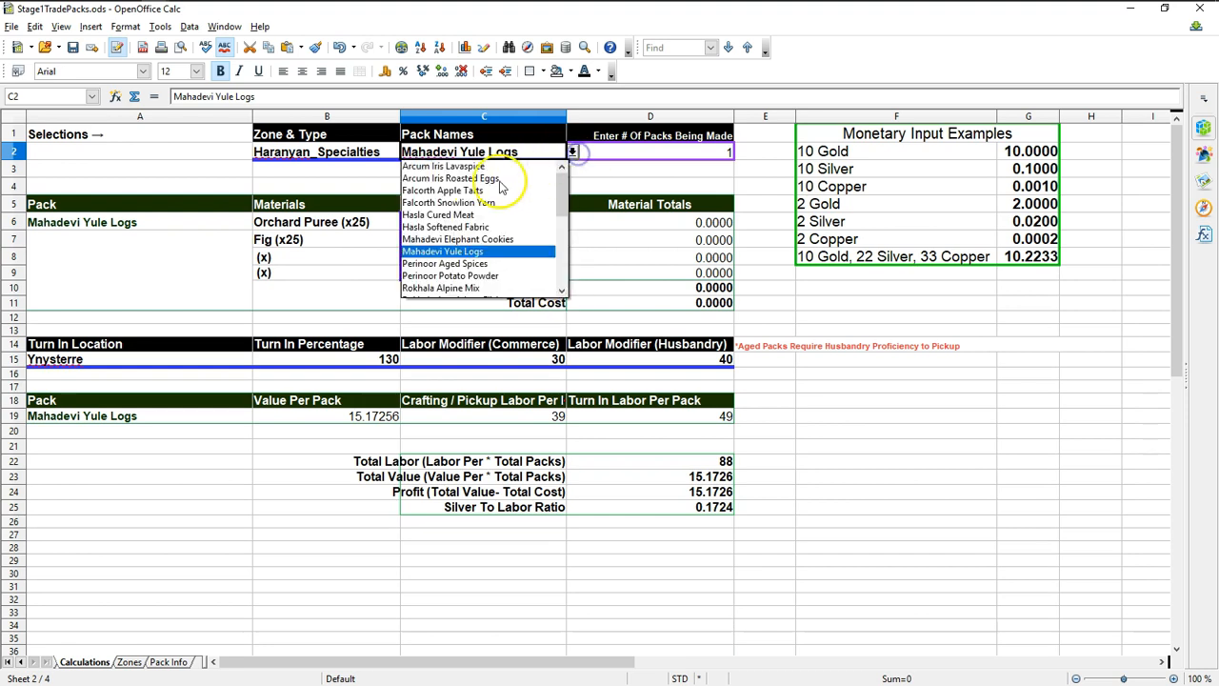
left_click(461, 178)
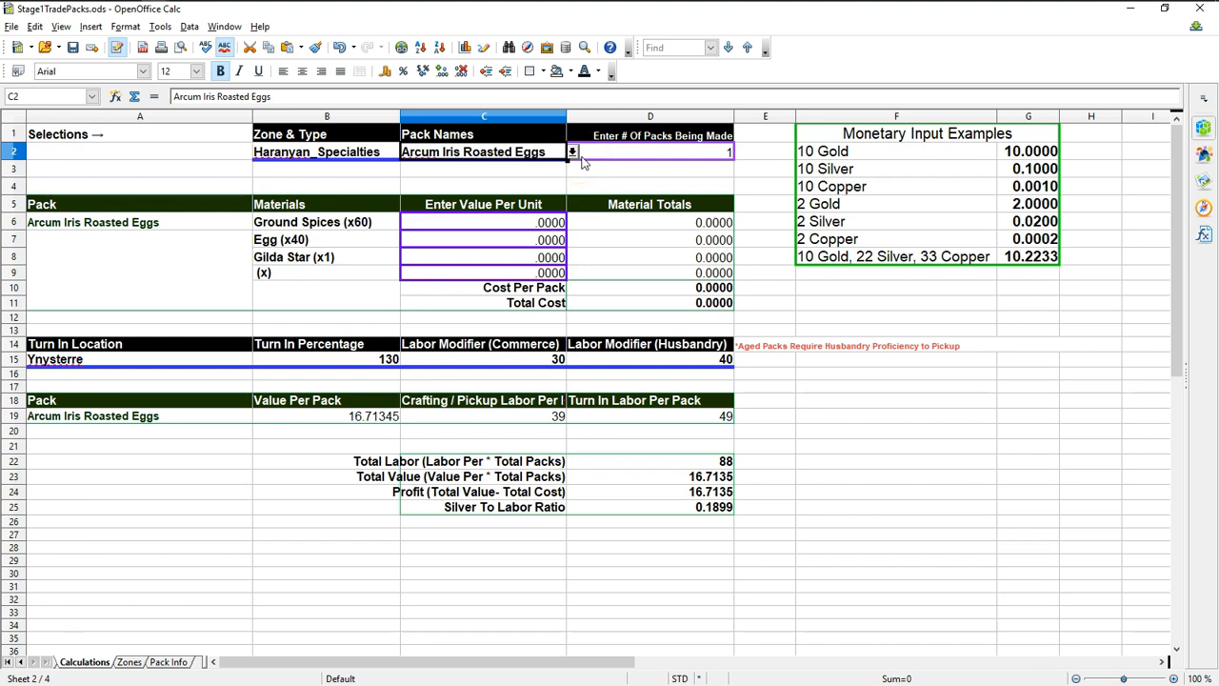
mouse_move(584, 161)
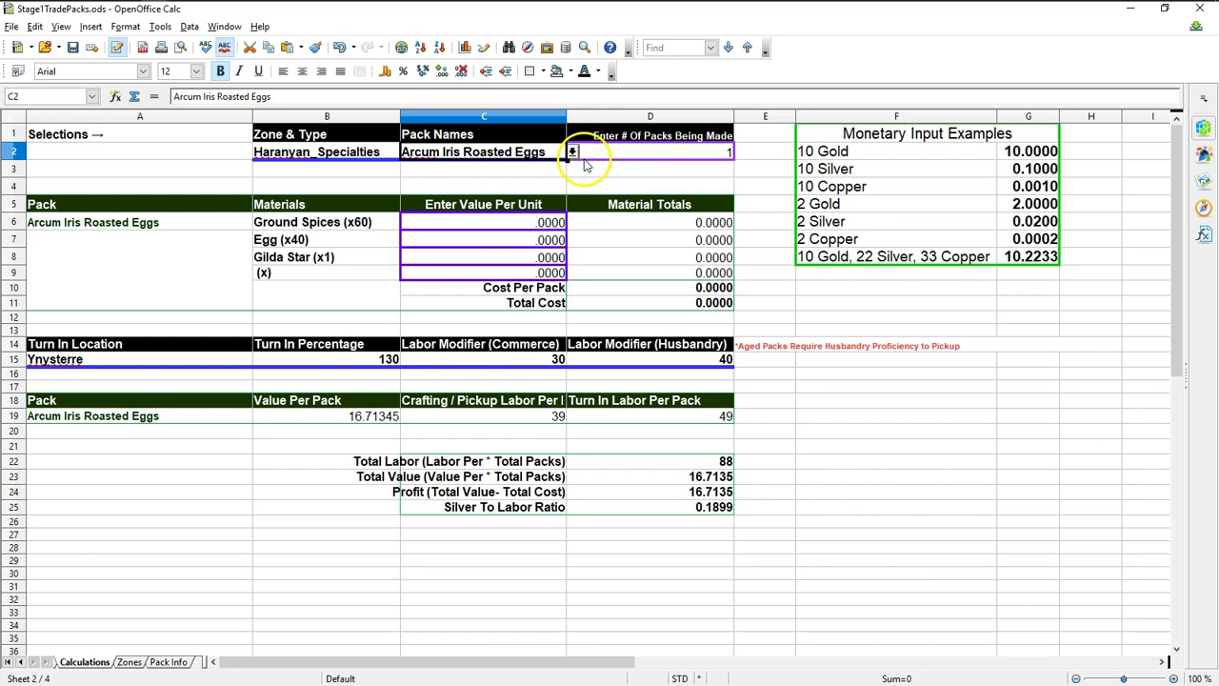
left_click(327, 151)
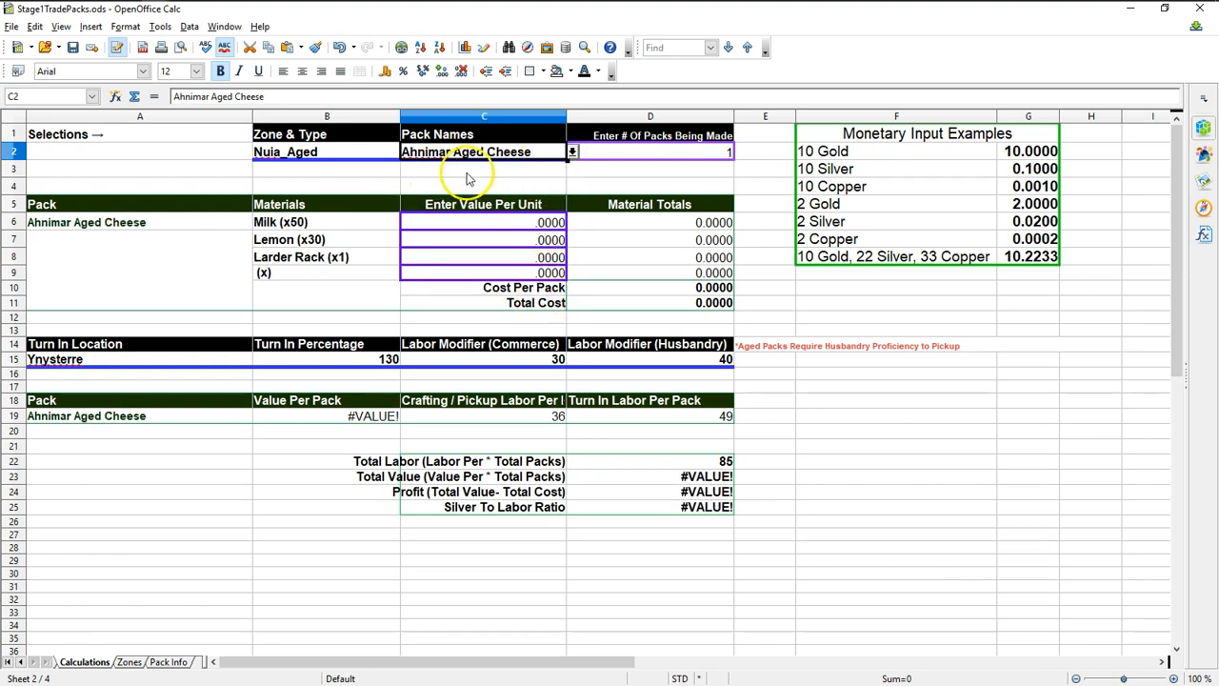
mouse_move(424, 373)
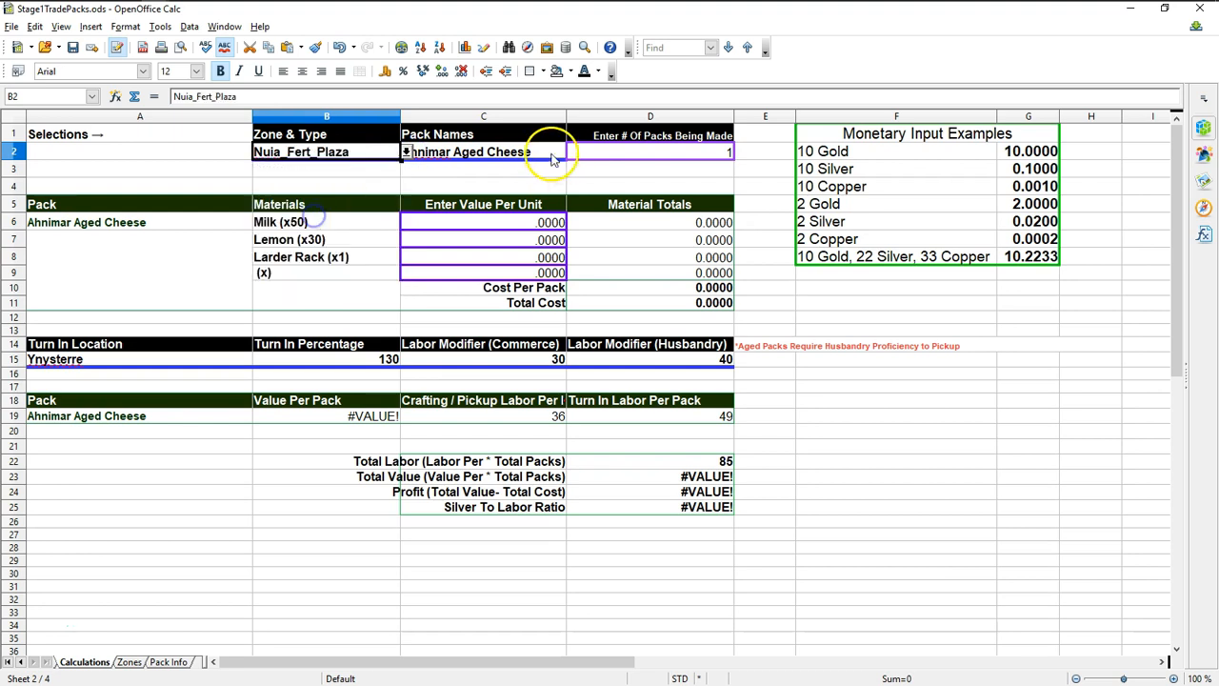
left_click(651, 152)
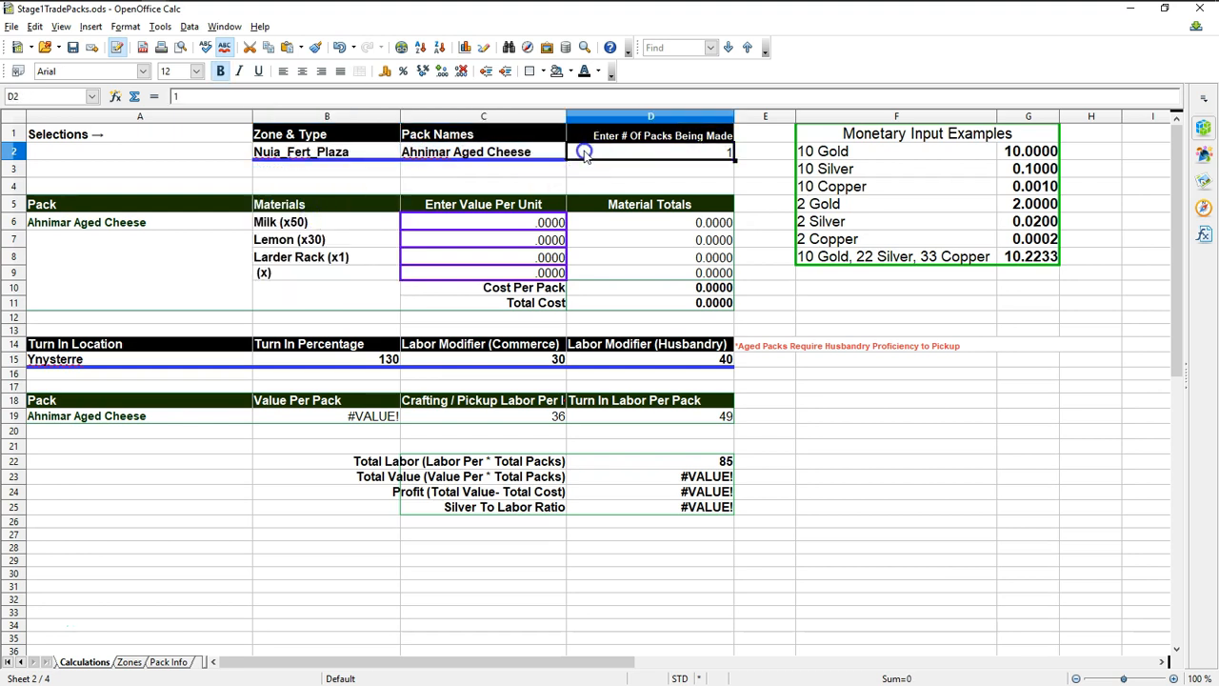
left_click(480, 151)
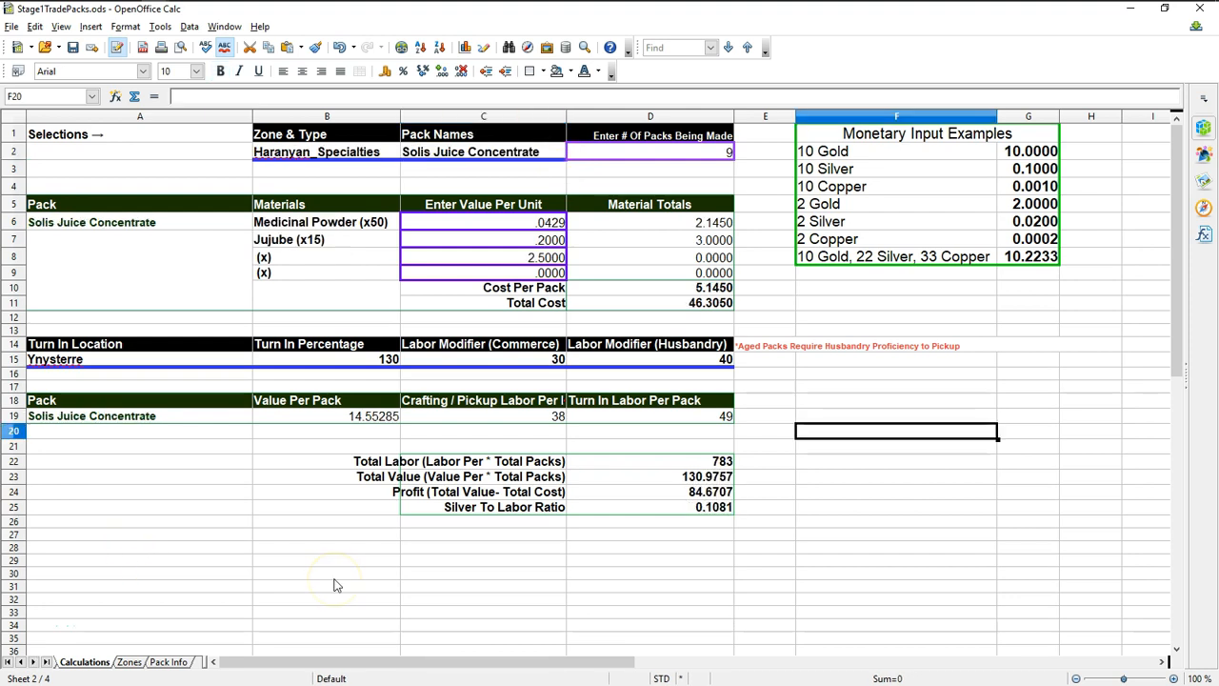
key("alt+tab")
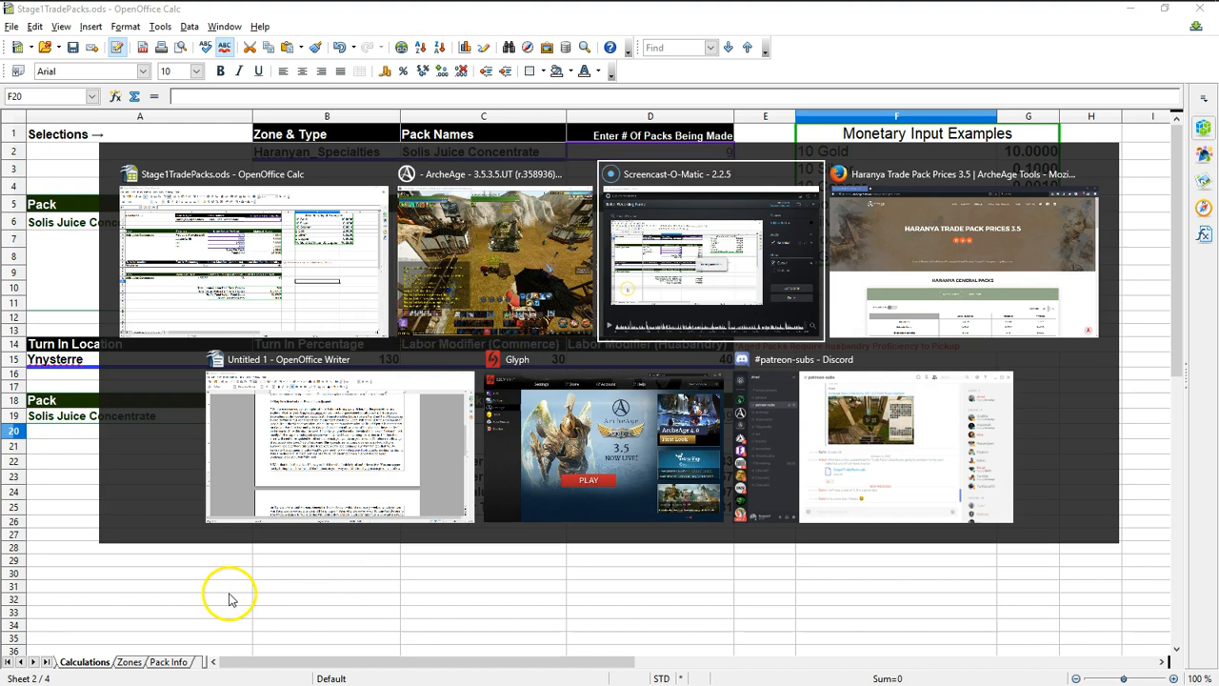
left_click(493, 258)
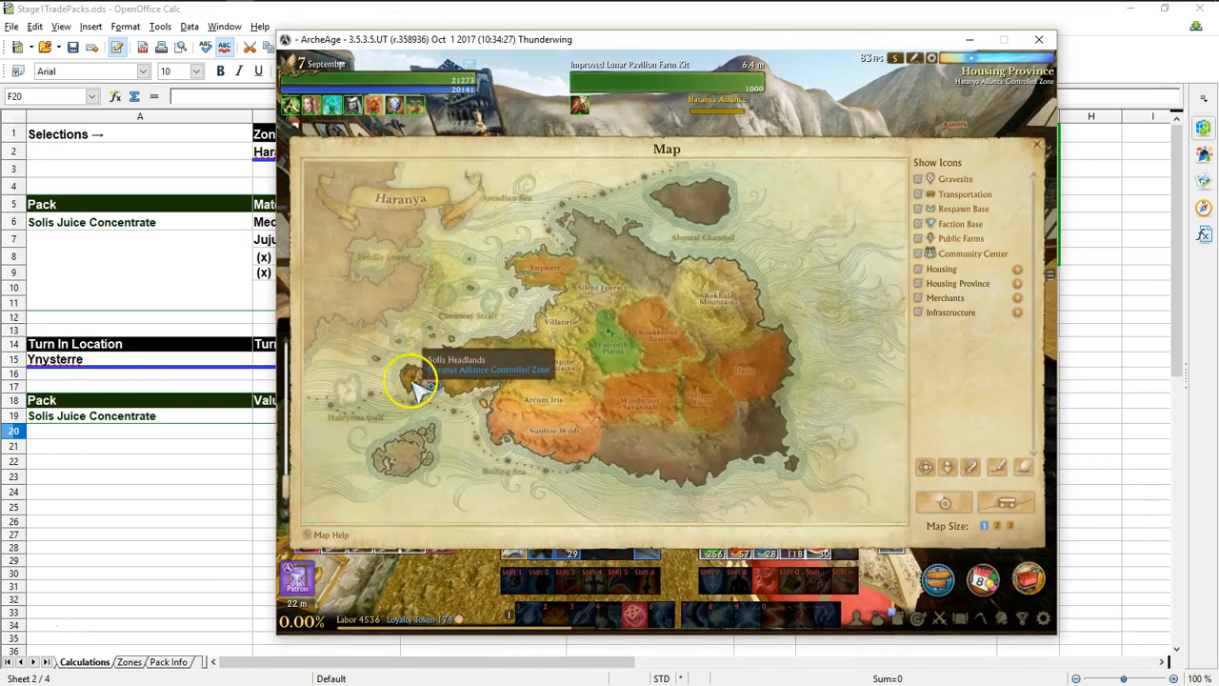
mouse_move(449, 410)
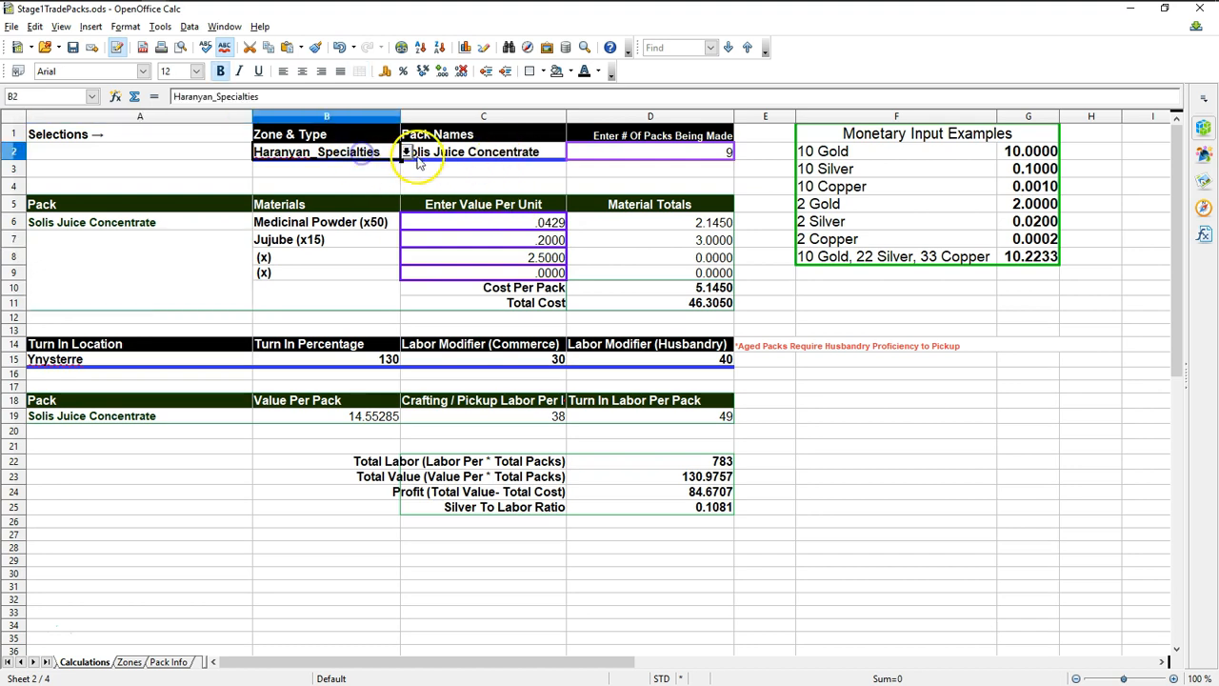
mouse_move(465, 162)
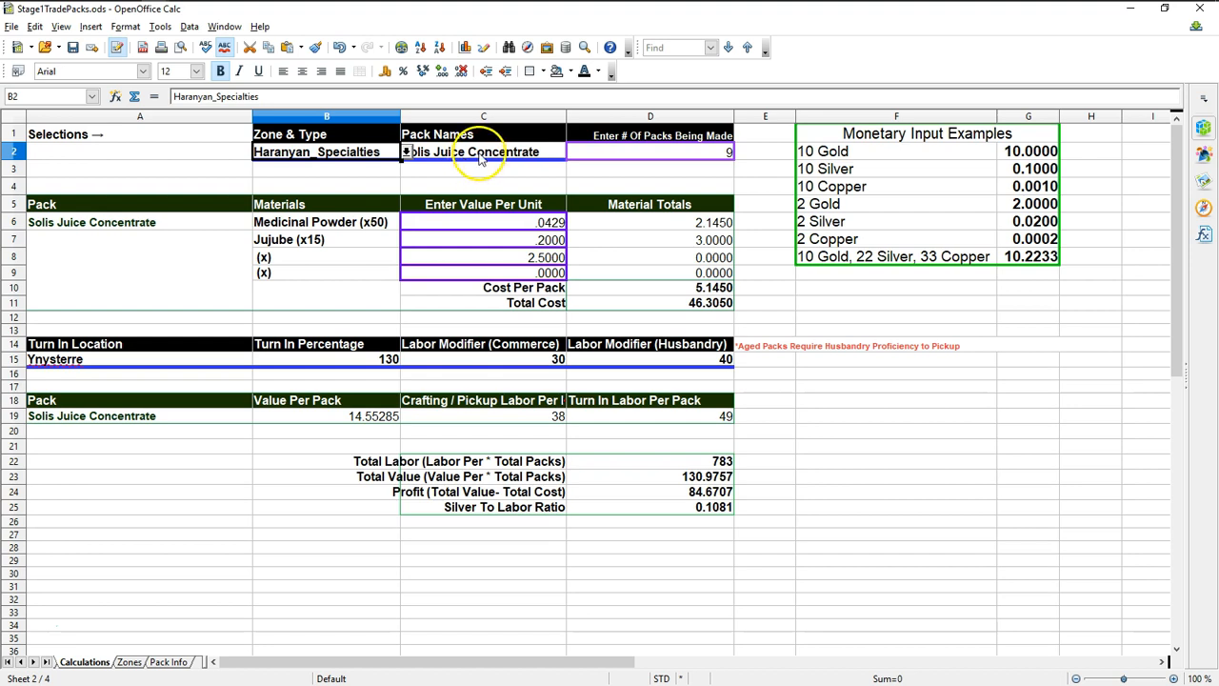
left_click(481, 151)
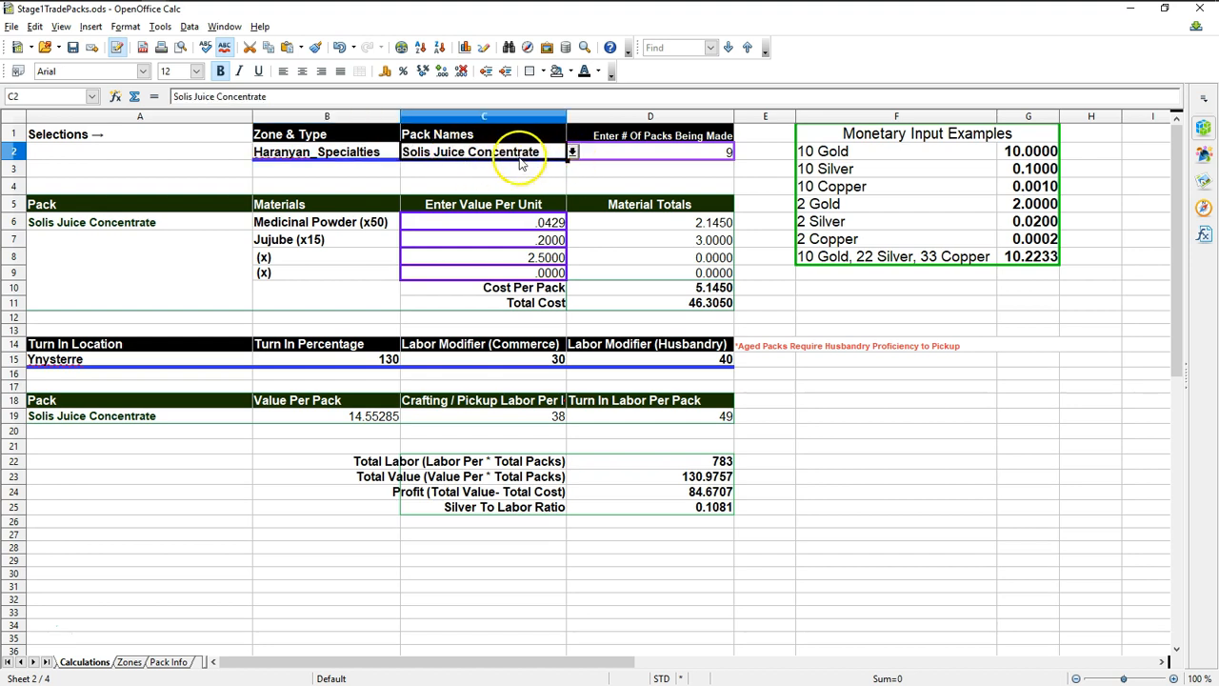
left_click(398, 151)
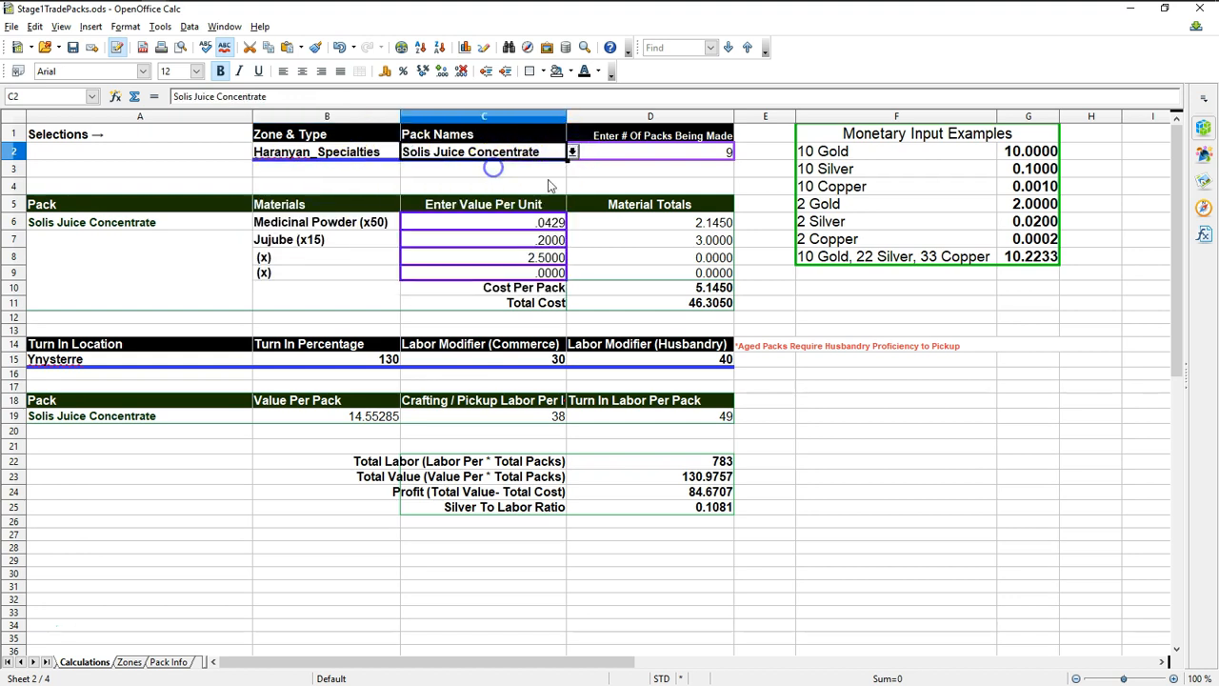
left_click(650, 152)
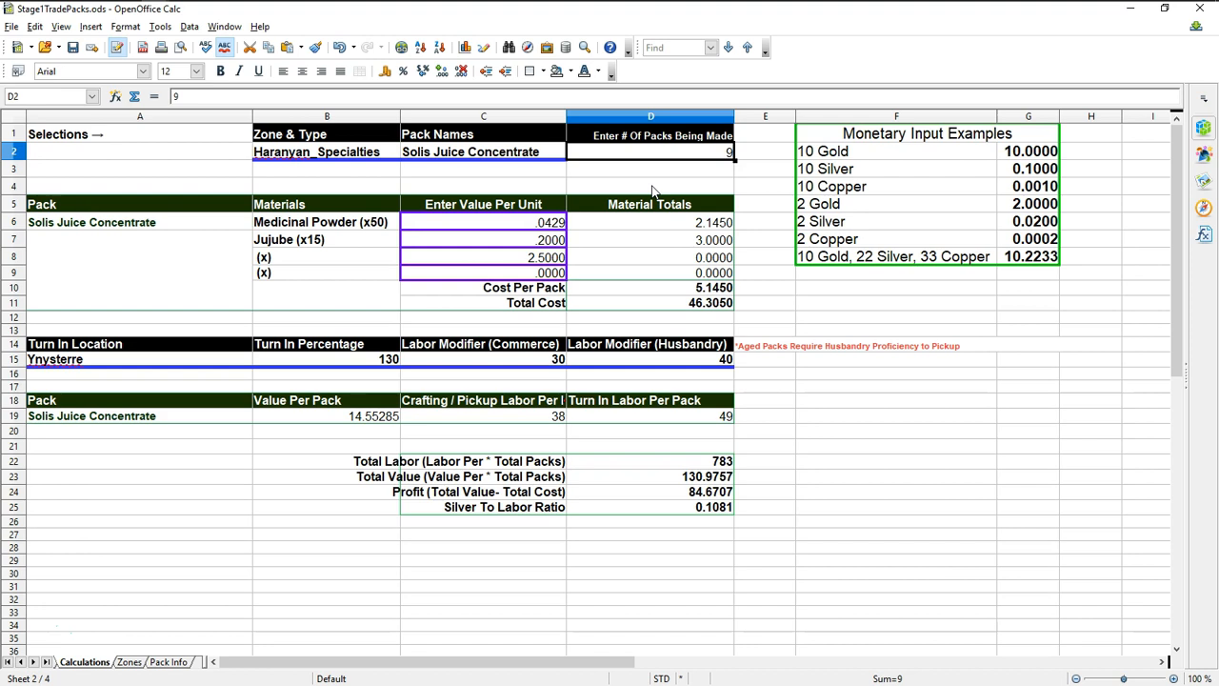
type("1")
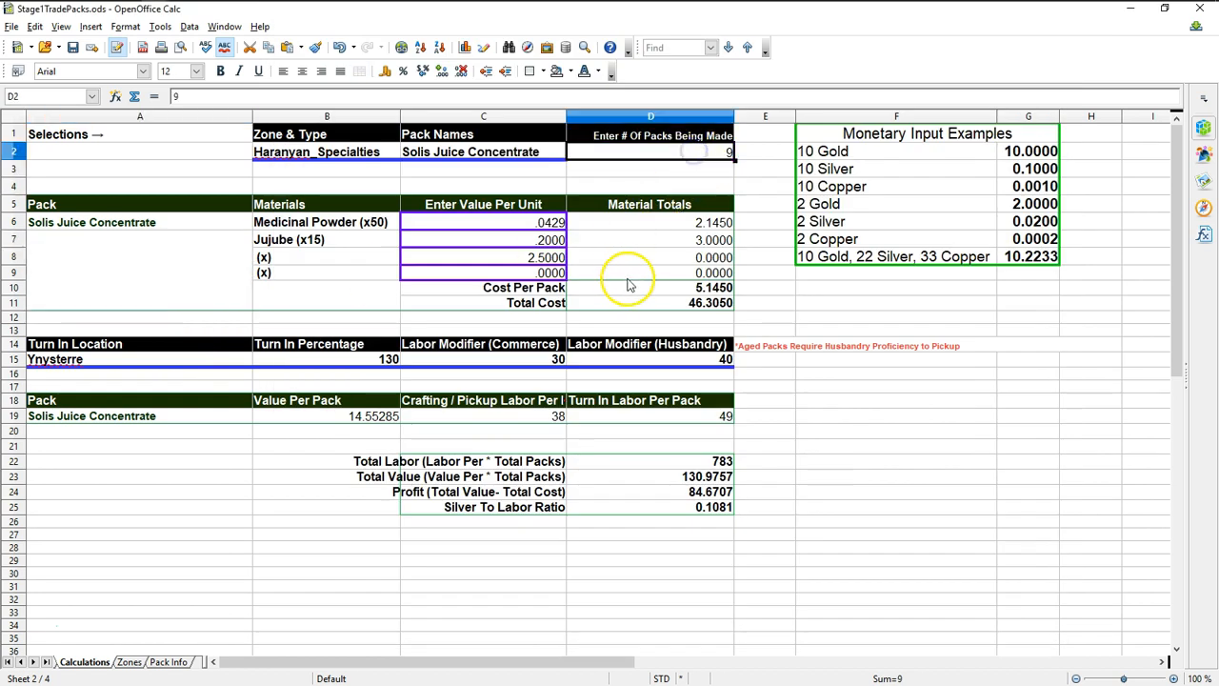
mouse_move(537, 276)
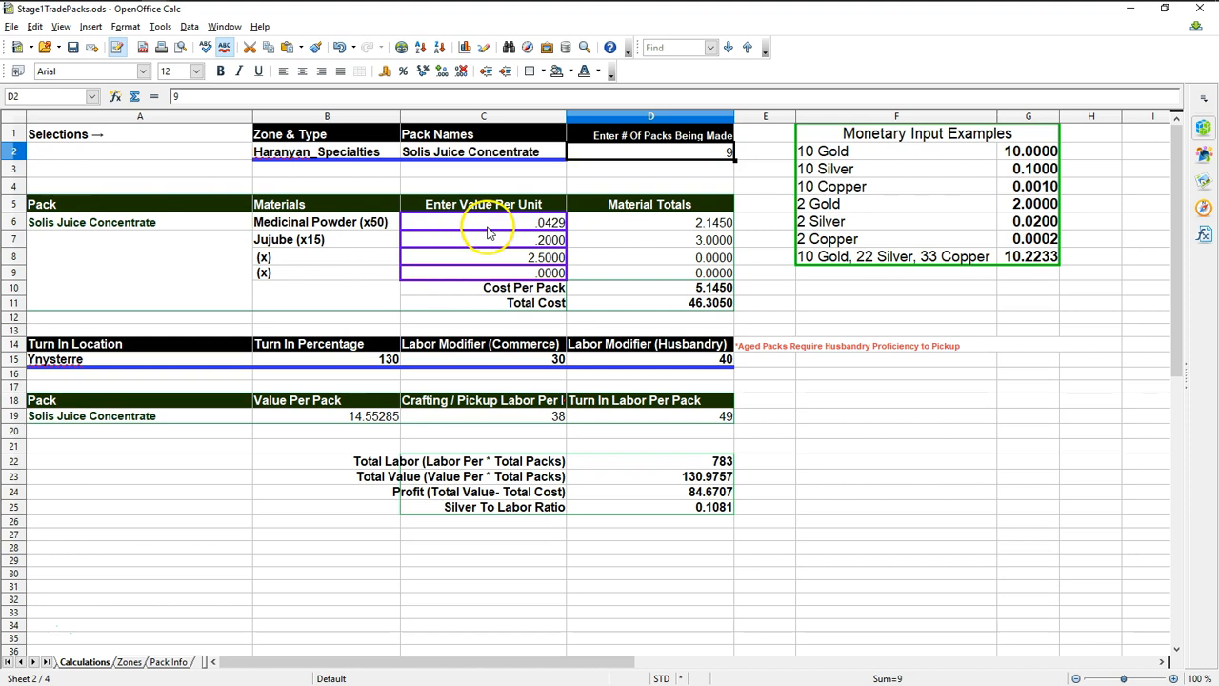
left_click(326, 222)
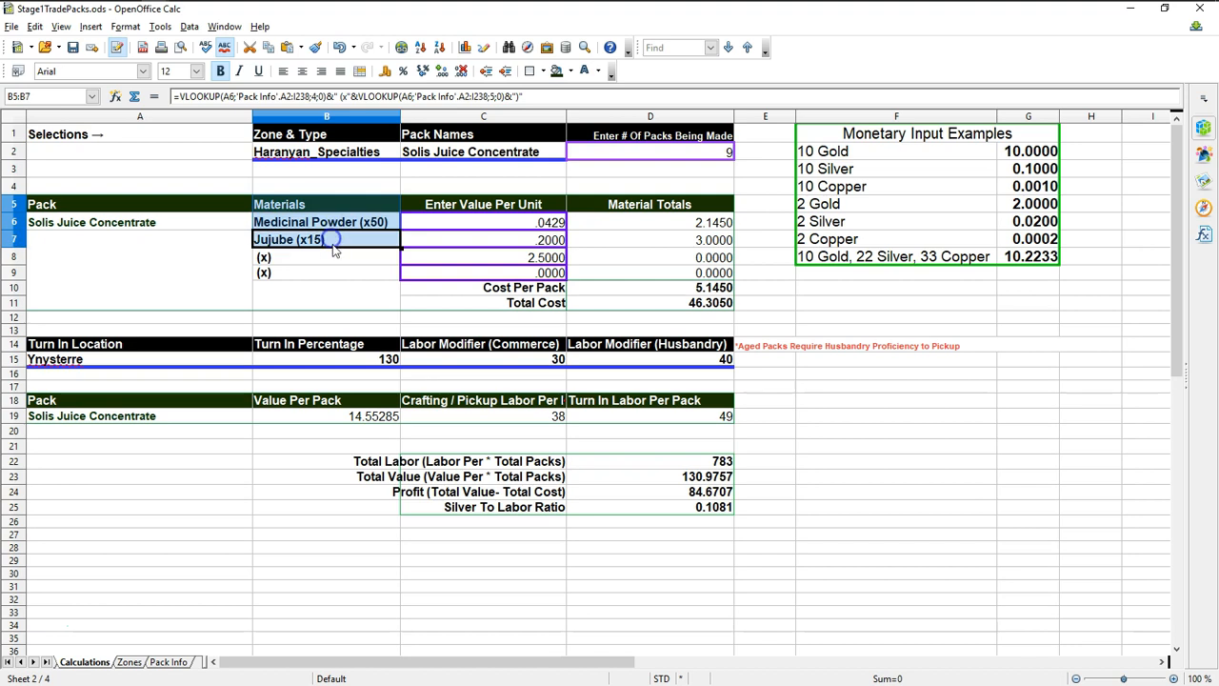
mouse_move(500, 229)
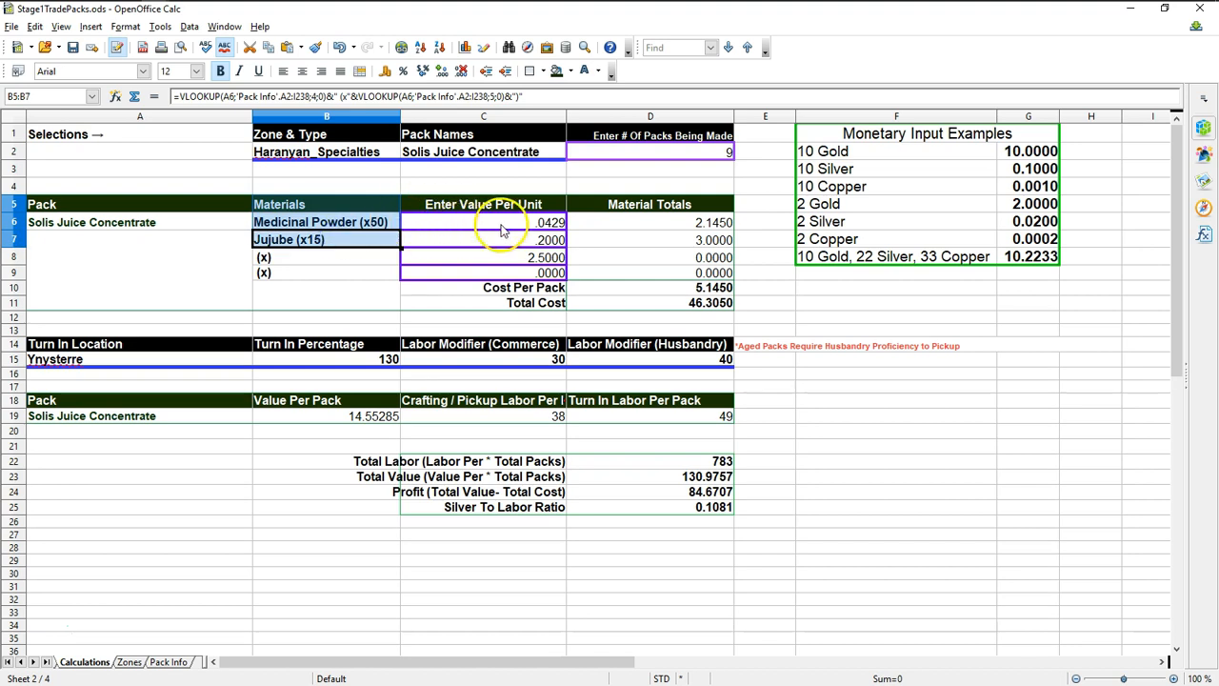
left_click(502, 222)
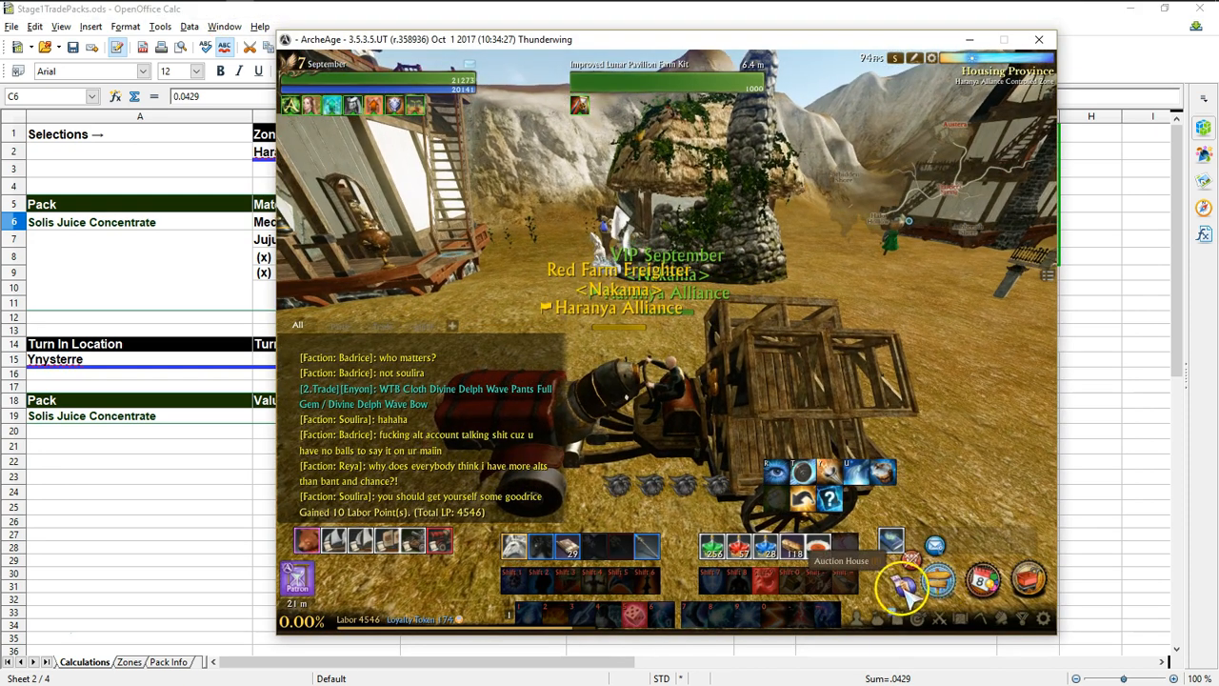
left_click(898, 584)
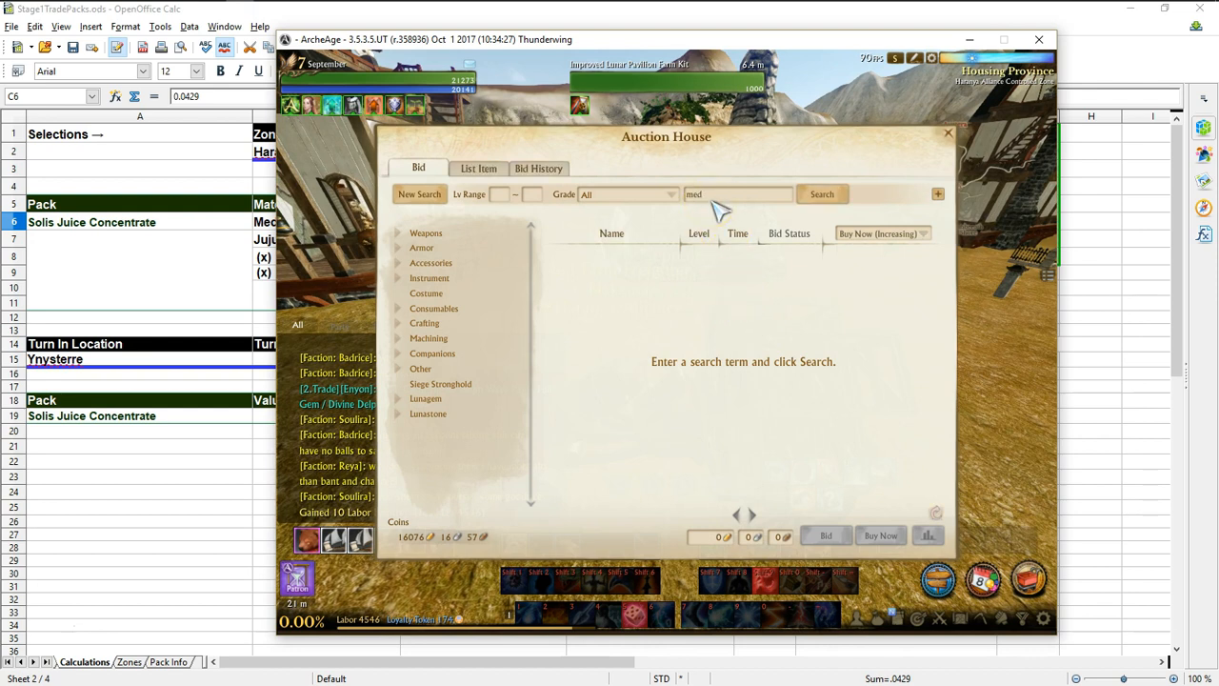
left_click(821, 195)
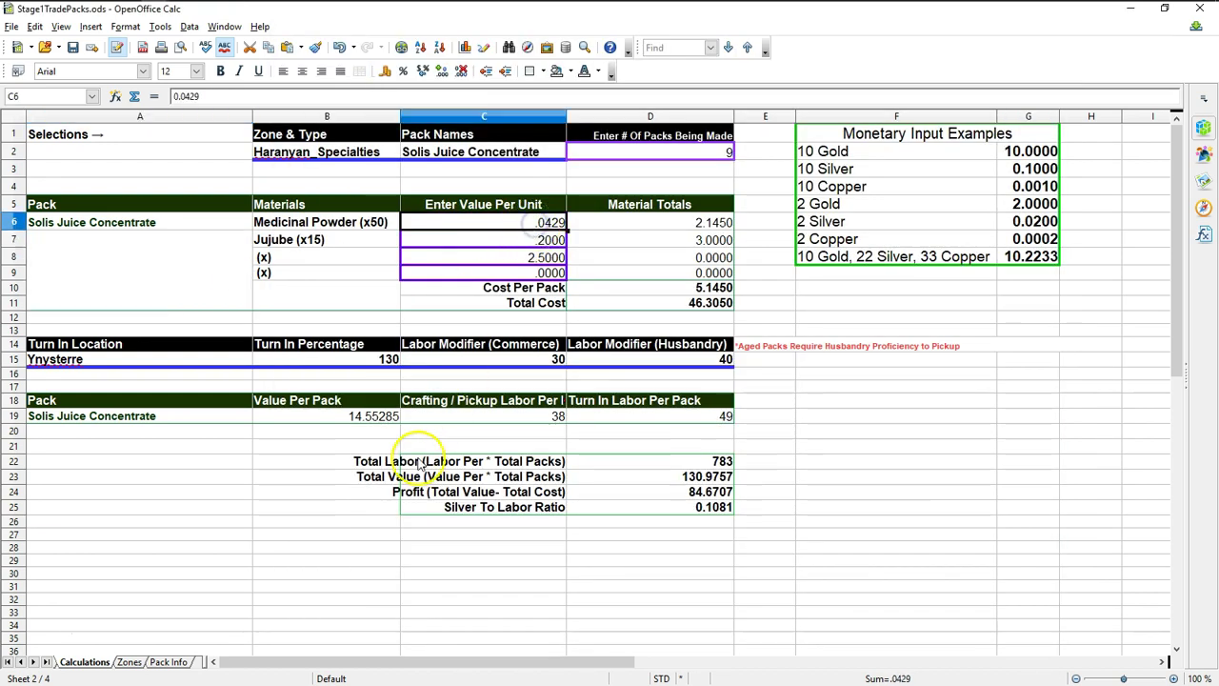
left_click(484, 239)
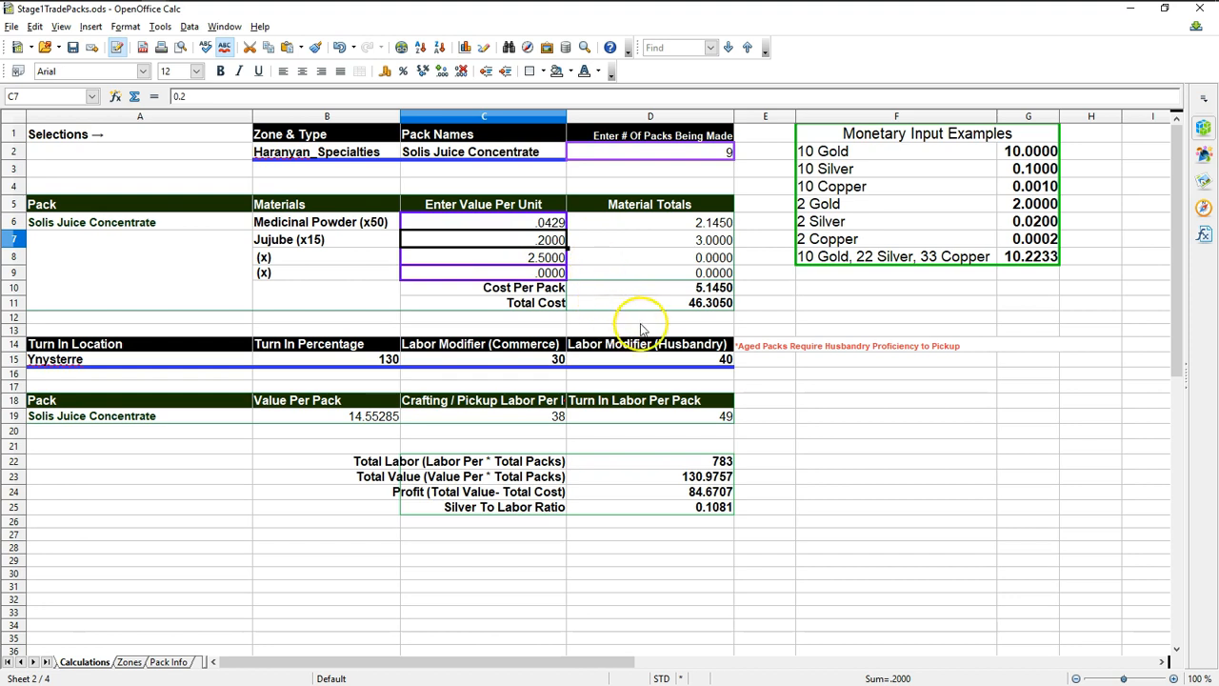
left_click(679, 286)
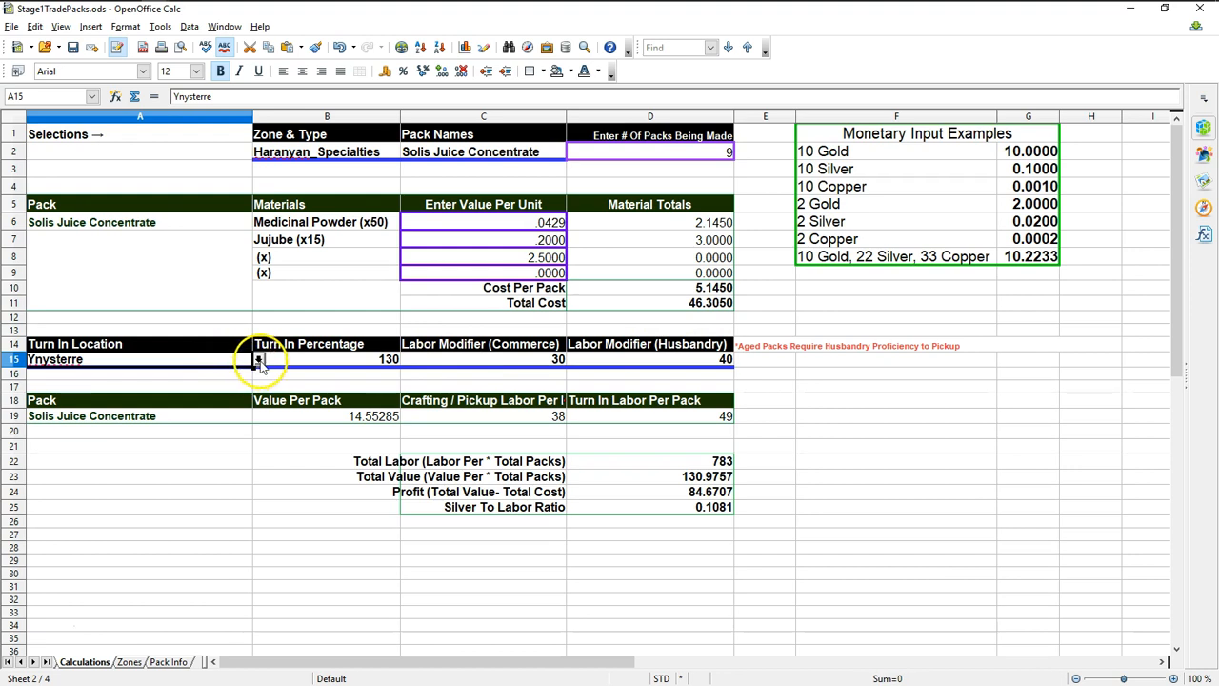
left_click(258, 359)
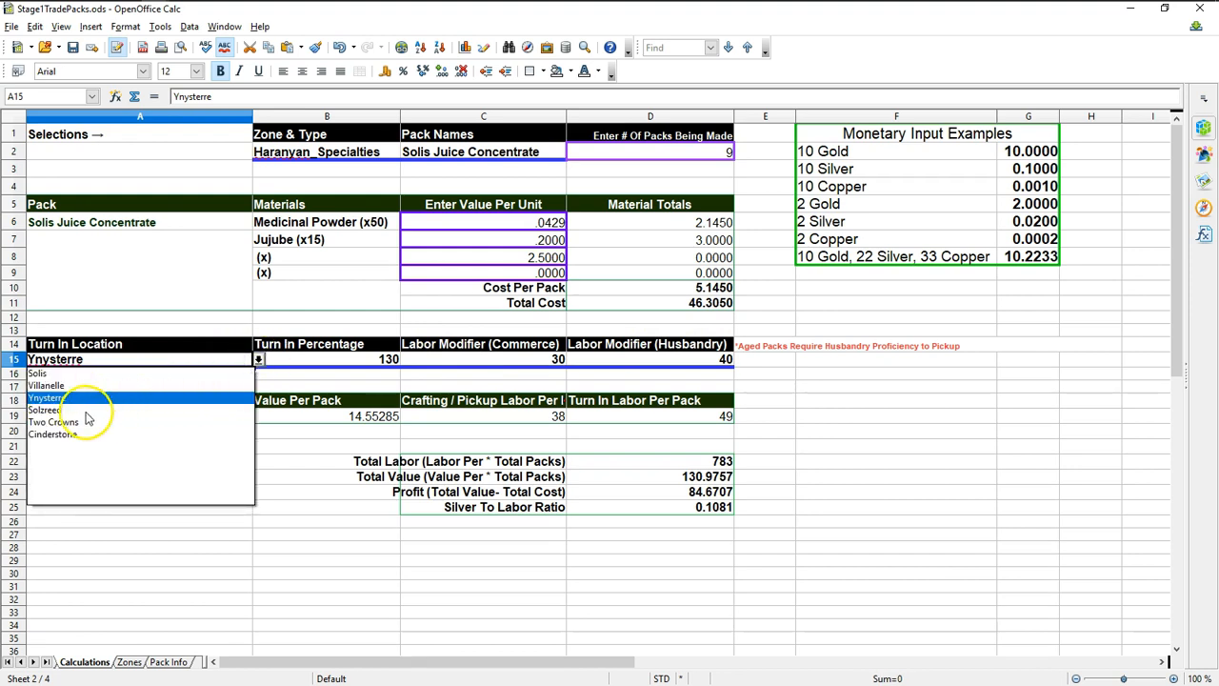
left_click(42, 409)
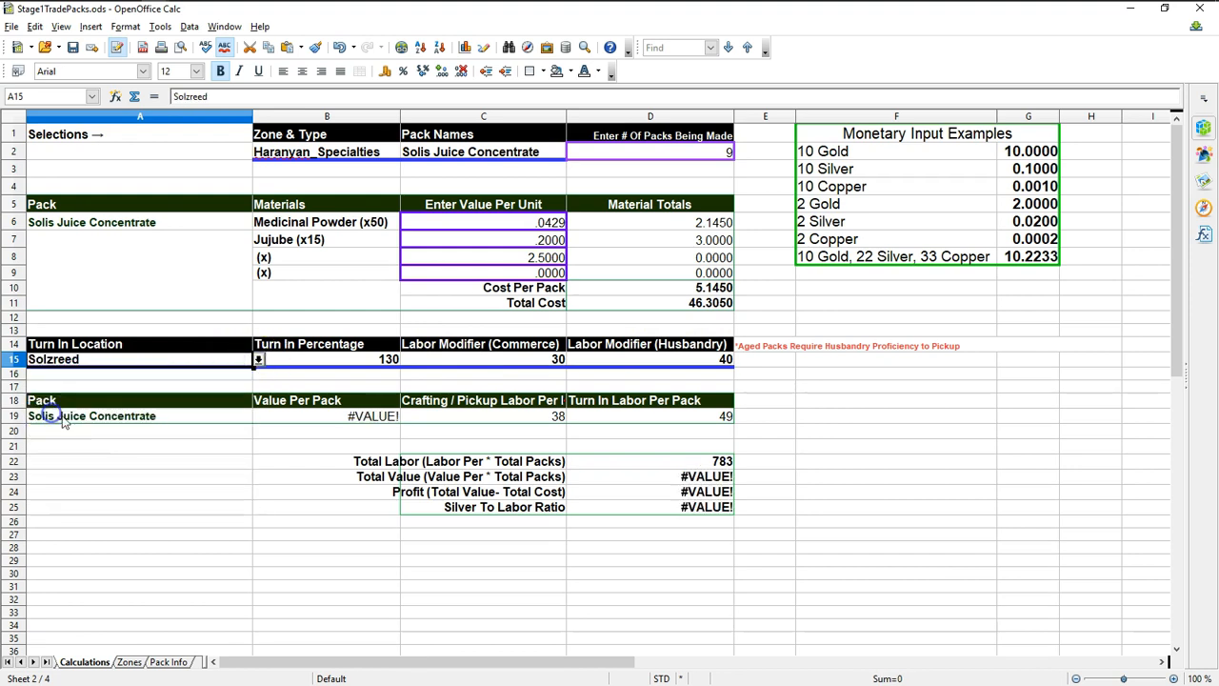
left_click(327, 415)
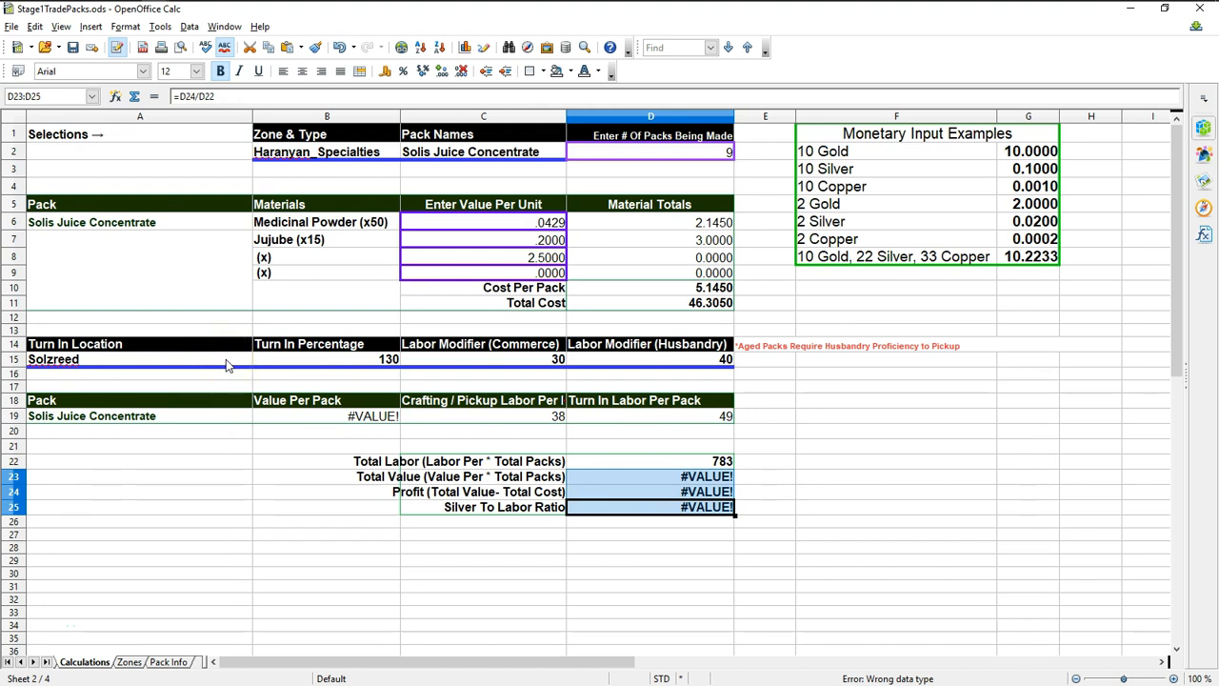
left_click(259, 359)
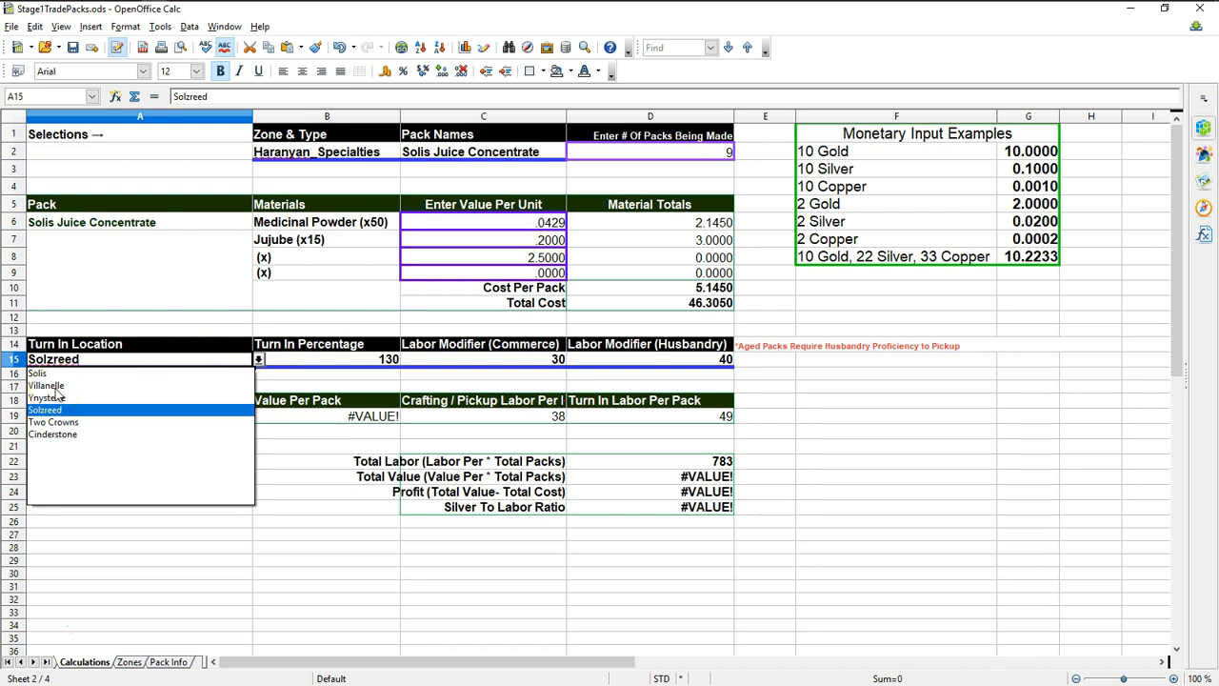
left_click(47, 385)
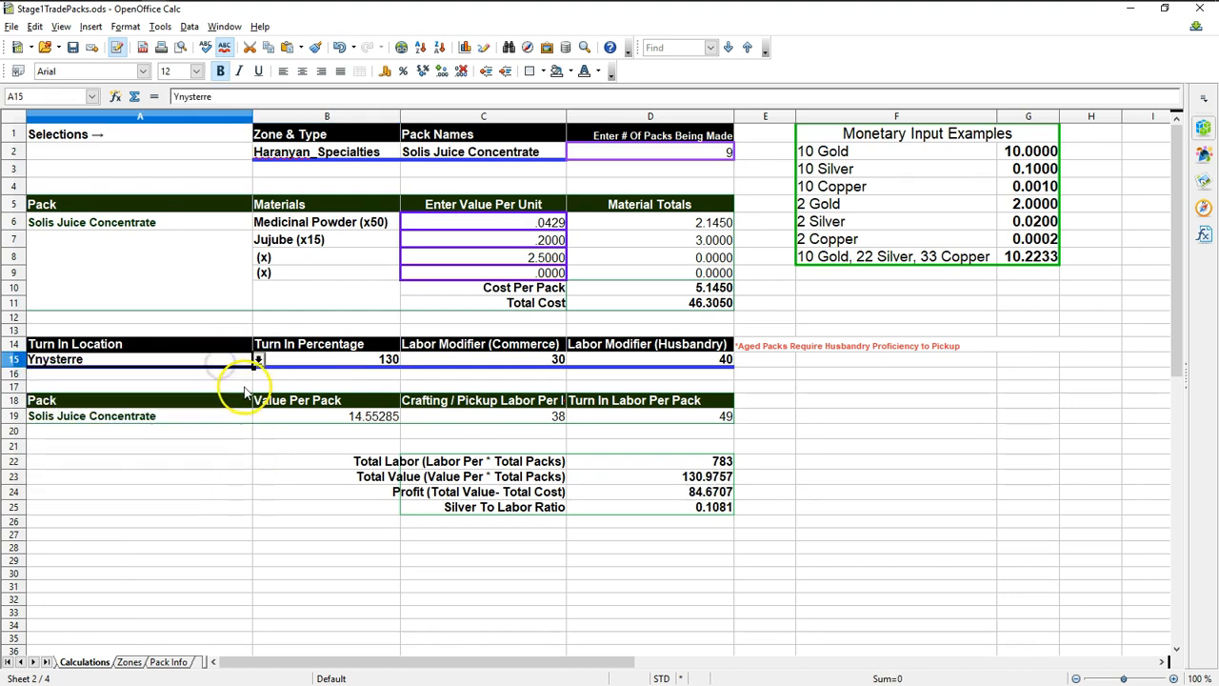
mouse_move(370, 375)
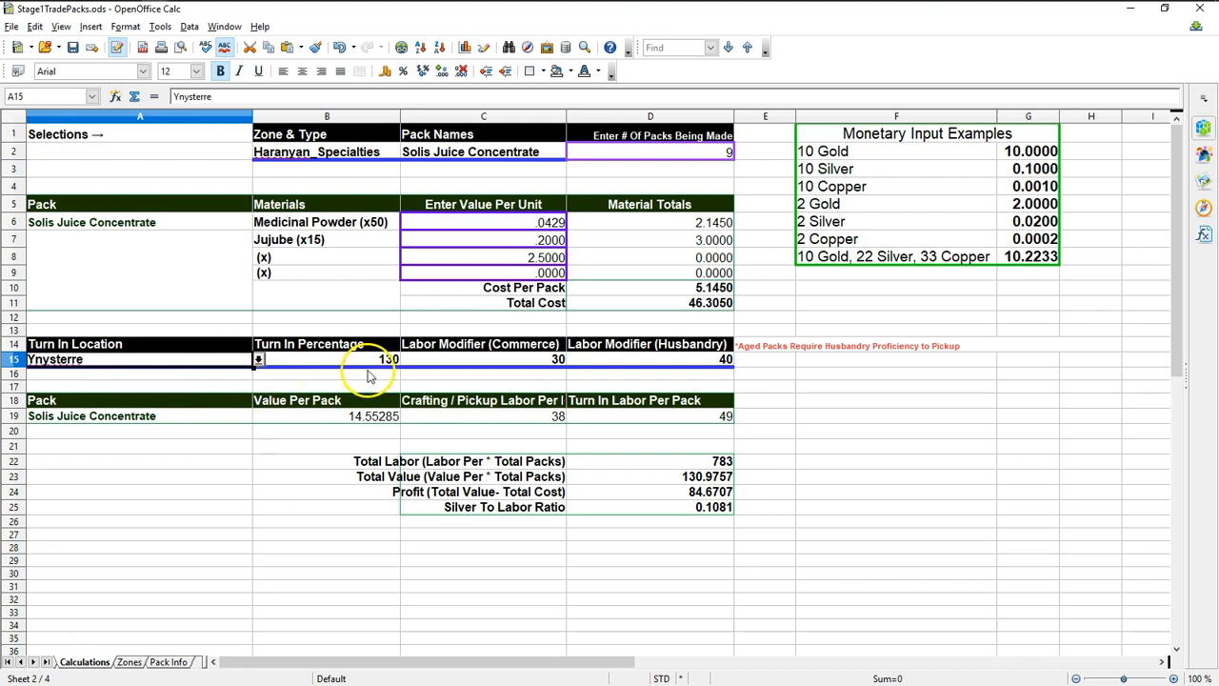
mouse_move(374, 536)
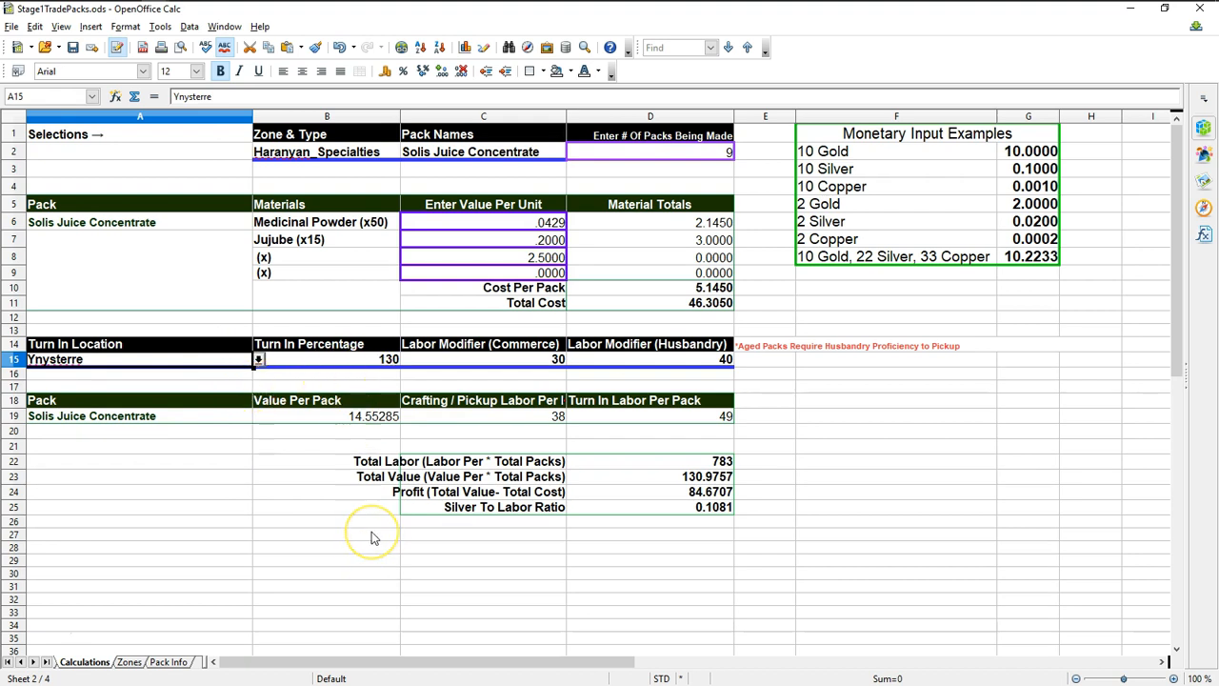
mouse_move(373, 537)
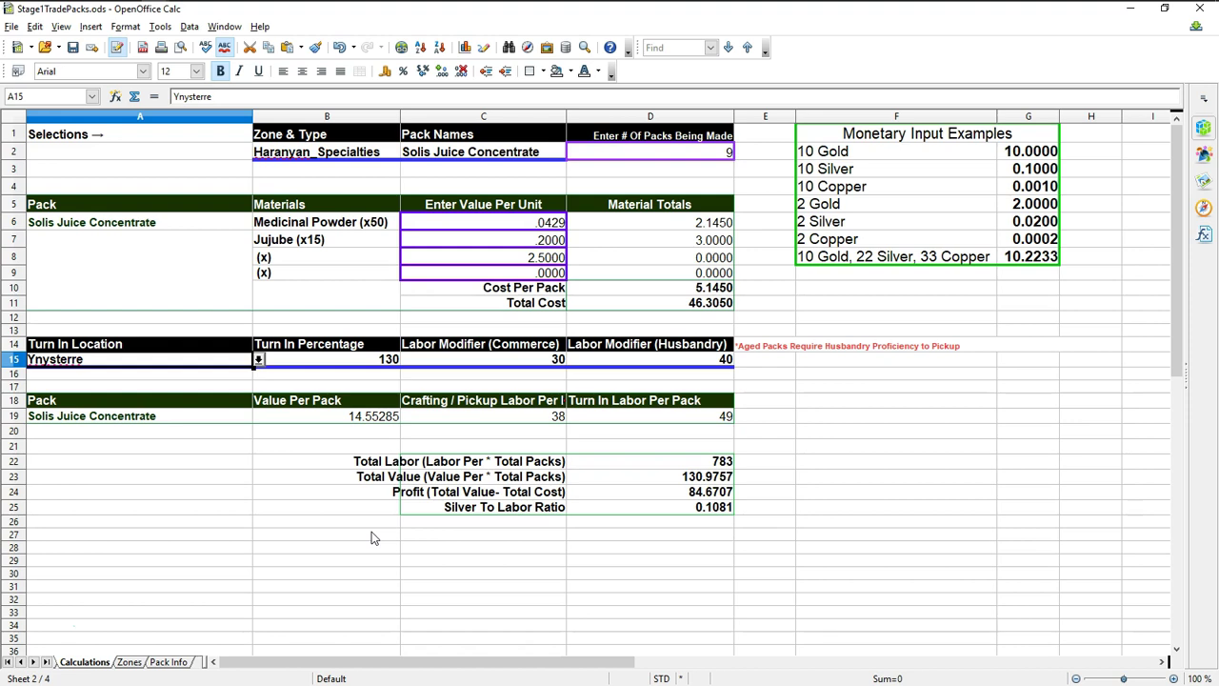
mouse_move(316, 470)
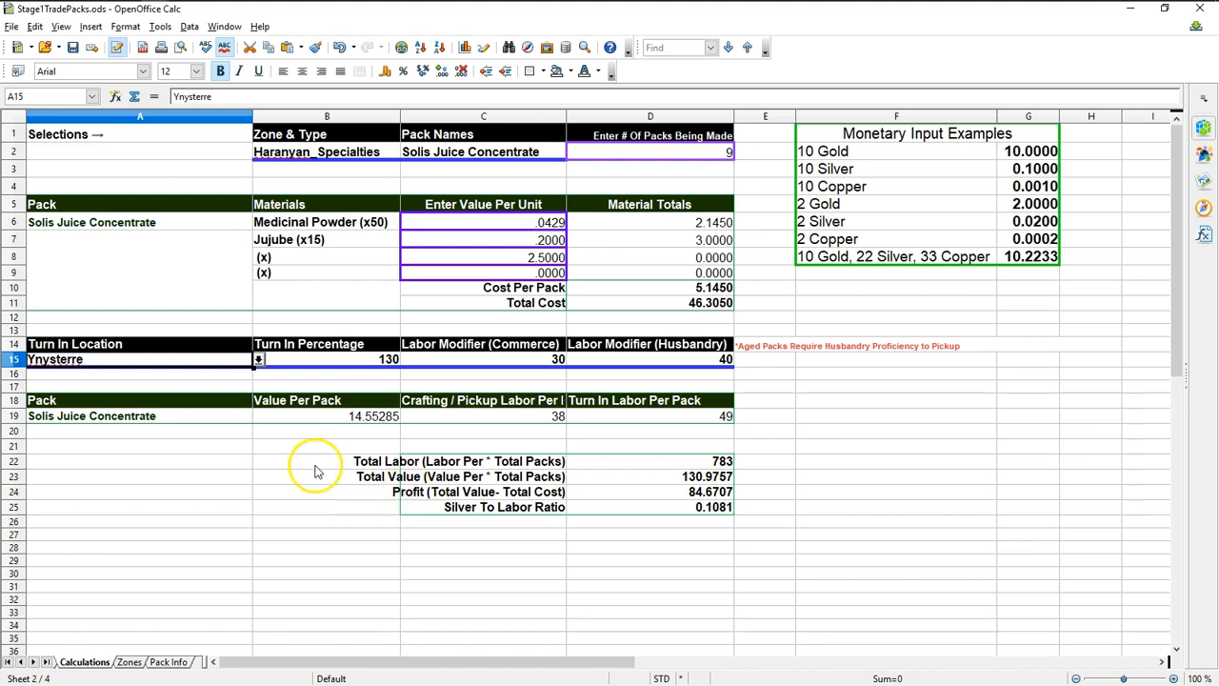
- Review the B15 turn-in percentage list, keeping 130, and switch to ArcheAge
left_click(327, 359)
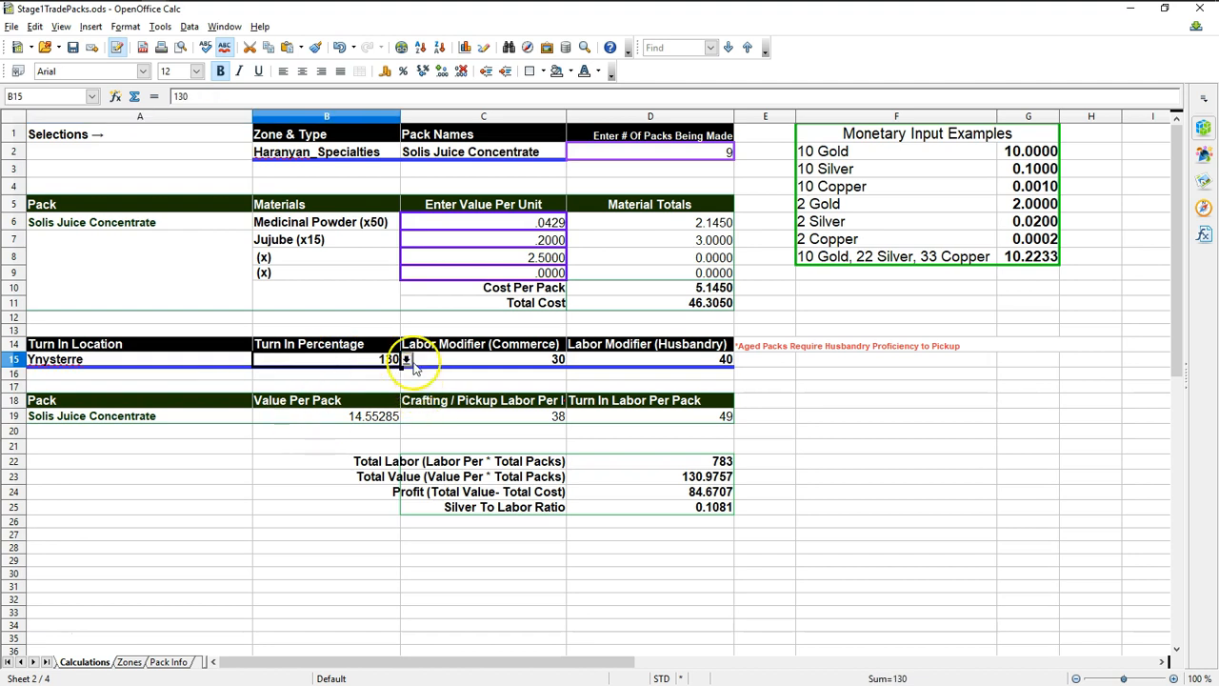
left_click(404, 356)
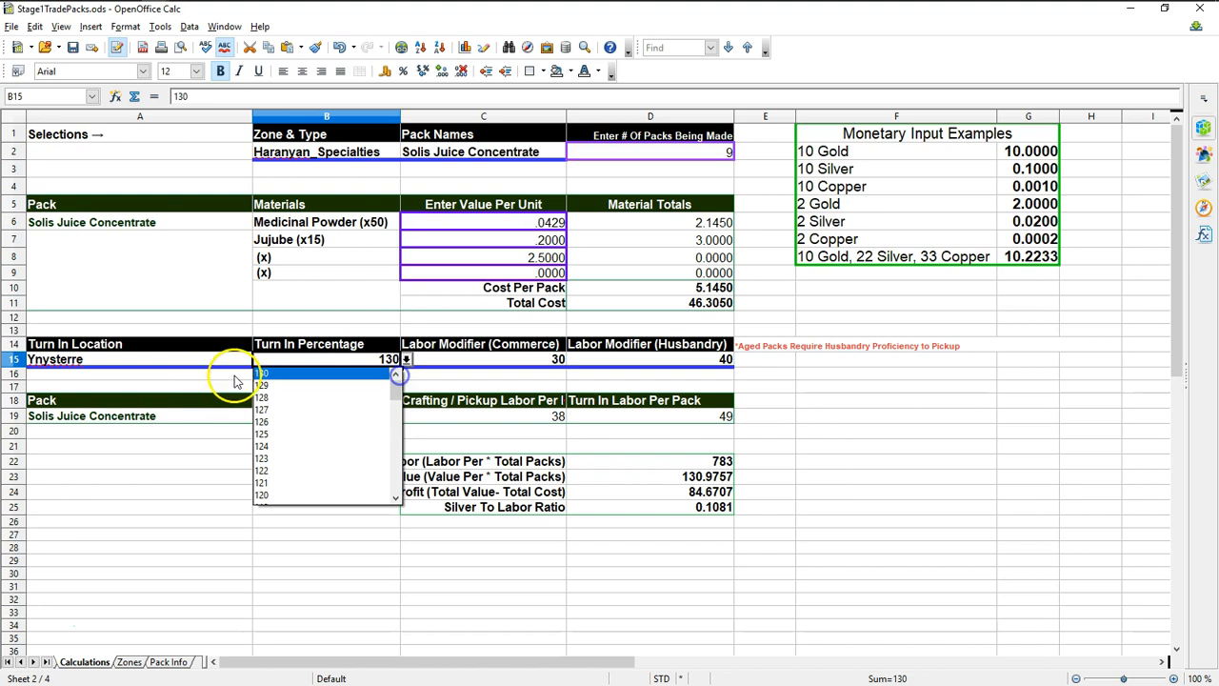
key("alt+tab")
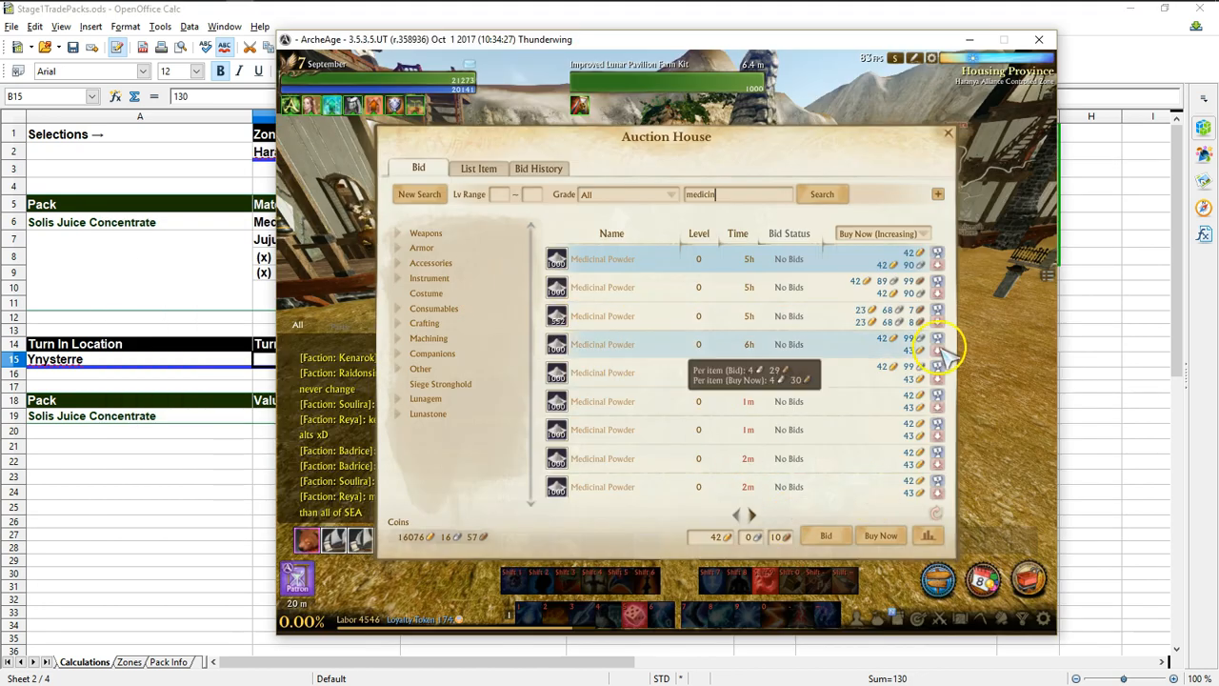
- Search Trade Info demand for packs crafted in Solis Headlands and sold in Ynystere
left_click(944, 133)
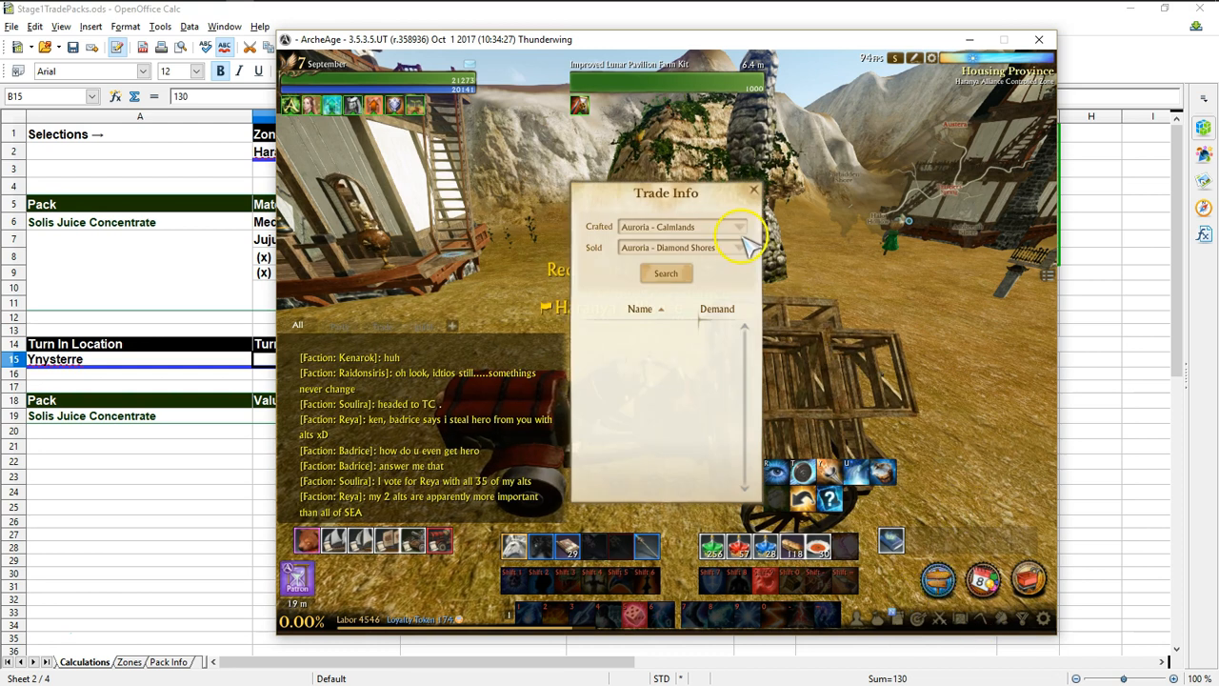
left_click(740, 248)
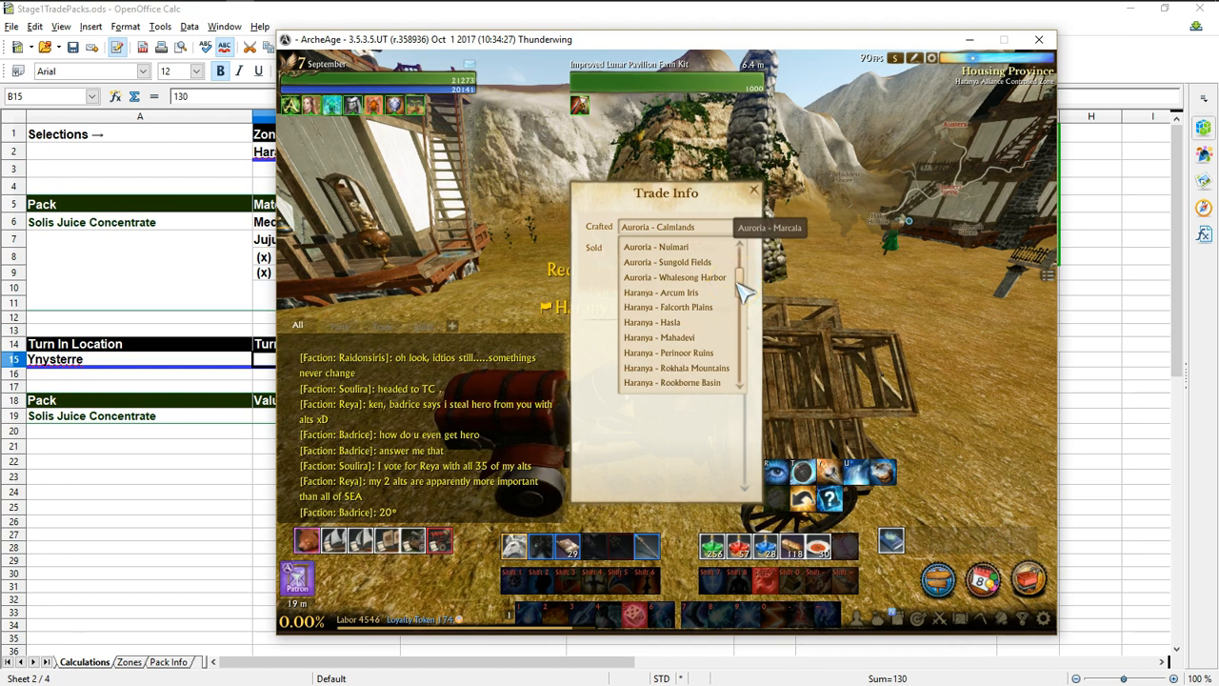
scroll("down", 3)
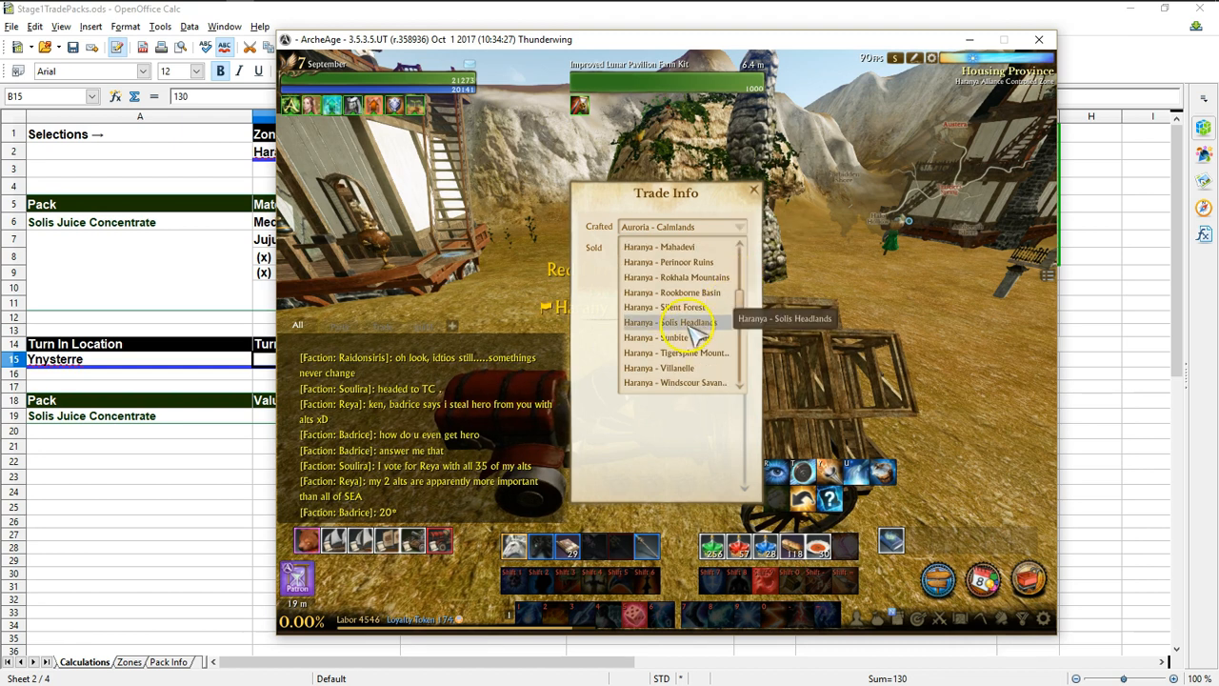
left_click(674, 322)
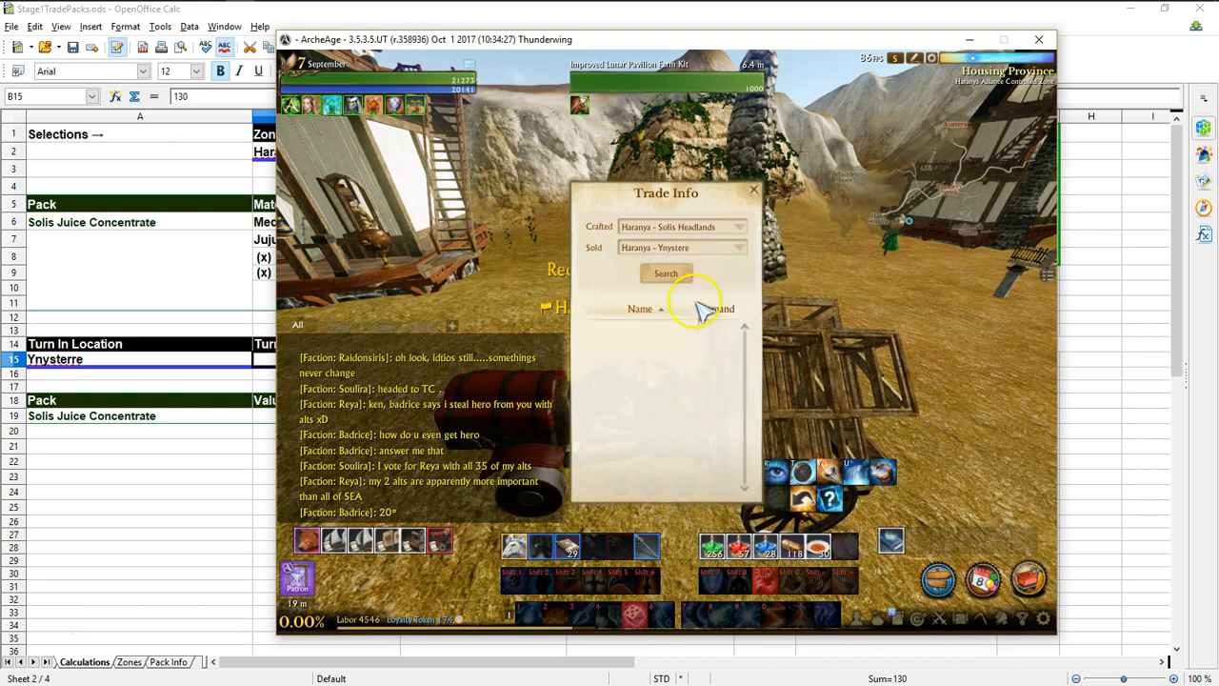
left_click(664, 273)
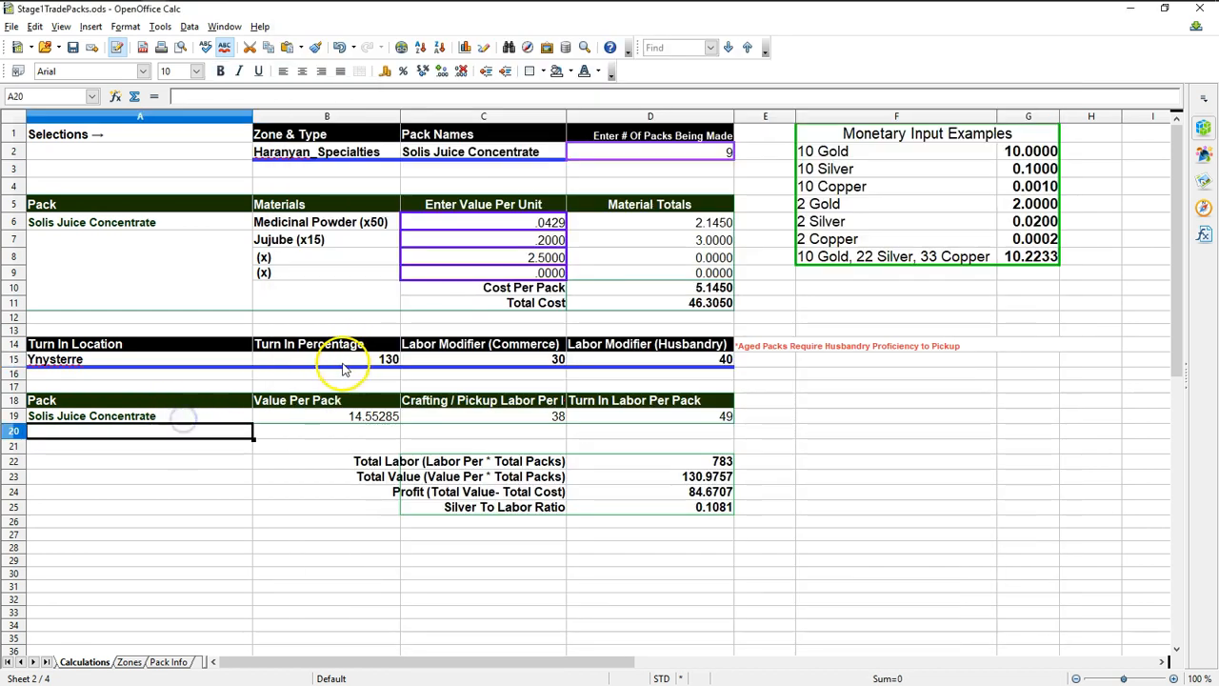
- Check the 130 turn-in percentage in B15 and the commerce labor modifier cells C14–C15
left_click(324, 359)
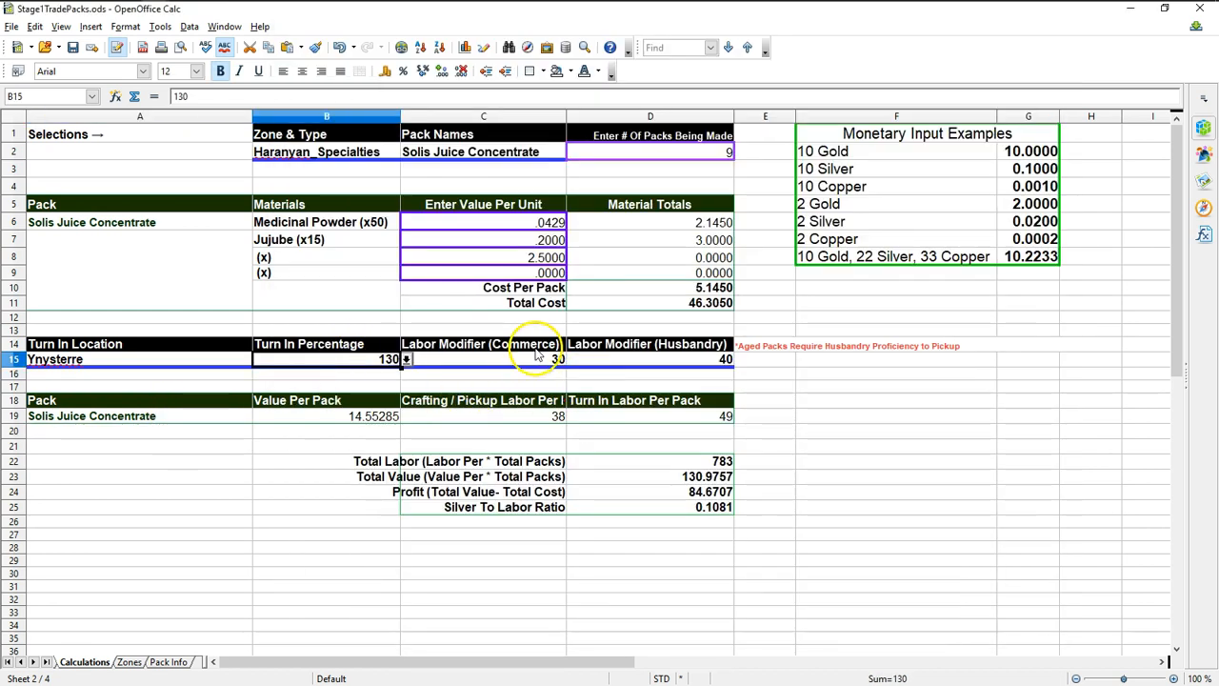
left_click(483, 358)
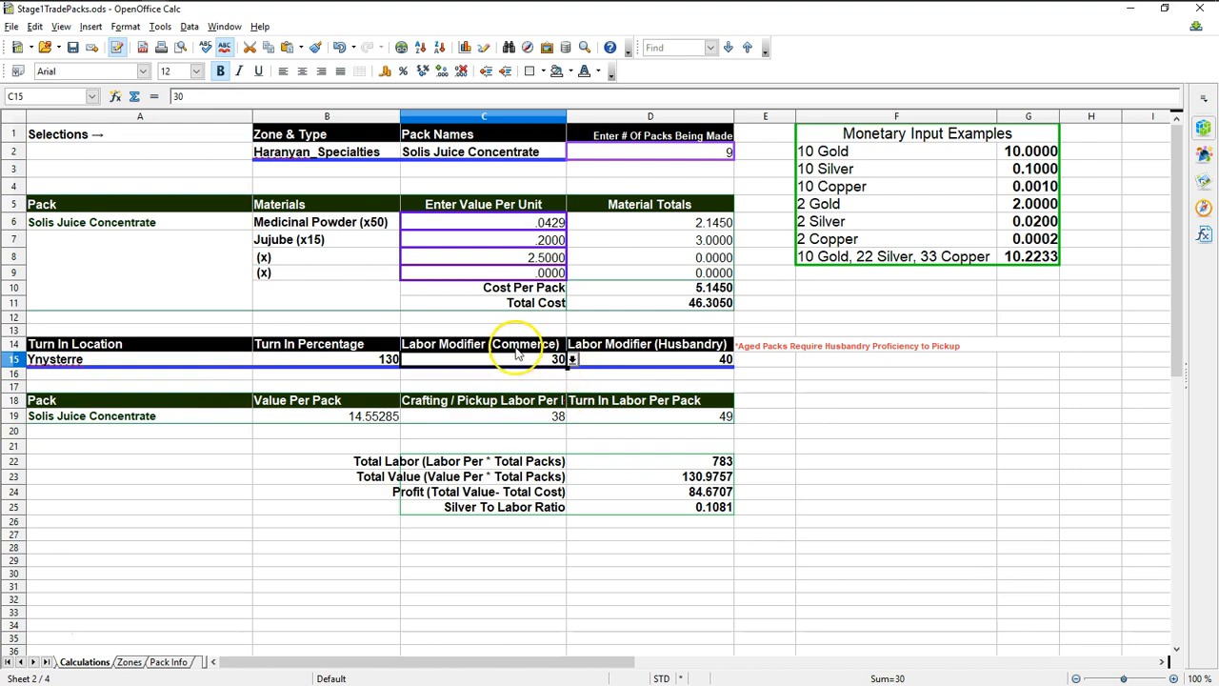
left_click(482, 344)
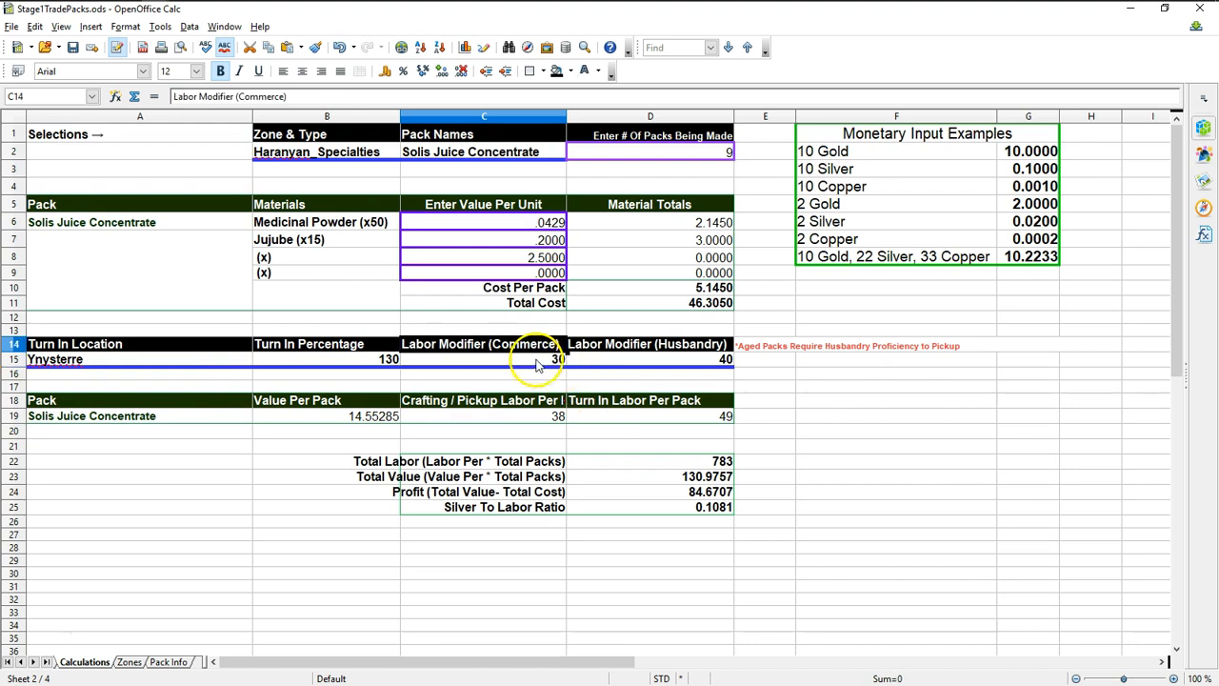
mouse_move(509, 117)
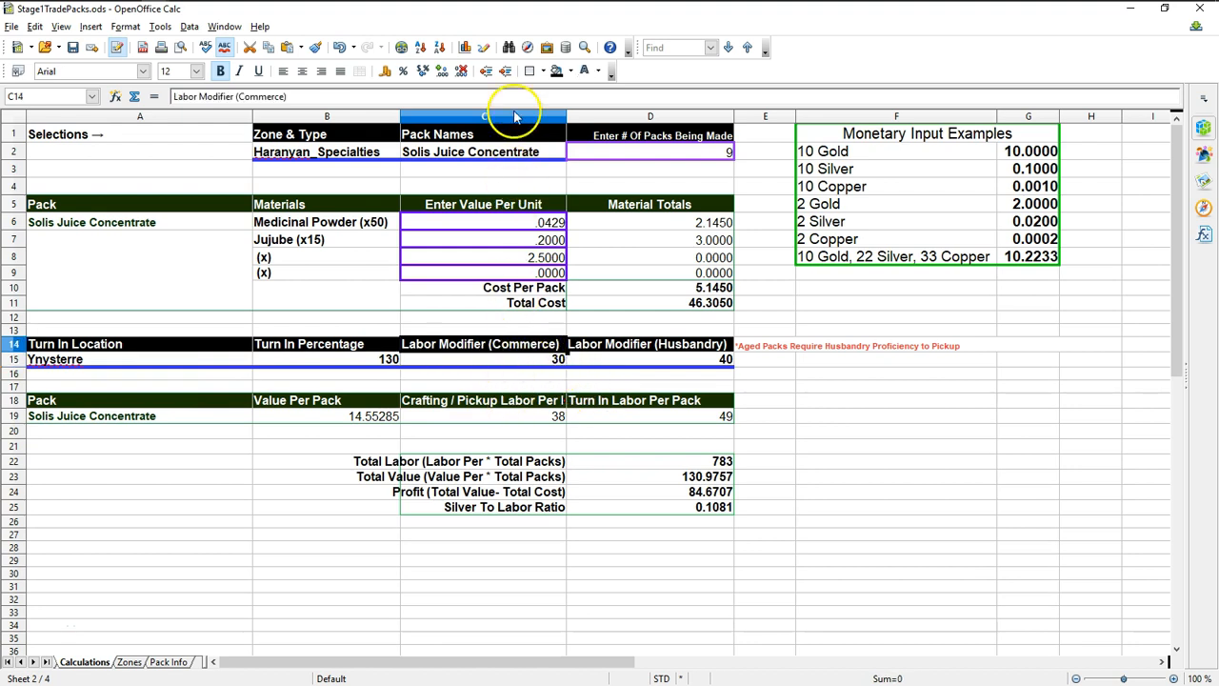
left_click(479, 359)
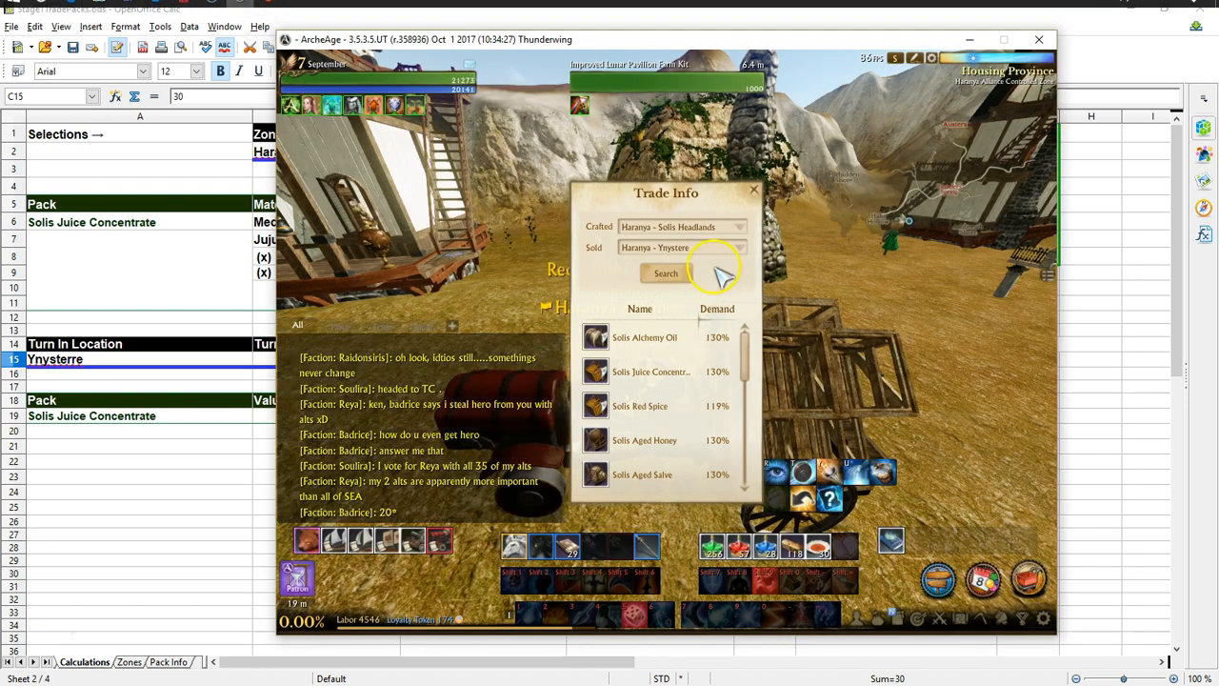
- Close the trade demand window, search the crafting folio for 'soli' recipes, and return to Calc
left_click(751, 190)
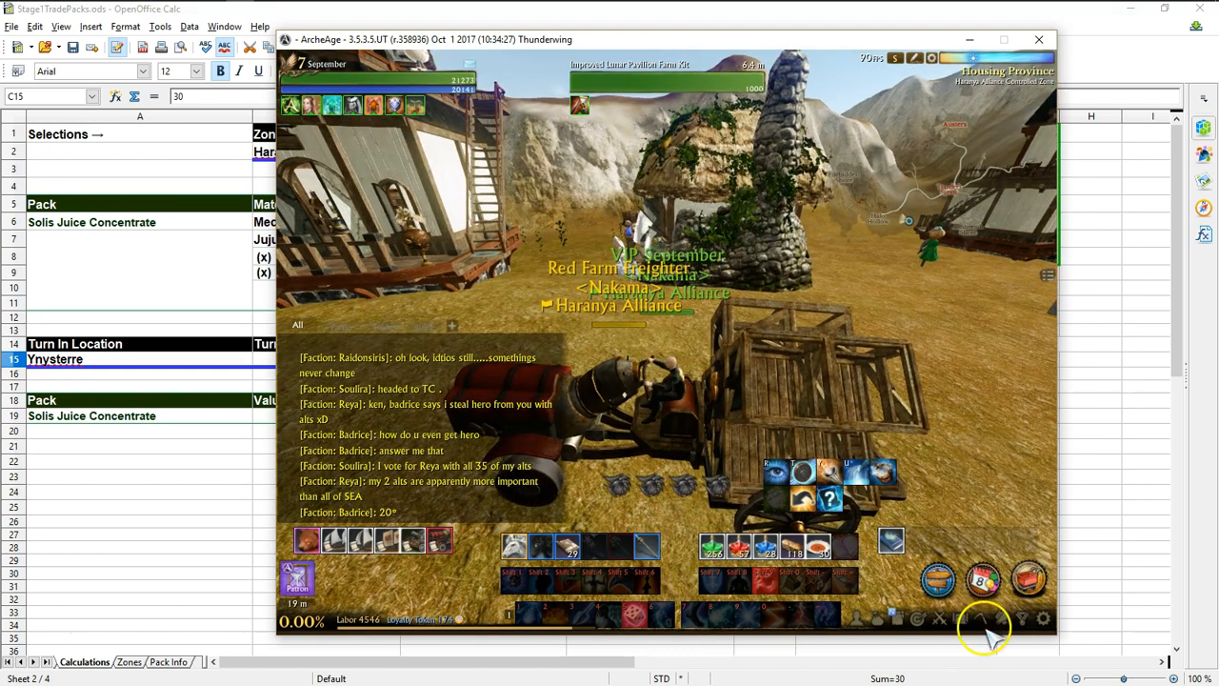
mouse_move(996, 638)
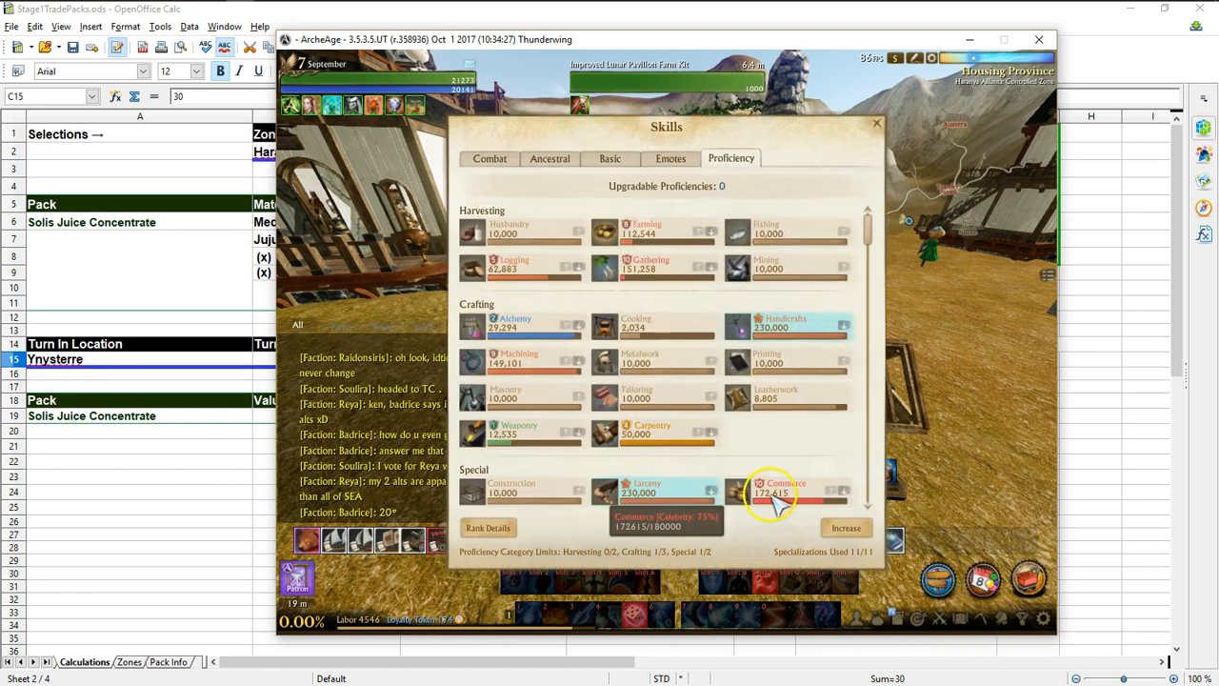
mouse_move(815, 448)
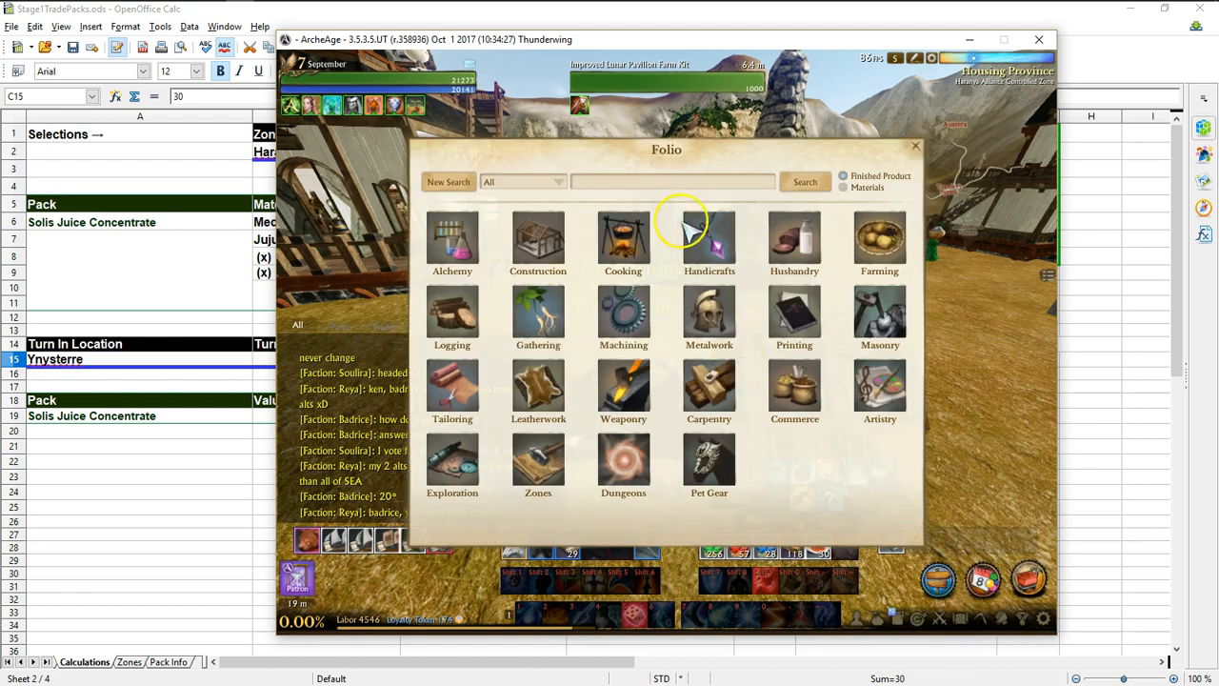
type("solis")
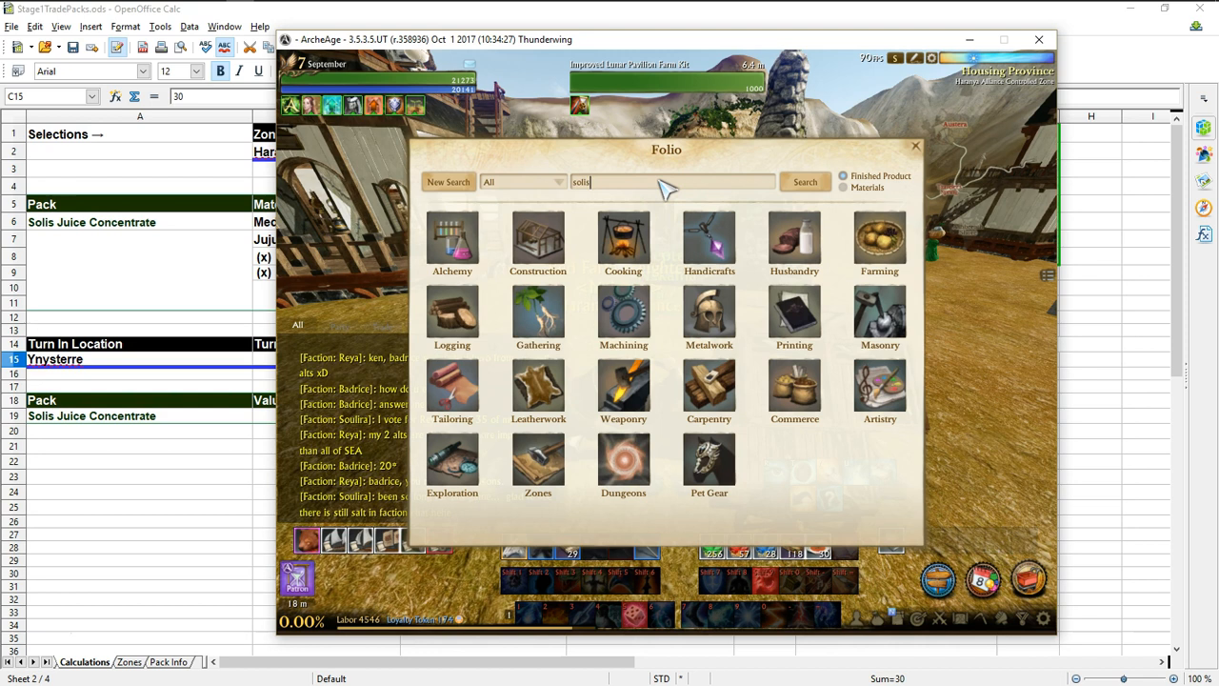
left_click(804, 182)
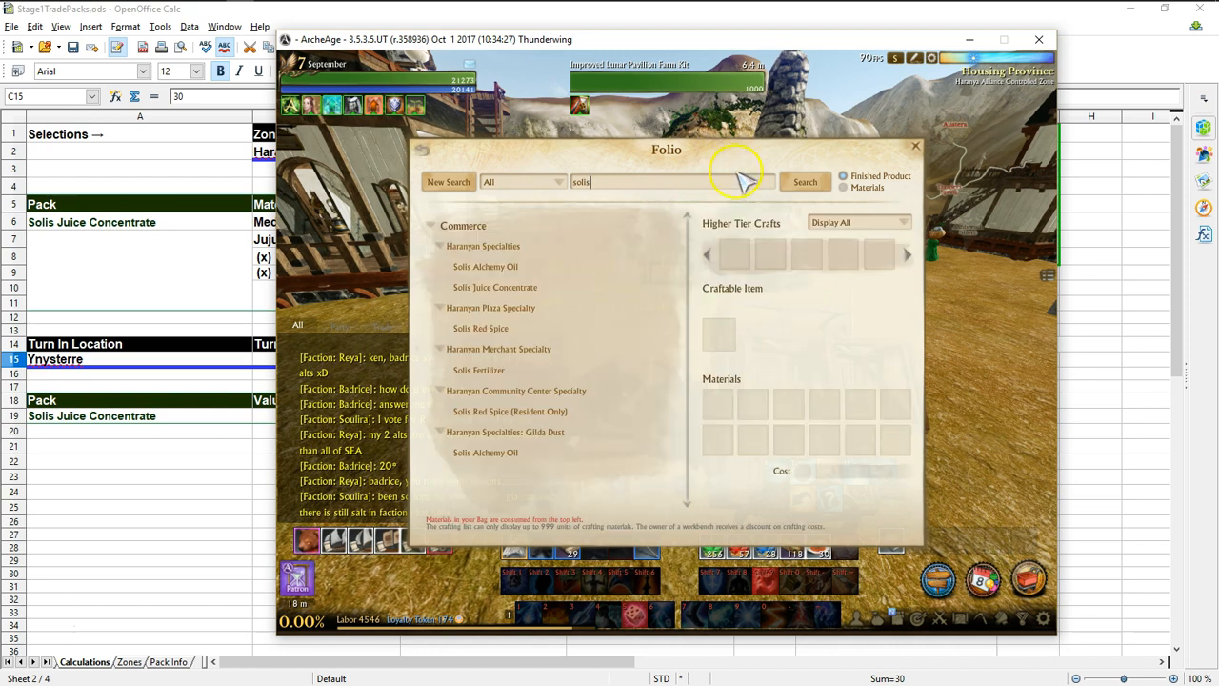
left_click(493, 287)
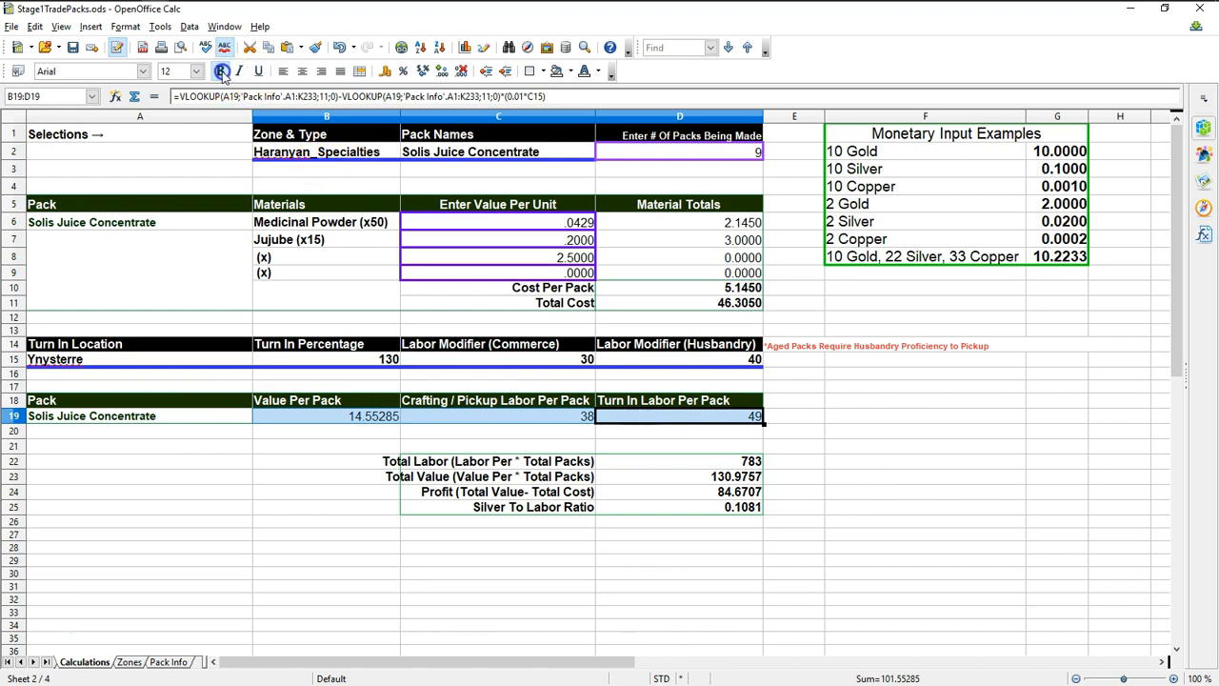
left_click(586, 415)
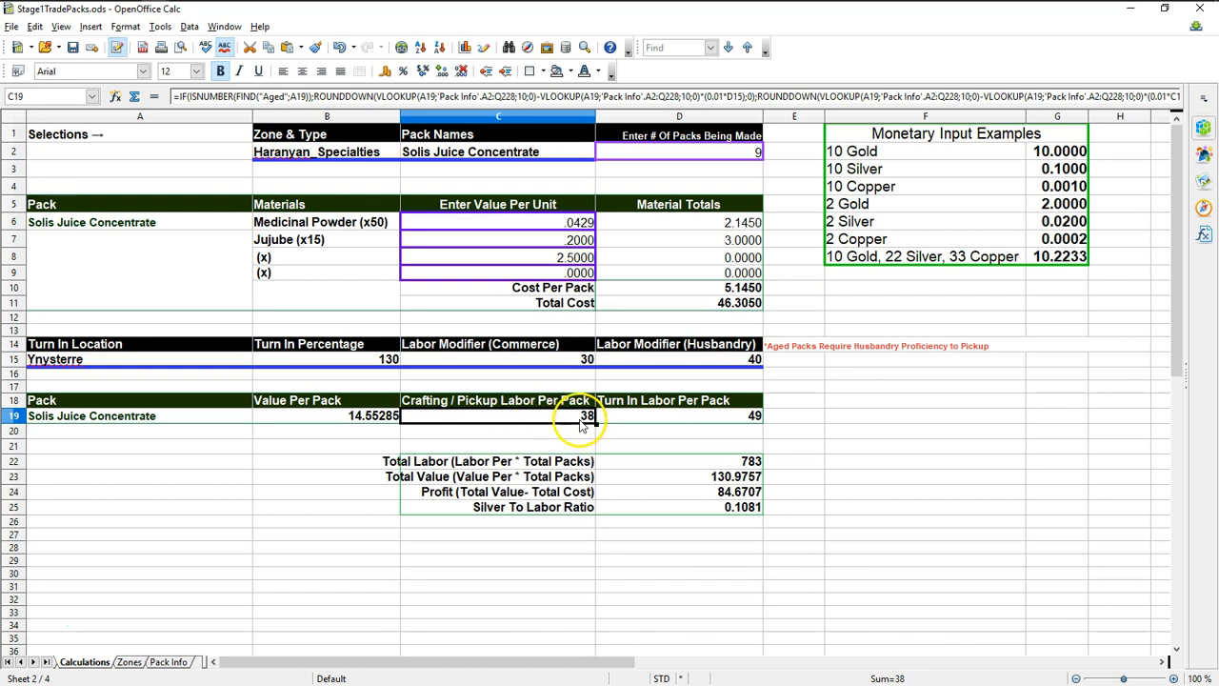
left_click(680, 415)
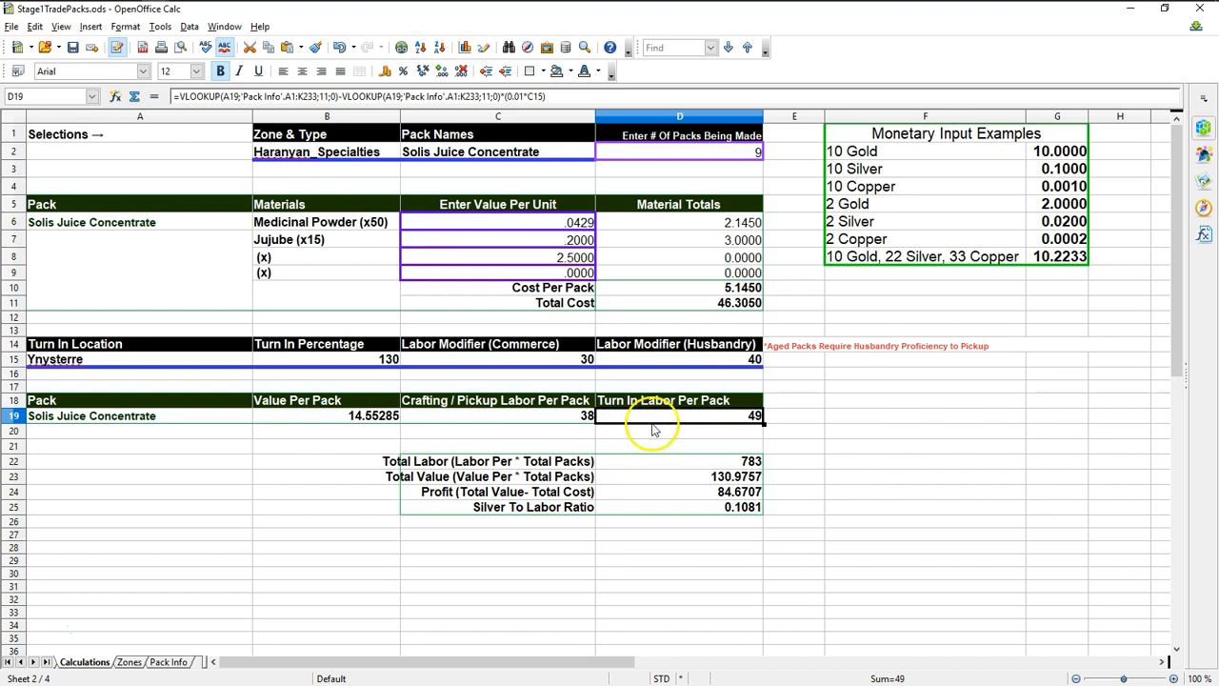
left_click(678, 361)
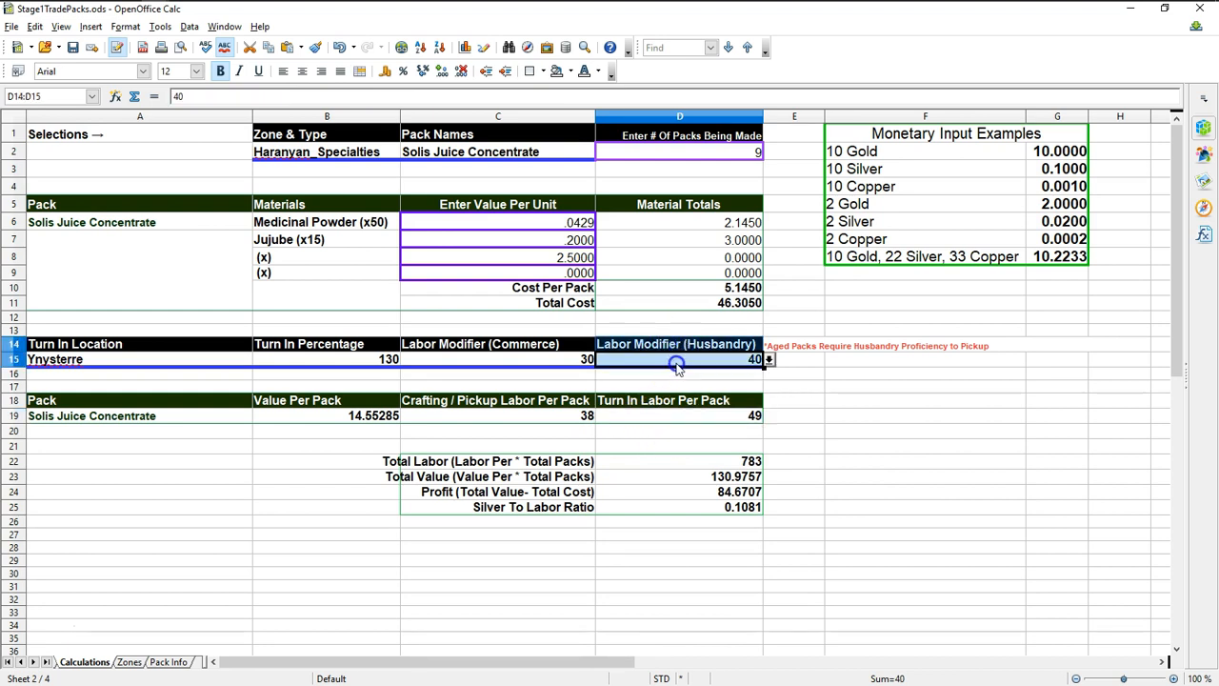
mouse_move(710, 364)
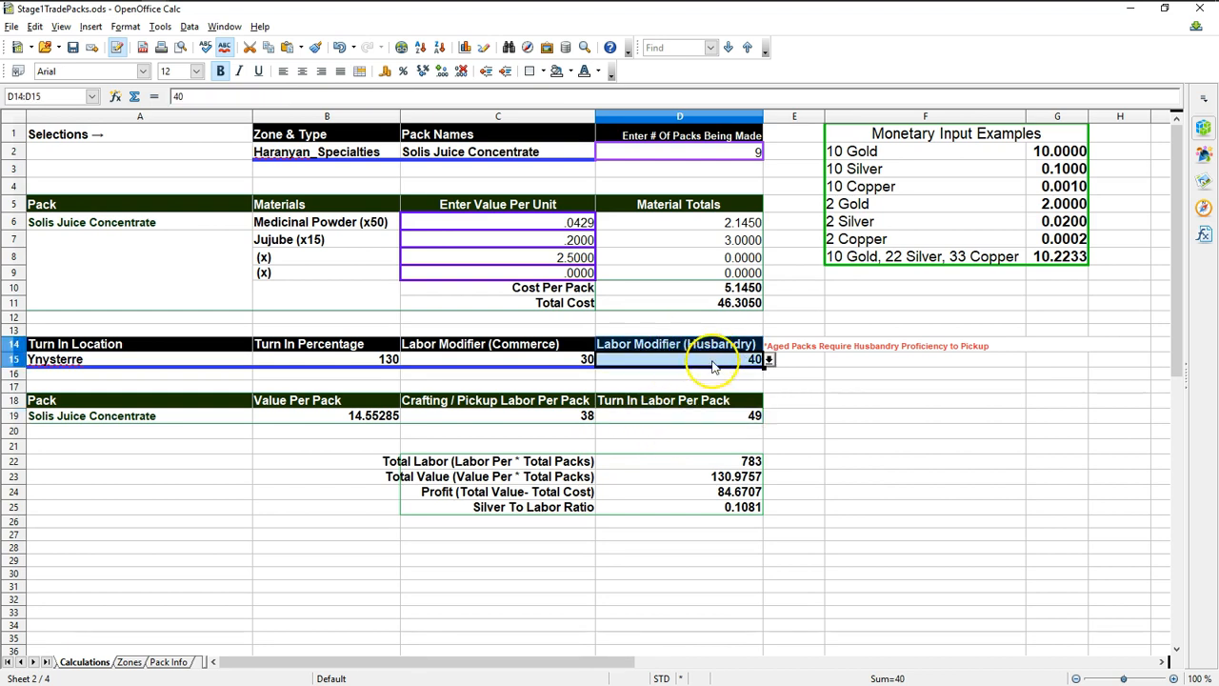
mouse_move(845, 377)
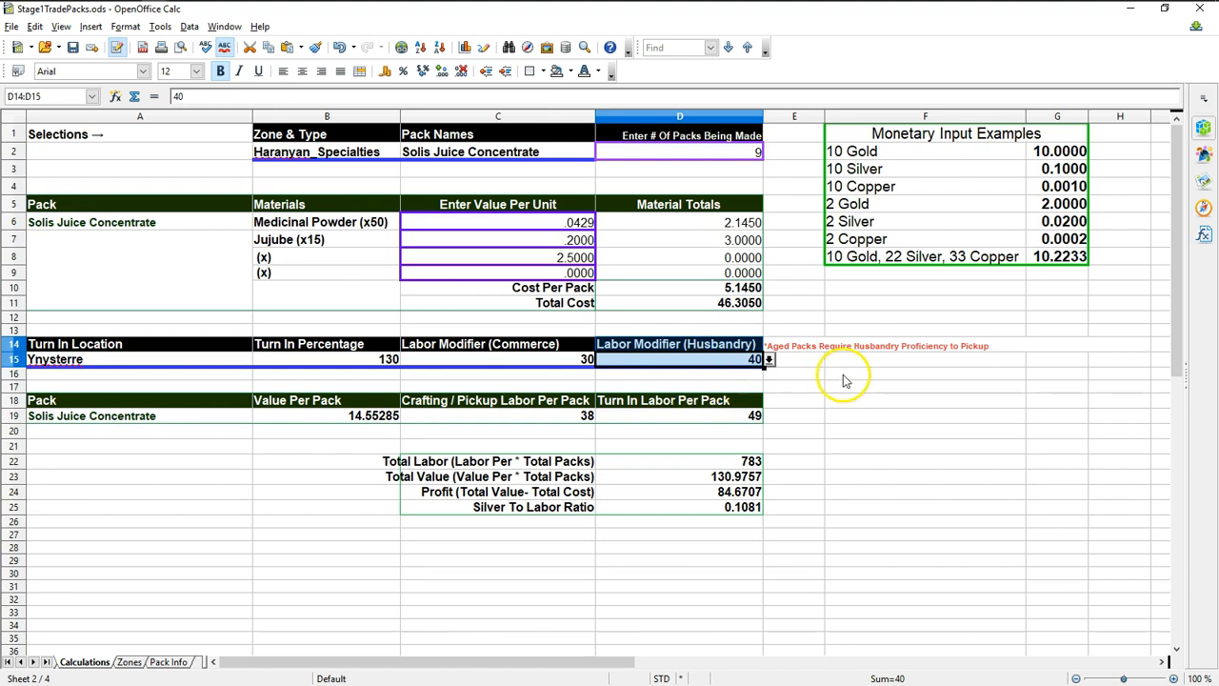
mouse_move(788, 384)
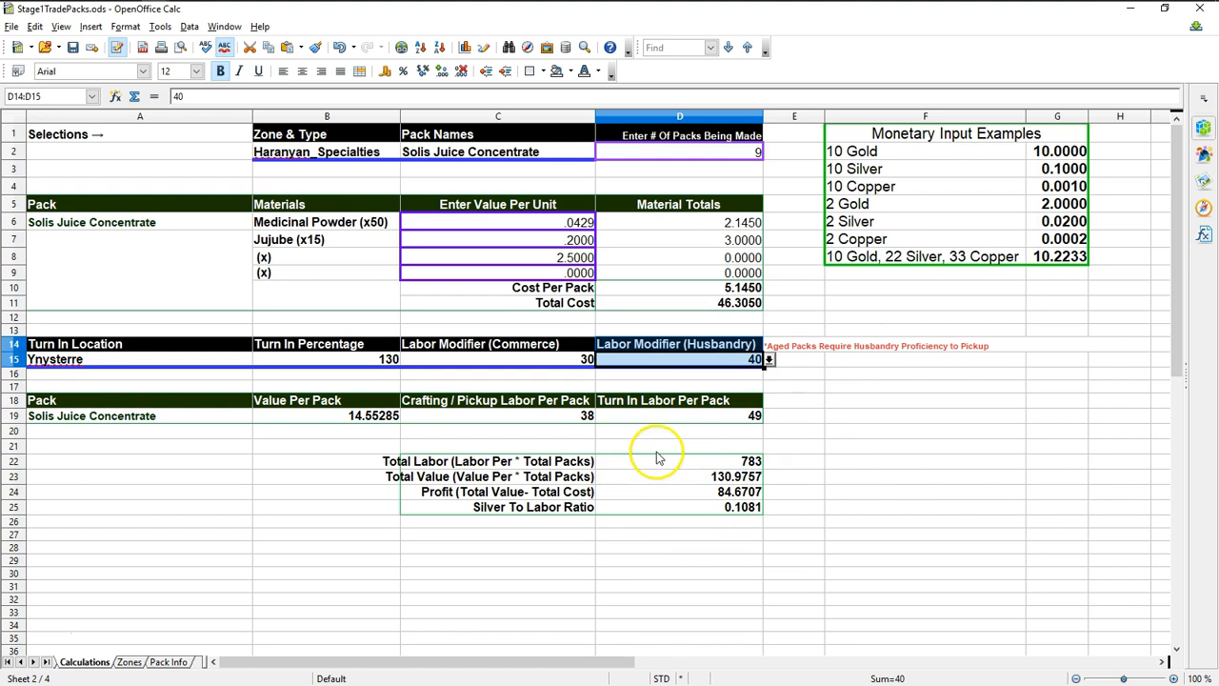
mouse_move(467, 476)
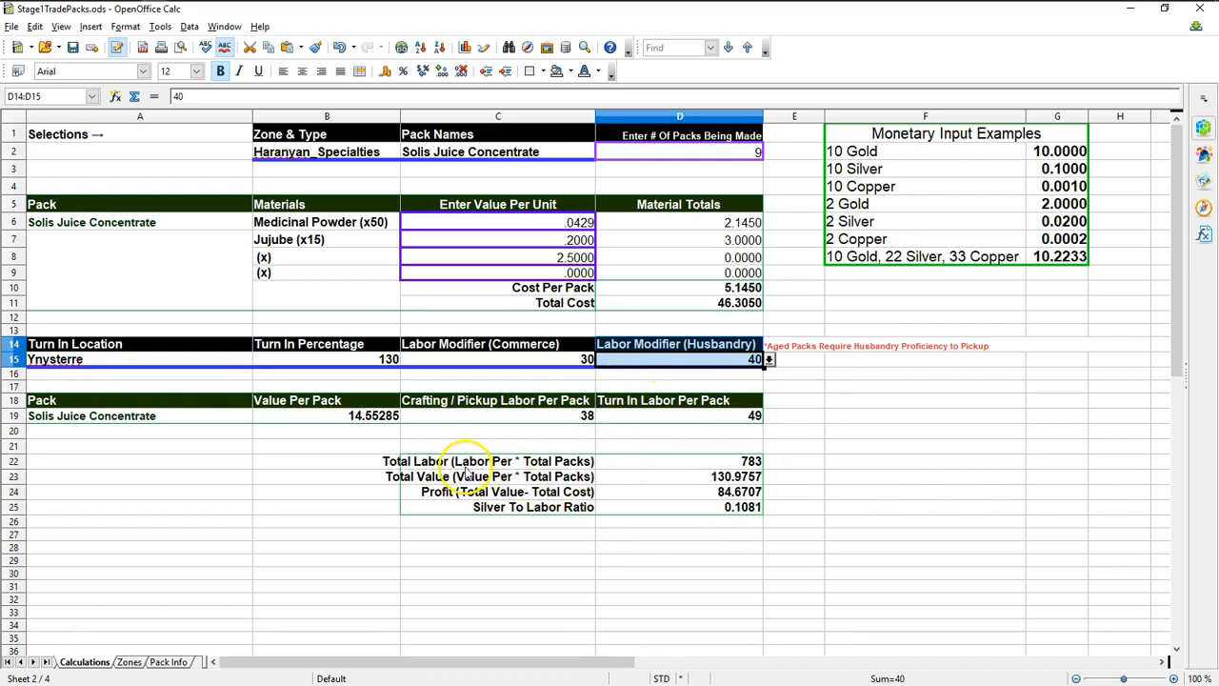
left_click(495, 461)
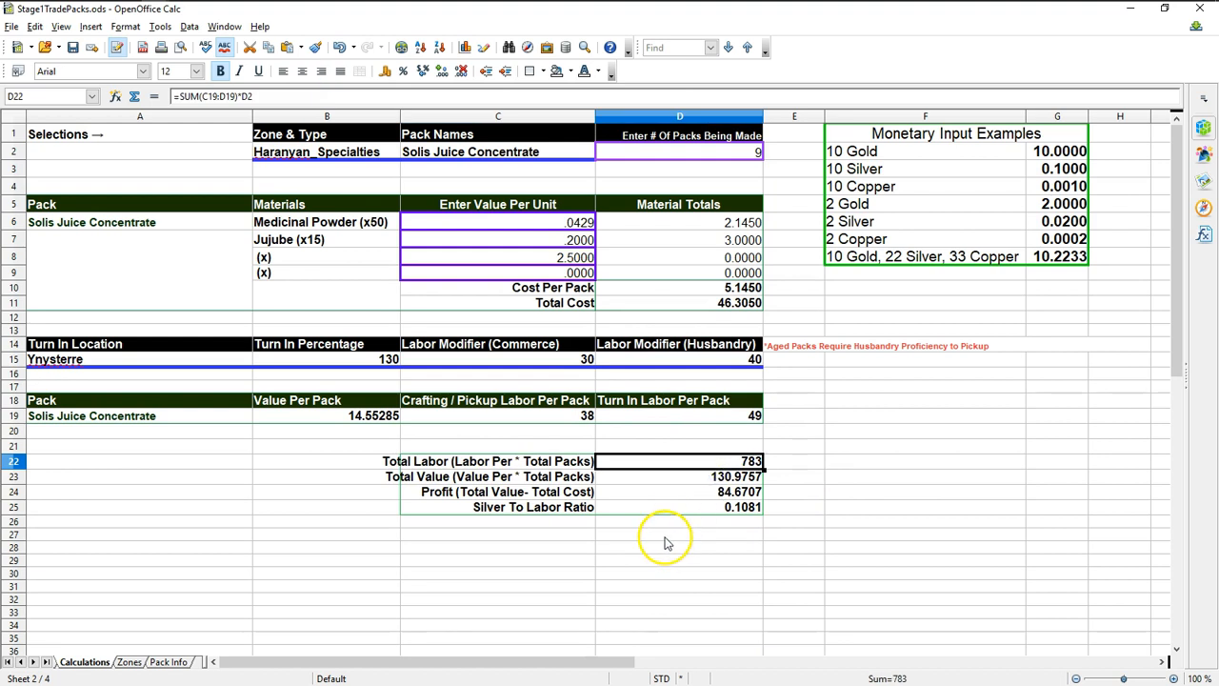
mouse_move(707, 493)
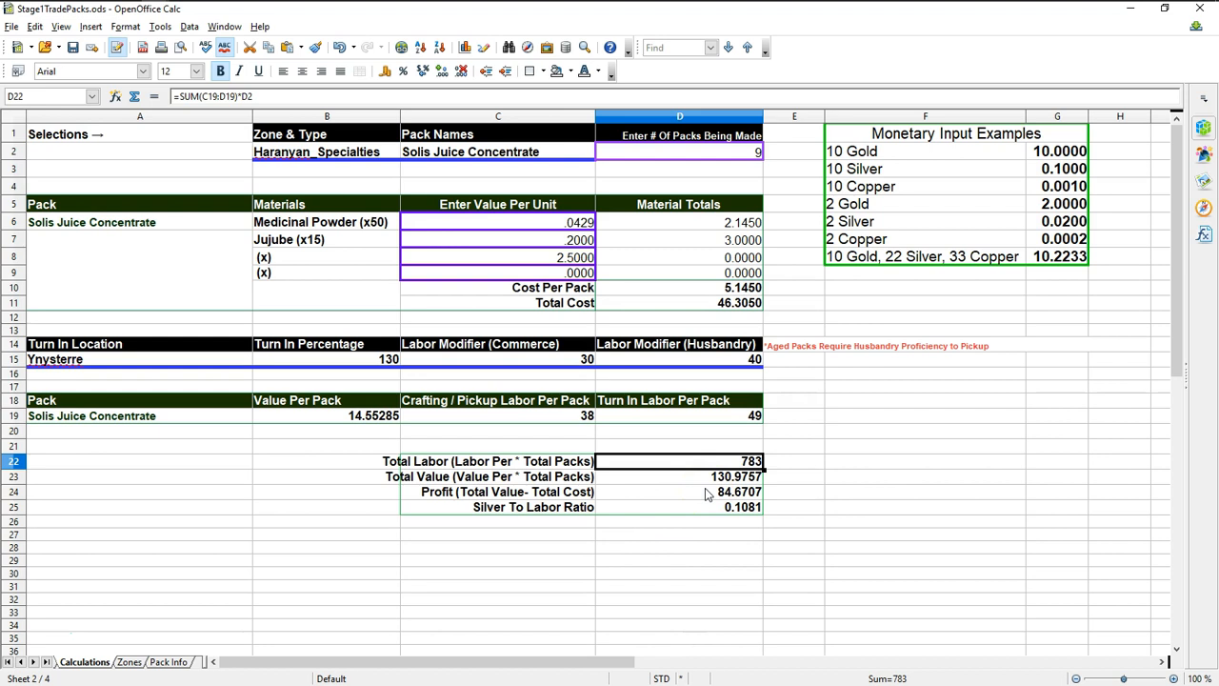
- Inspect the Total Value label and the total value, profit and total labor formulas
left_click(498, 476)
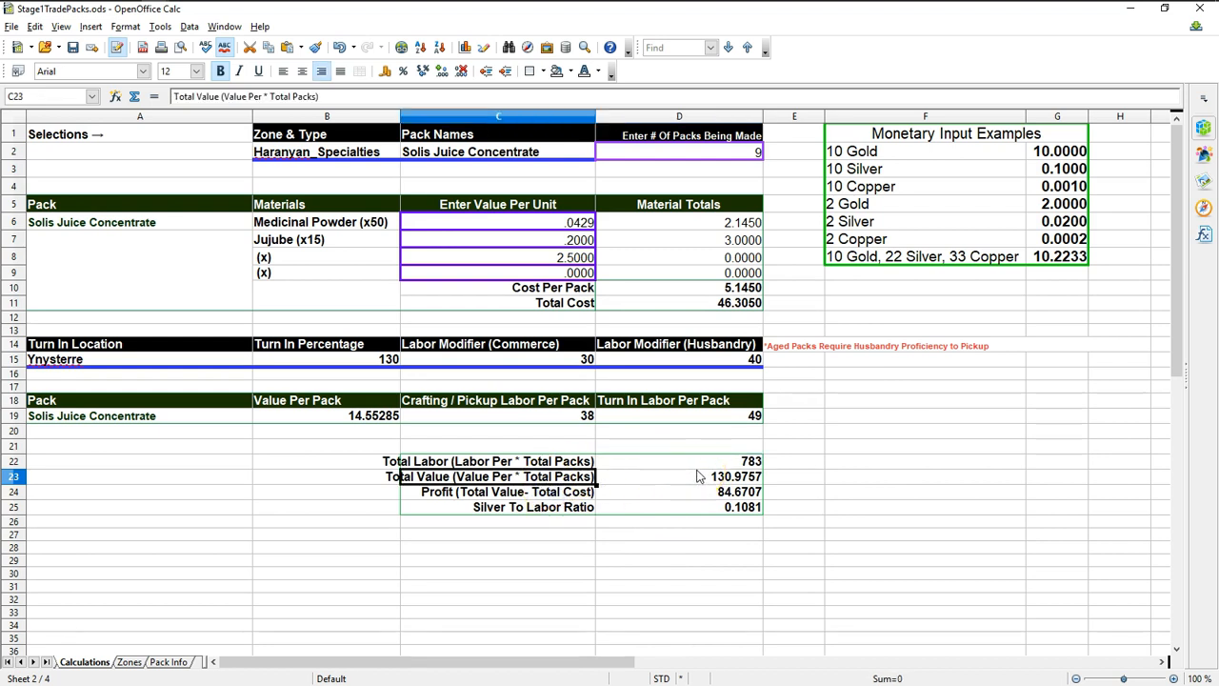
left_click(698, 476)
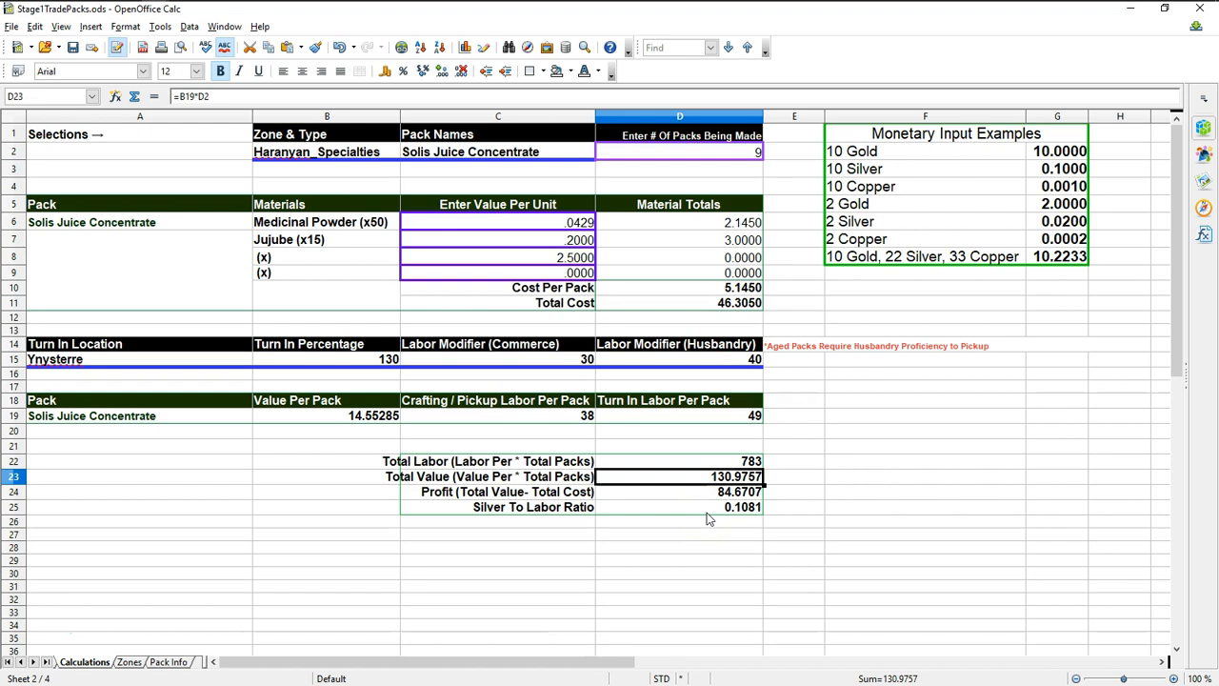
left_click(679, 491)
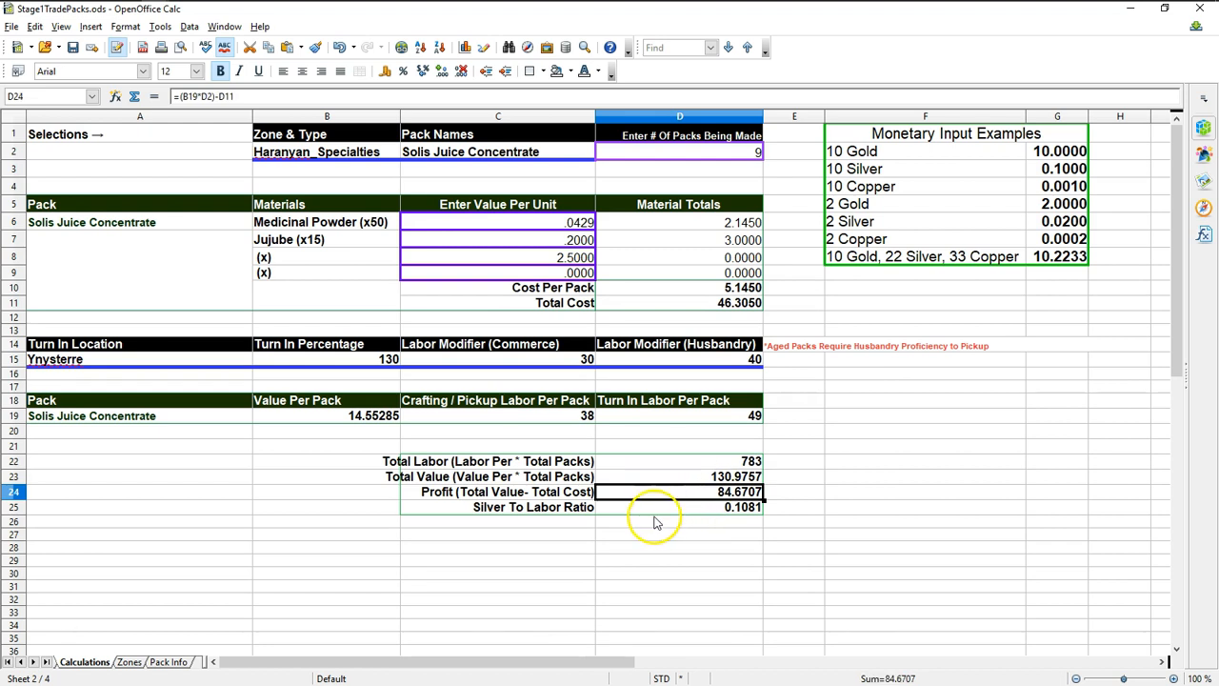
mouse_move(725, 458)
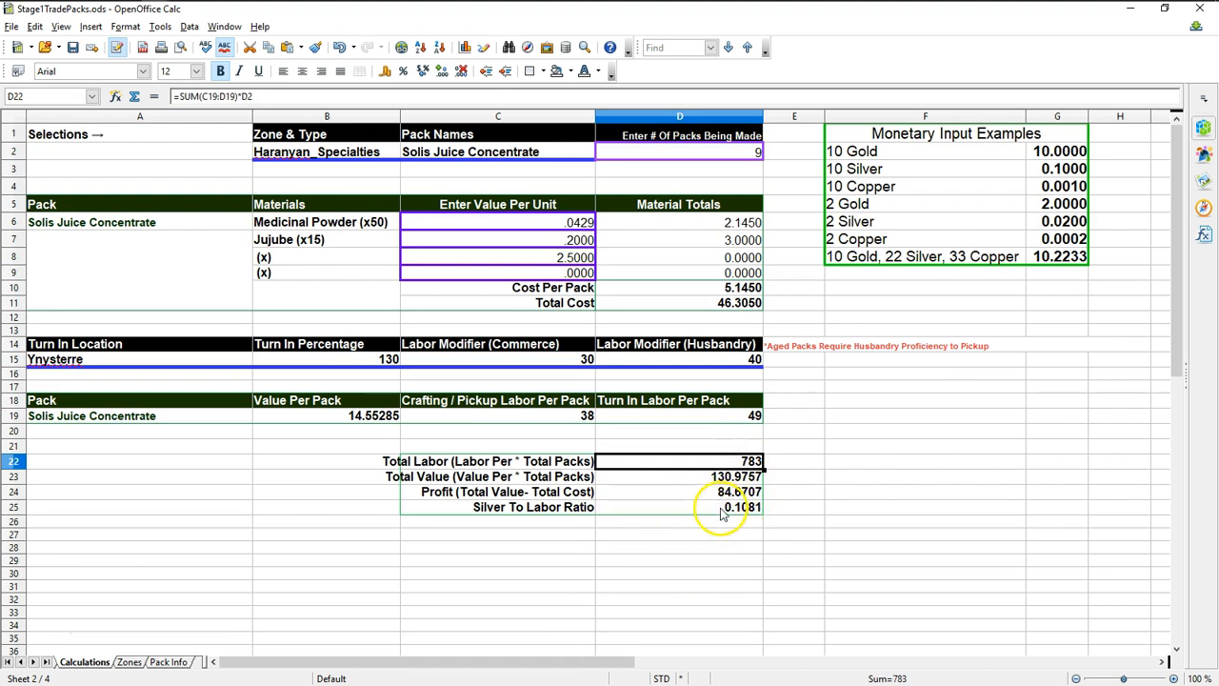
double_click(717, 507)
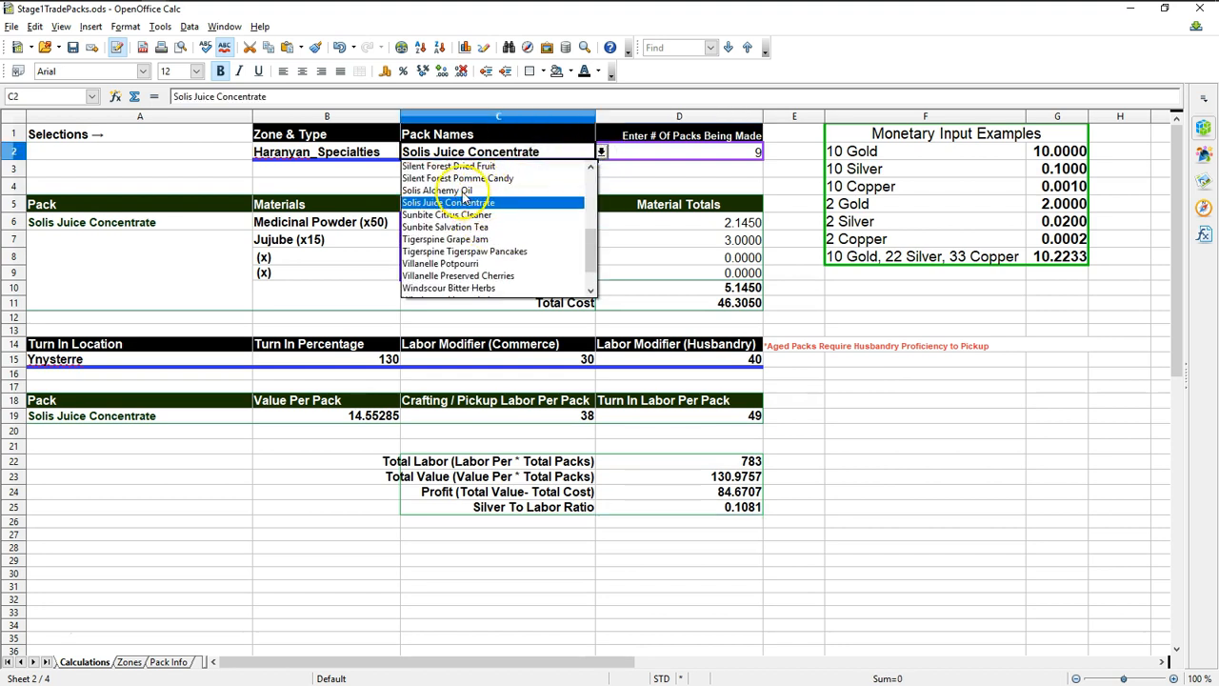
- Enter 0.04 as the Yata Fur unit value and 2.5 for Gilda Star
left_click(441, 190)
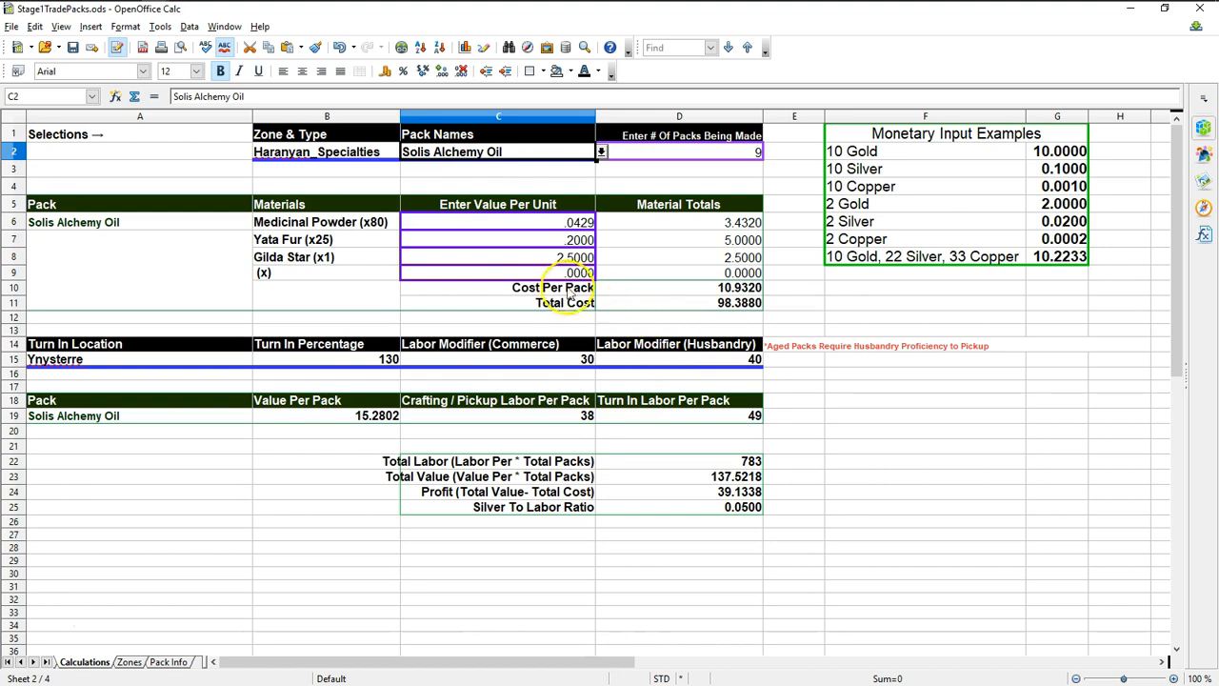
mouse_move(565, 221)
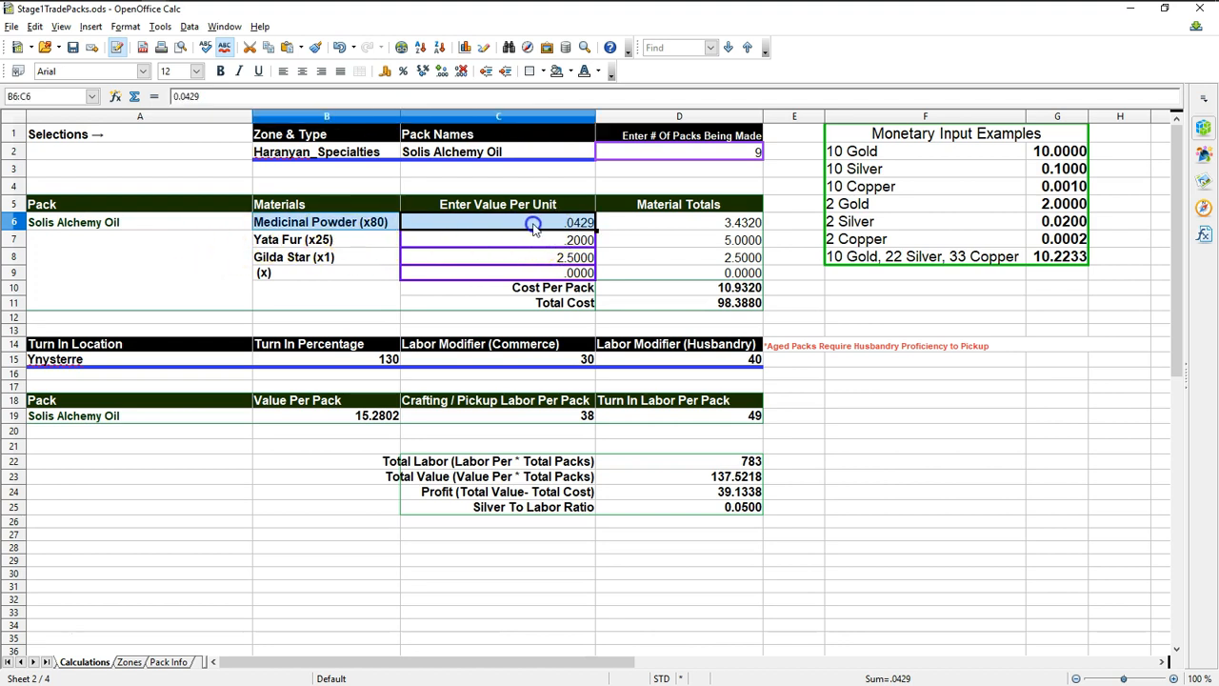
left_click(479, 239)
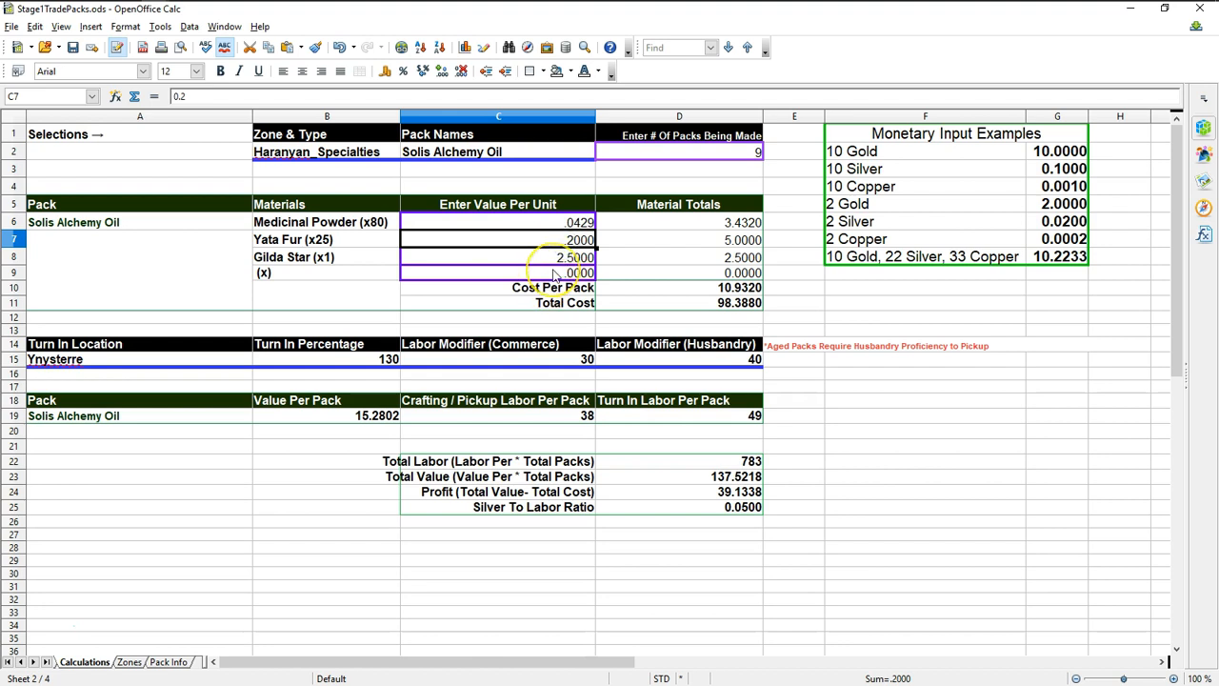
type(".04")
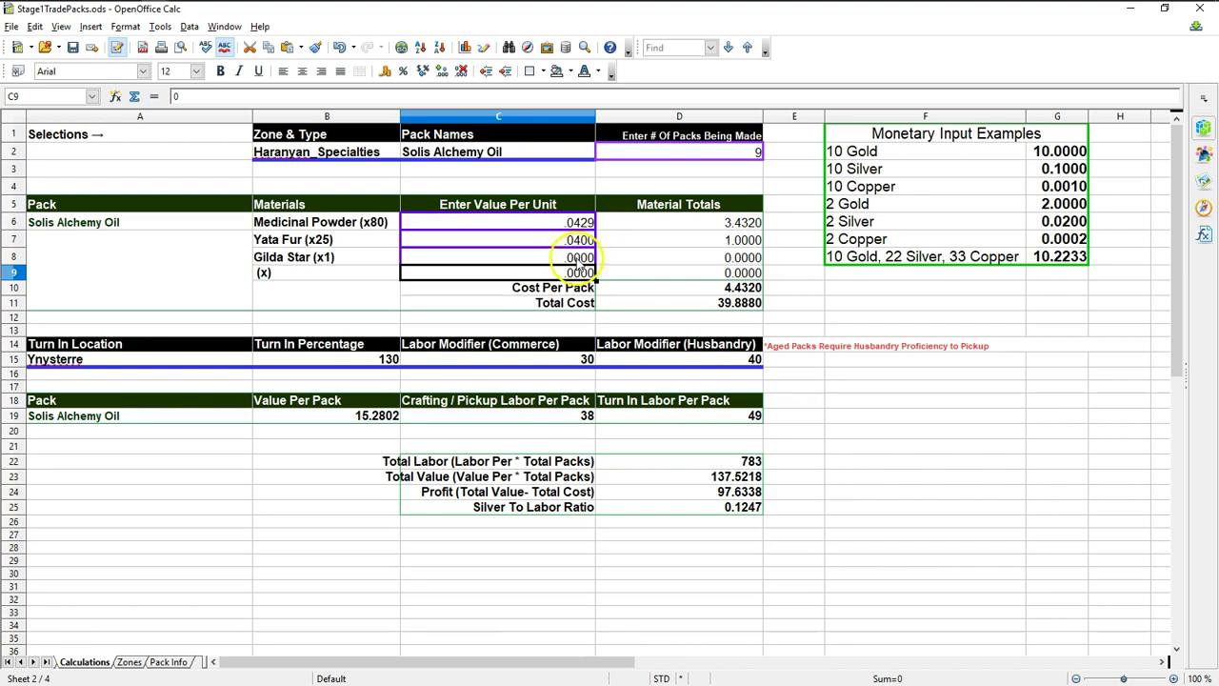
type("2")
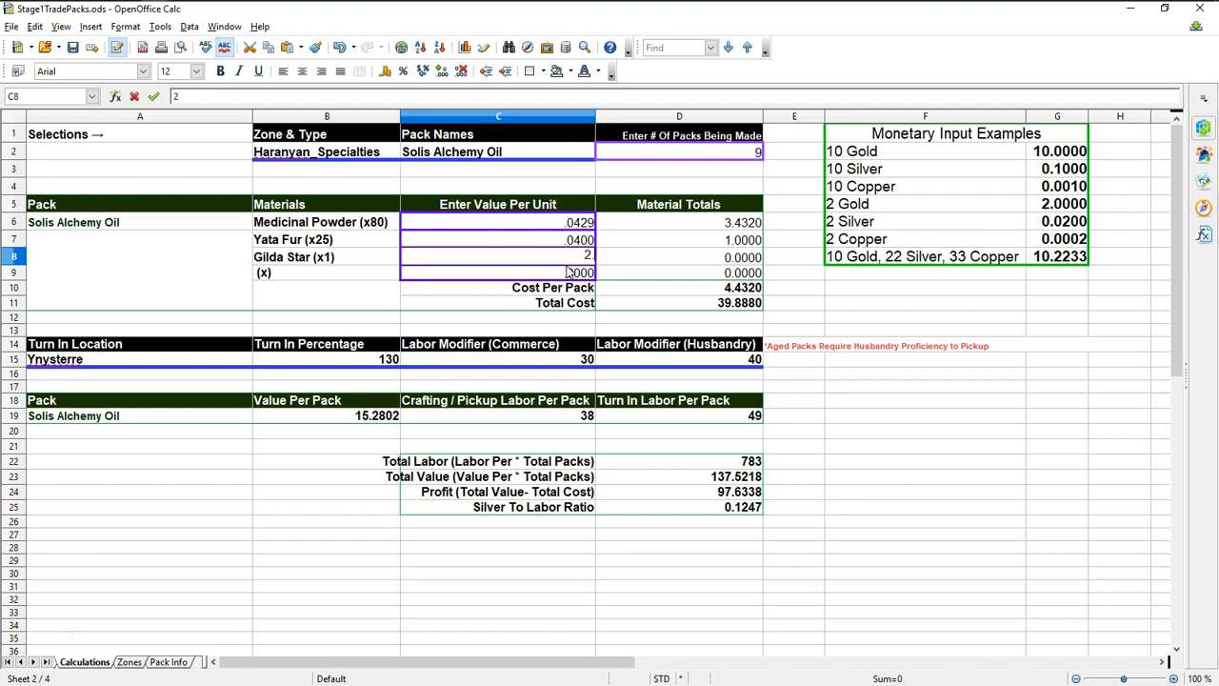
type(".5000")
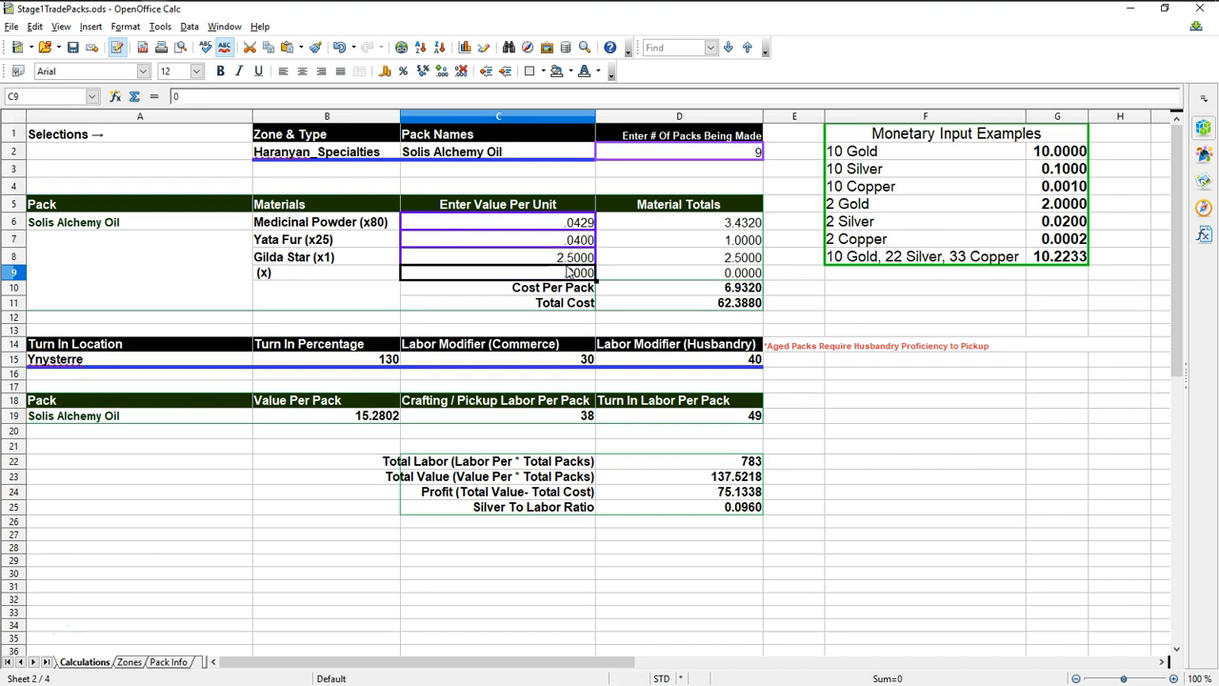
mouse_move(560, 281)
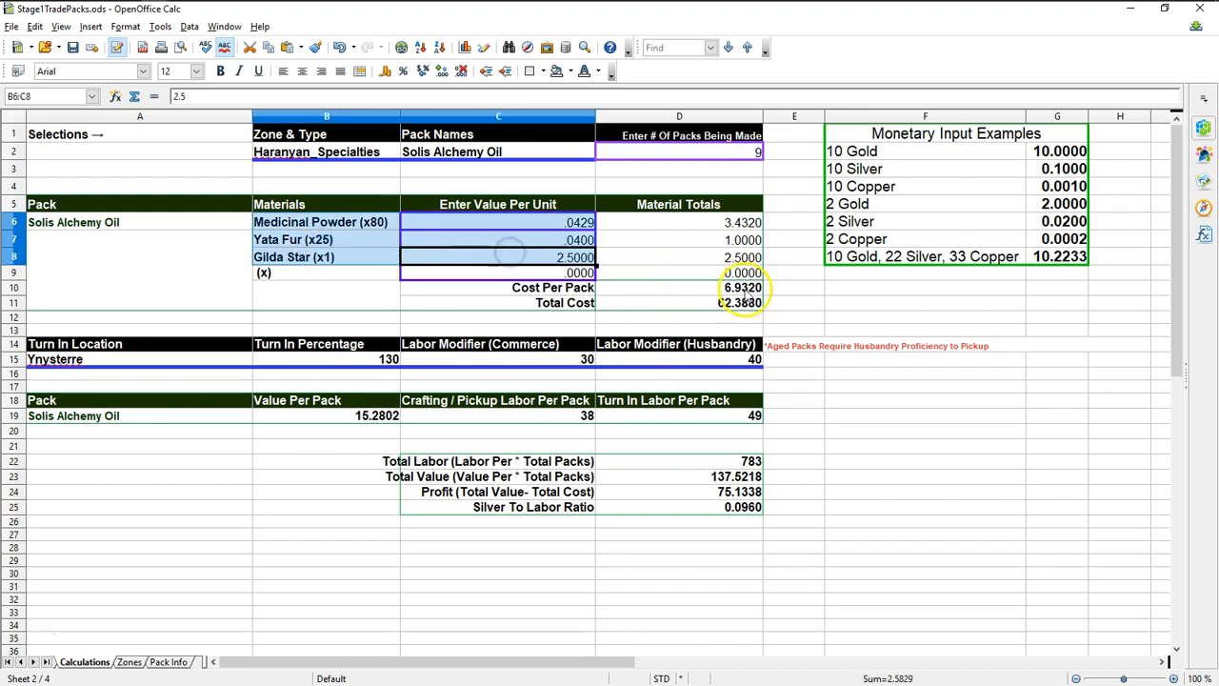
left_click(679, 287)
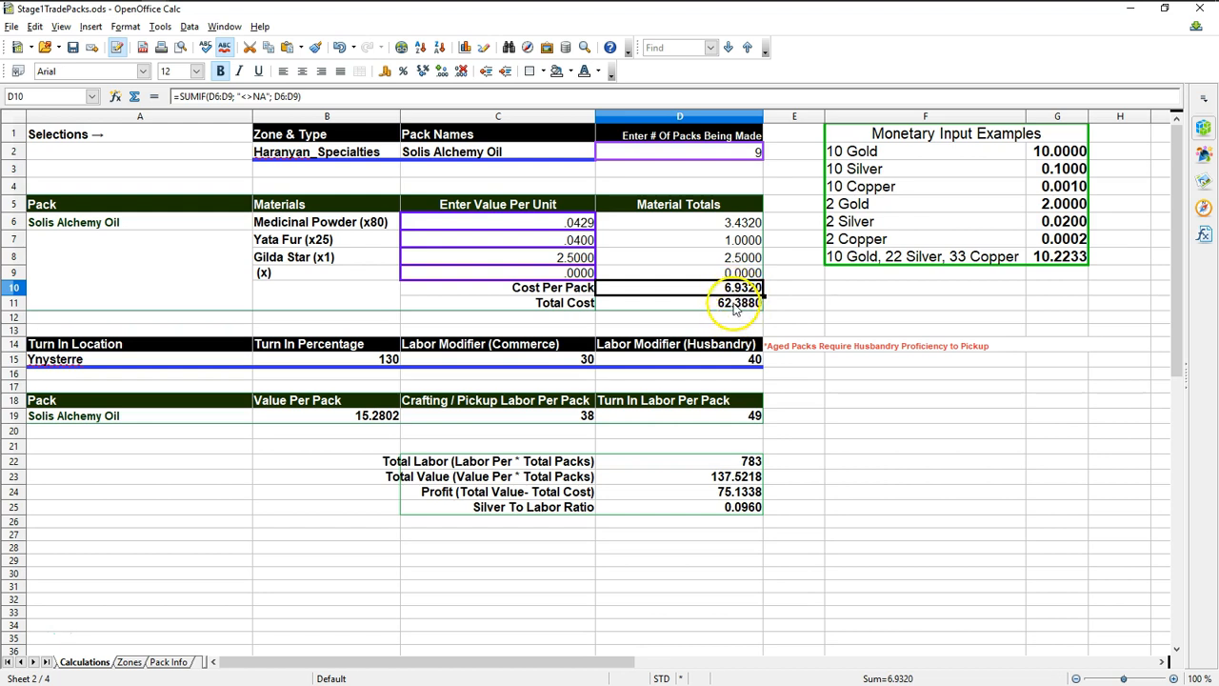
left_click(679, 301)
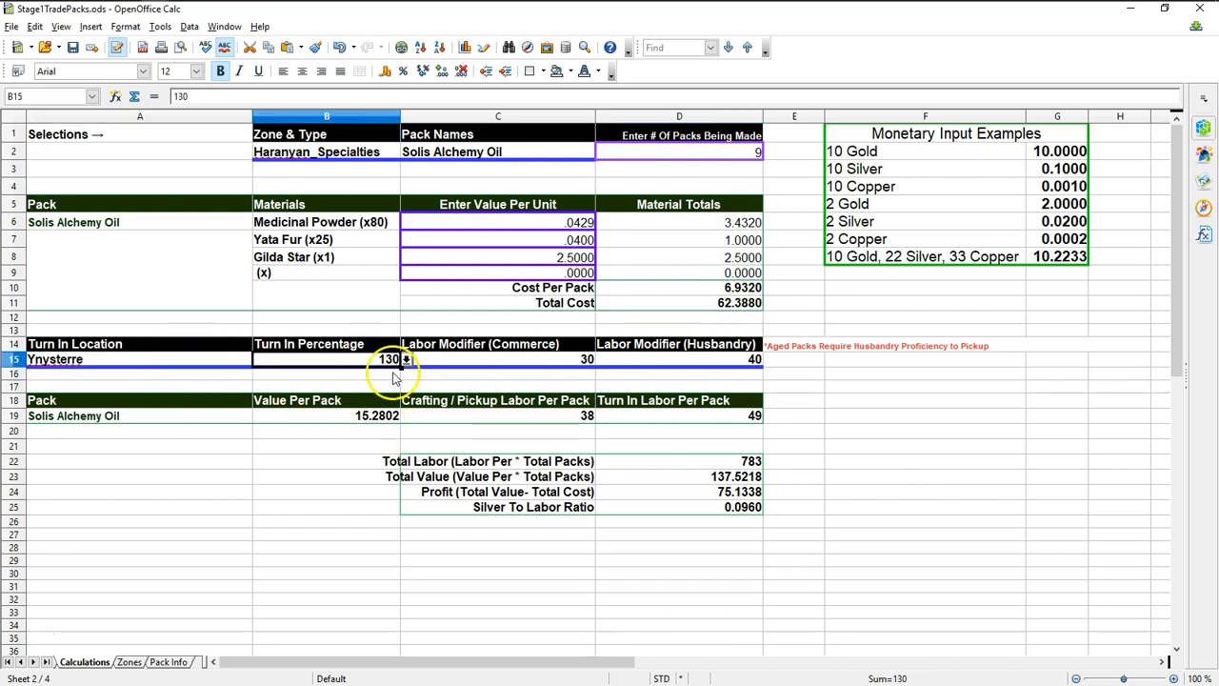
mouse_move(568, 365)
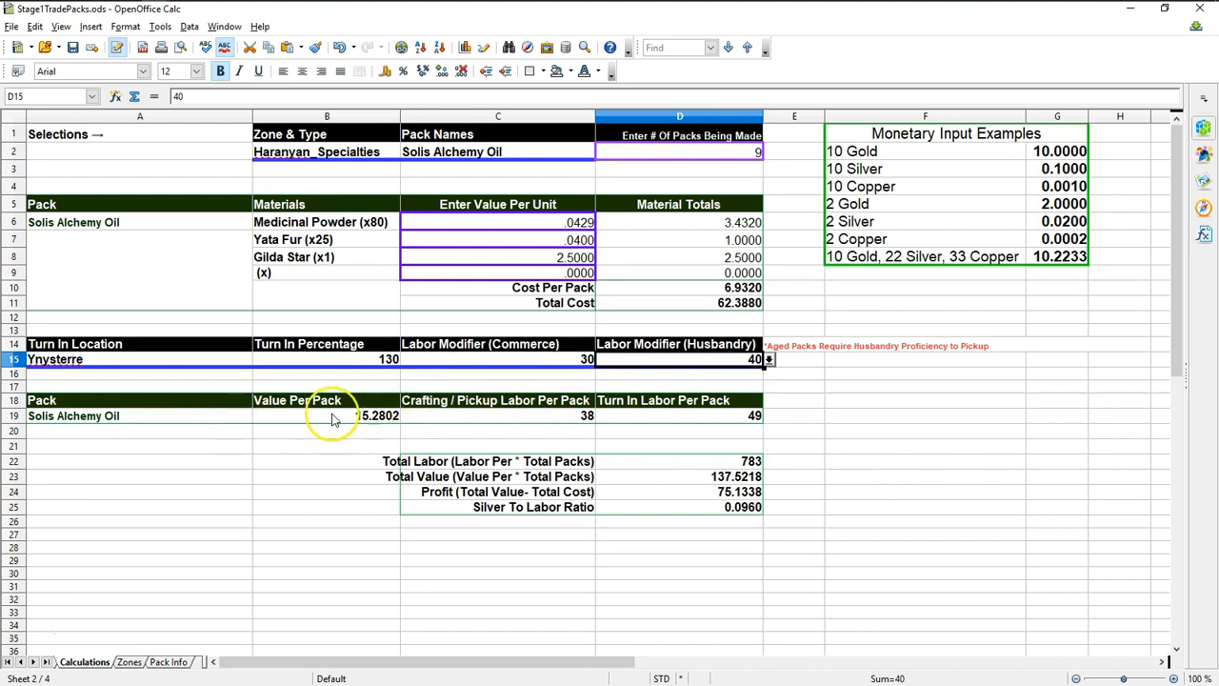
left_click(324, 415)
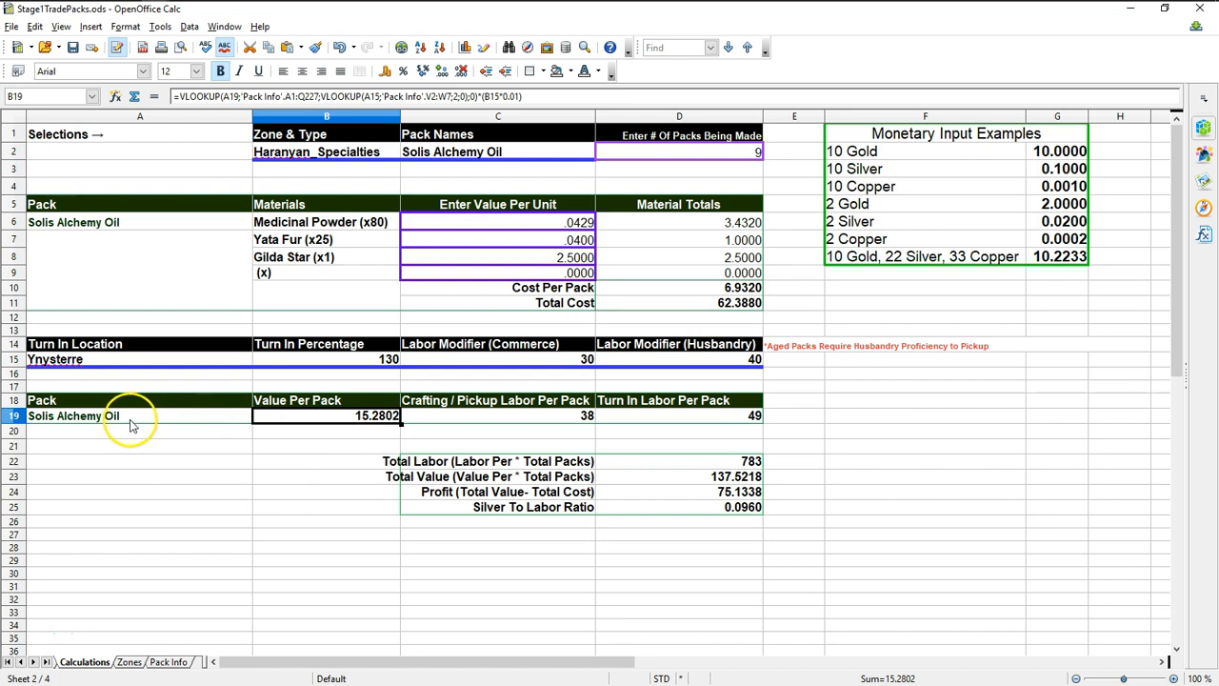
mouse_move(366, 424)
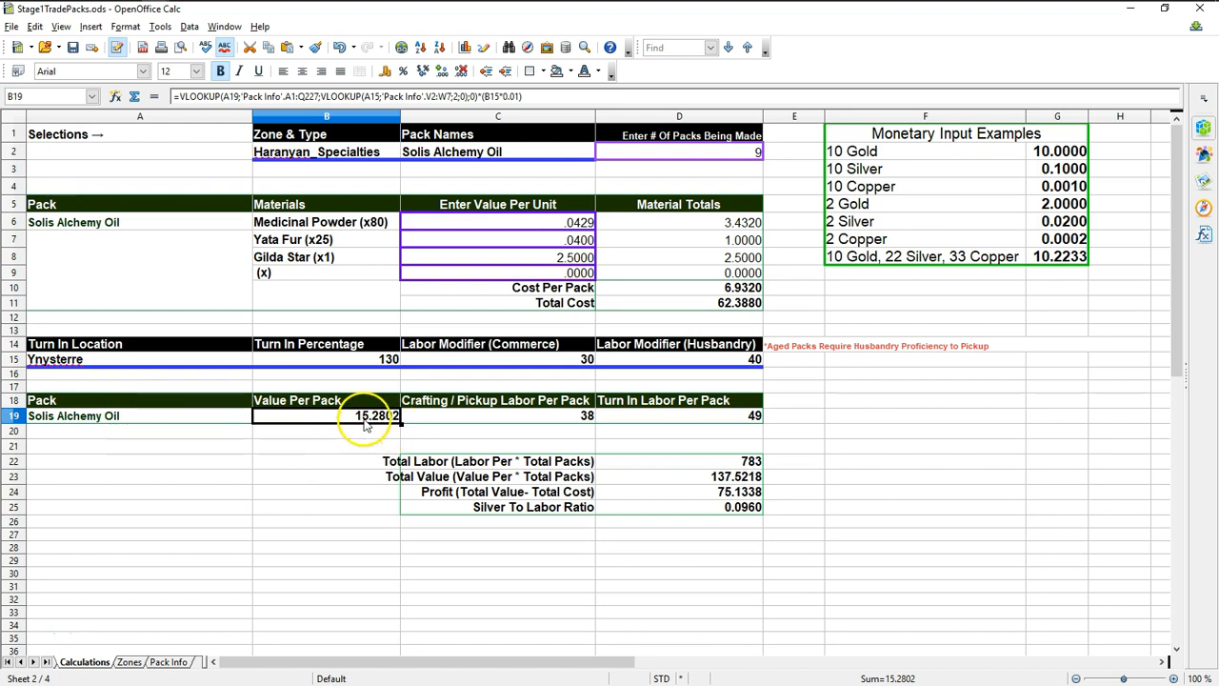
mouse_move(483, 429)
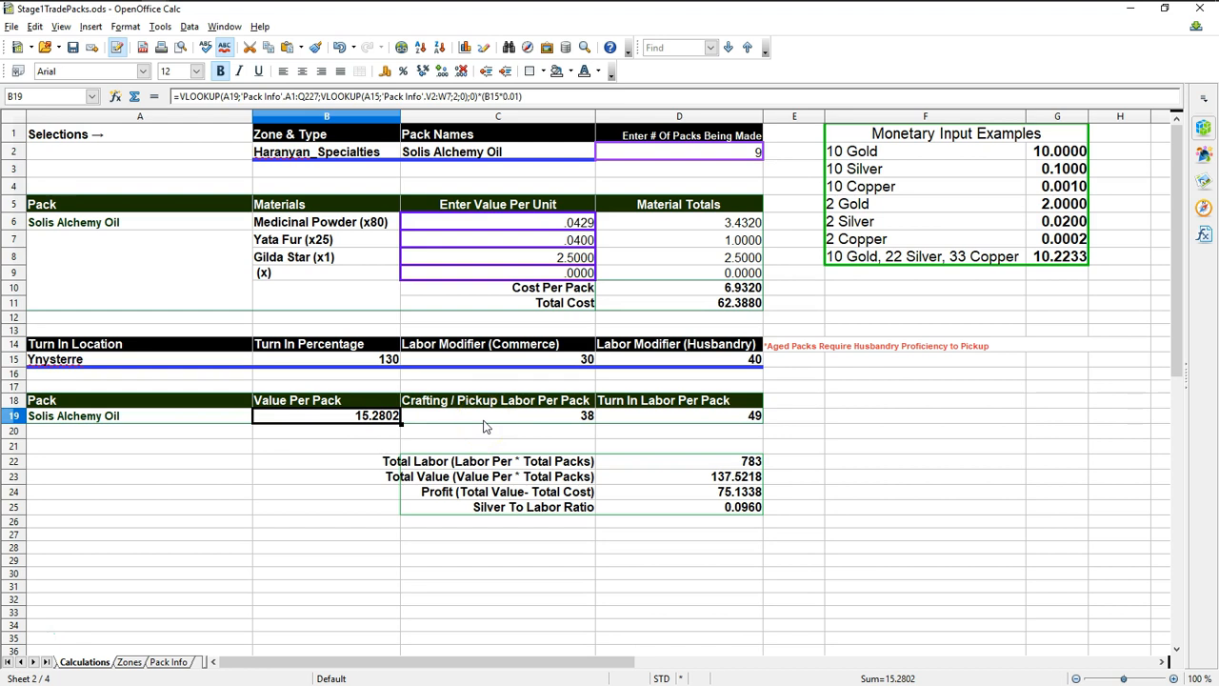
left_click(498, 415)
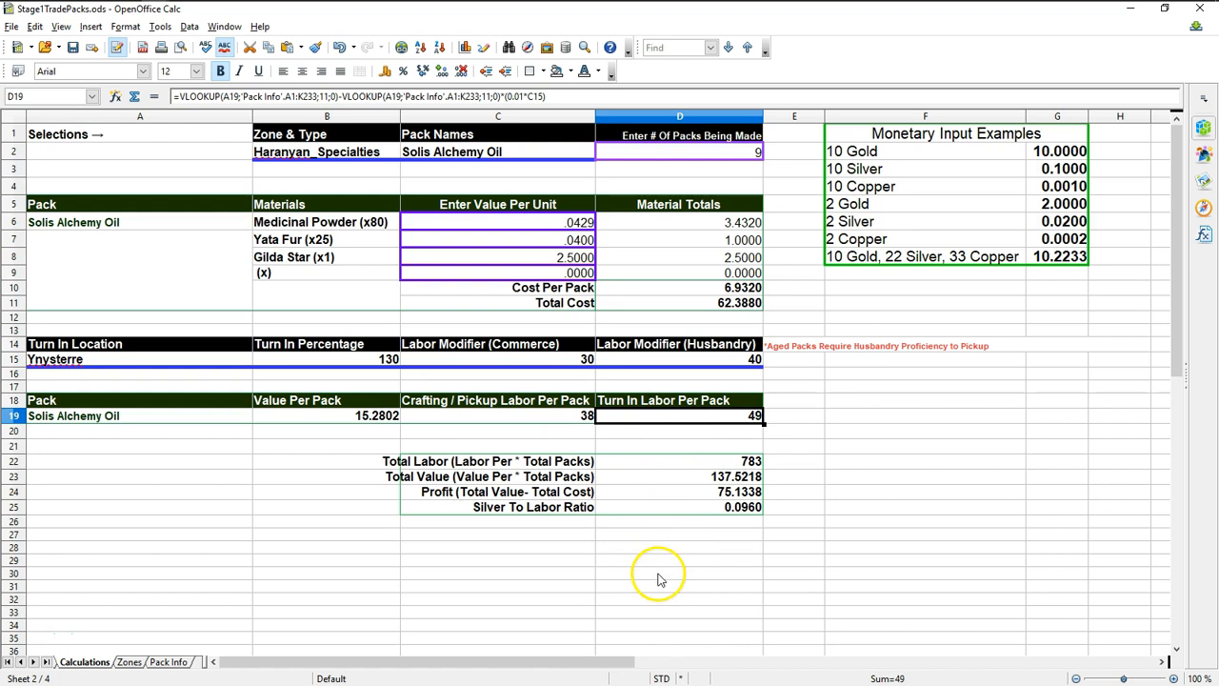
mouse_move(742, 512)
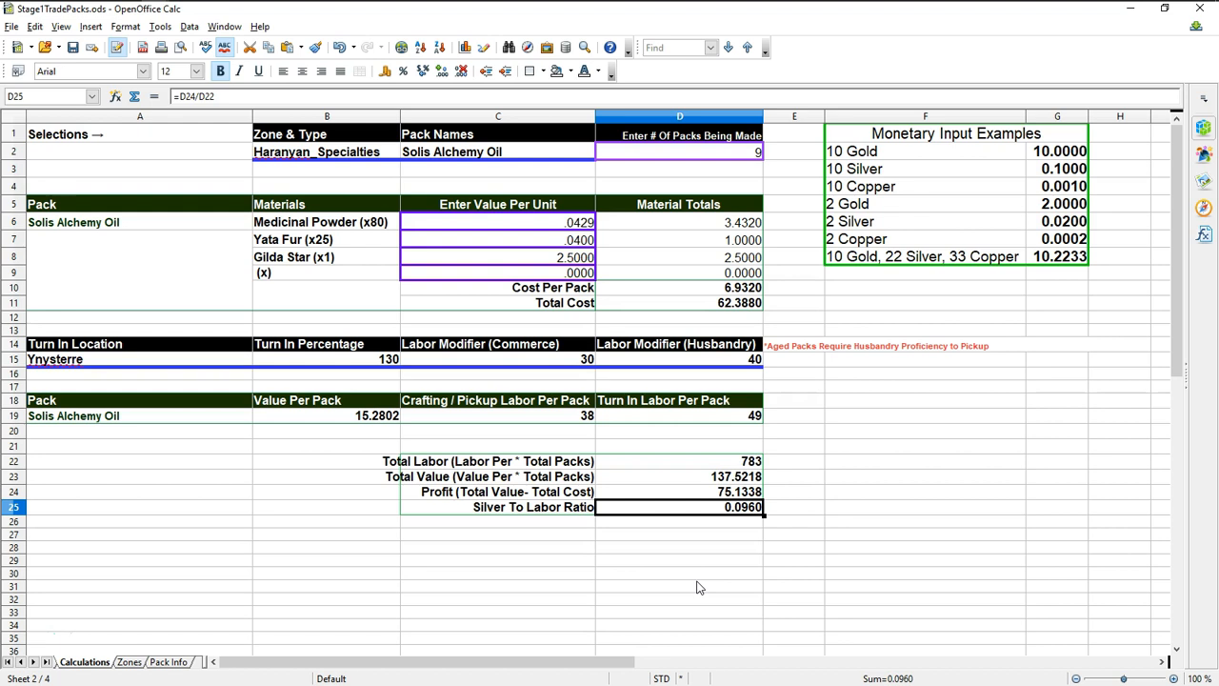
- Open the pack names dropdown in cell C2
left_click(598, 152)
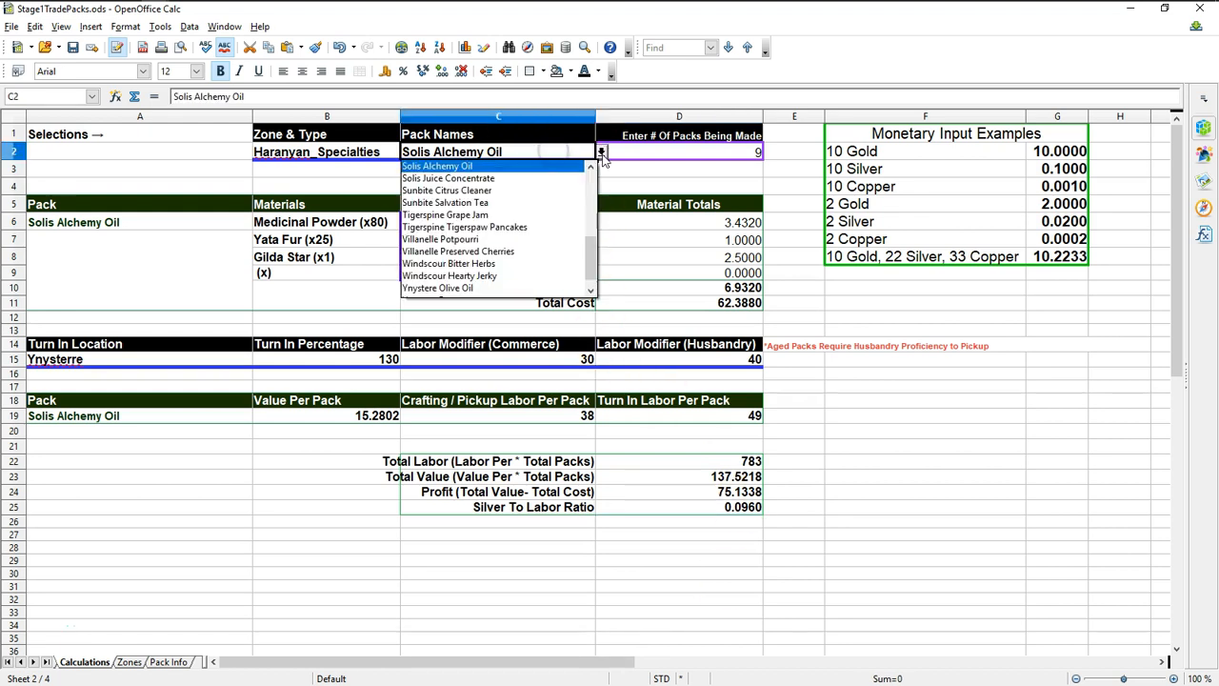
mouse_move(533, 193)
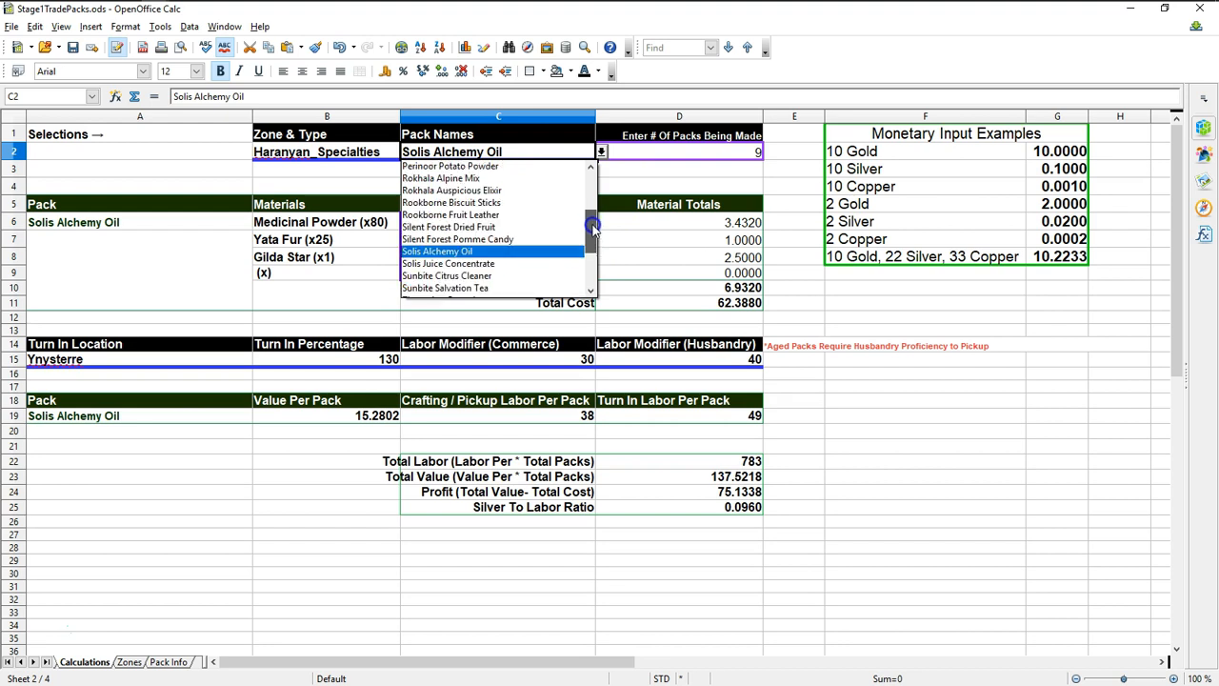
mouse_move(562, 224)
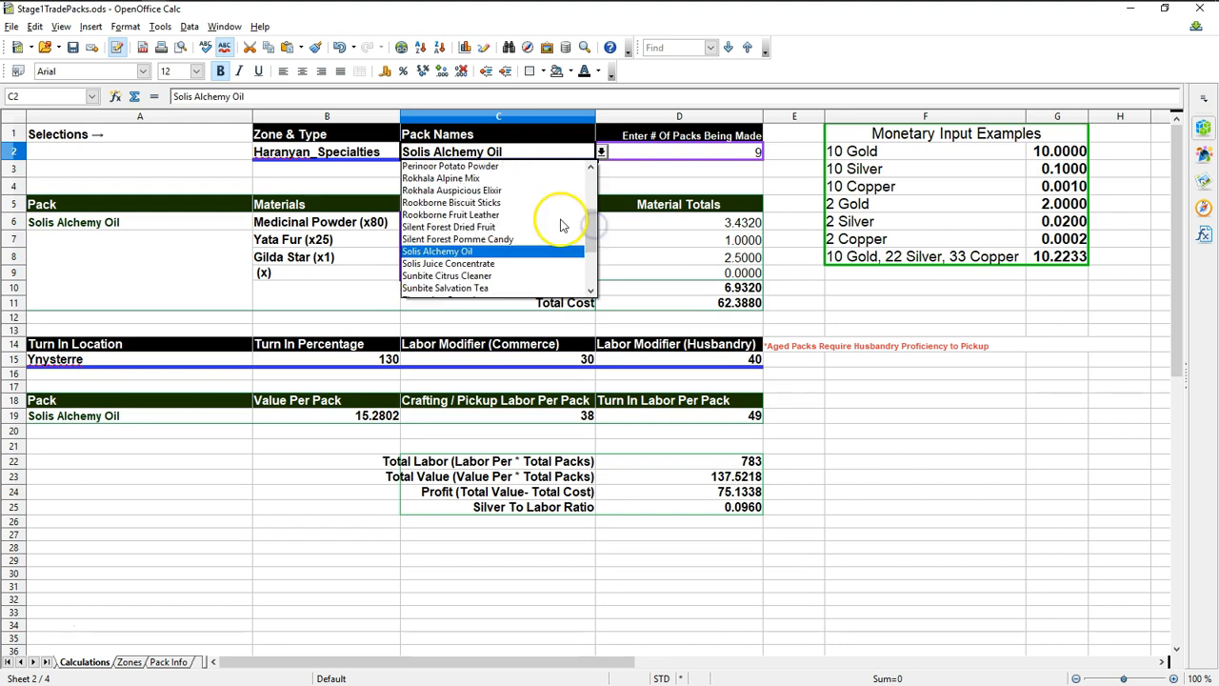
mouse_move(540, 436)
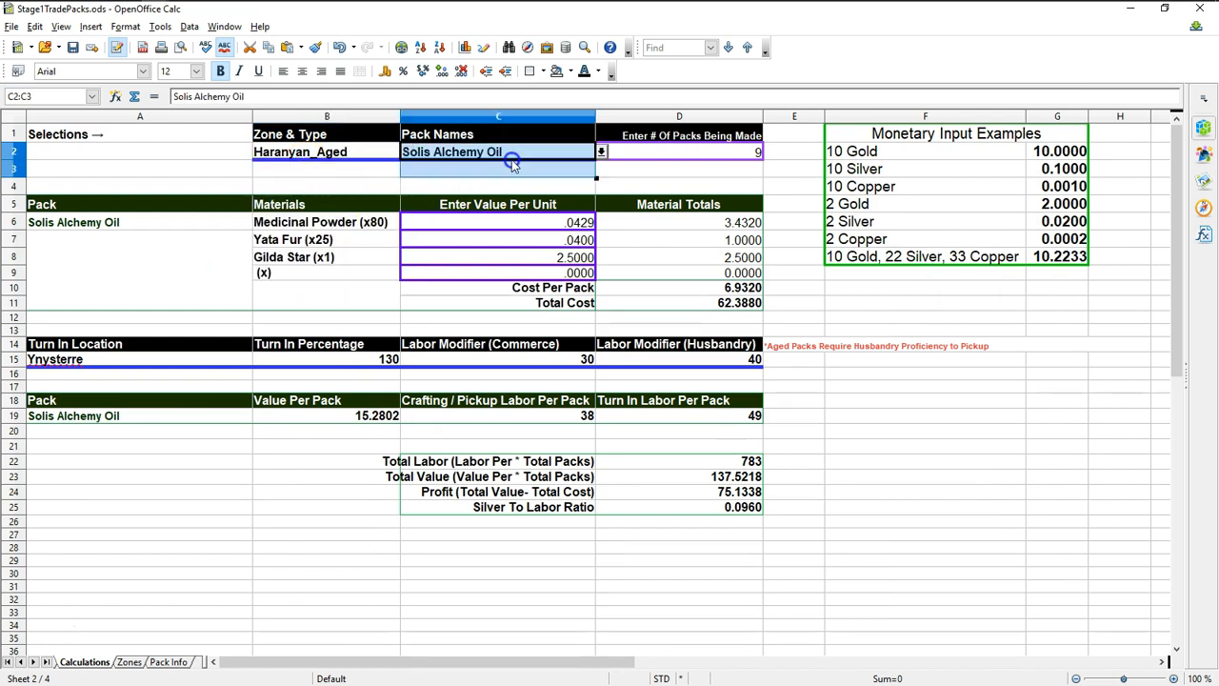
- Pick Solis Aged Cheese from the C2 aged pack names list
left_click(462, 151)
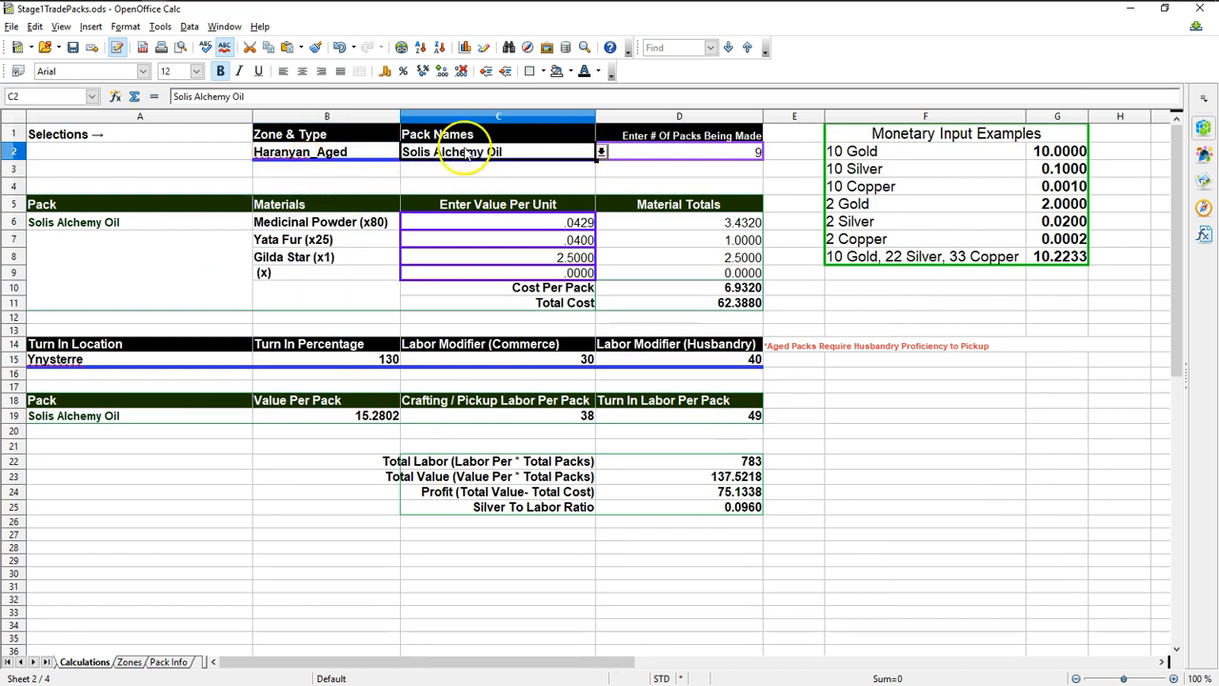
left_click(323, 152)
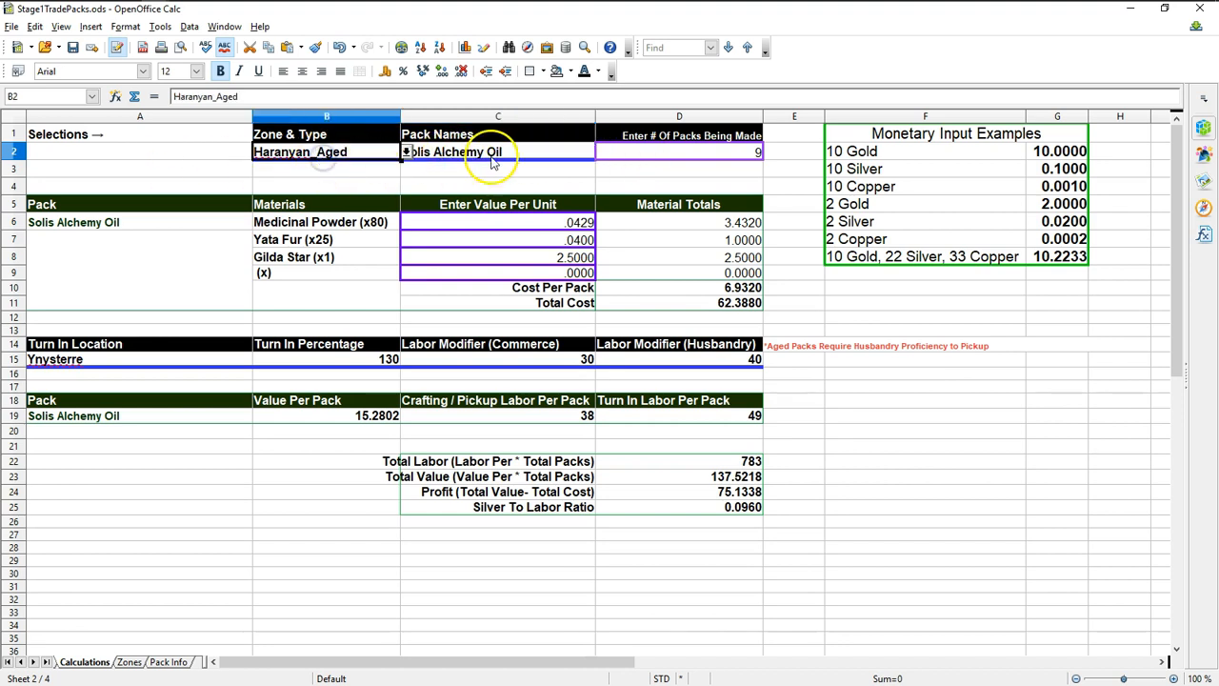
left_click(599, 152)
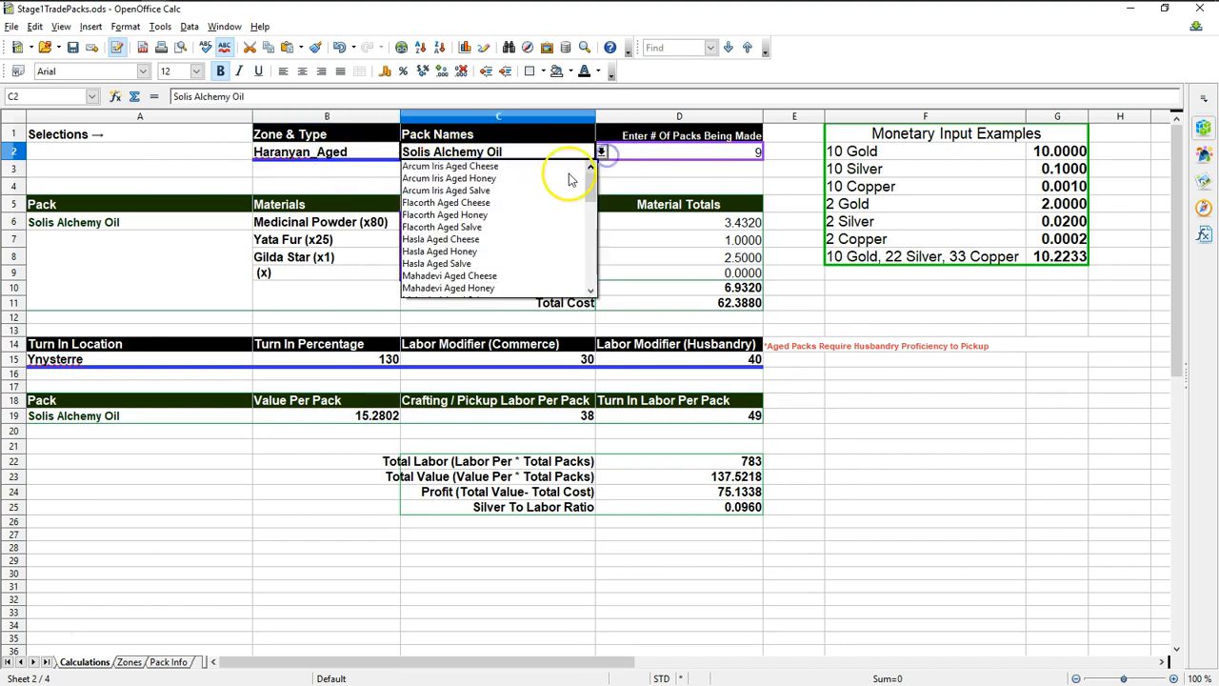
scroll("down", 3)
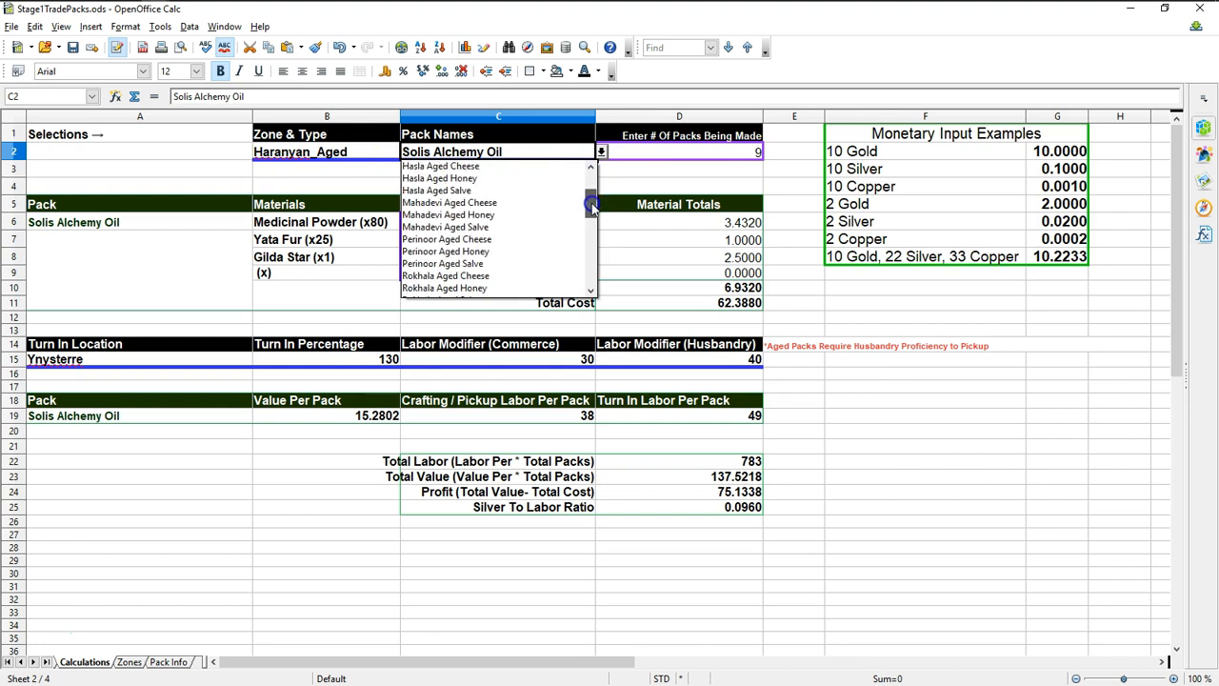
scroll("down", 3)
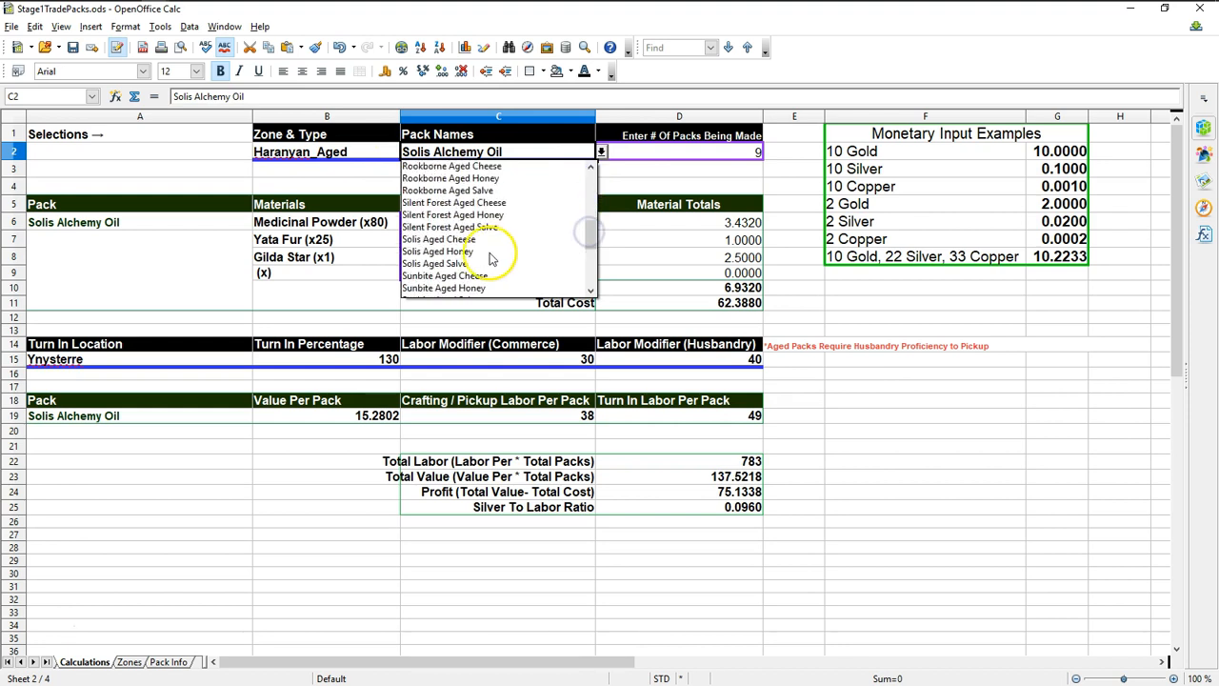
mouse_move(457, 243)
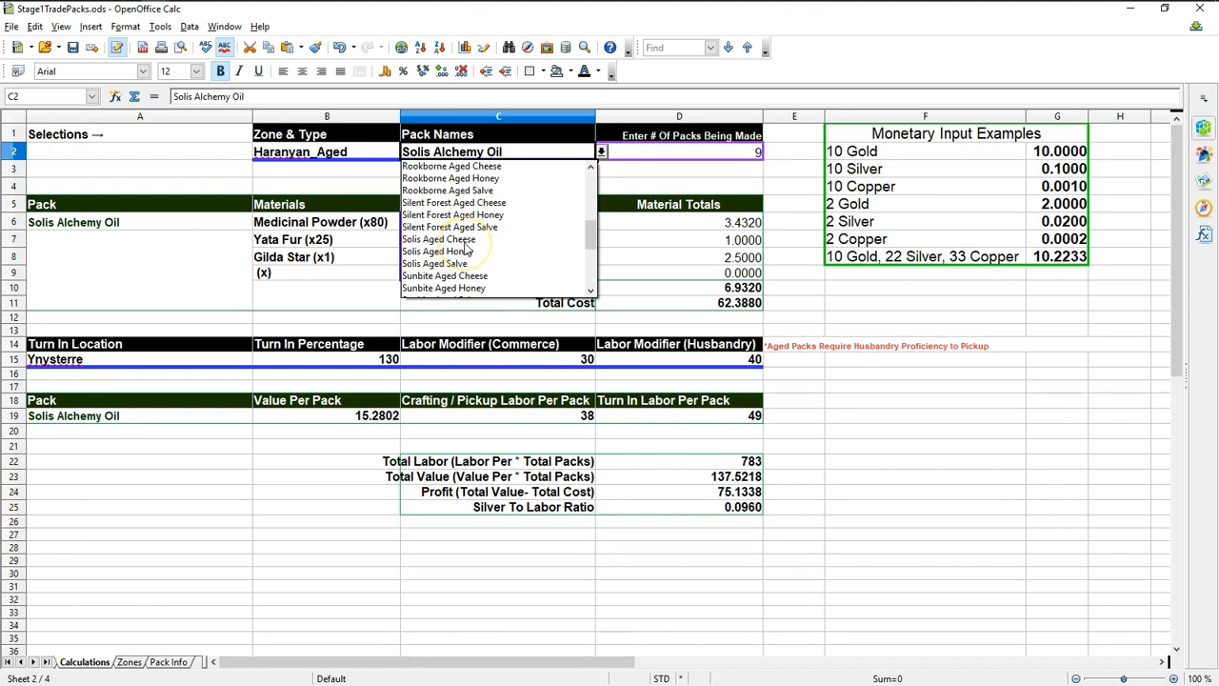
left_click(436, 238)
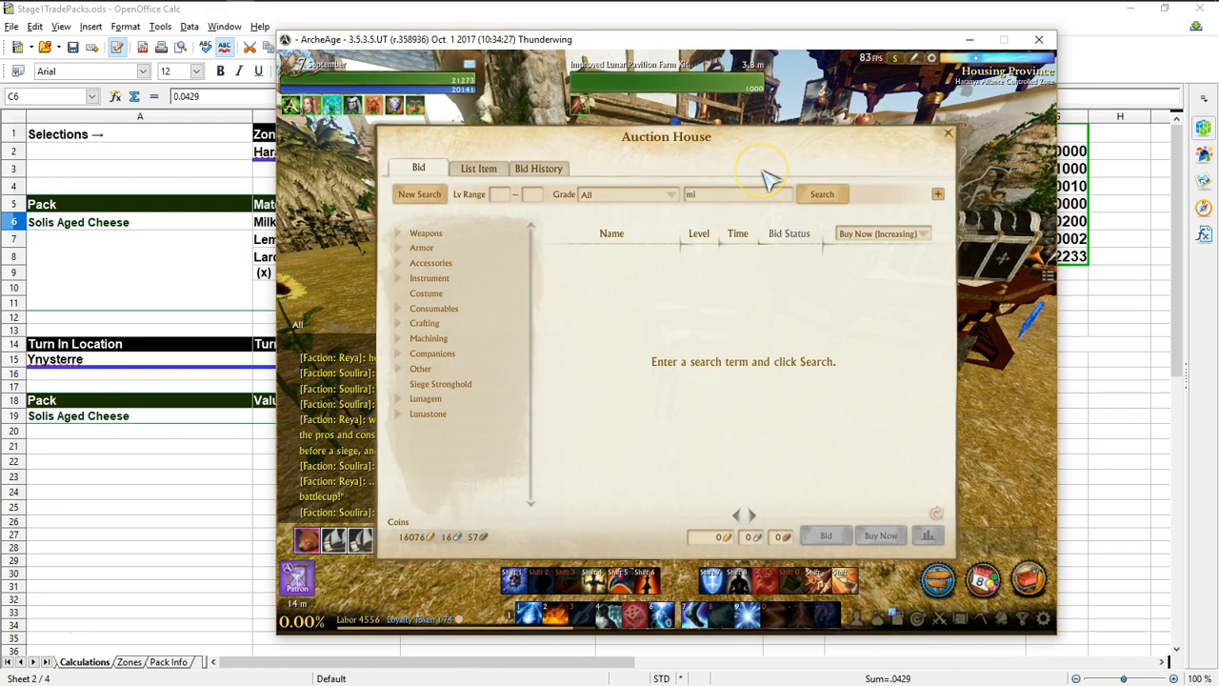
- Search the auction house for 'lemon' and open Lemon's price history chart
left_click(821, 194)
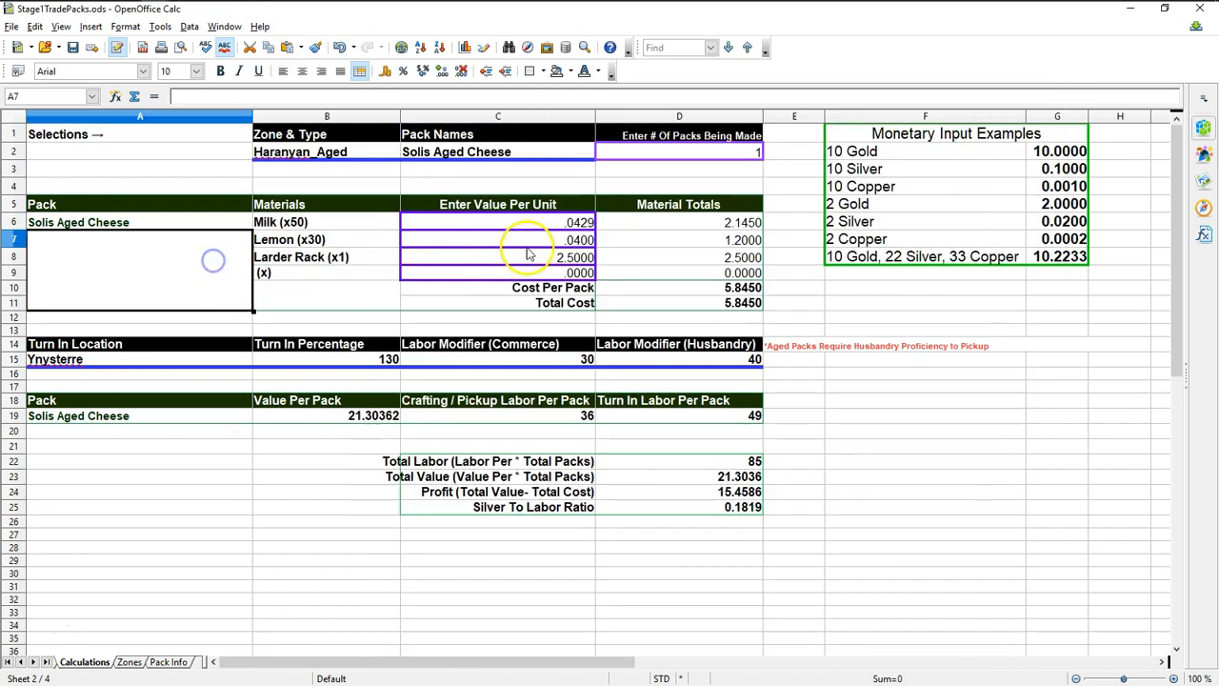
type("0.04")
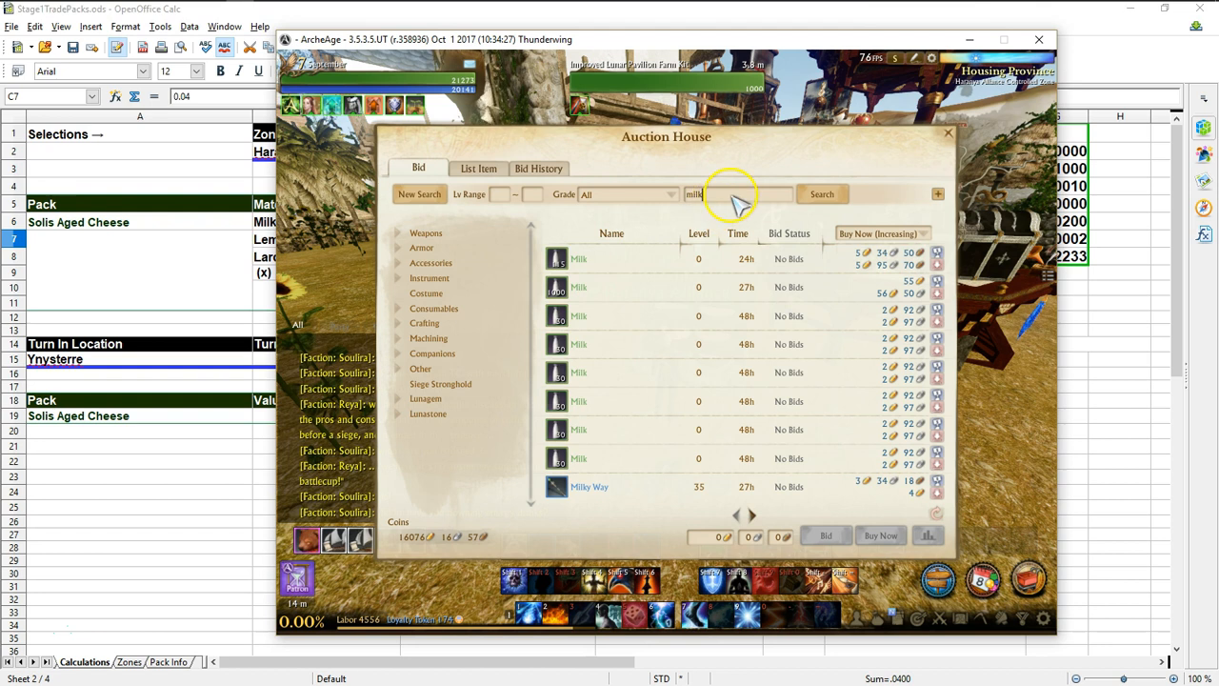
type("lemon")
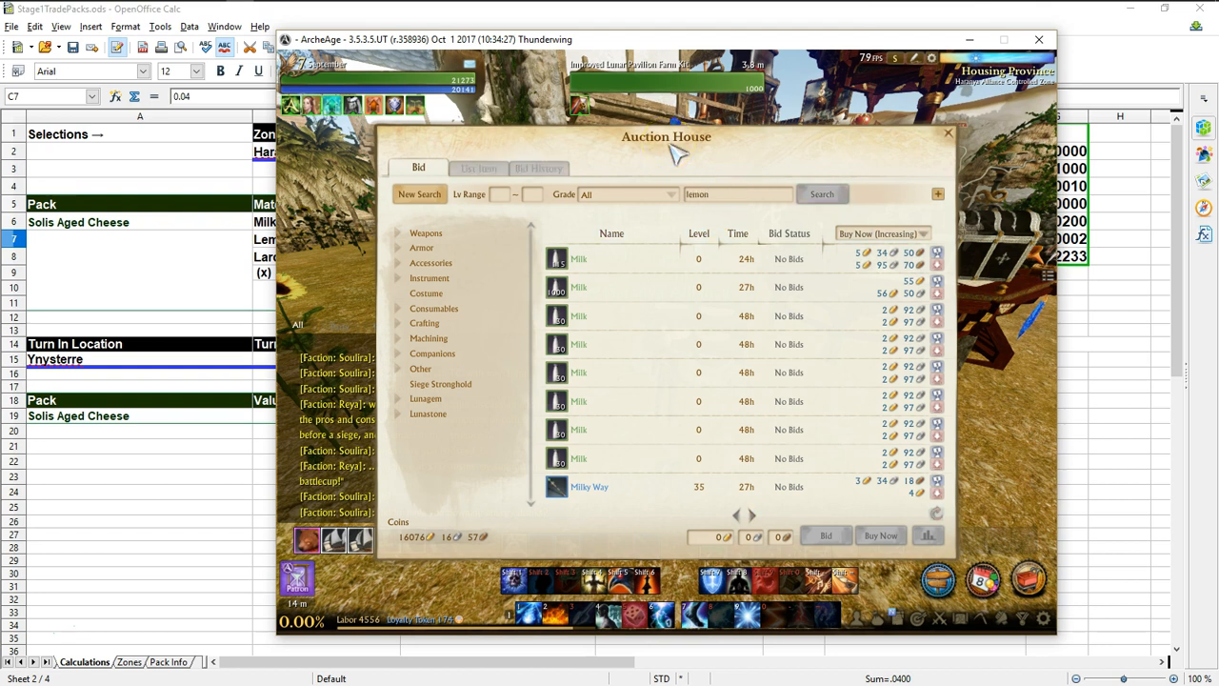
left_click(821, 193)
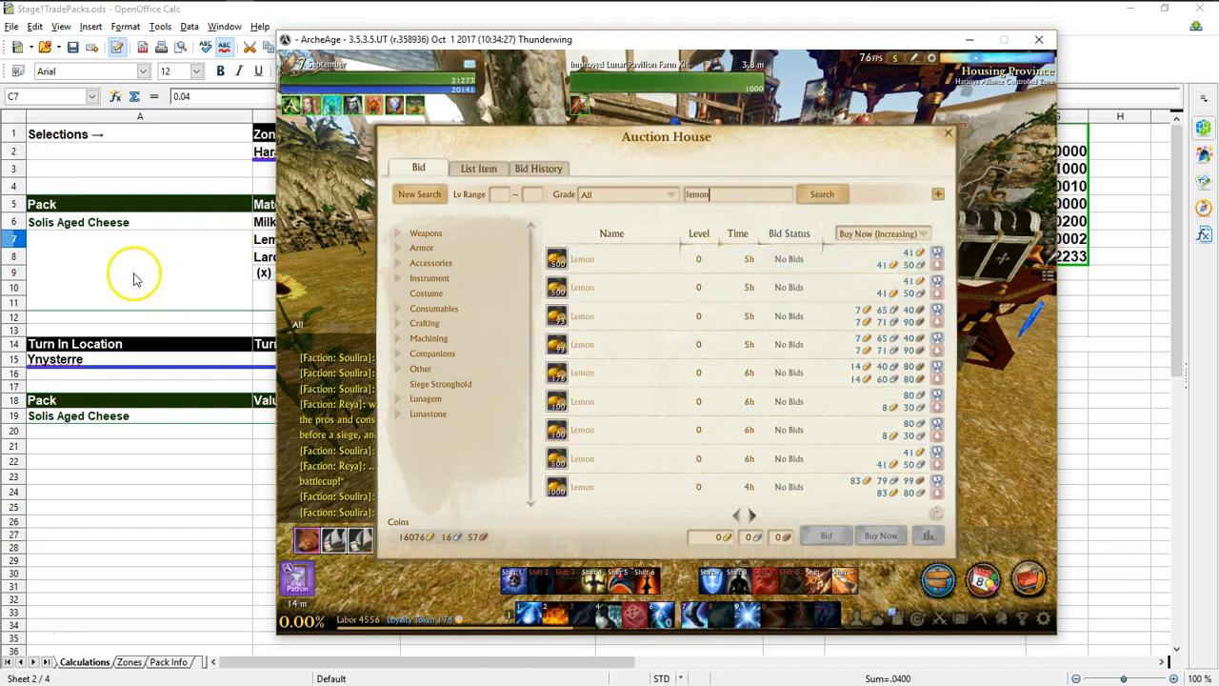
left_click(612, 258)
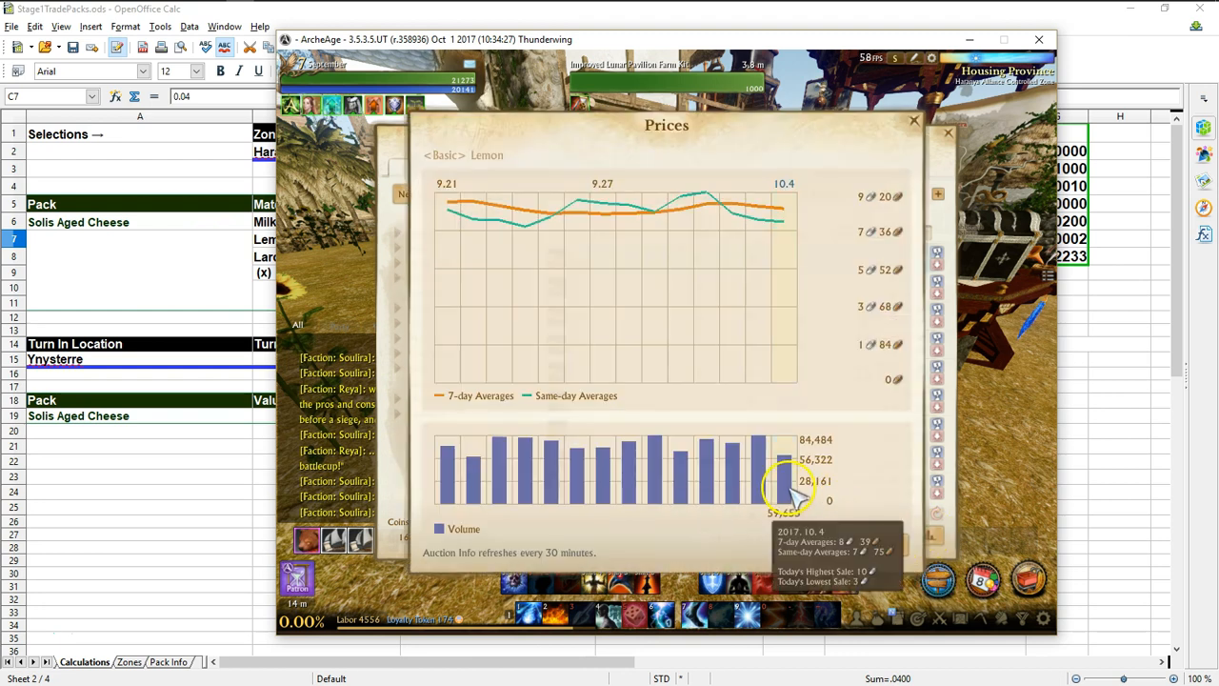
mouse_move(800, 500)
type("0.08")
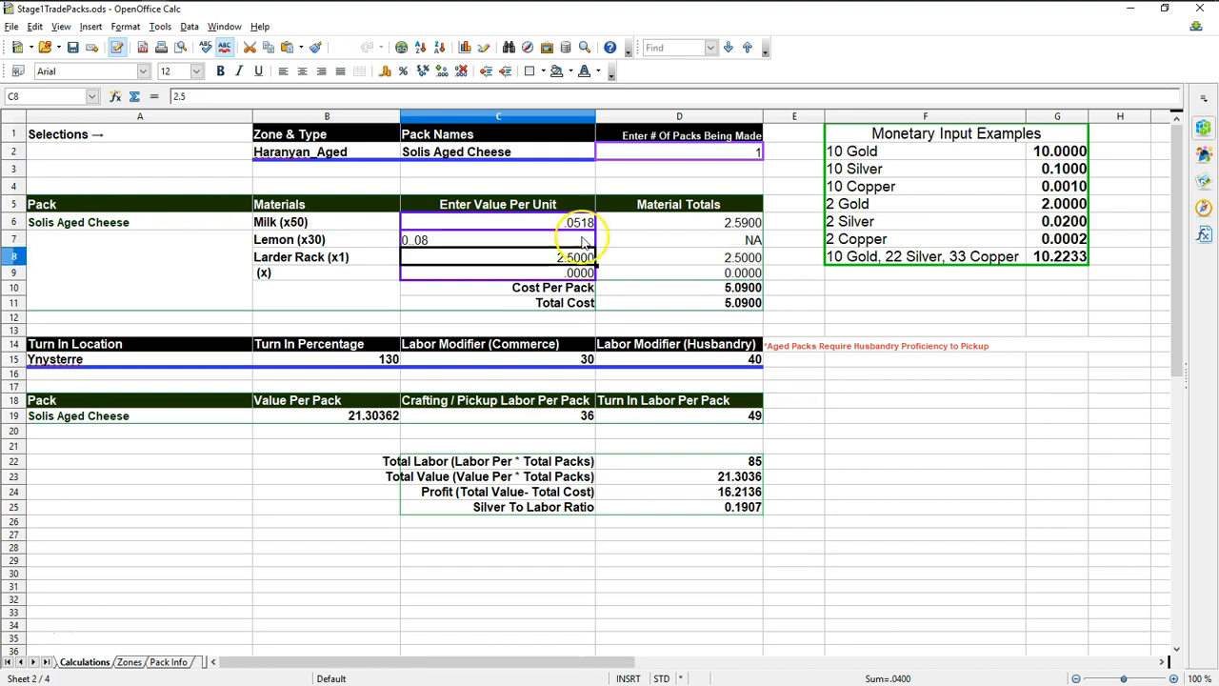
- Enter .08 as the Lemon unit price in C7
left_click(472, 239)
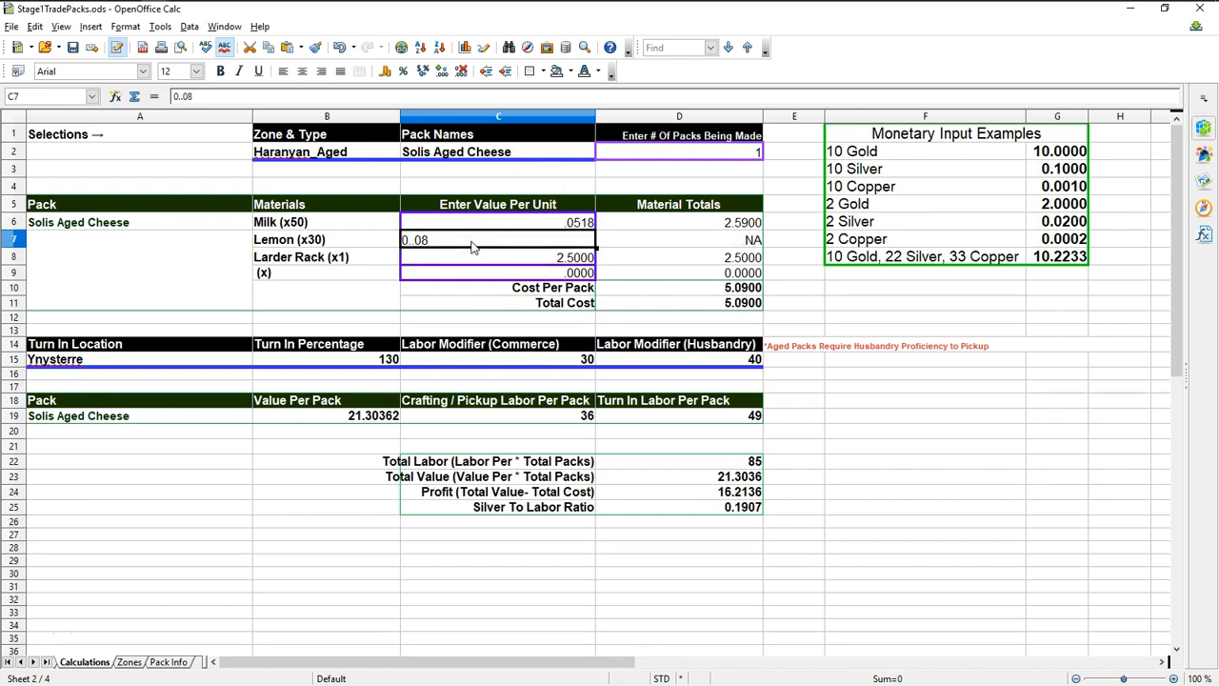
type(".08")
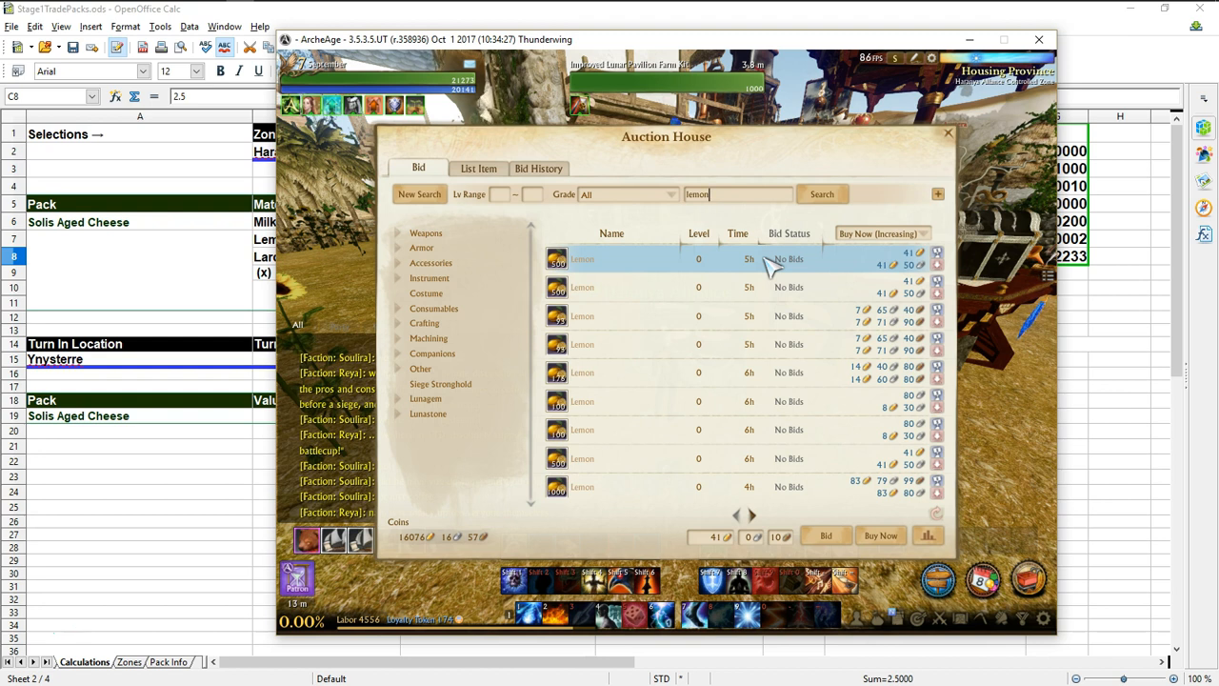
mouse_move(852, 153)
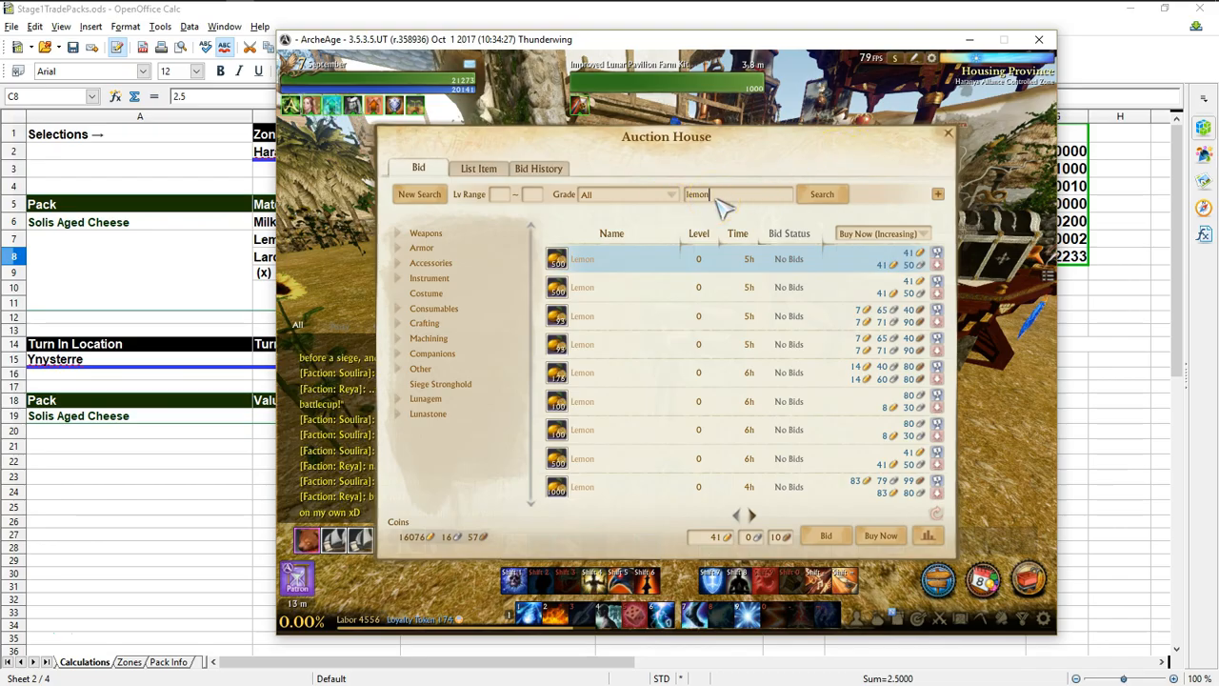
- Close the storage chest and bag, search the auction house for larder, then return to Calc
left_click(945, 133)
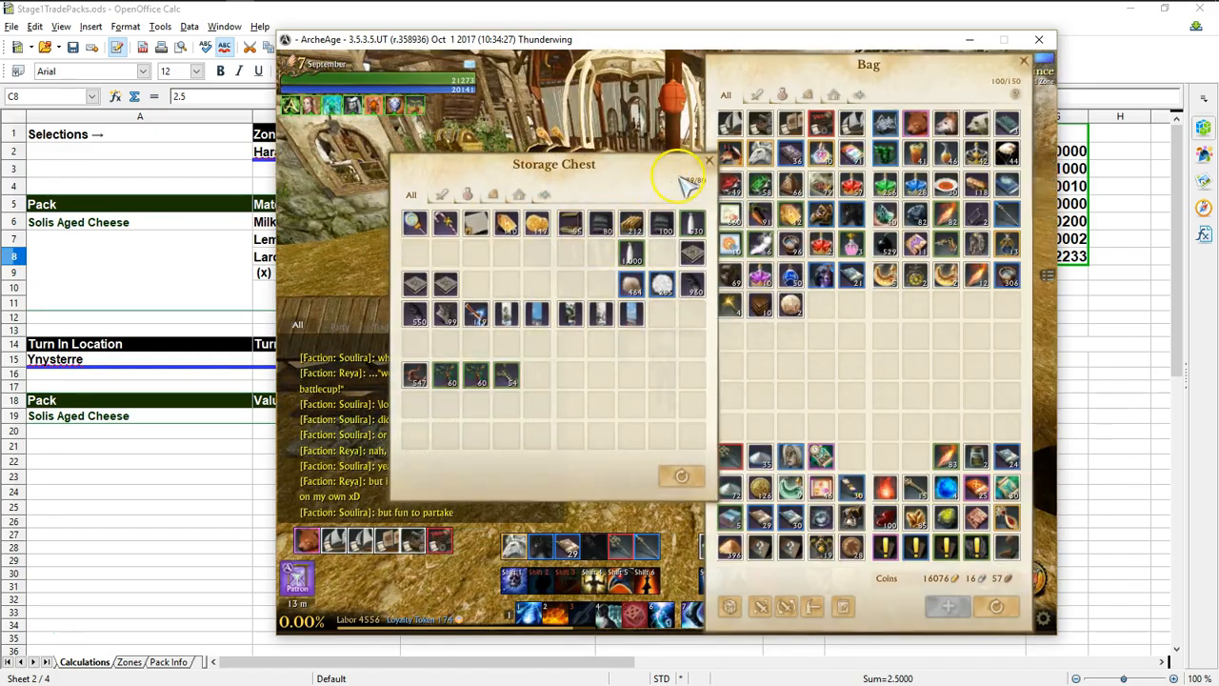
left_click(707, 160)
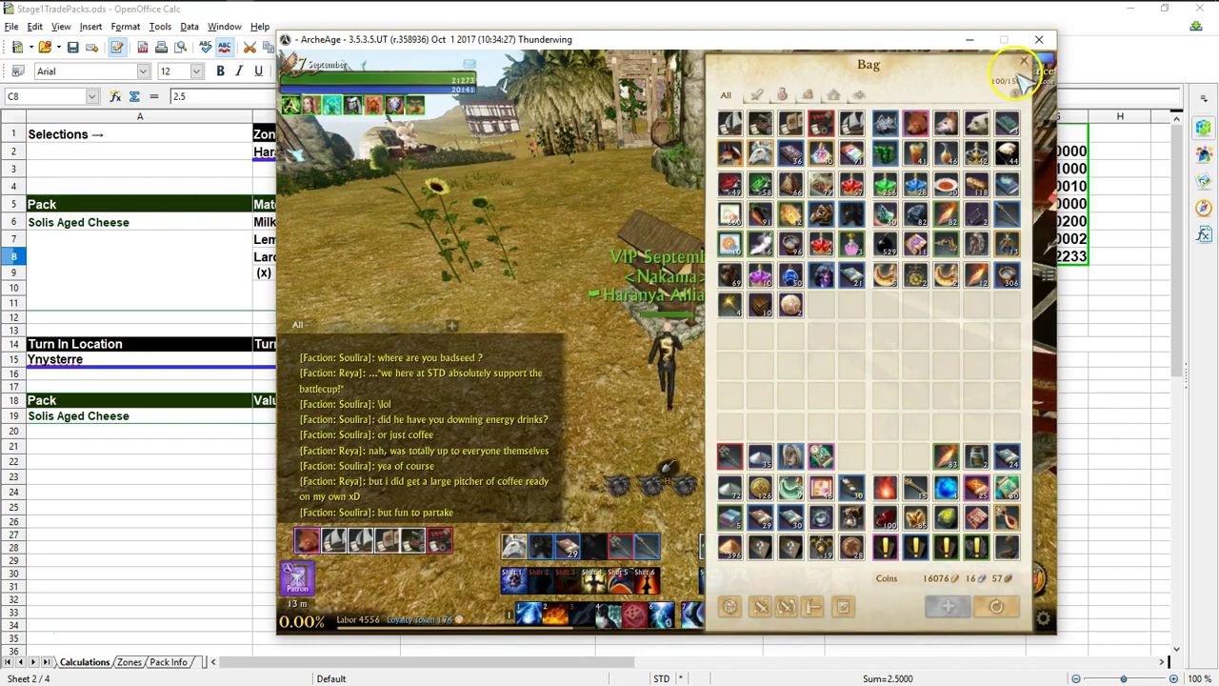
left_click(1022, 60)
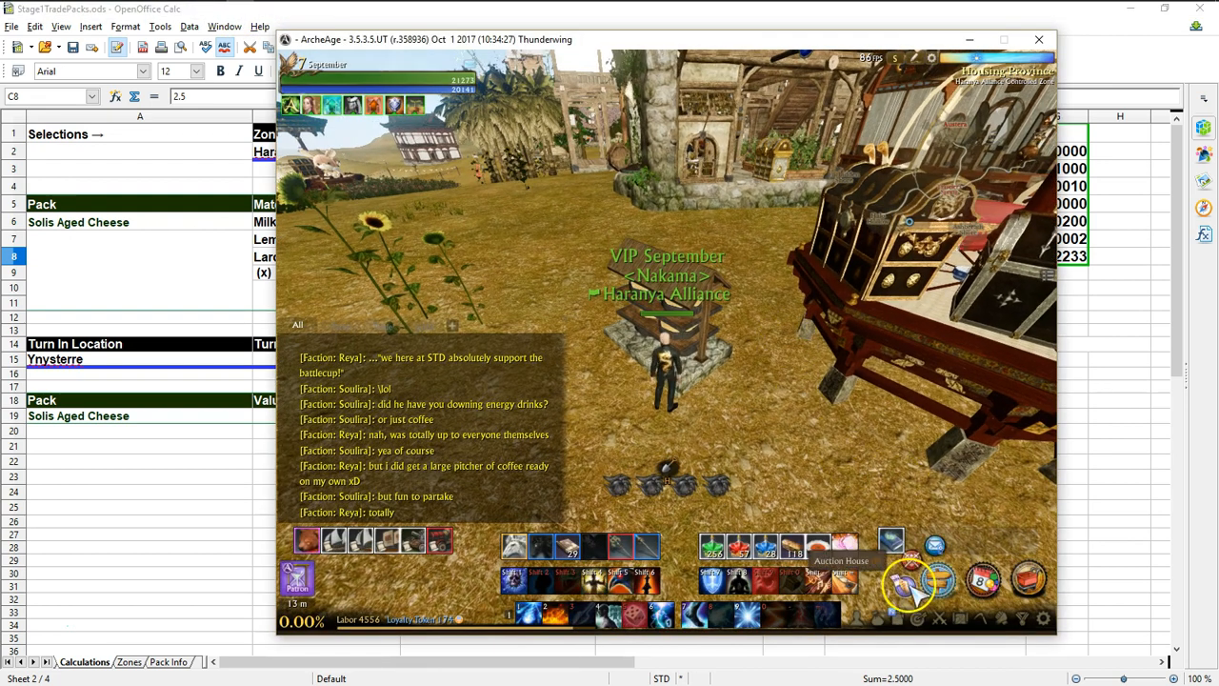
left_click(909, 584)
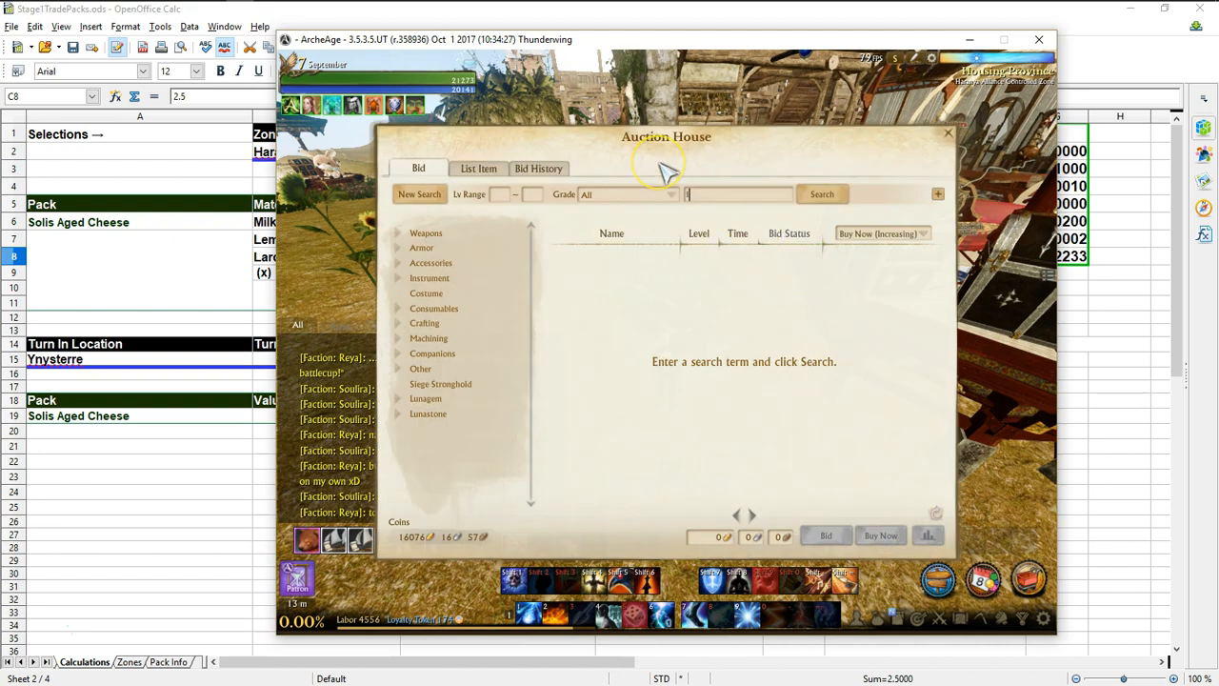
left_click(821, 194)
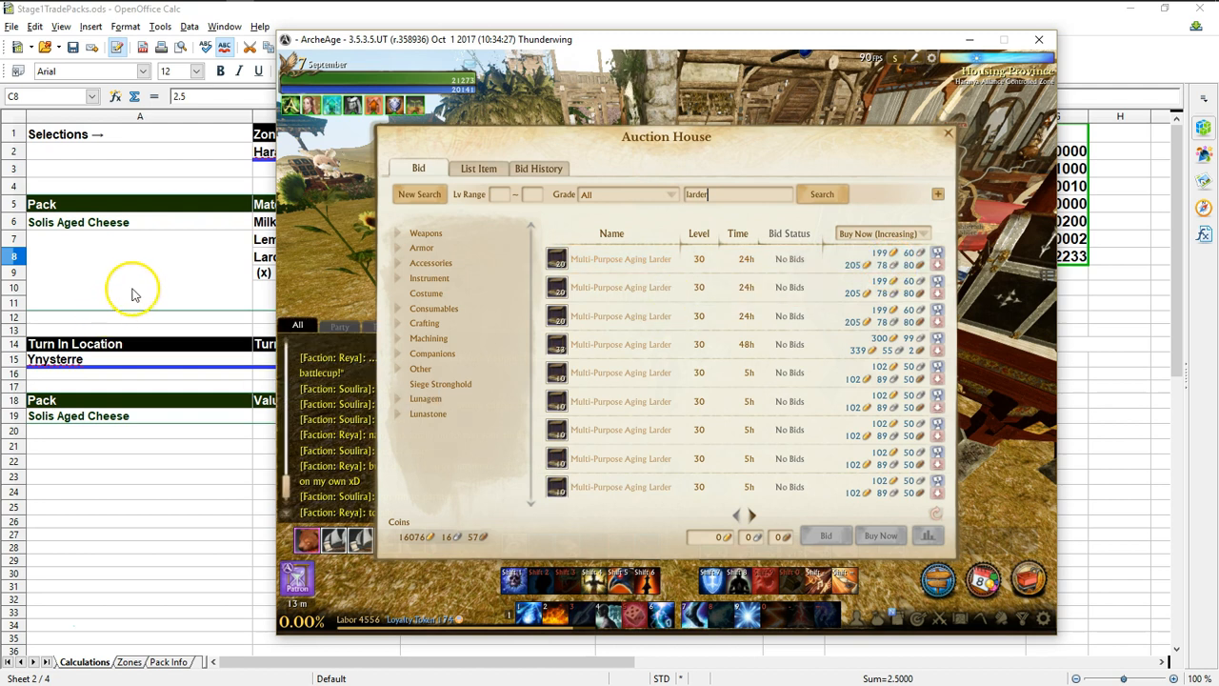
left_click(1040, 39)
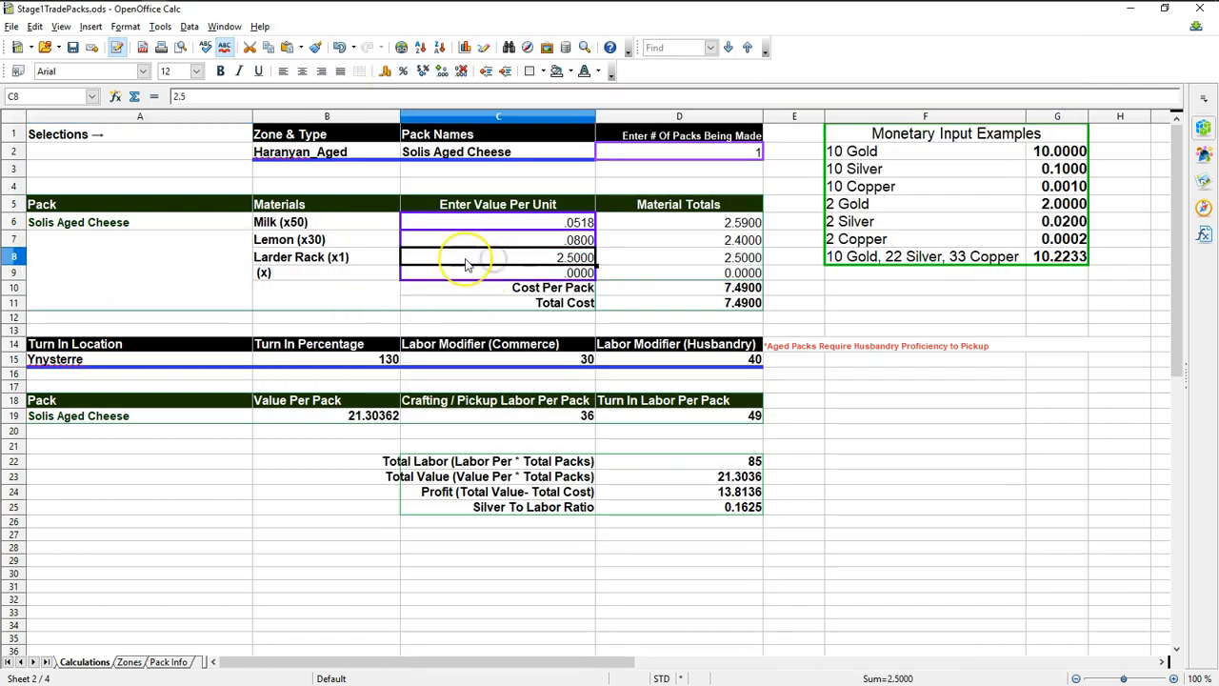
- Price Larder Rack at 10.28, then review the turn-in percentage and Commerce labor modifier
type("10.28")
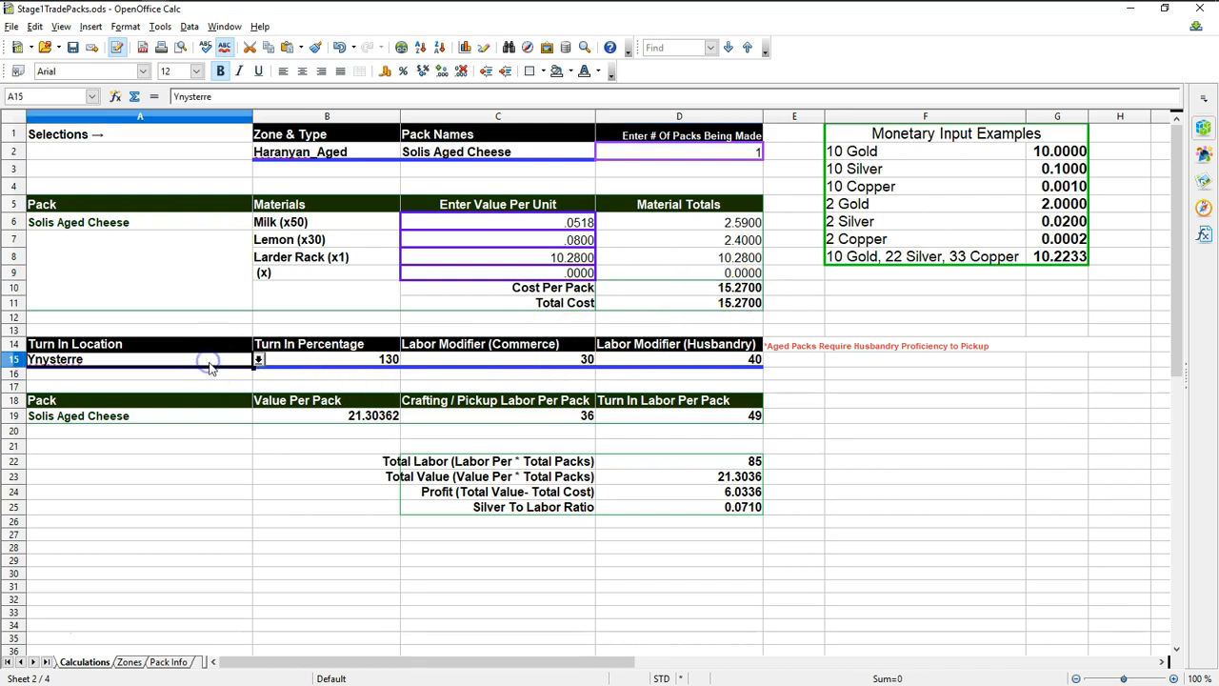
left_click(362, 359)
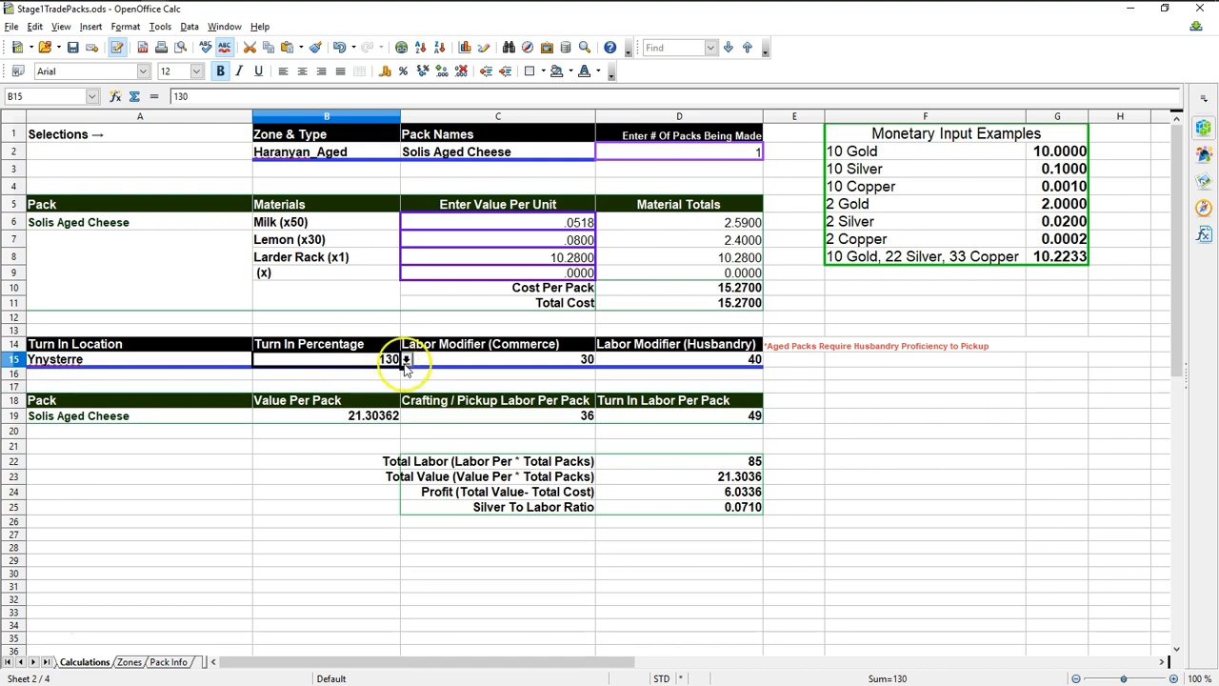
left_click(498, 359)
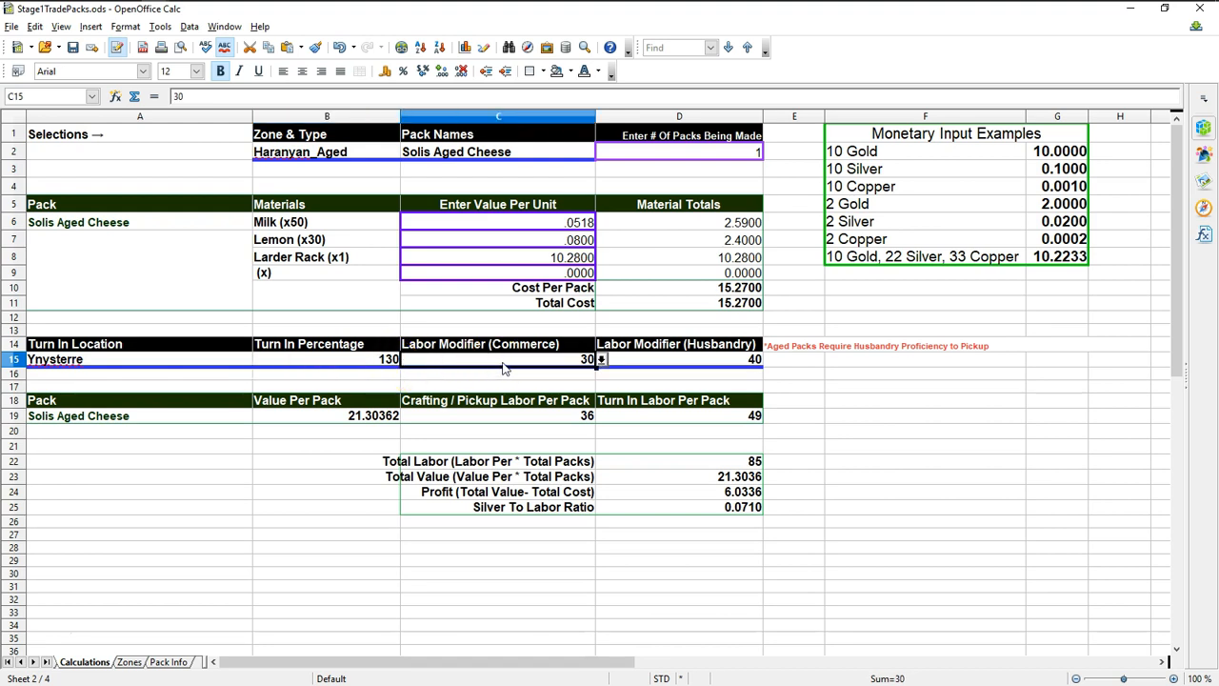
mouse_move(678, 367)
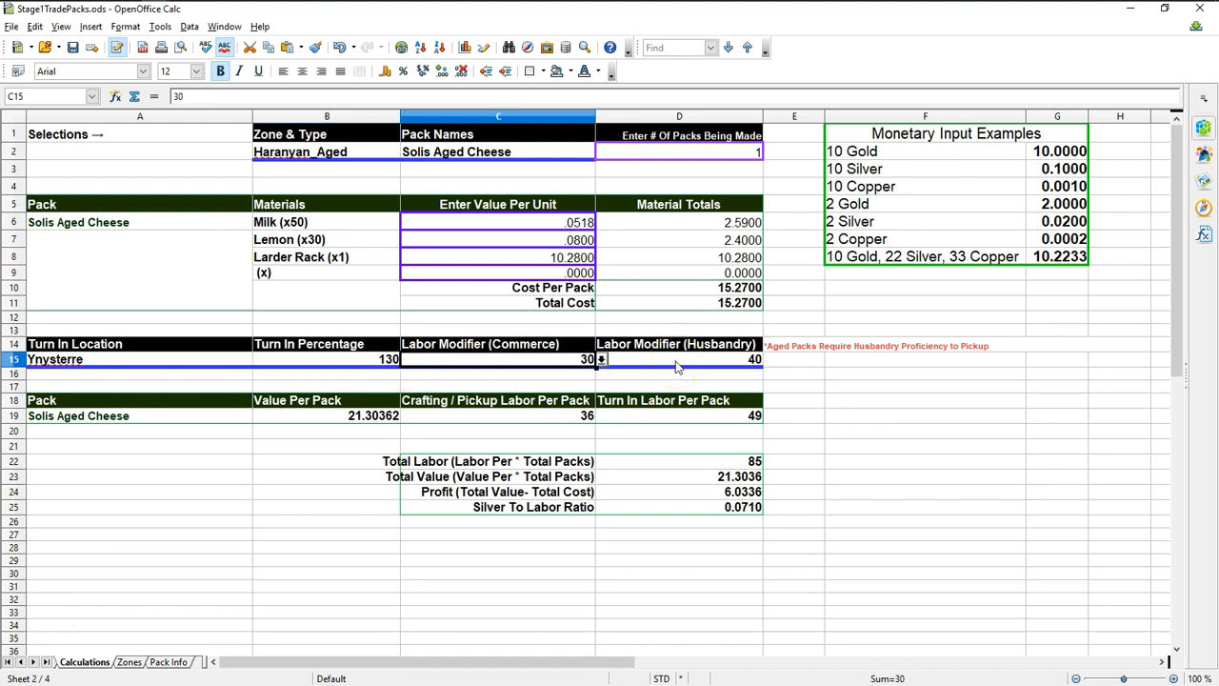
- Set the D15 Husbandry labor modifier to 0, then inspect the pickup labor and ratio formulas
left_click(679, 359)
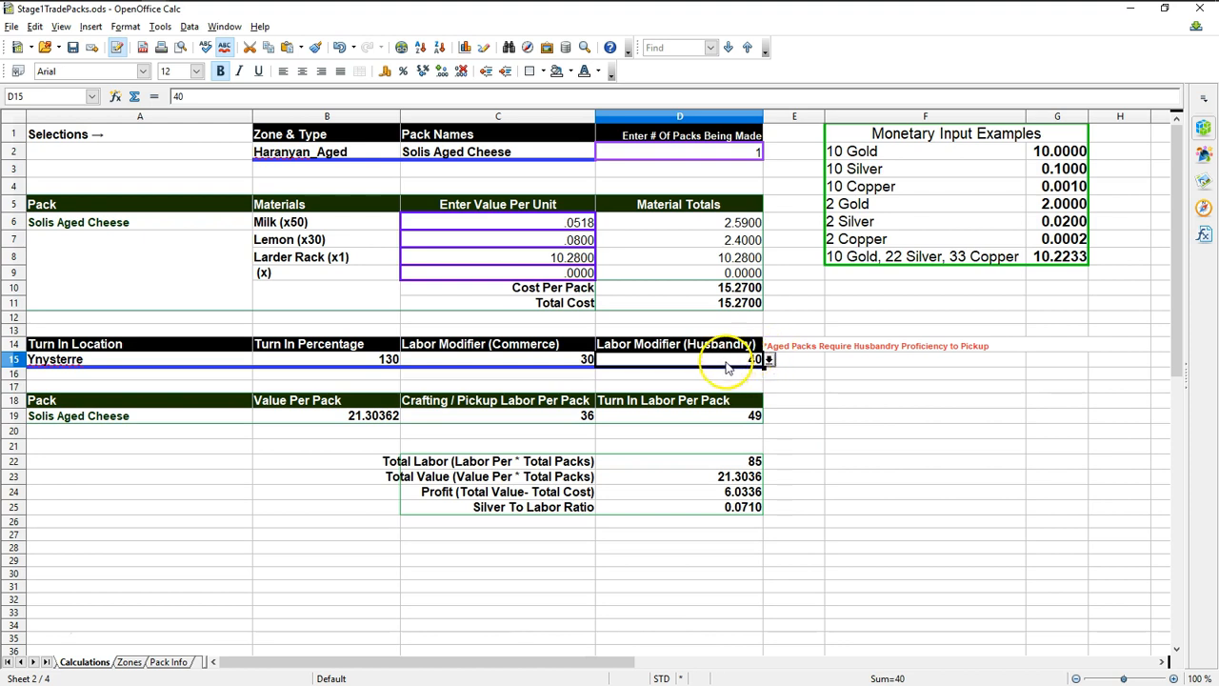
mouse_move(722, 370)
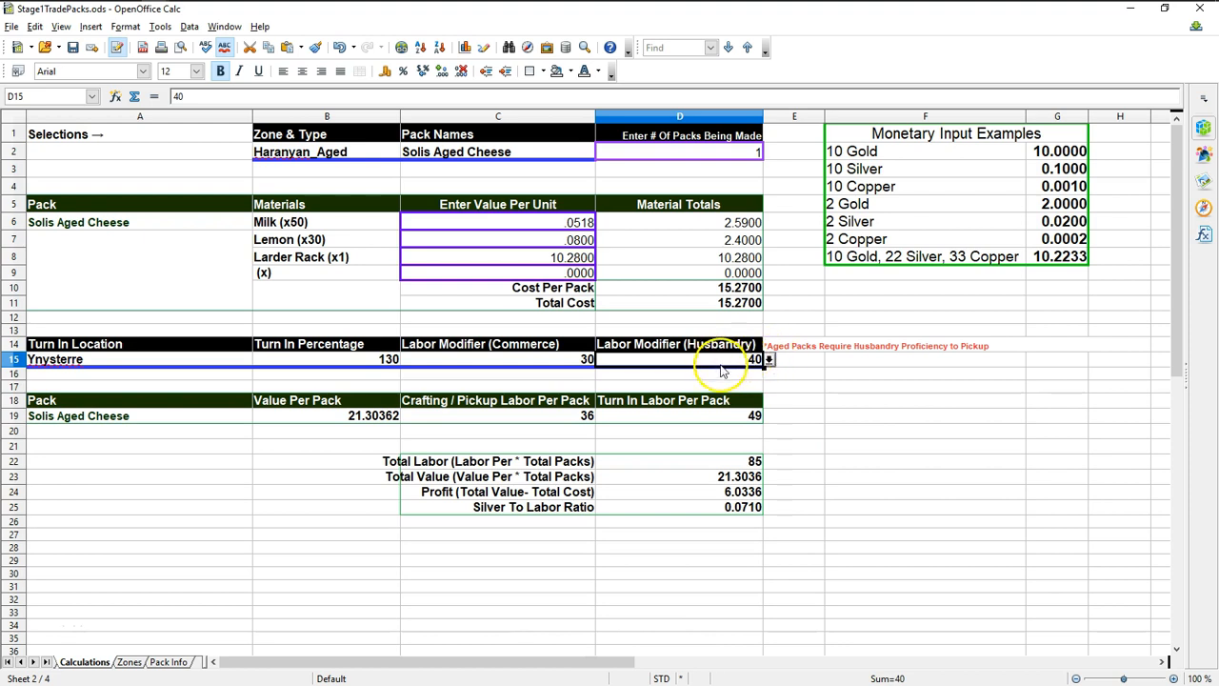
left_click(765, 358)
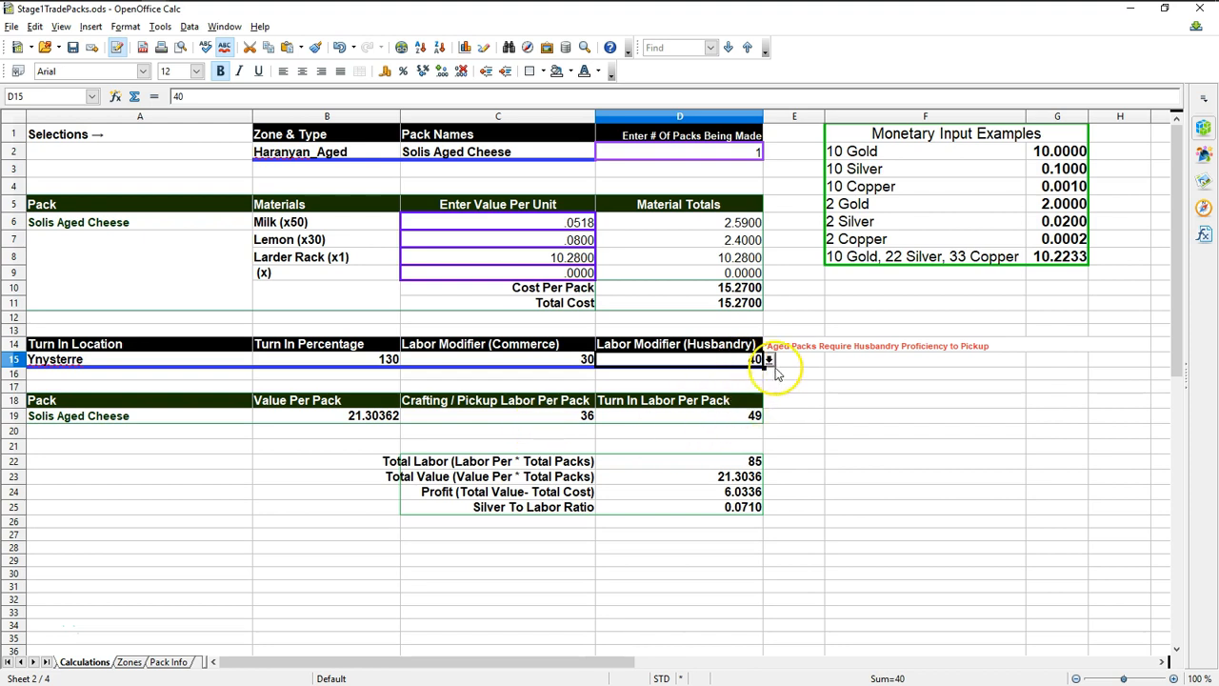
left_click(768, 359)
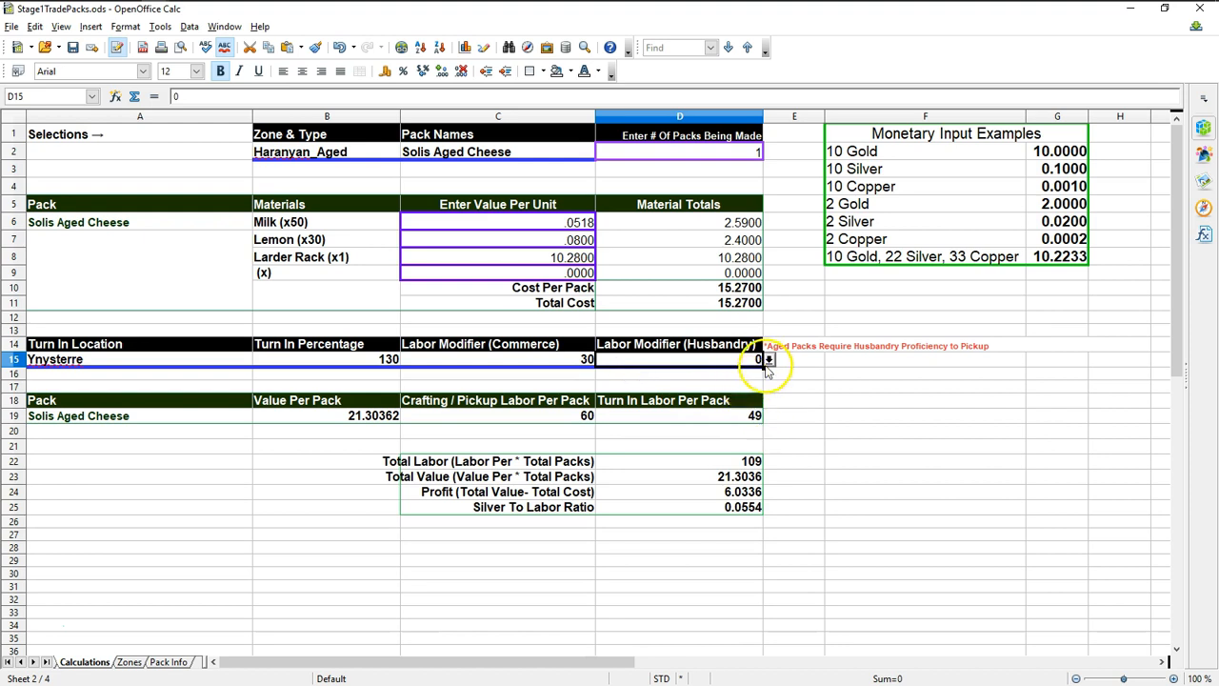
mouse_move(796, 410)
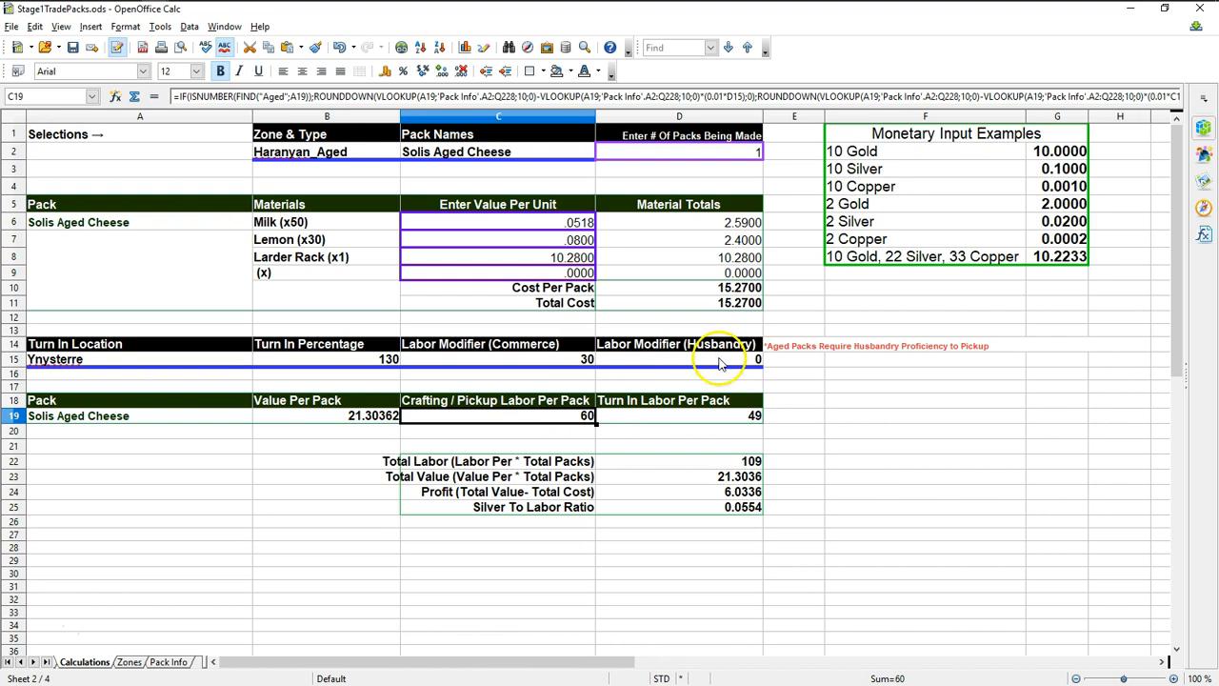
mouse_move(497, 407)
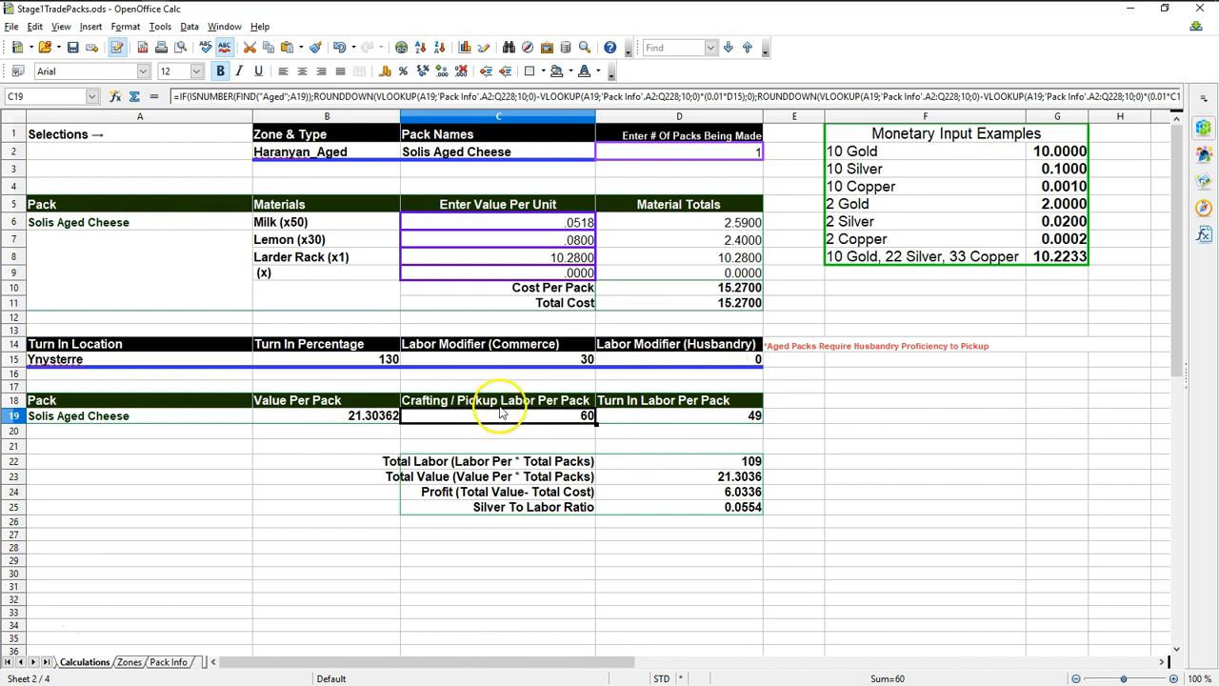
left_click(765, 360)
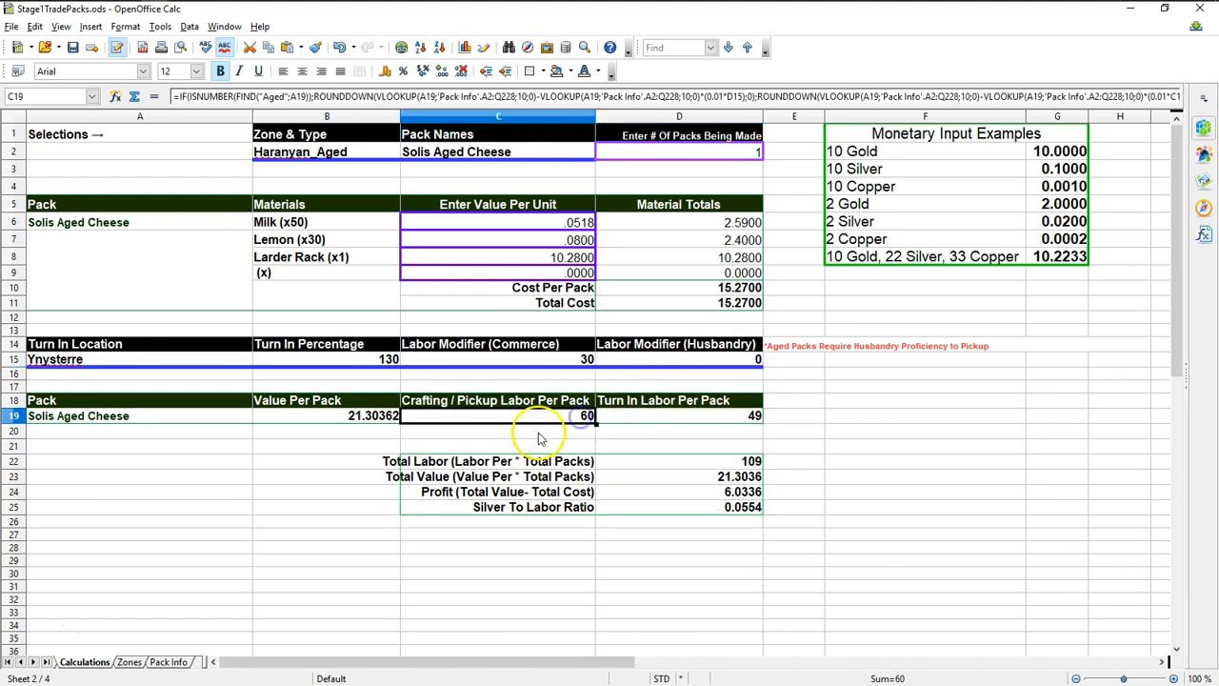
mouse_move(529, 435)
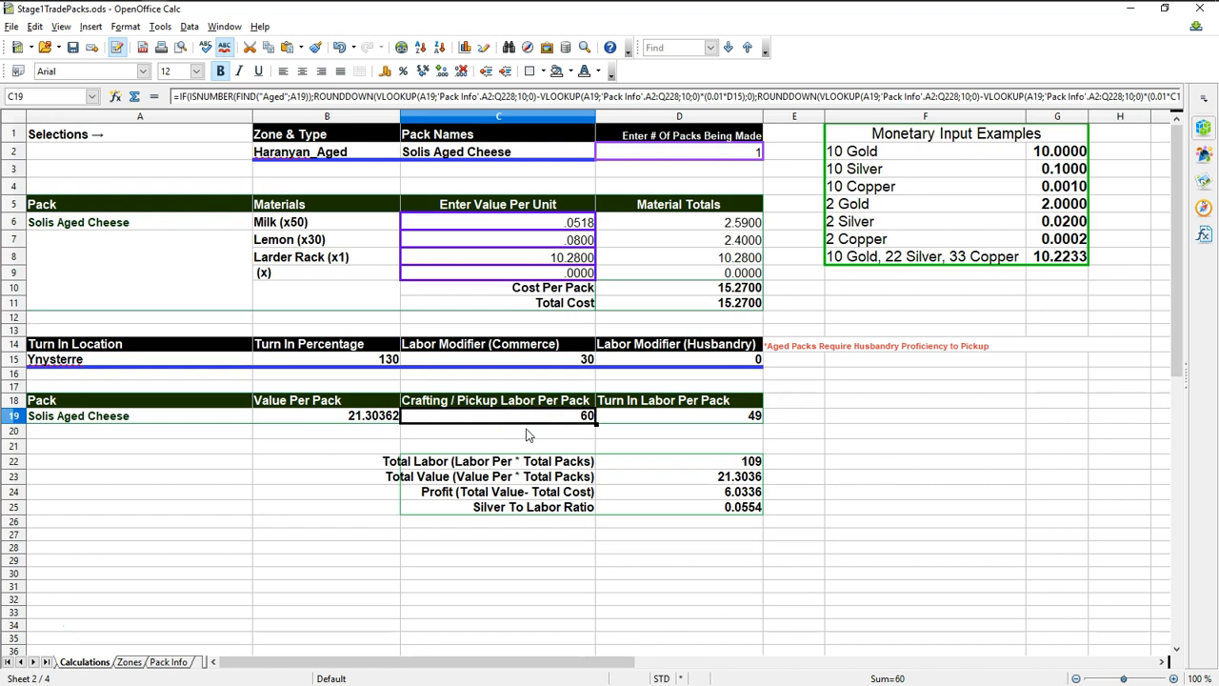
left_click(698, 507)
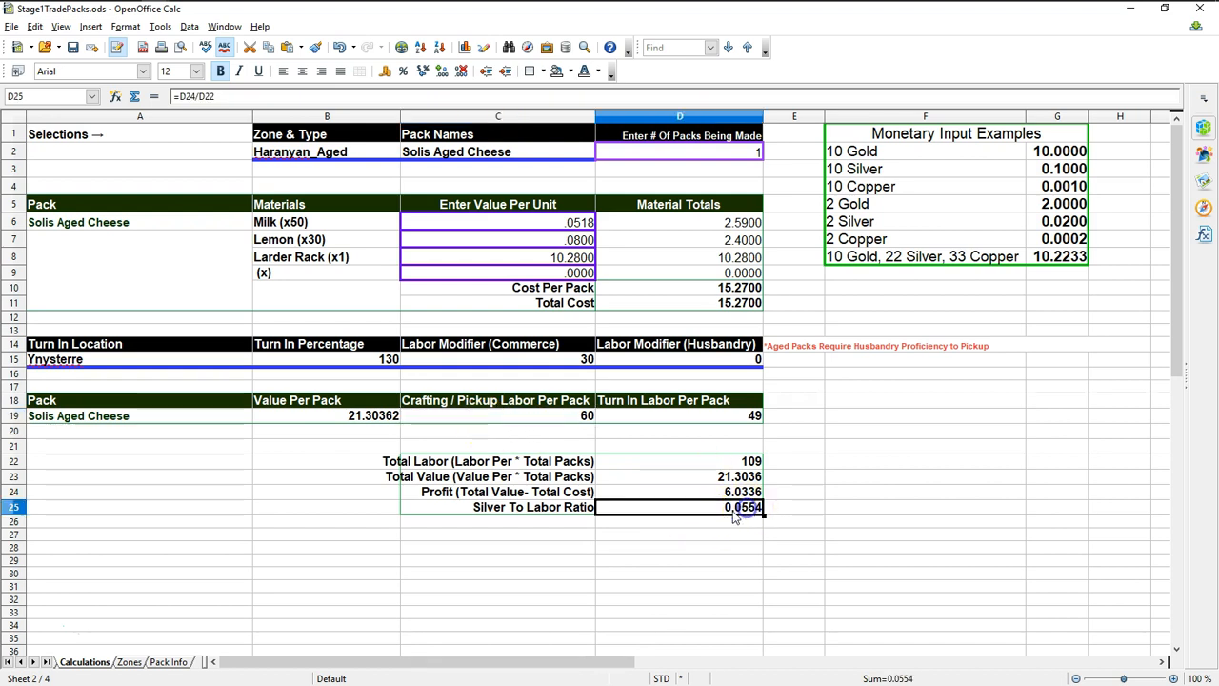
mouse_move(655, 538)
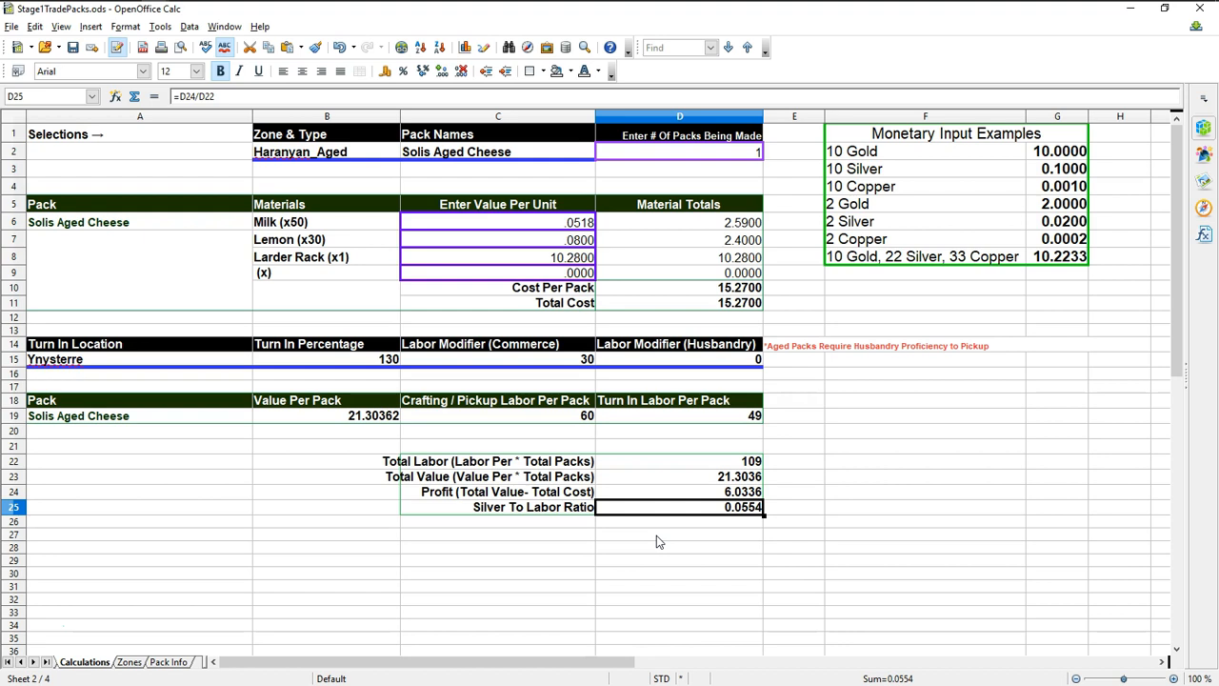
mouse_move(736, 519)
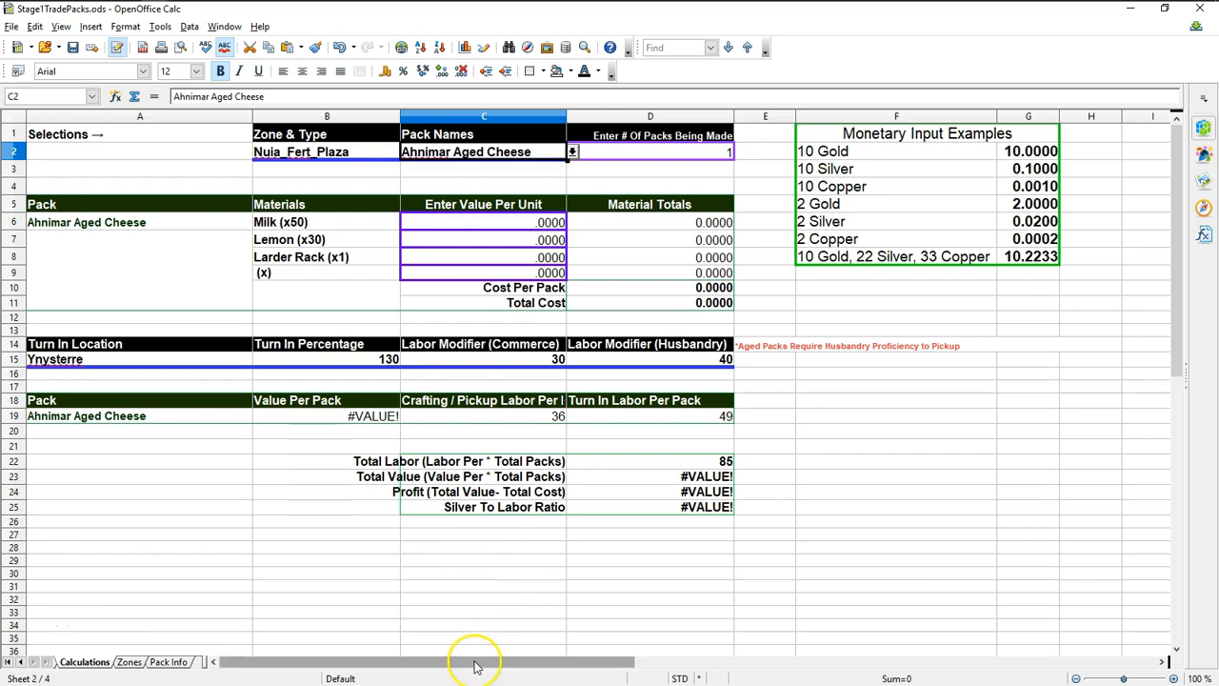
mouse_move(476, 666)
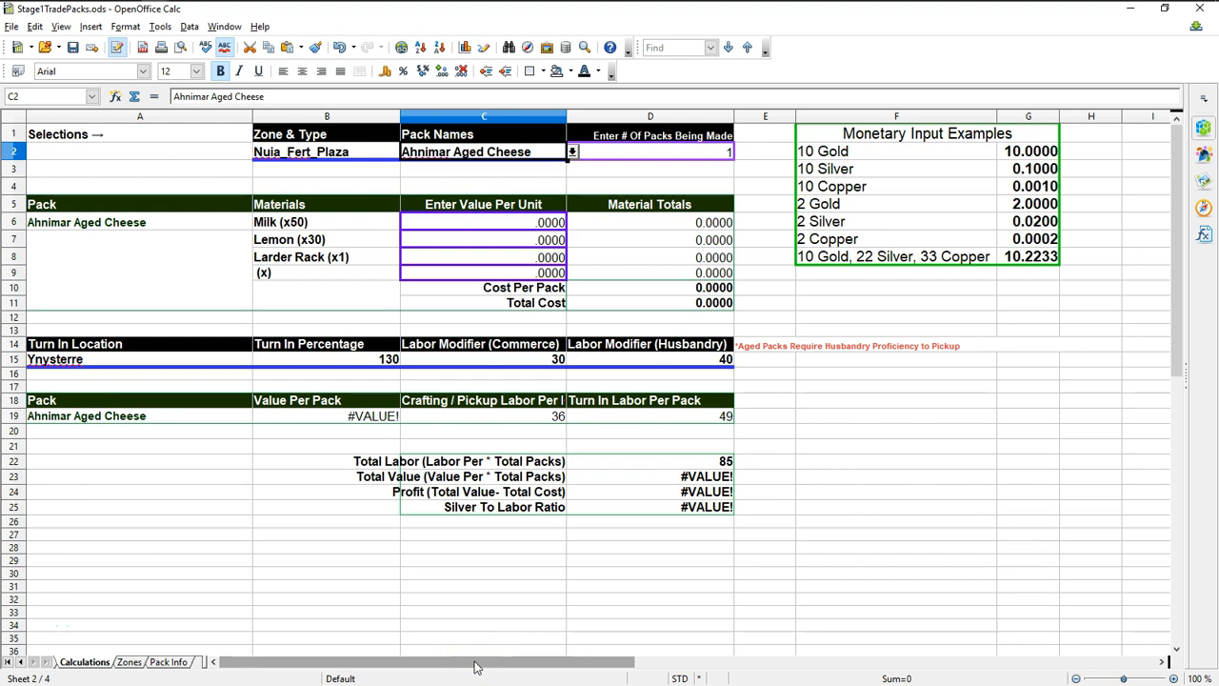
- Open the Zones sheet listing every zone's trade pack names
left_click(327, 151)
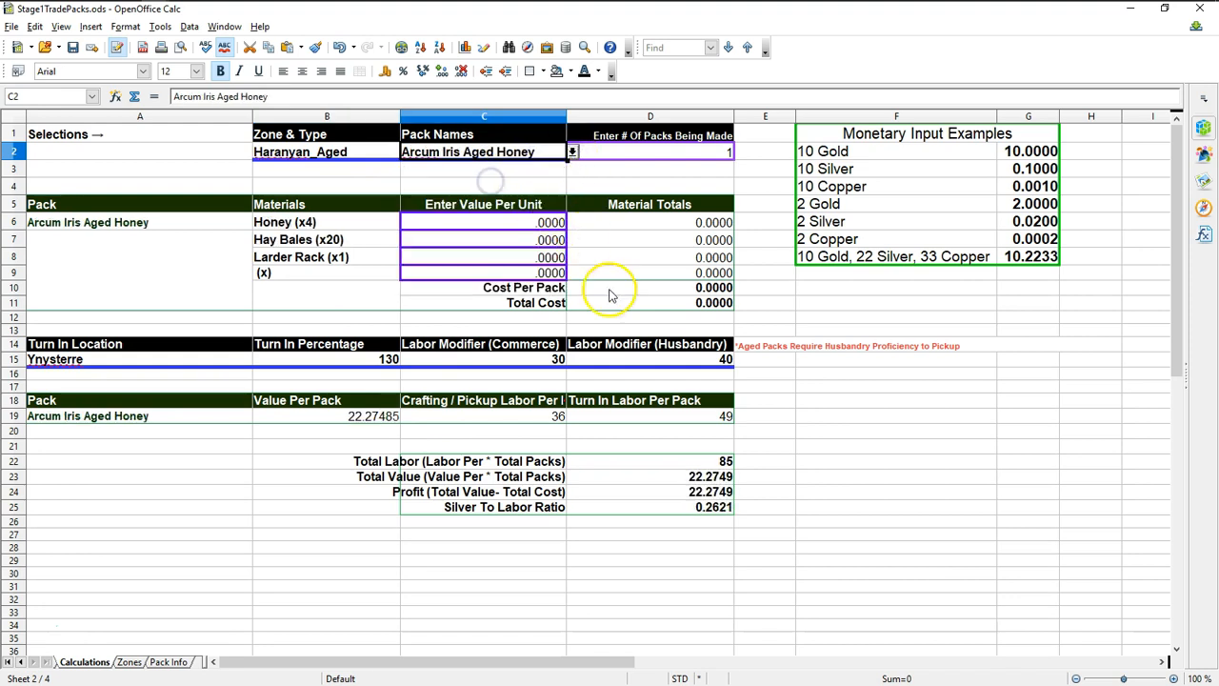
mouse_move(611, 580)
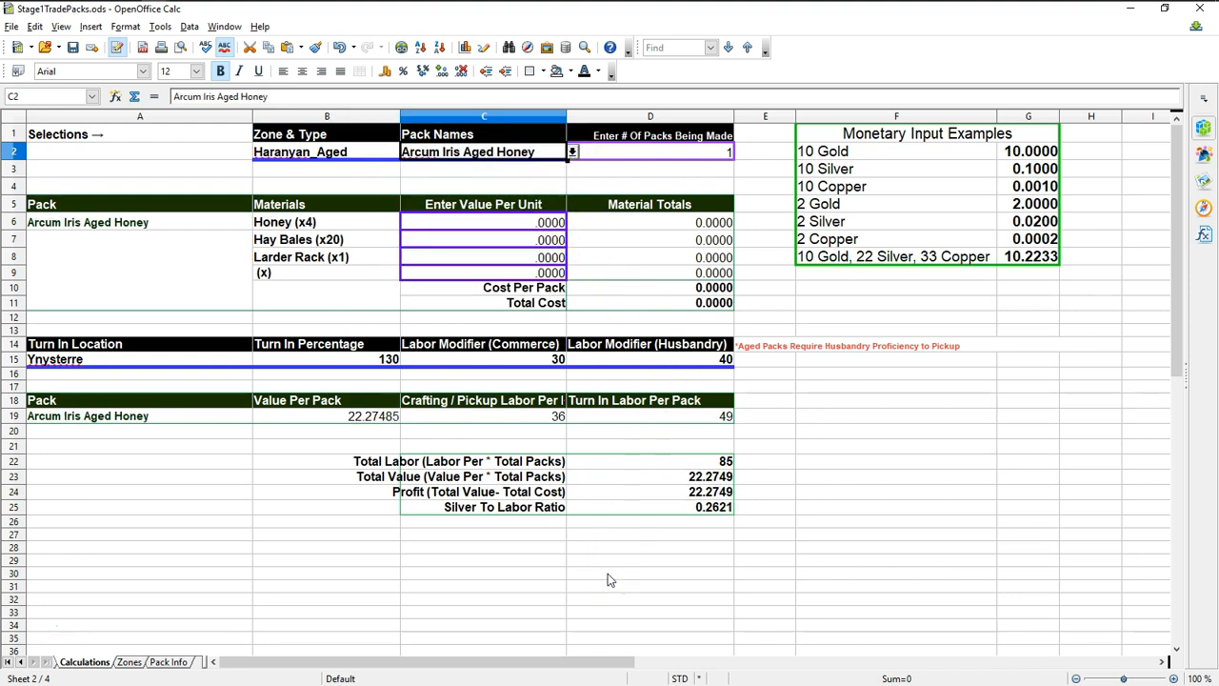
mouse_move(595, 568)
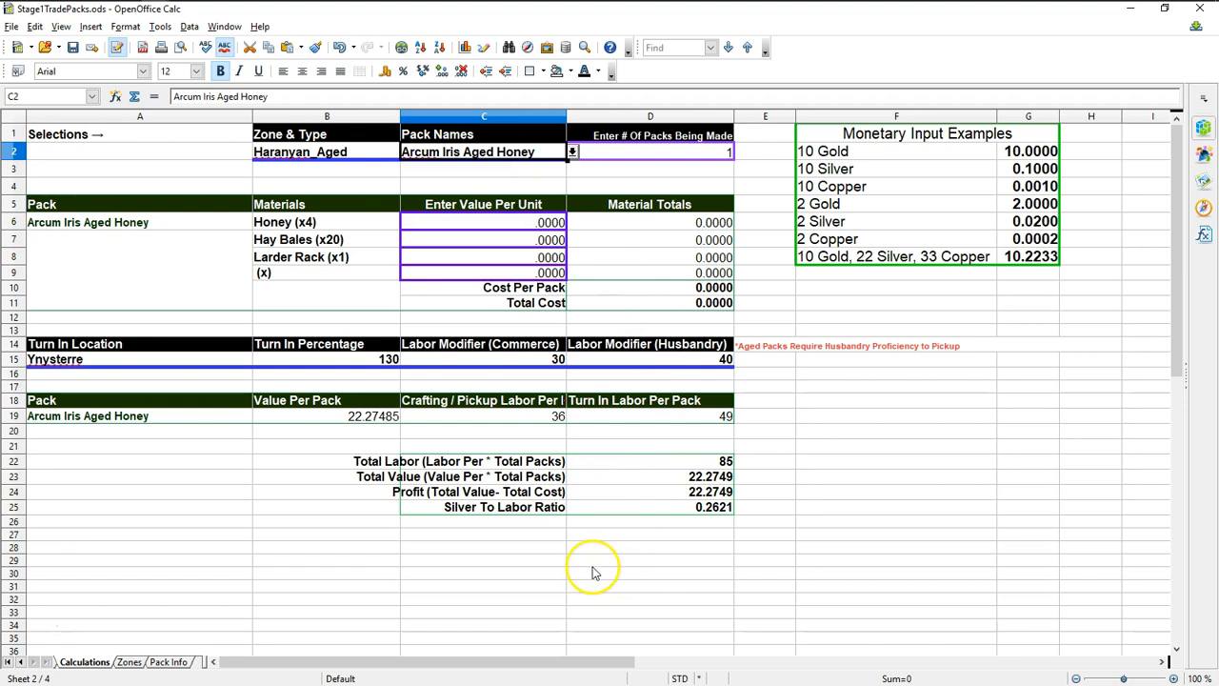
mouse_move(590, 570)
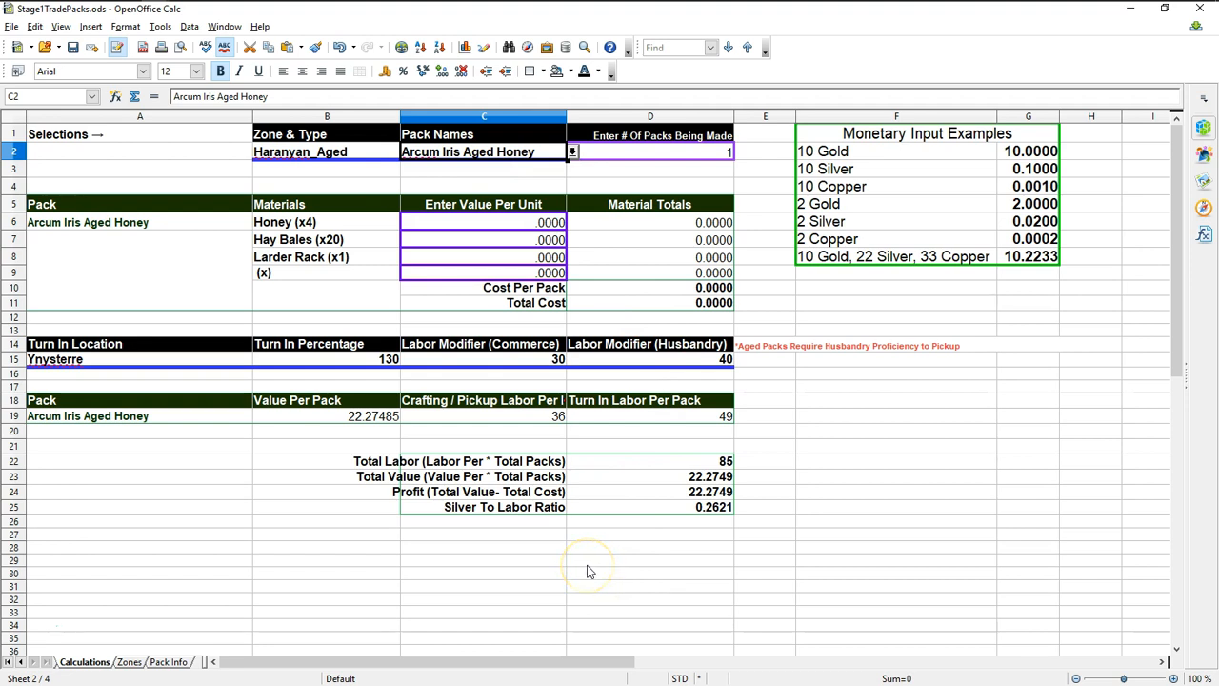
mouse_move(570, 570)
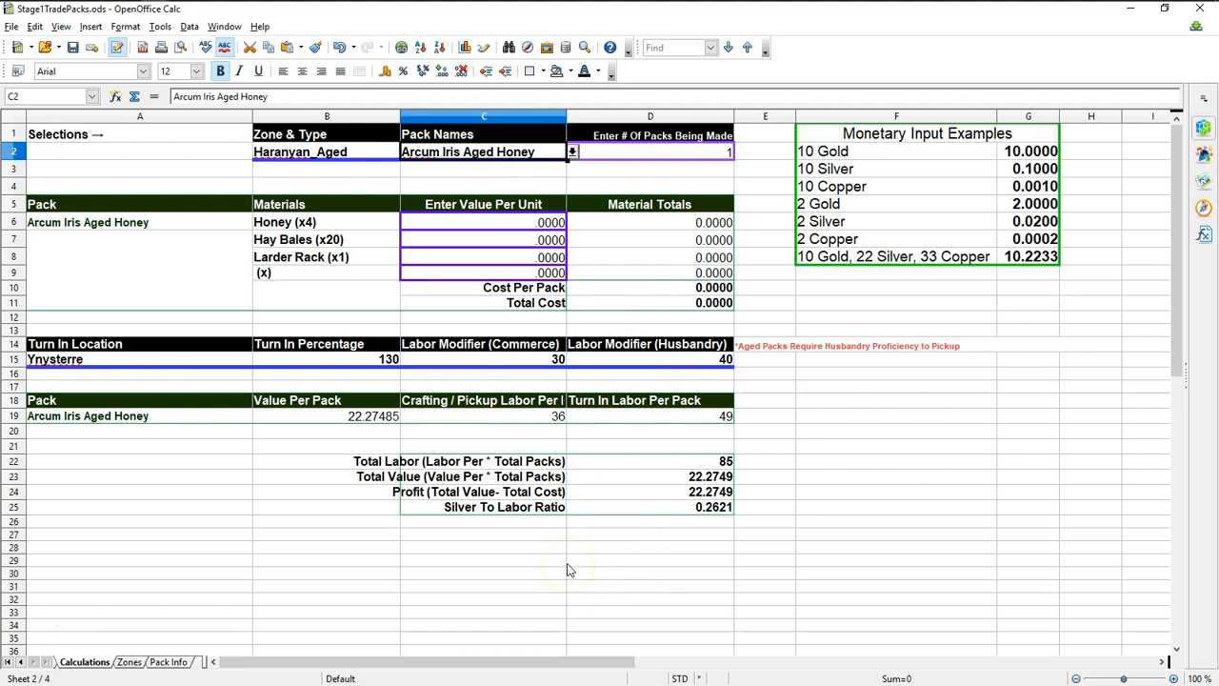
mouse_move(317, 580)
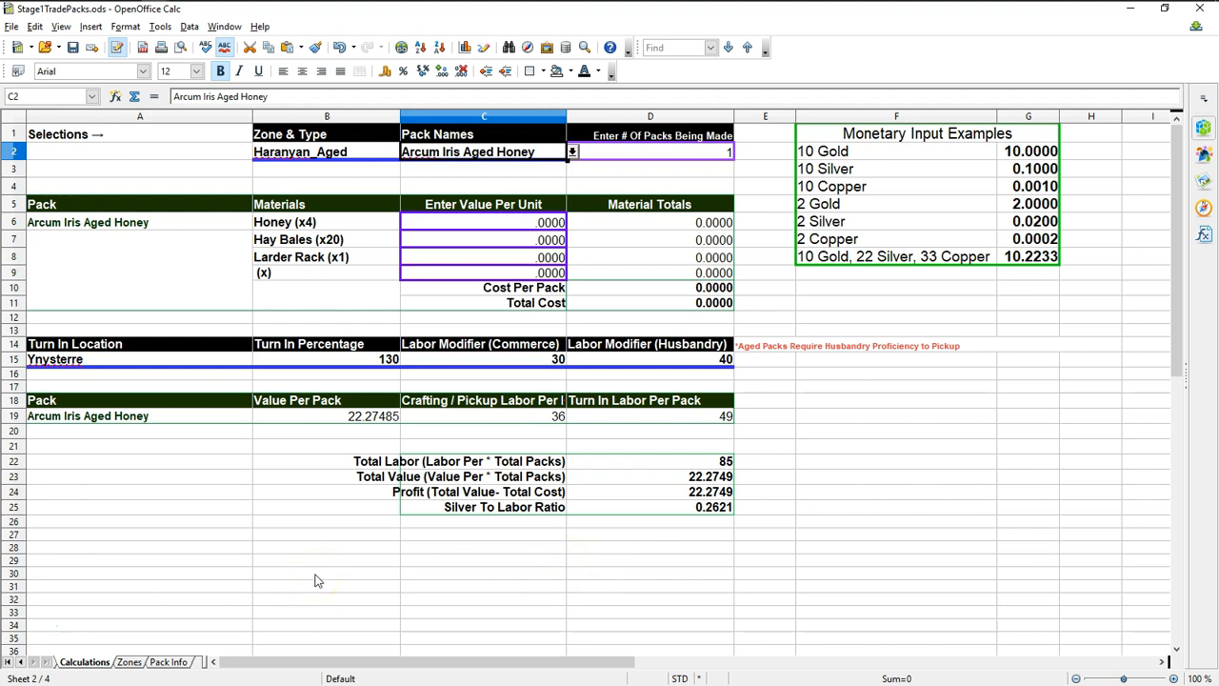
mouse_move(328, 133)
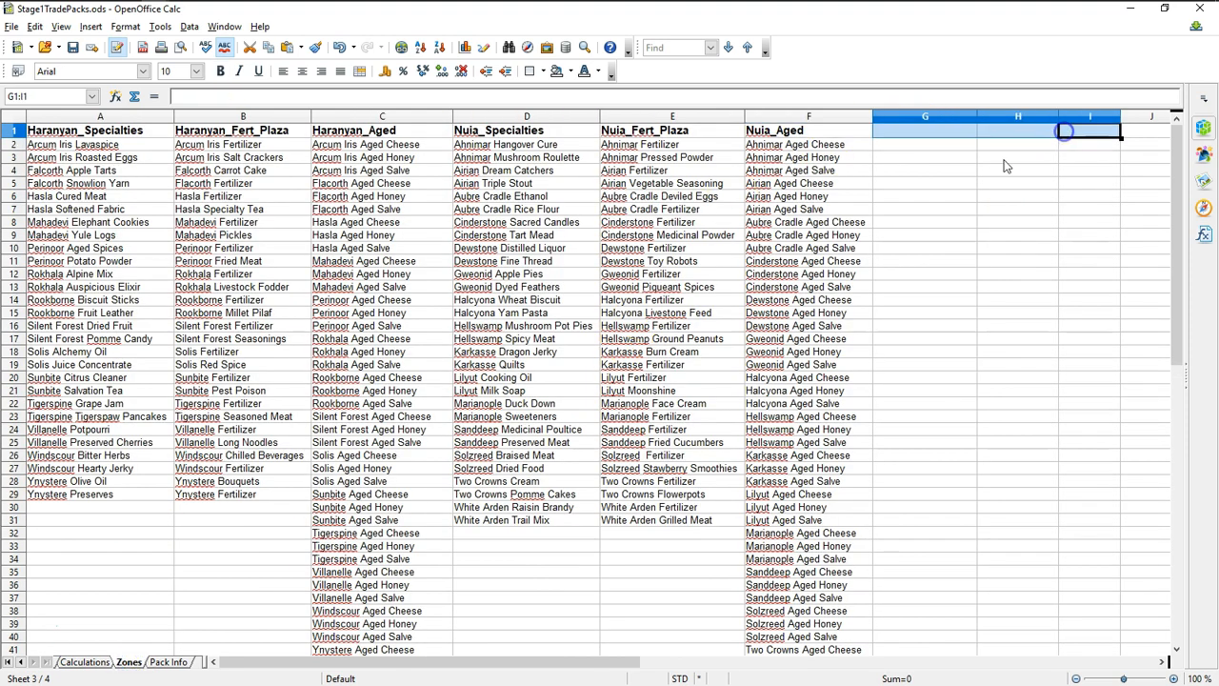
- Switch to Firefox to reach Stage1TradePacks.ods in MediaFire's My Files
left_click(82, 653)
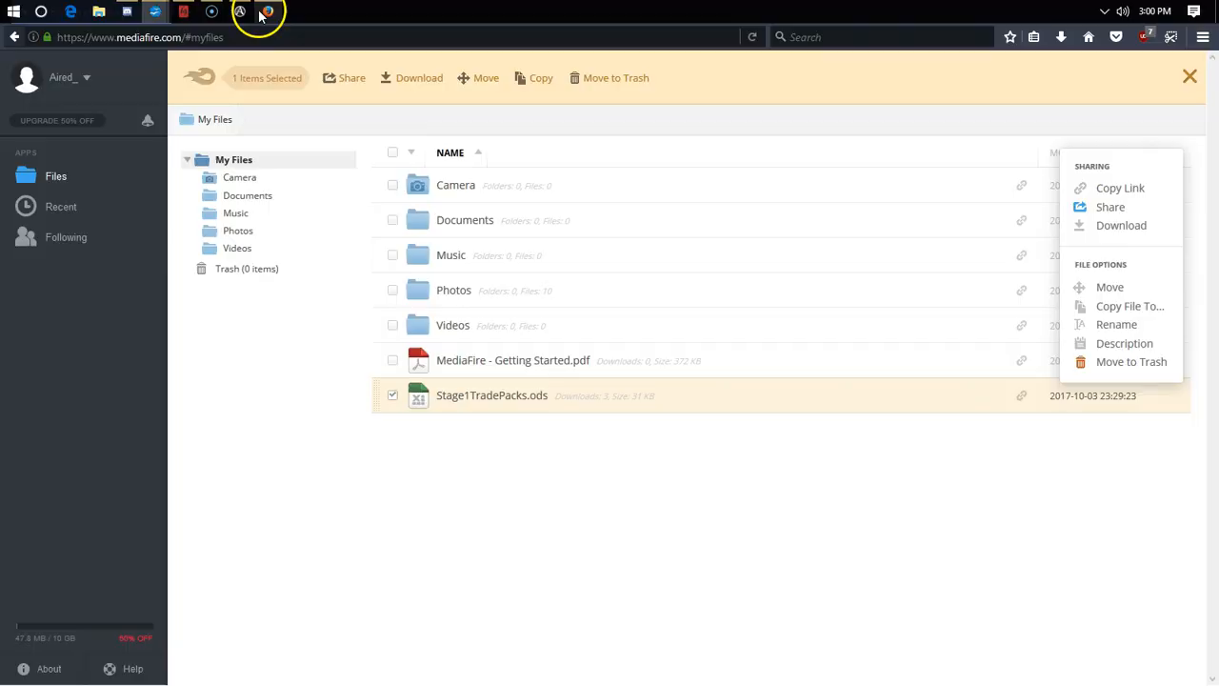
mouse_move(1109, 287)
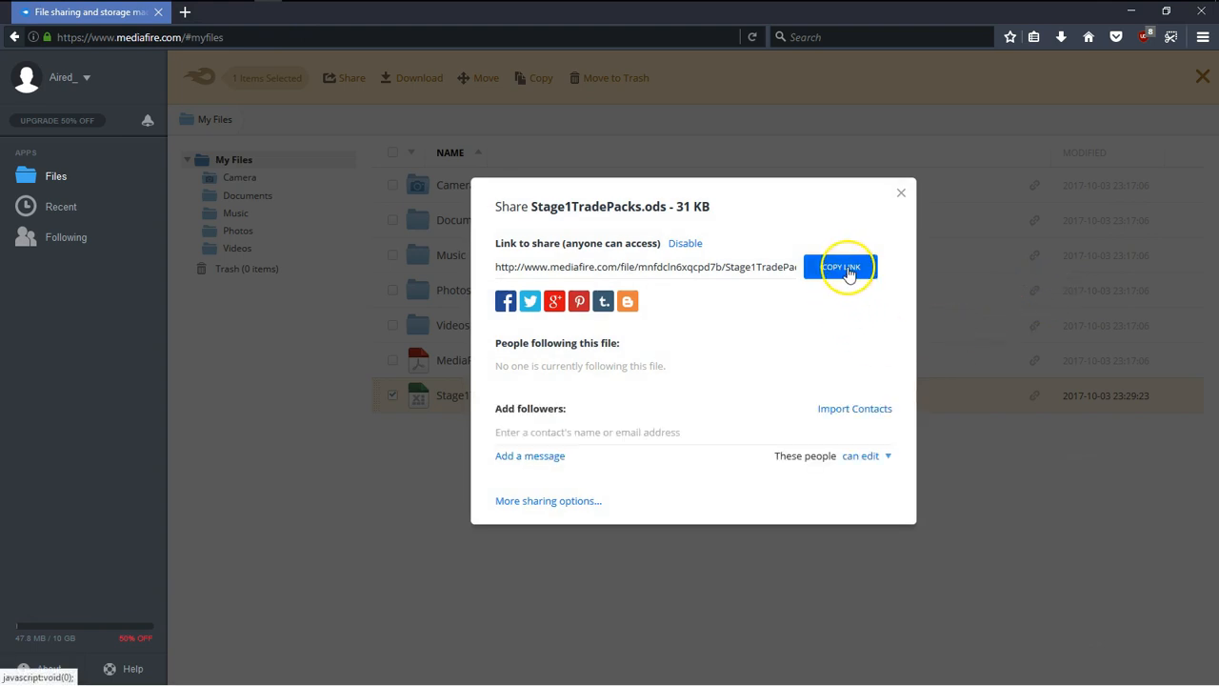
- Copy Stage1TradePacks.ods's public share link and close the sharing window
left_click(840, 265)
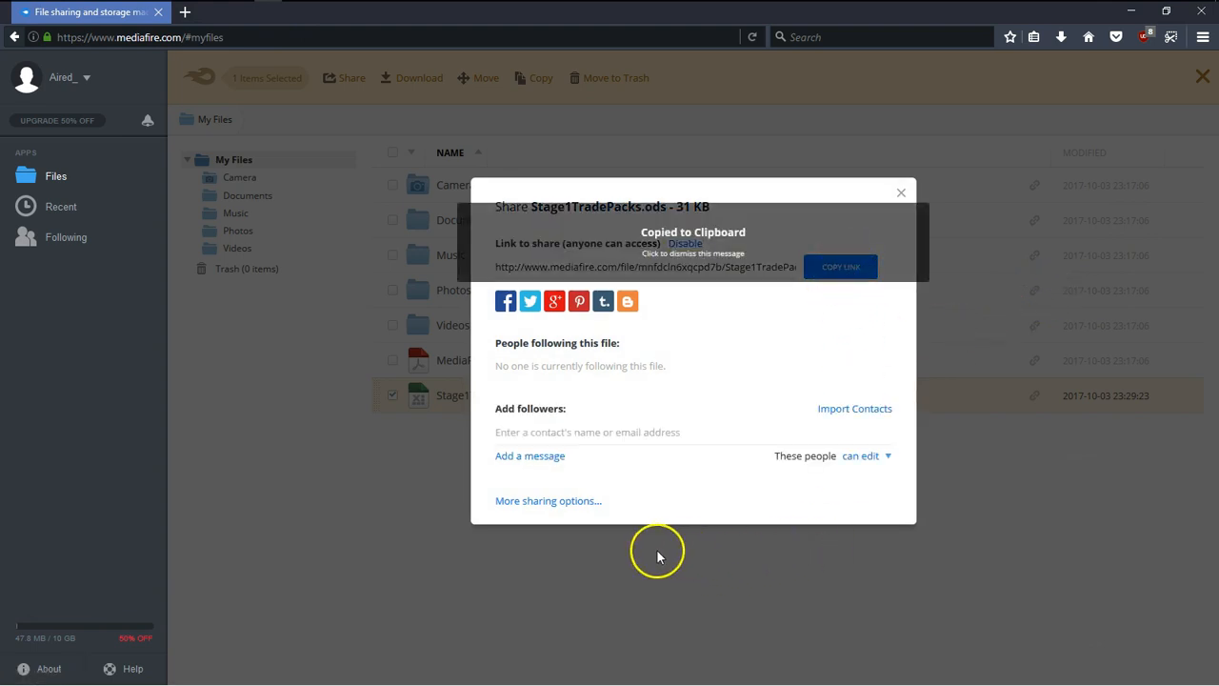
left_click(900, 192)
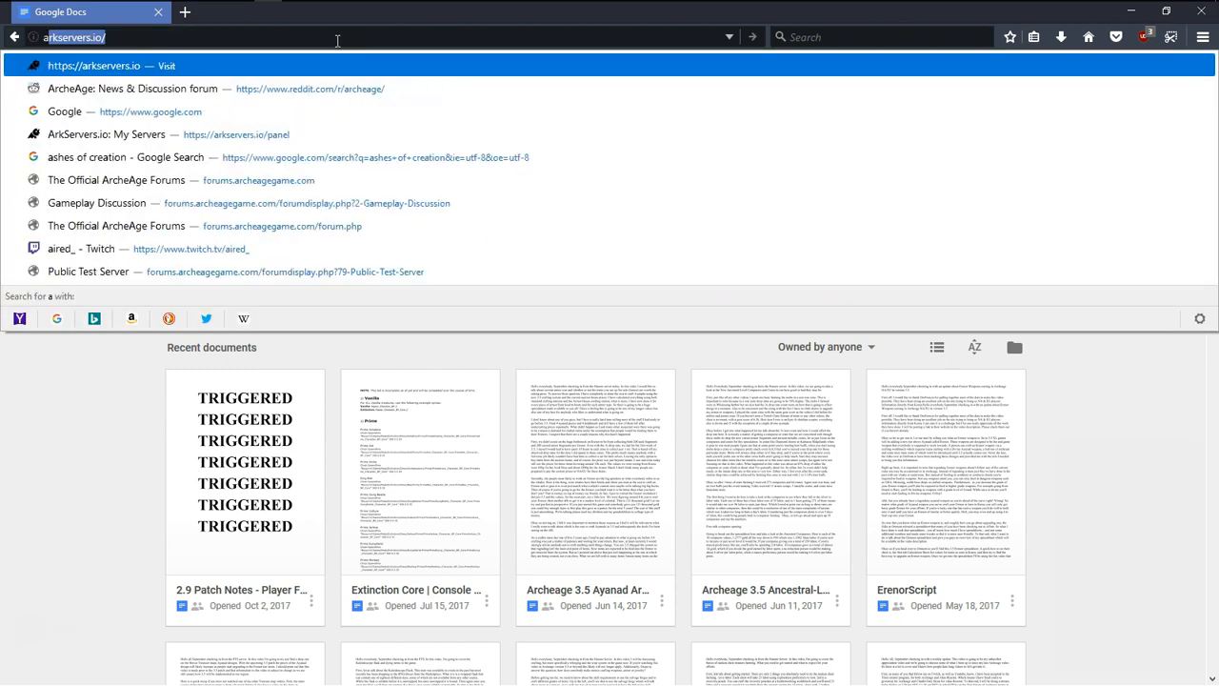
- Enter the site address archeage.trionworlds.com/ in the address bar
type("archeage.trionworlds.com/")
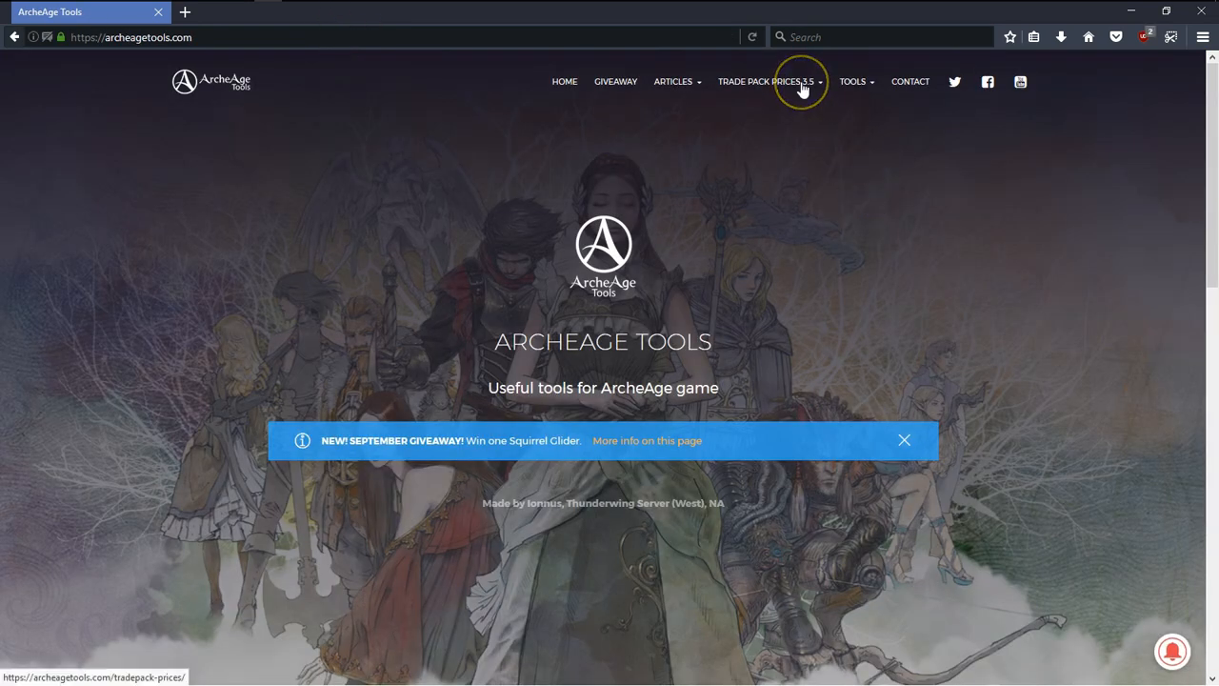
- View the Nuia Trade Pack Prices 3.5 page, then return to the spreadsheet
left_click(770, 81)
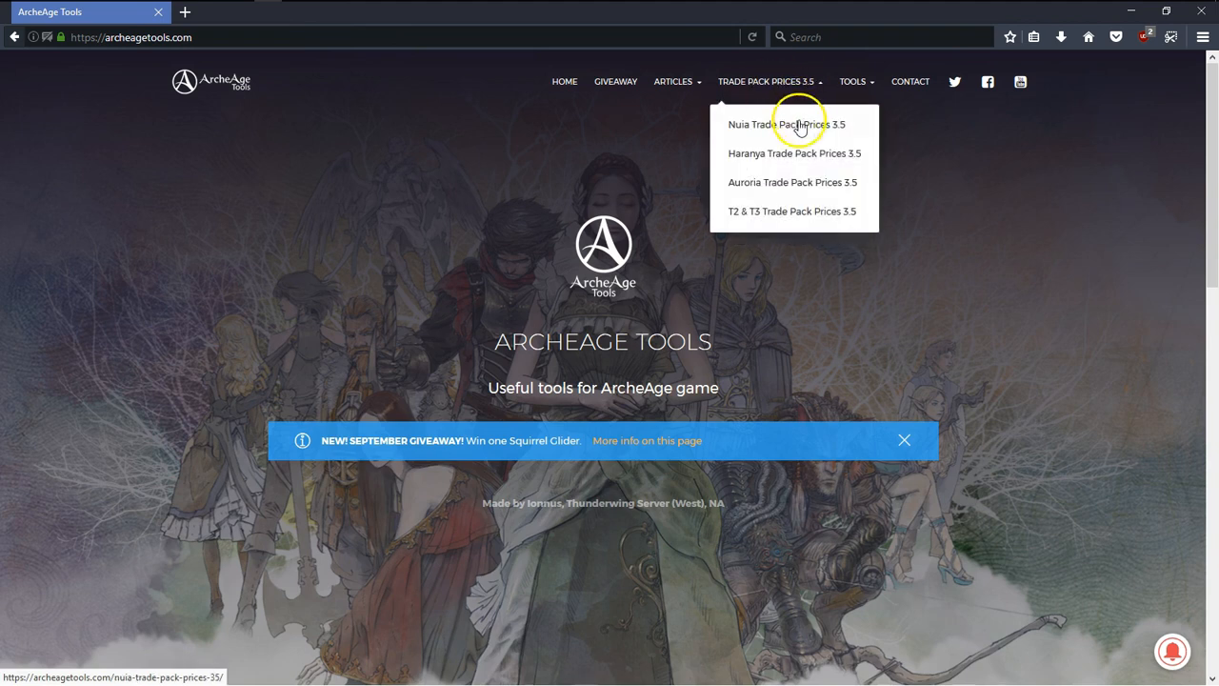
left_click(791, 125)
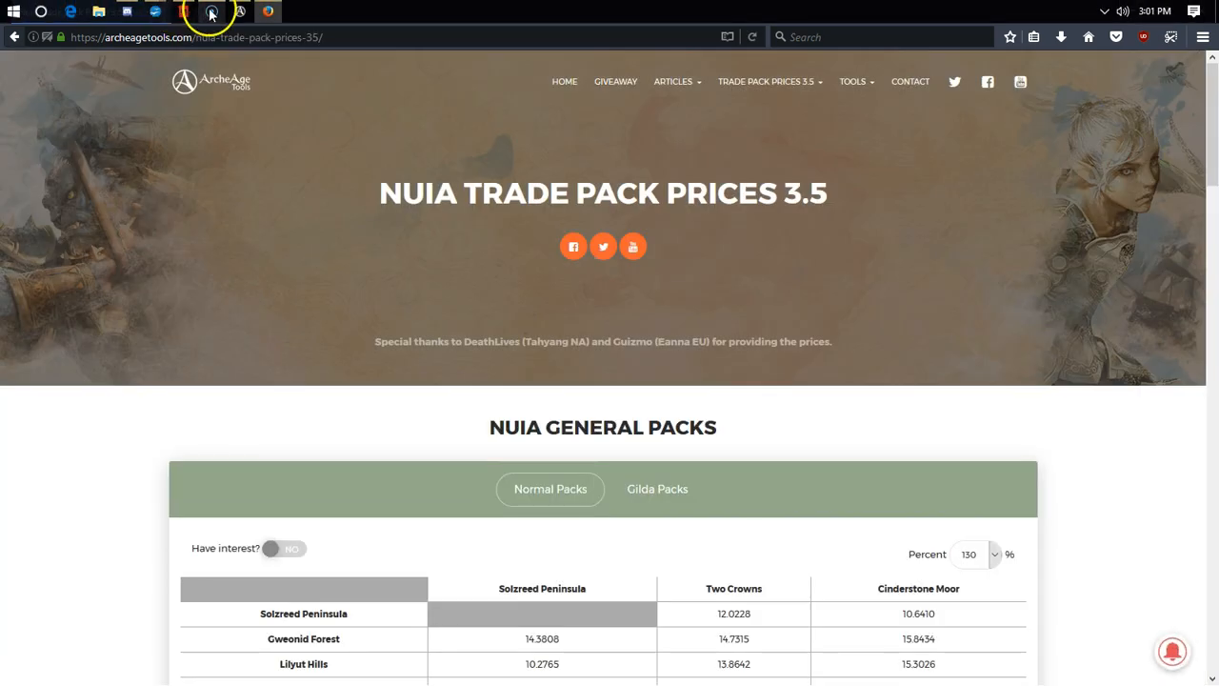
left_click(212, 13)
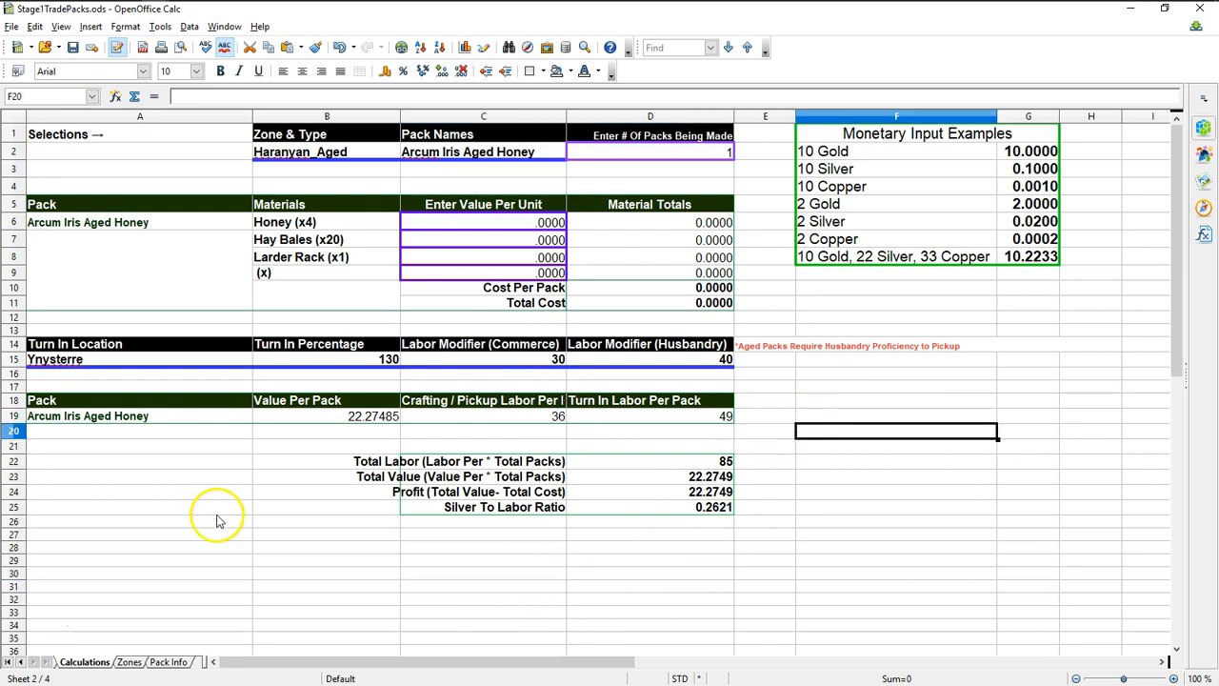
mouse_move(438, 373)
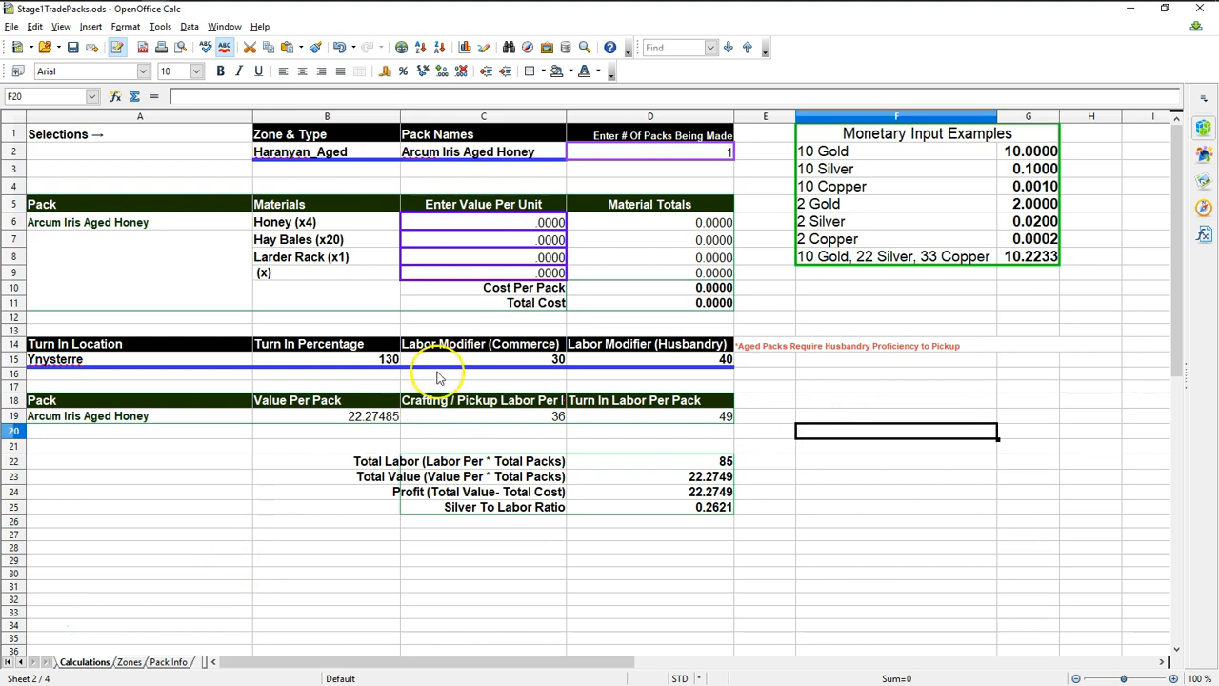
- Inspect the honey pack's labour formula in cell C19, then switch back to Firefox
left_click(482, 417)
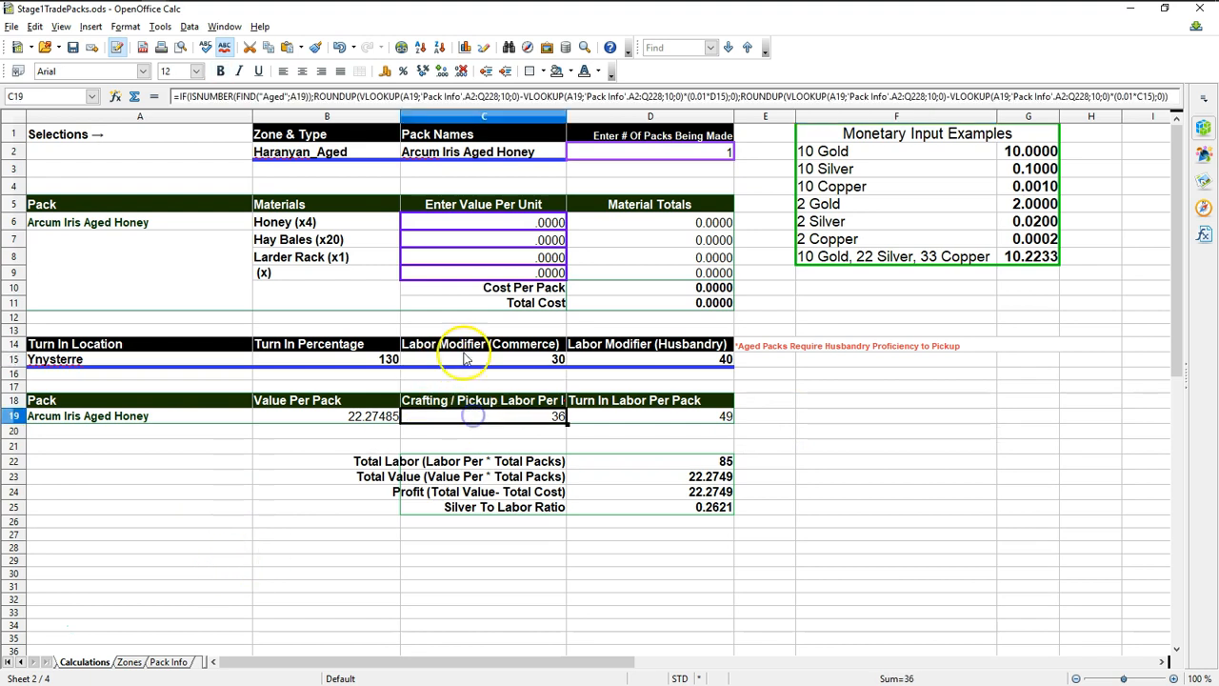
double_click(484, 416)
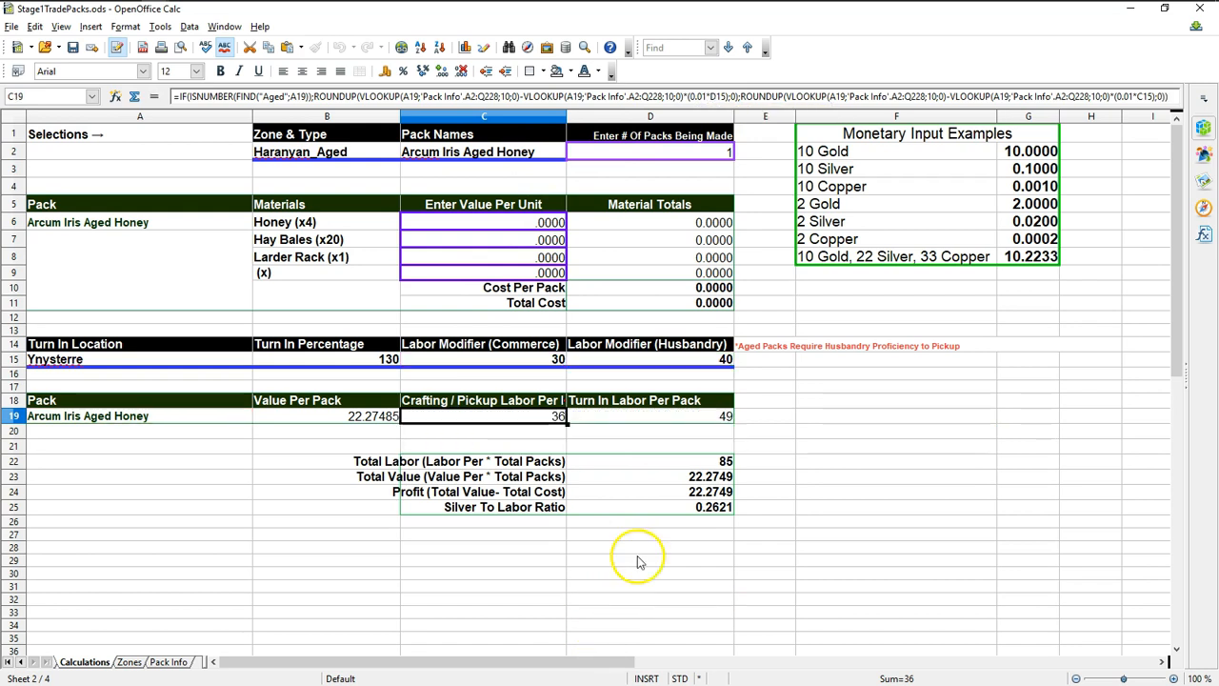
key("Alt+Tab")
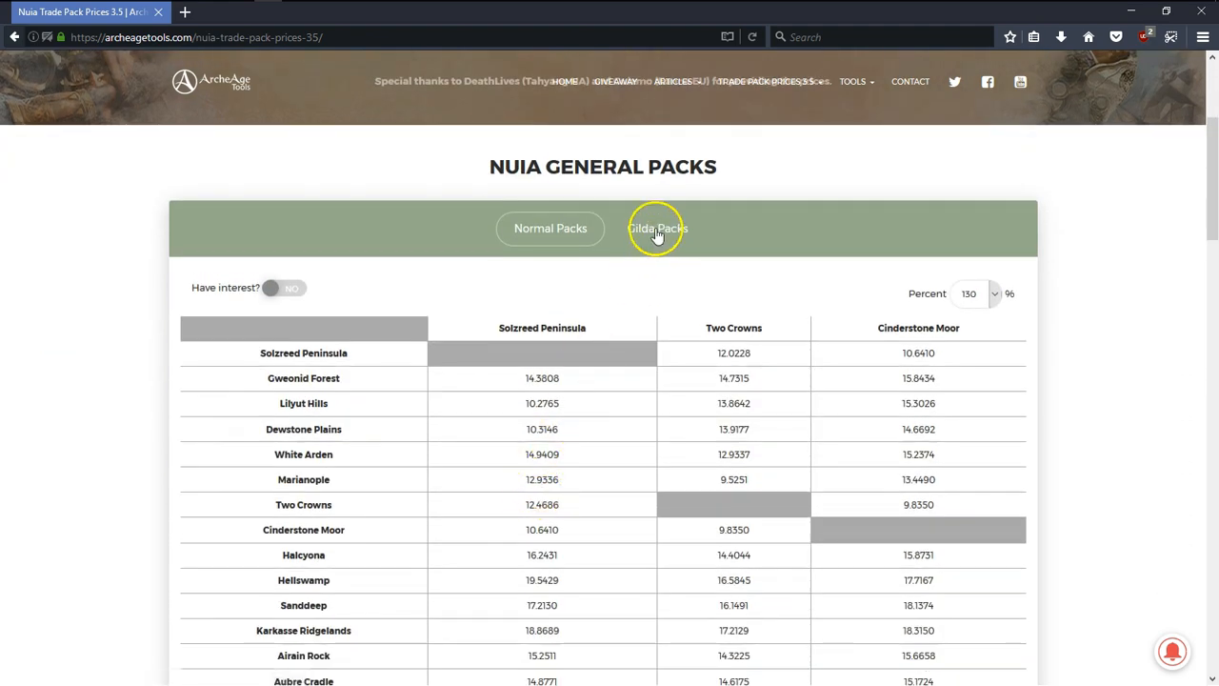
- Scroll through the Nuia general pack price tables and open the trade pack prices menu
scroll("down", 3)
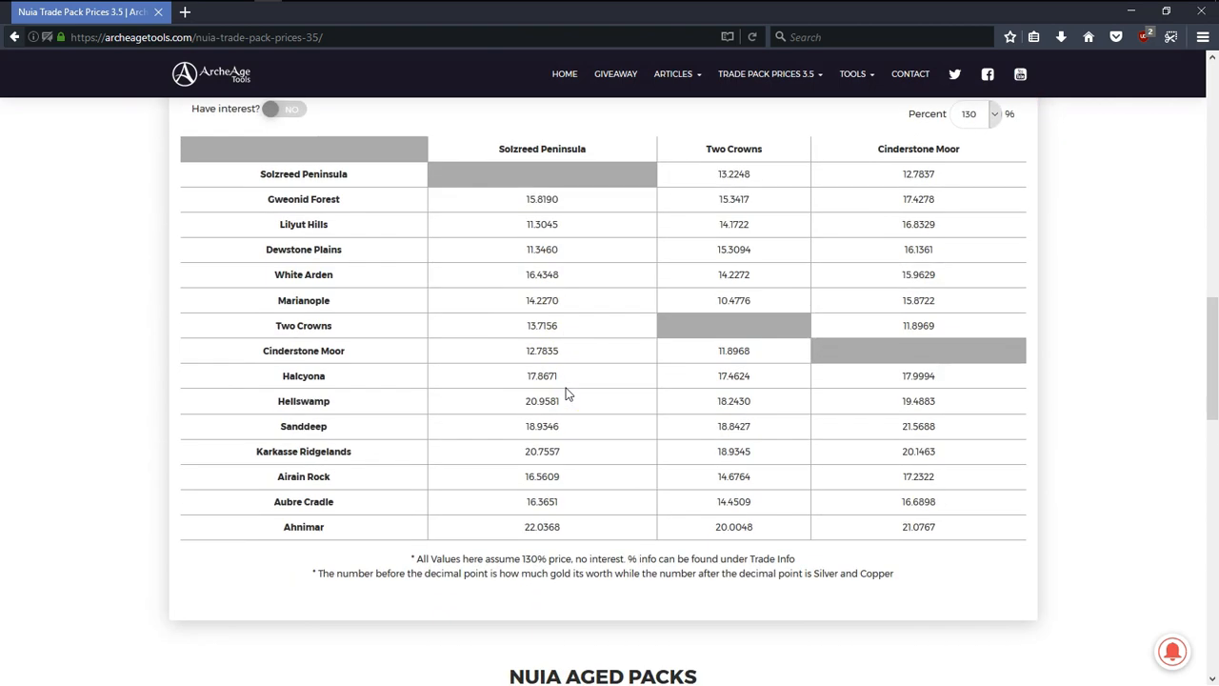
scroll("down", 3)
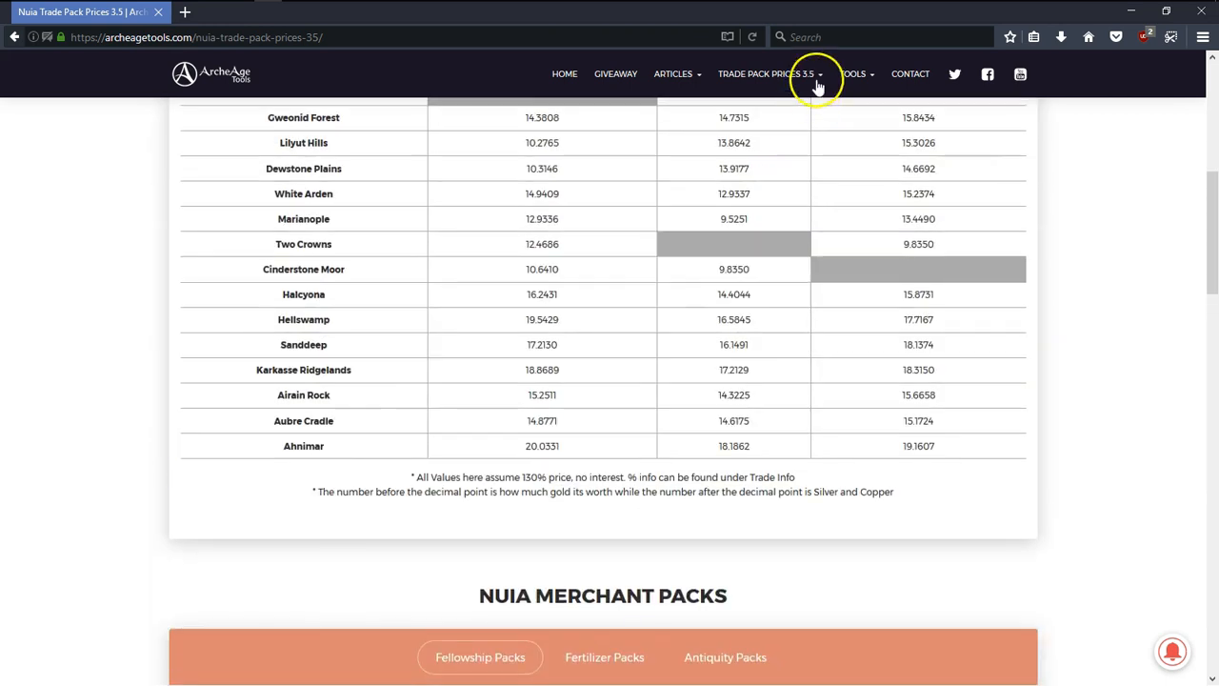
left_click(814, 74)
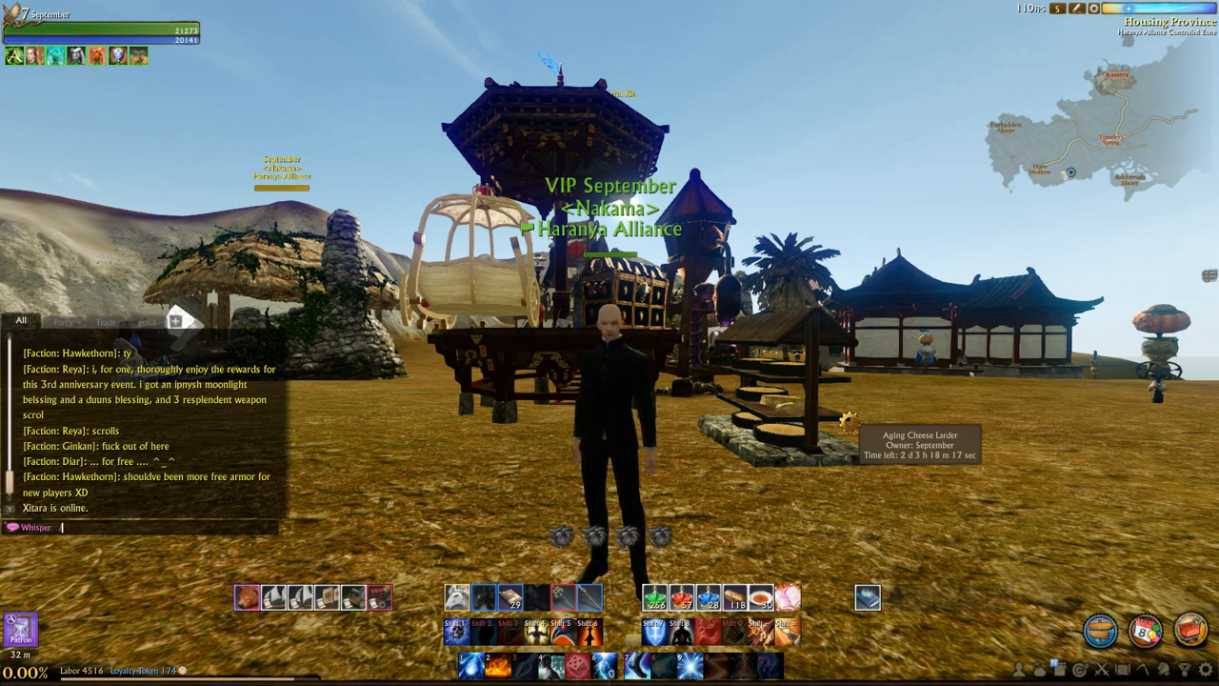
- Make the character wave with /wave beside the cheese larder
type("/wave")
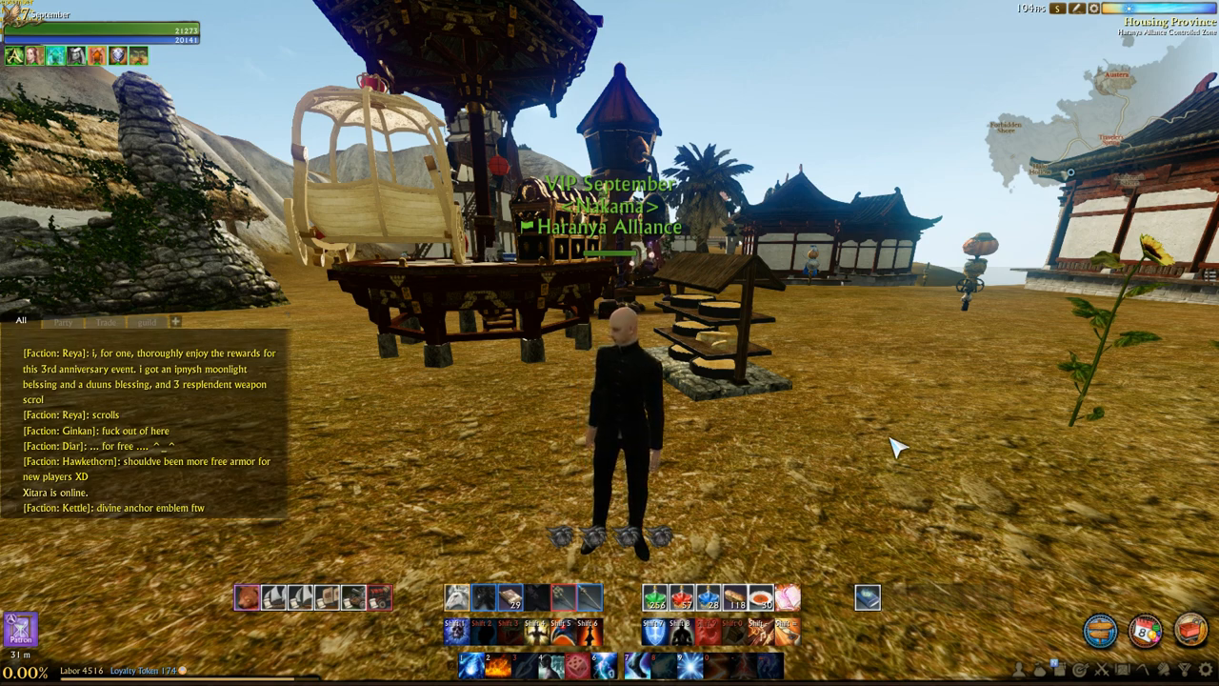
left_click(730, 480)
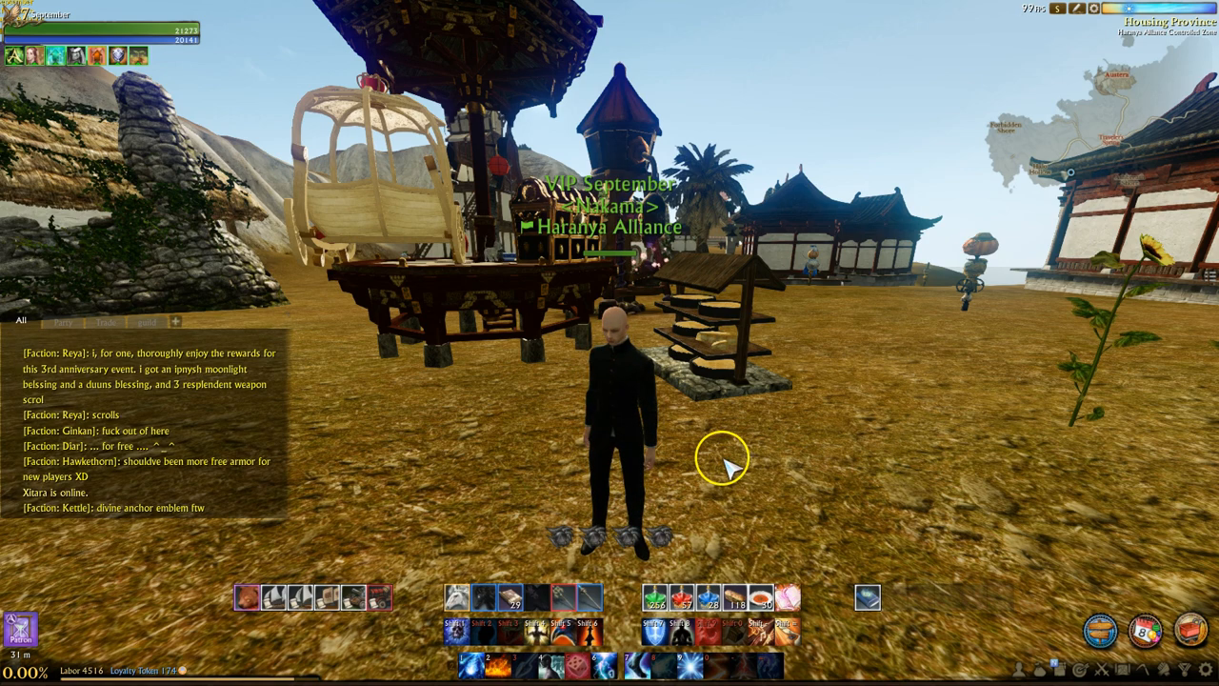